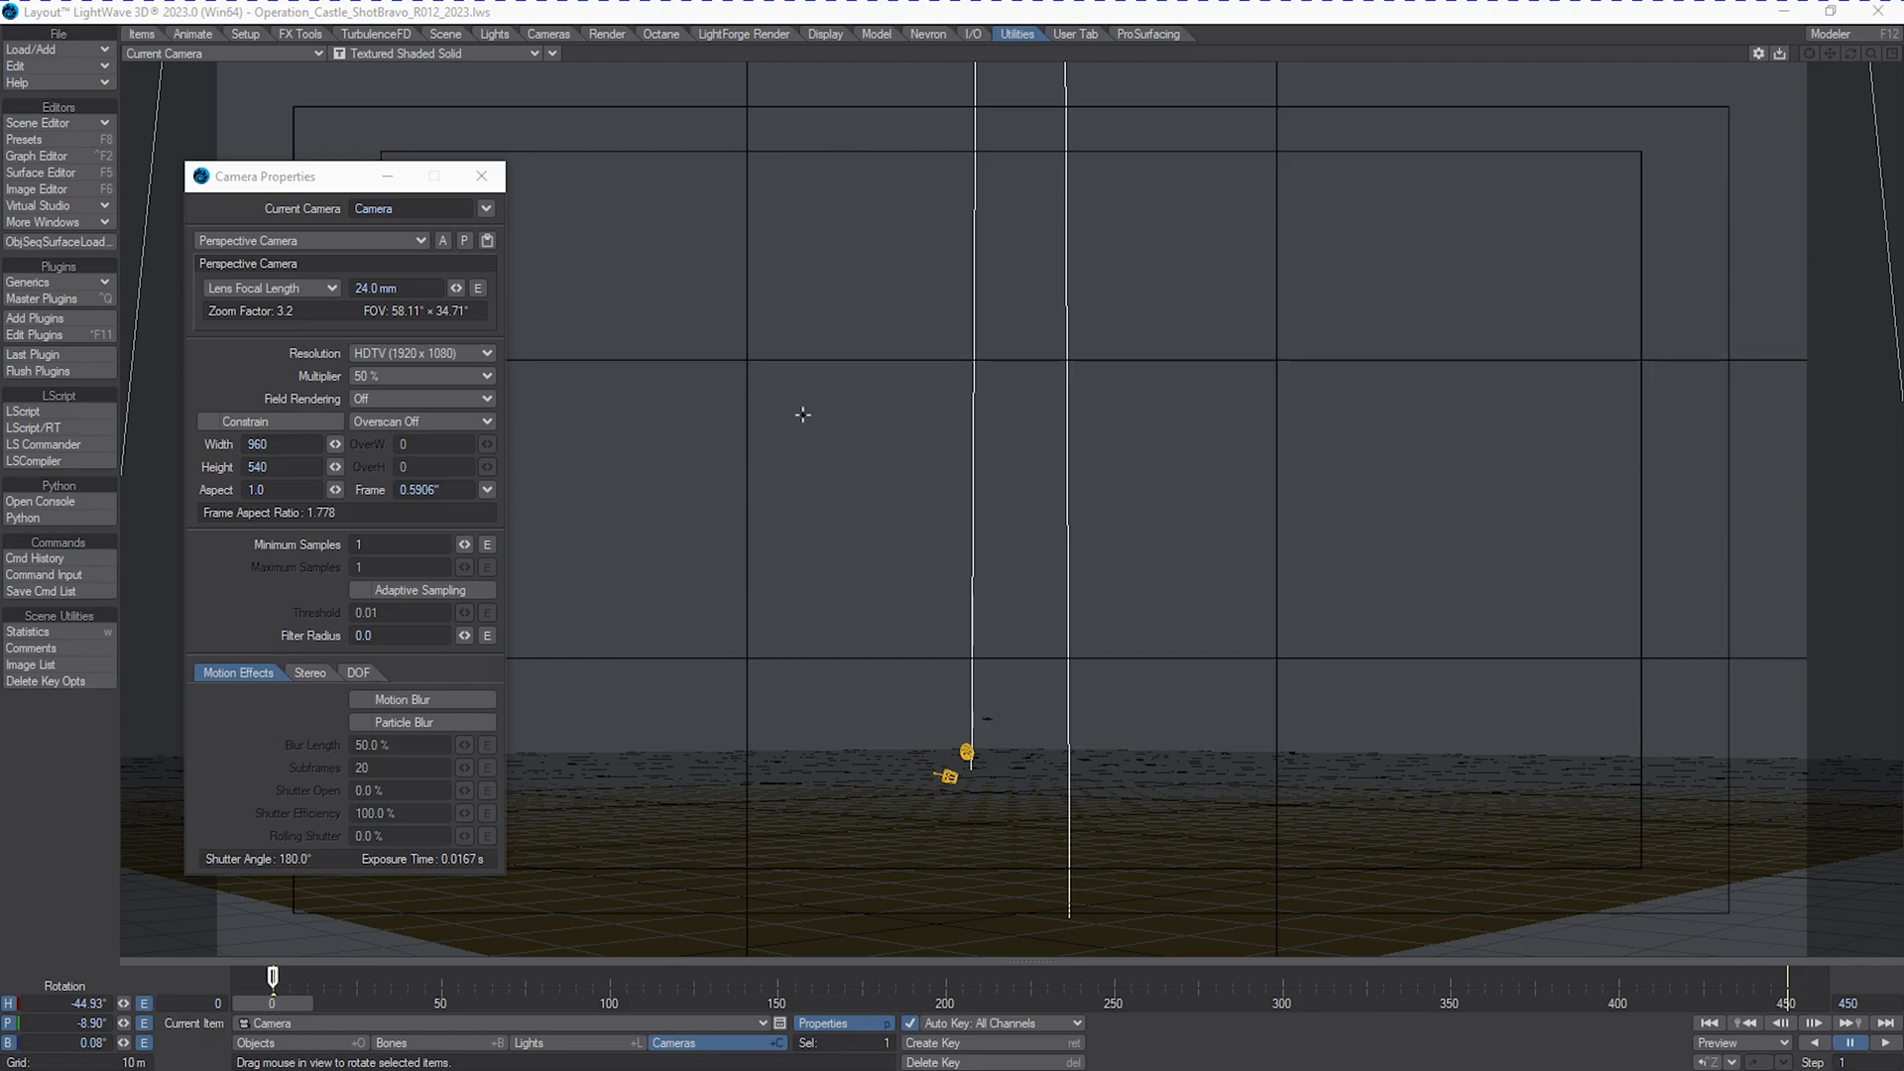
mouse_move(800, 421)
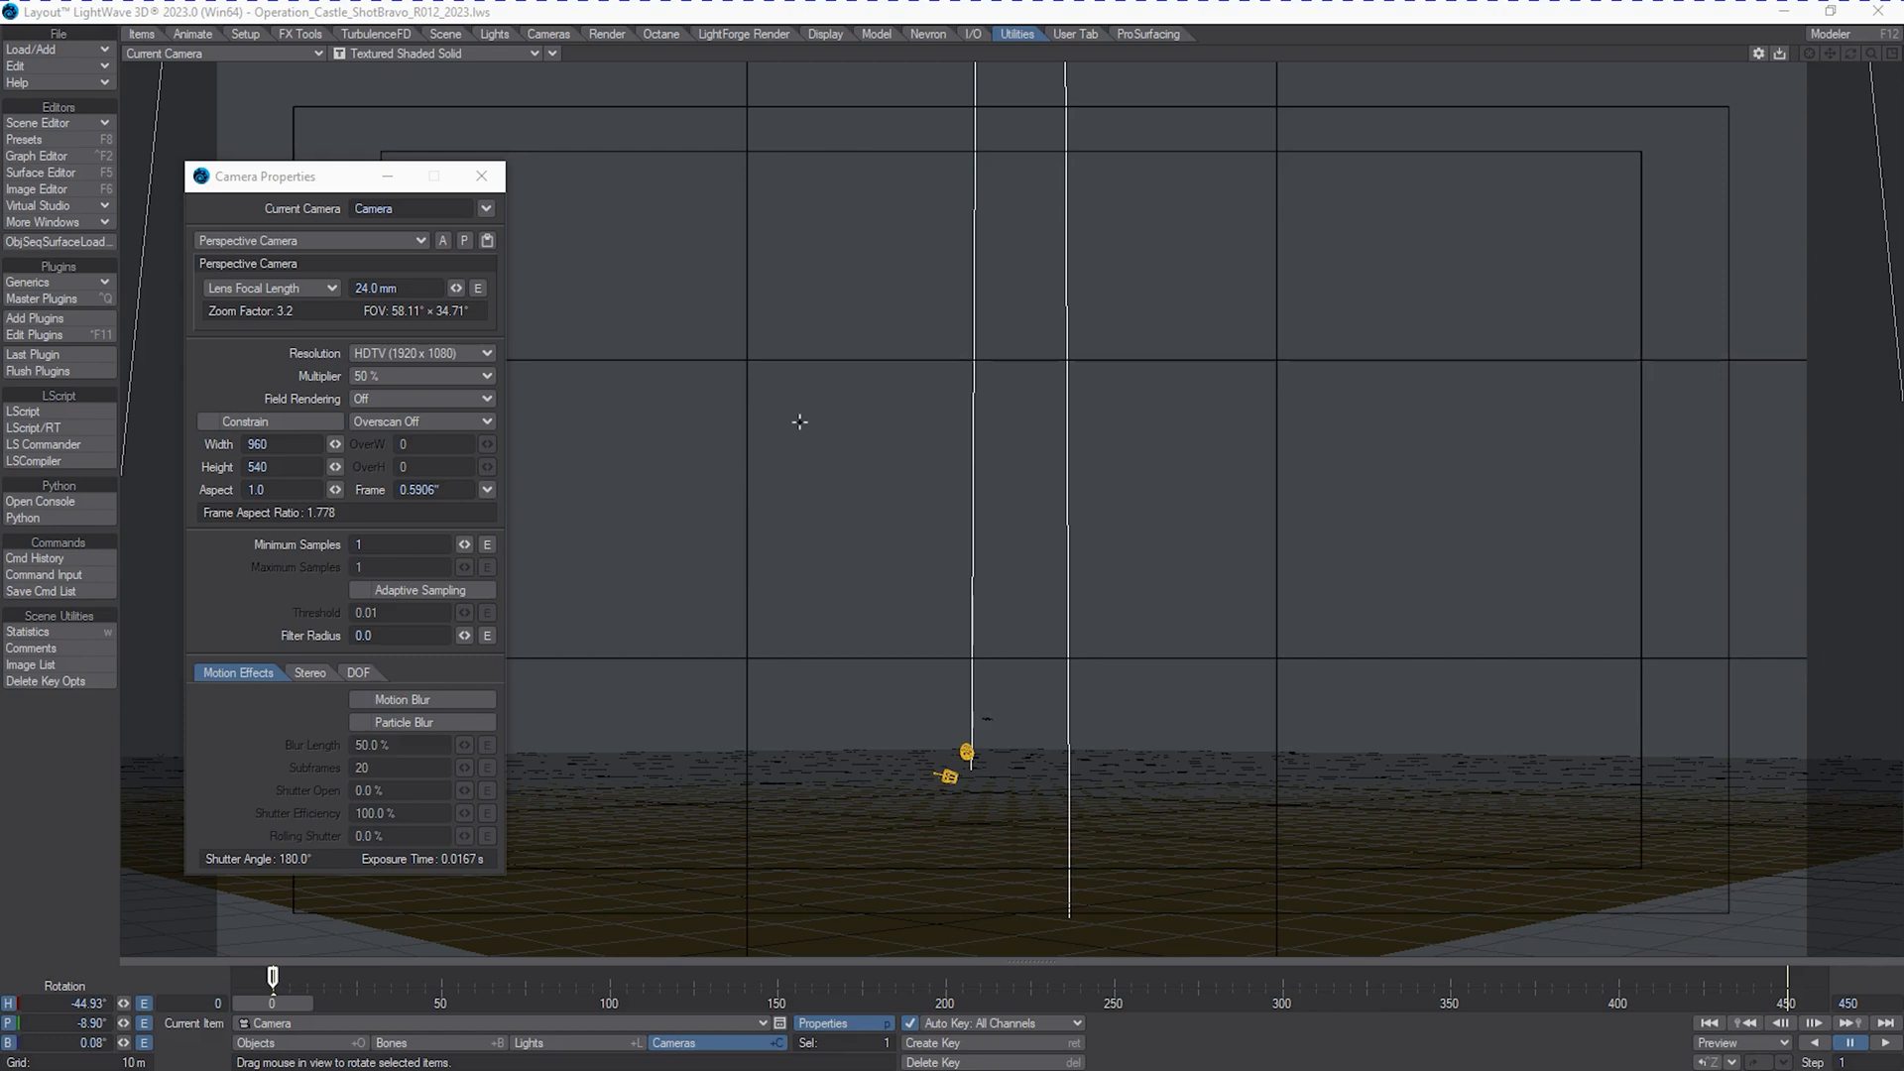
mouse_move(695, 538)
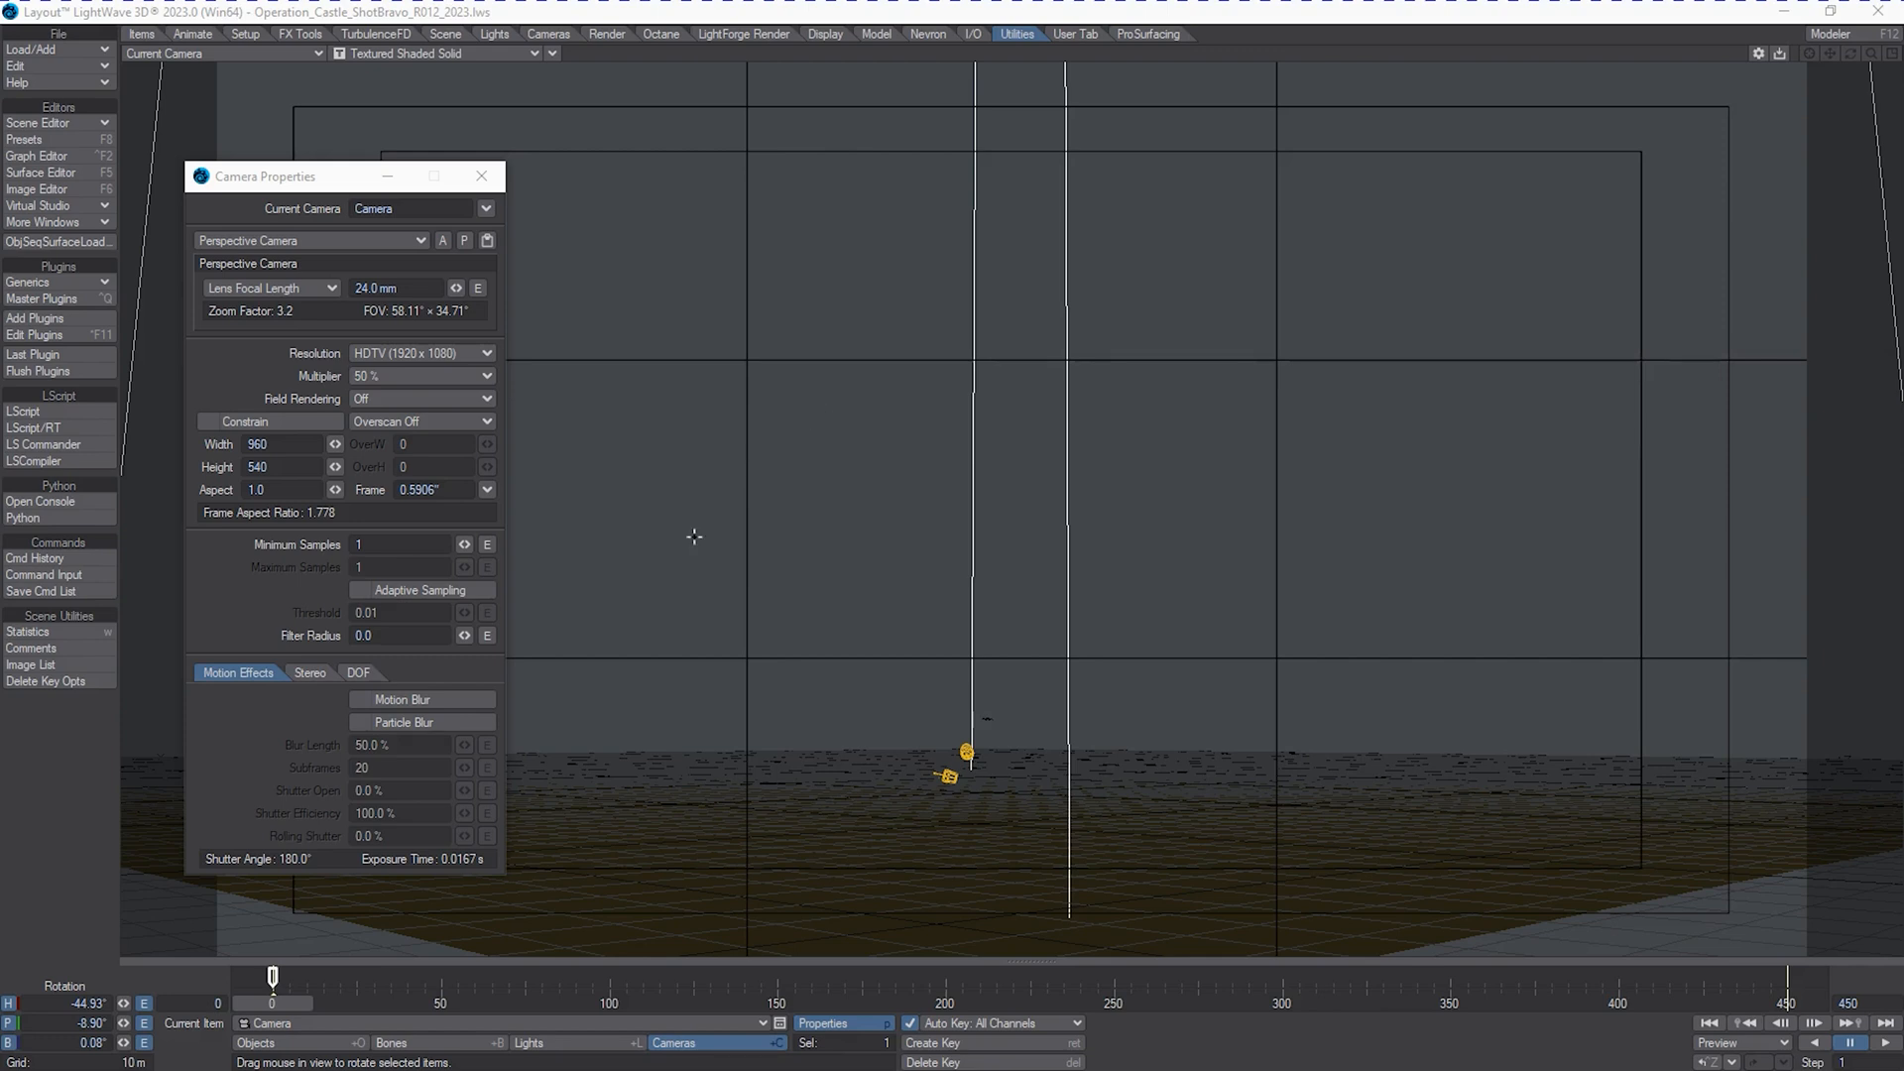
mouse_move(603, 675)
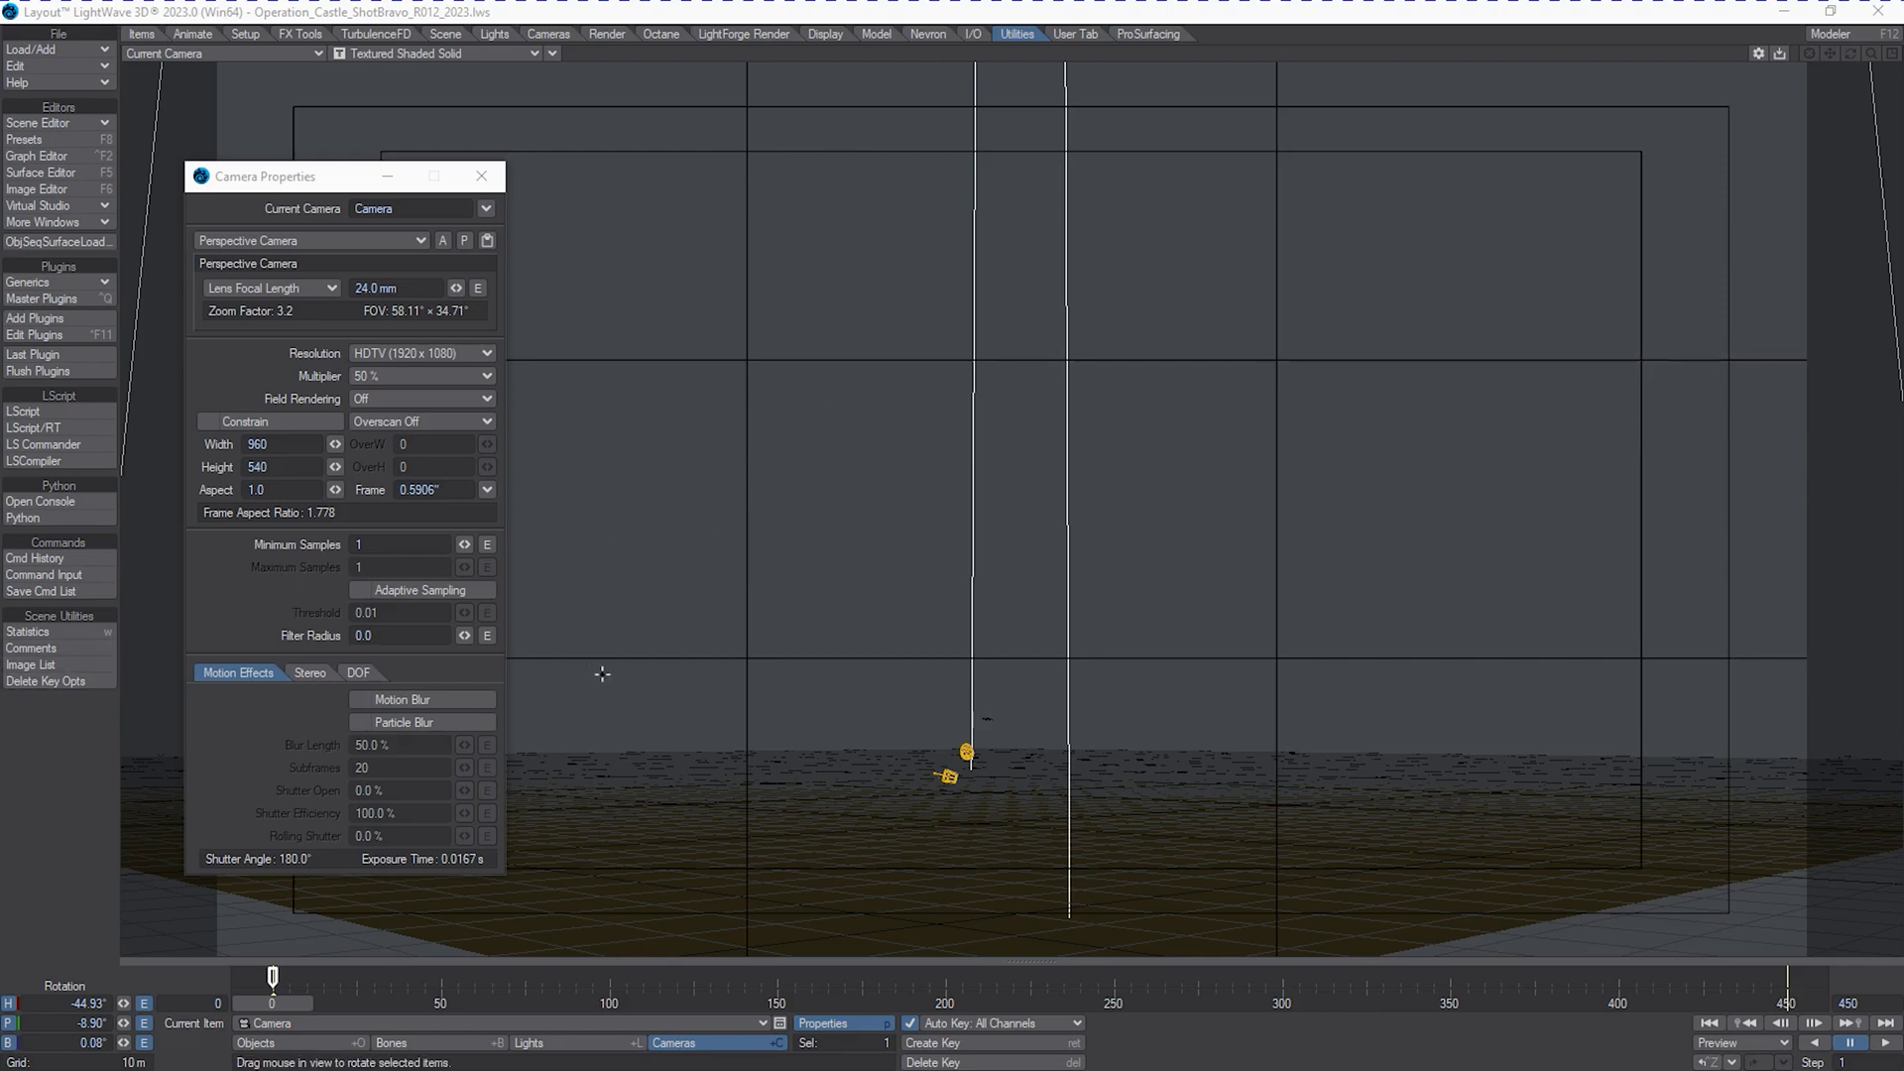
mouse_move(851, 458)
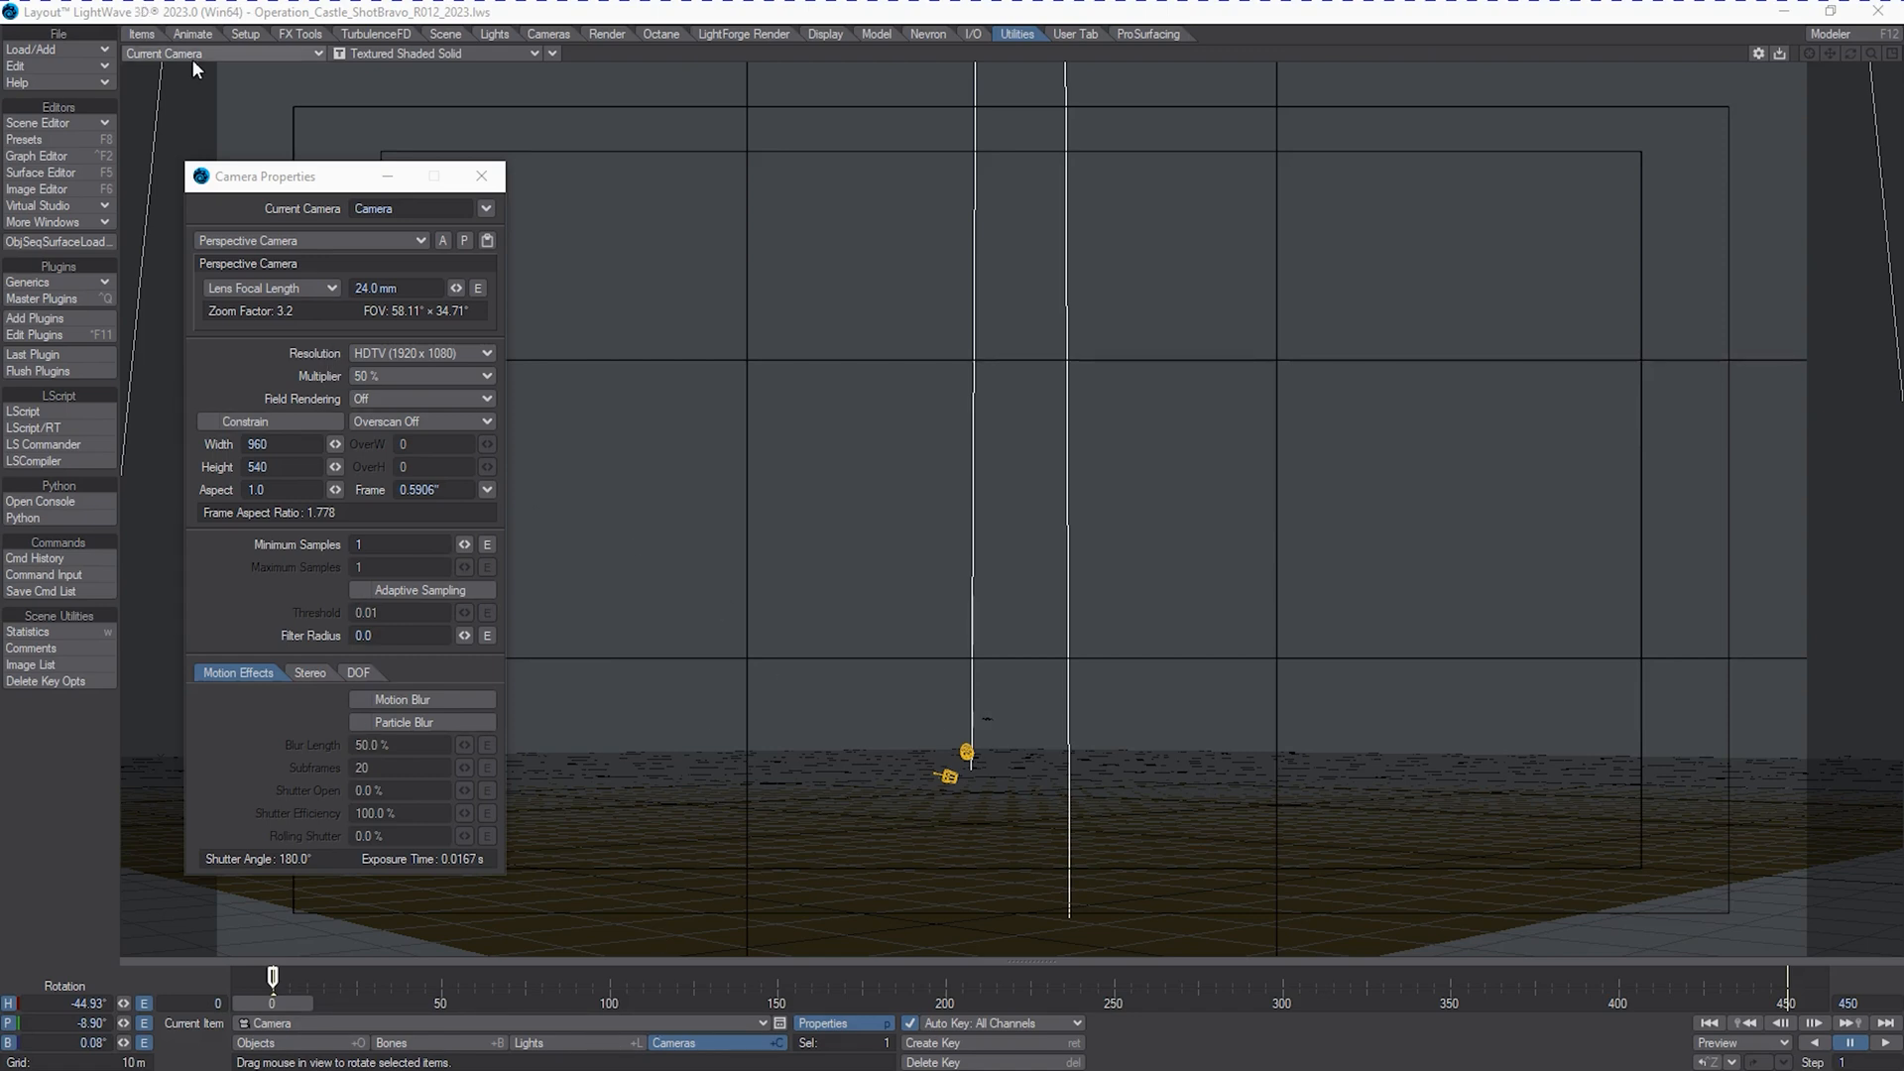
Switch the viewport from Current Camera to a free Perspective view.
click(219, 52)
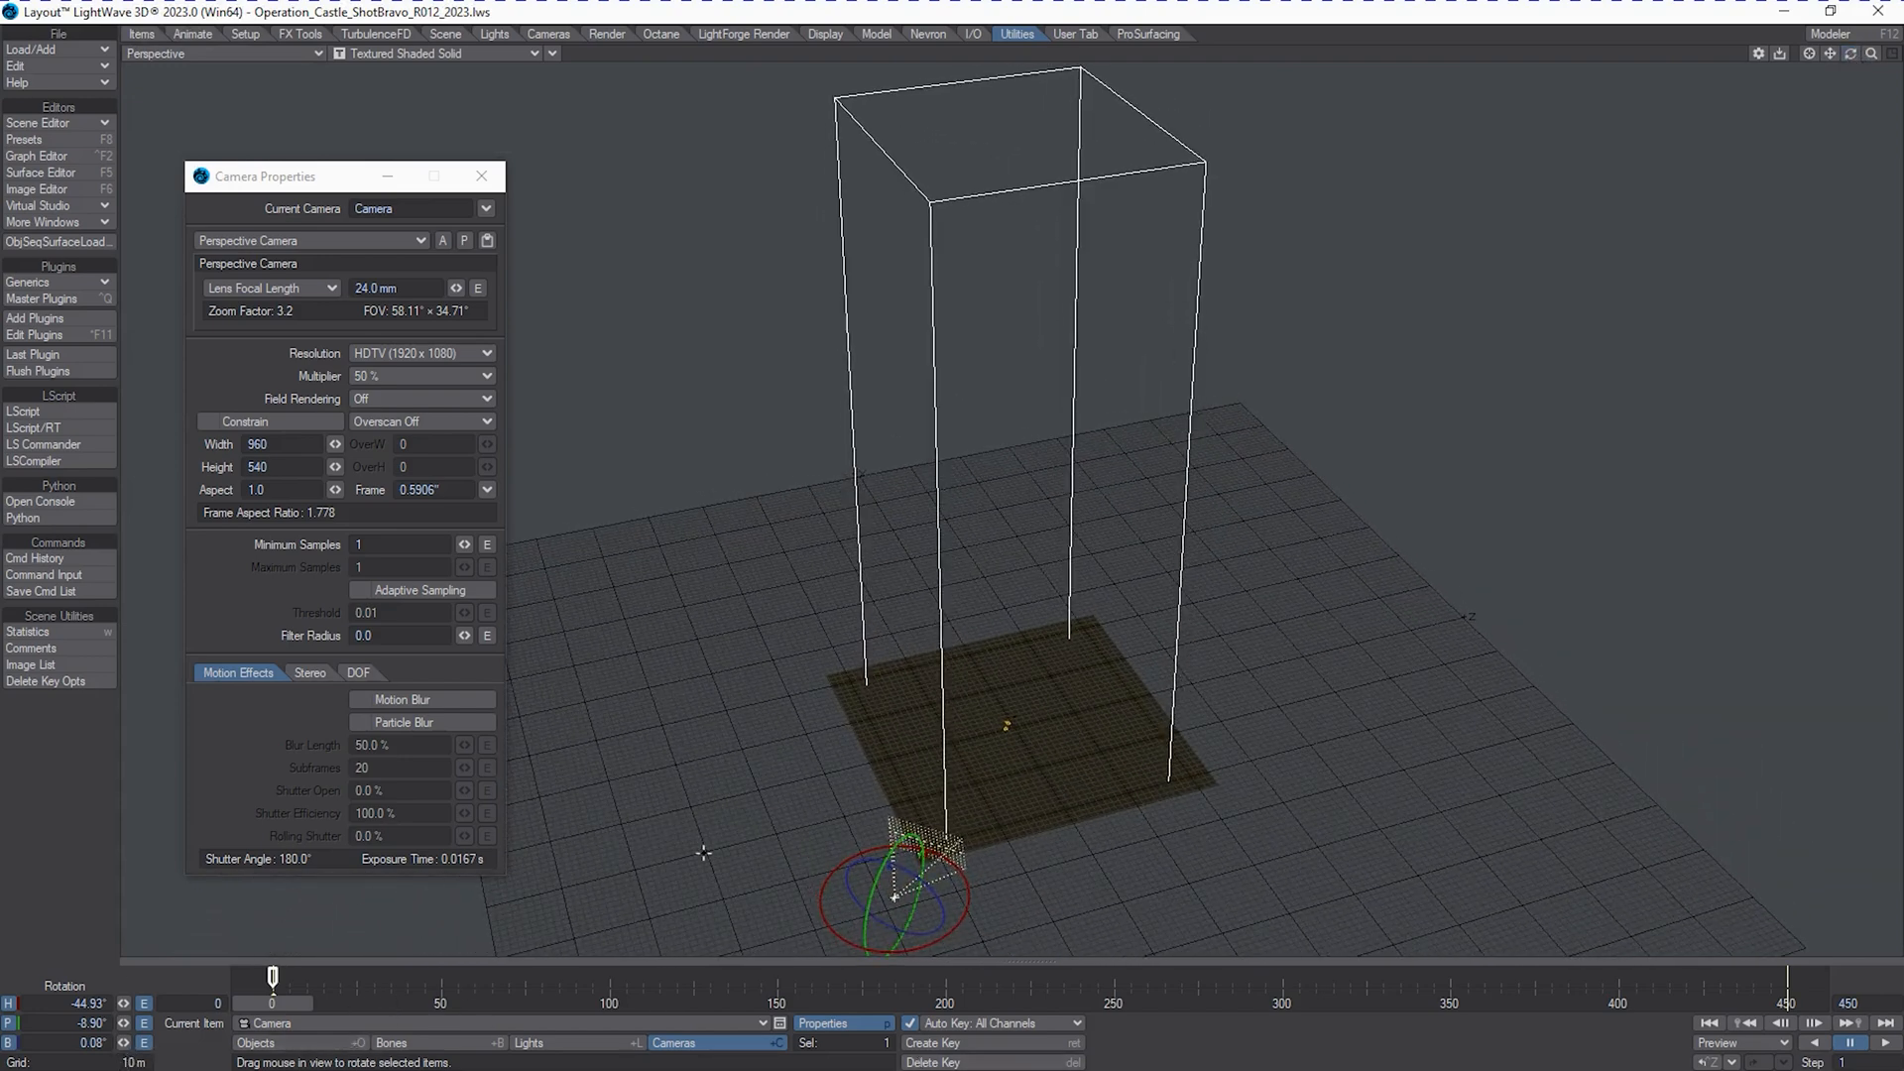
mouse_move(718, 782)
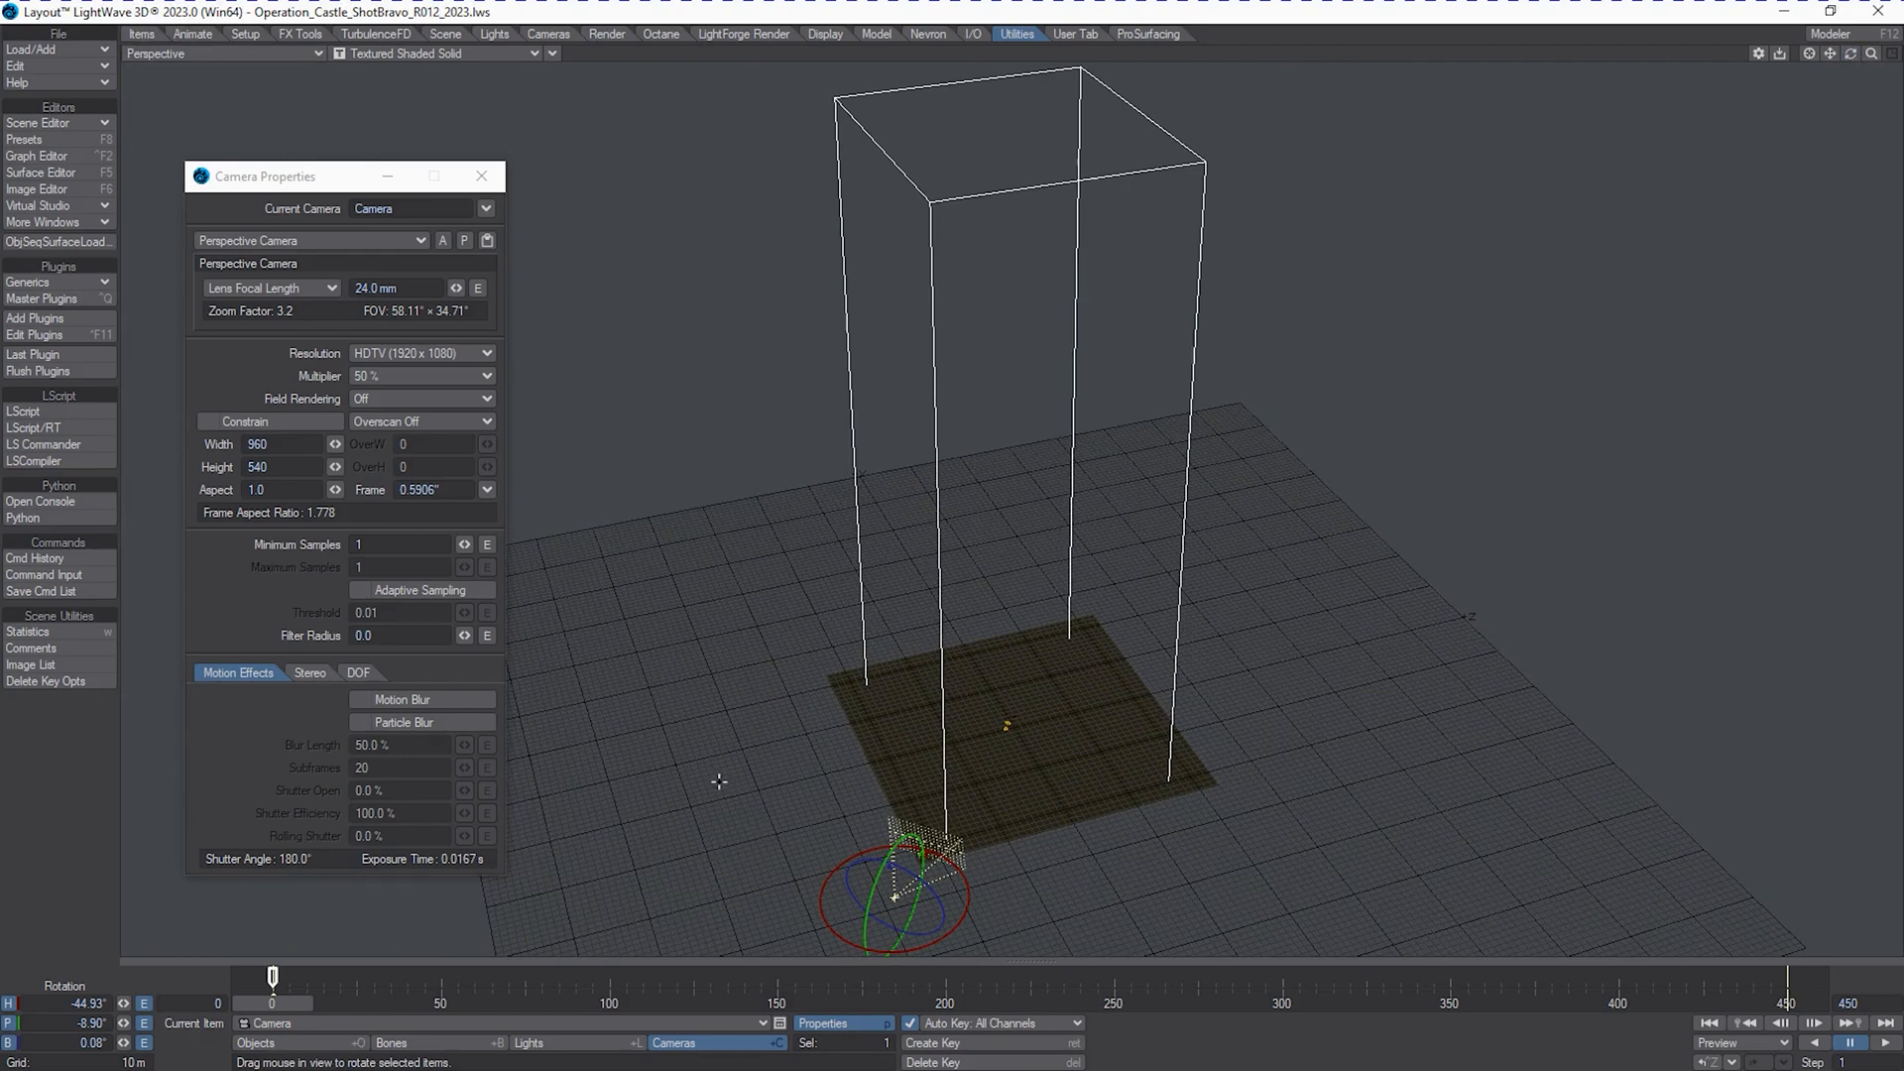
mouse_move(349, 929)
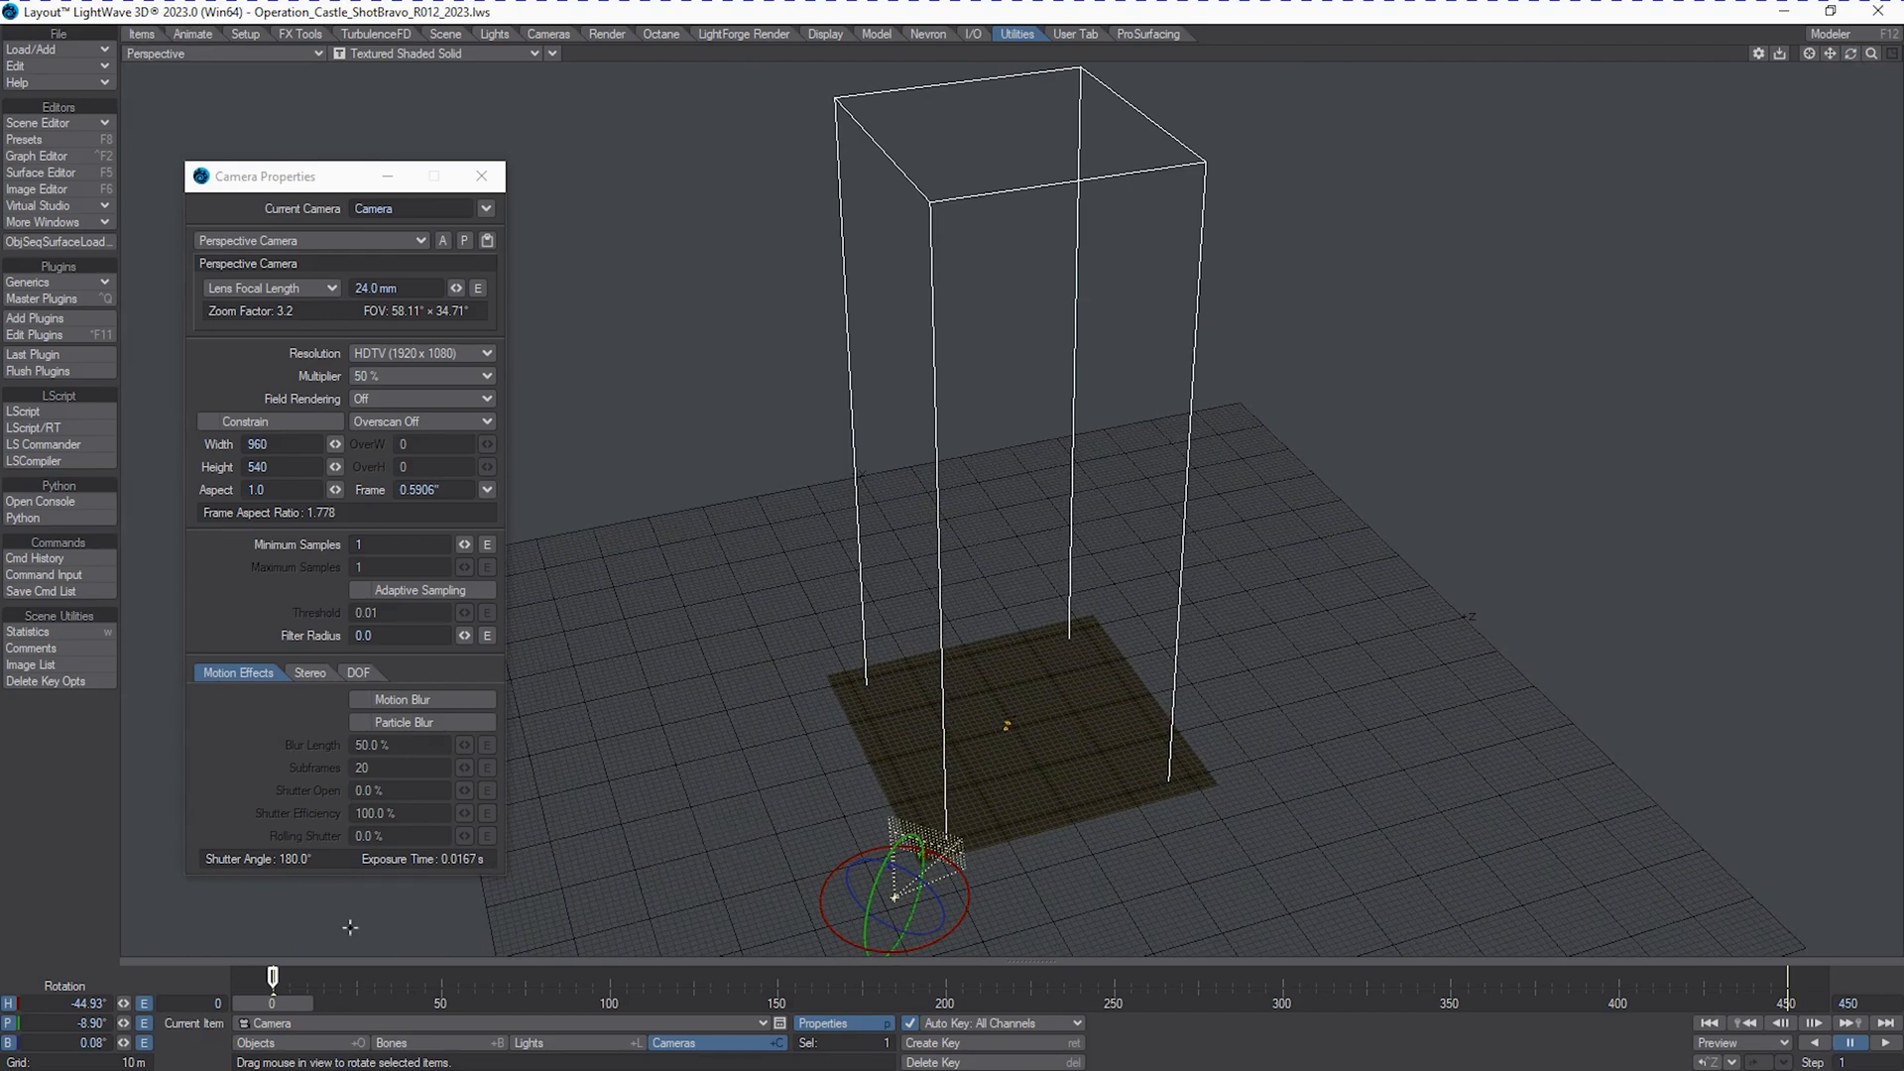
mouse_move(872, 791)
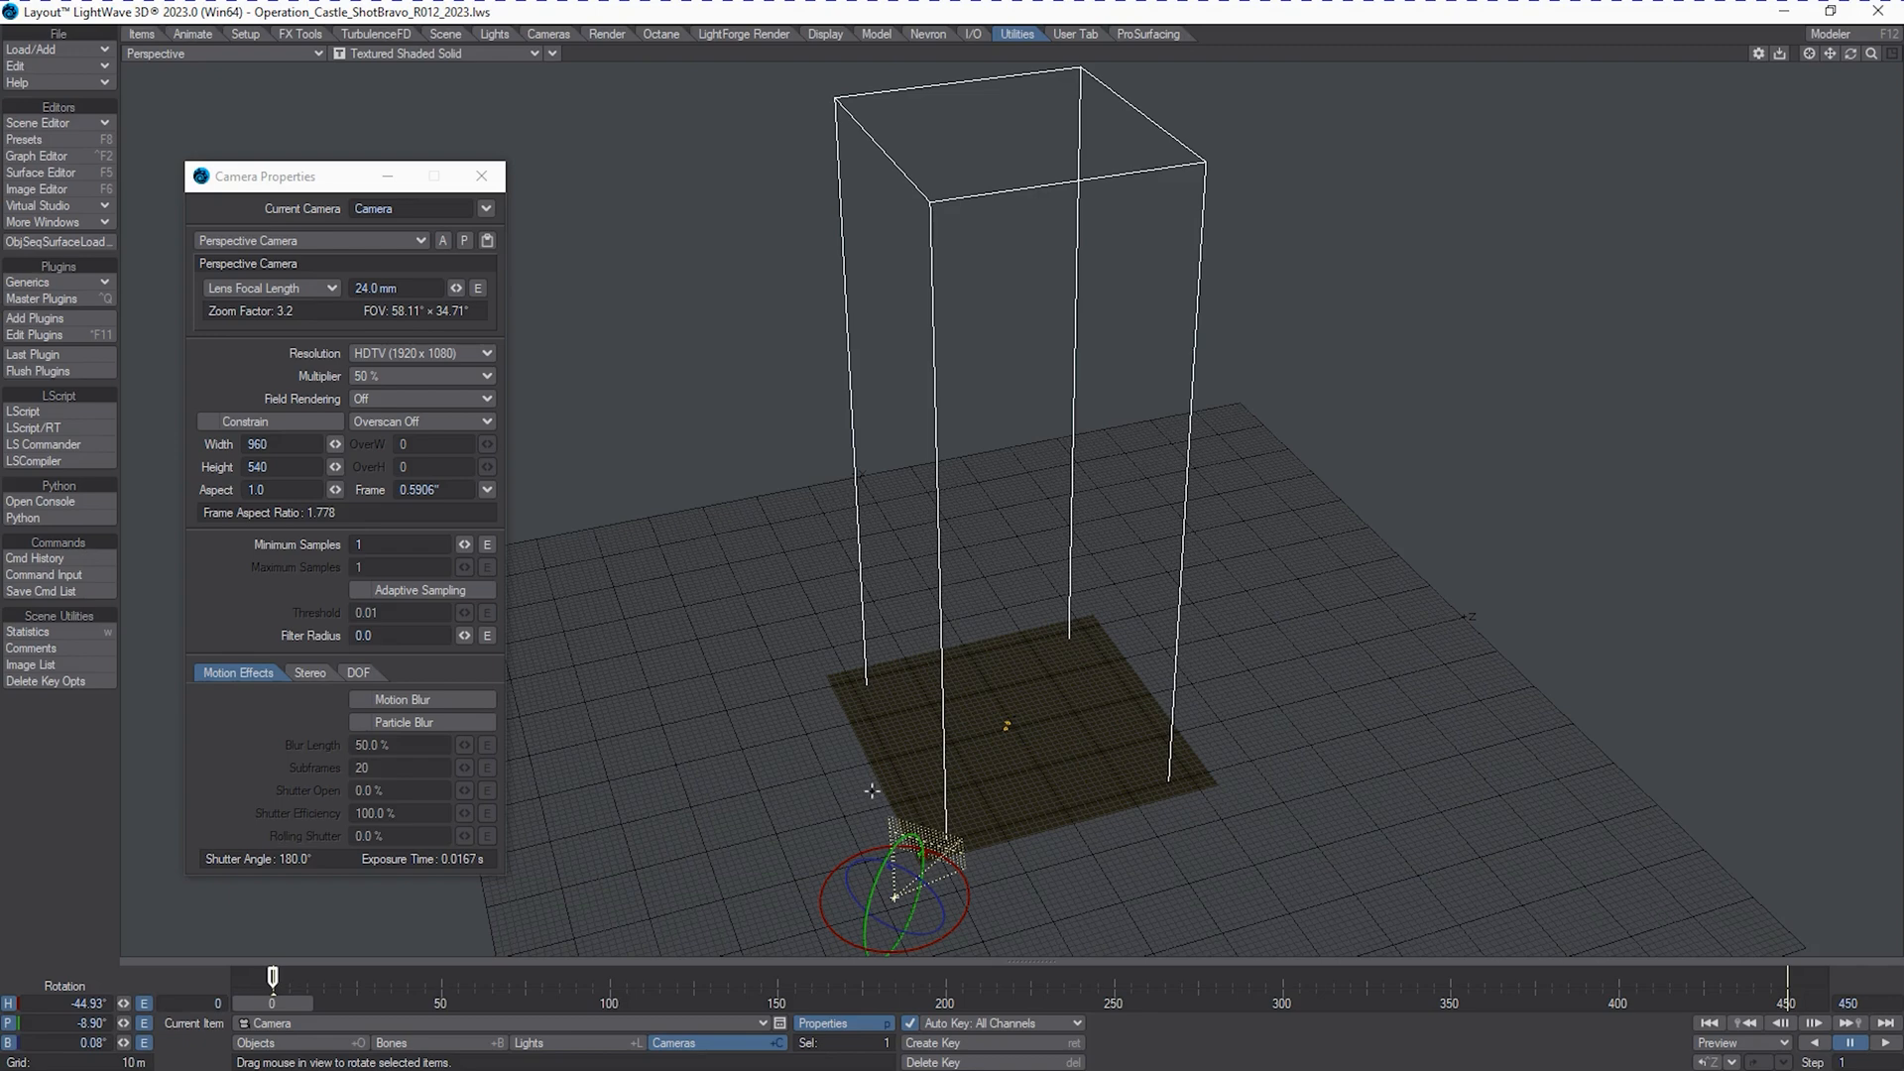
mouse_move(1139, 708)
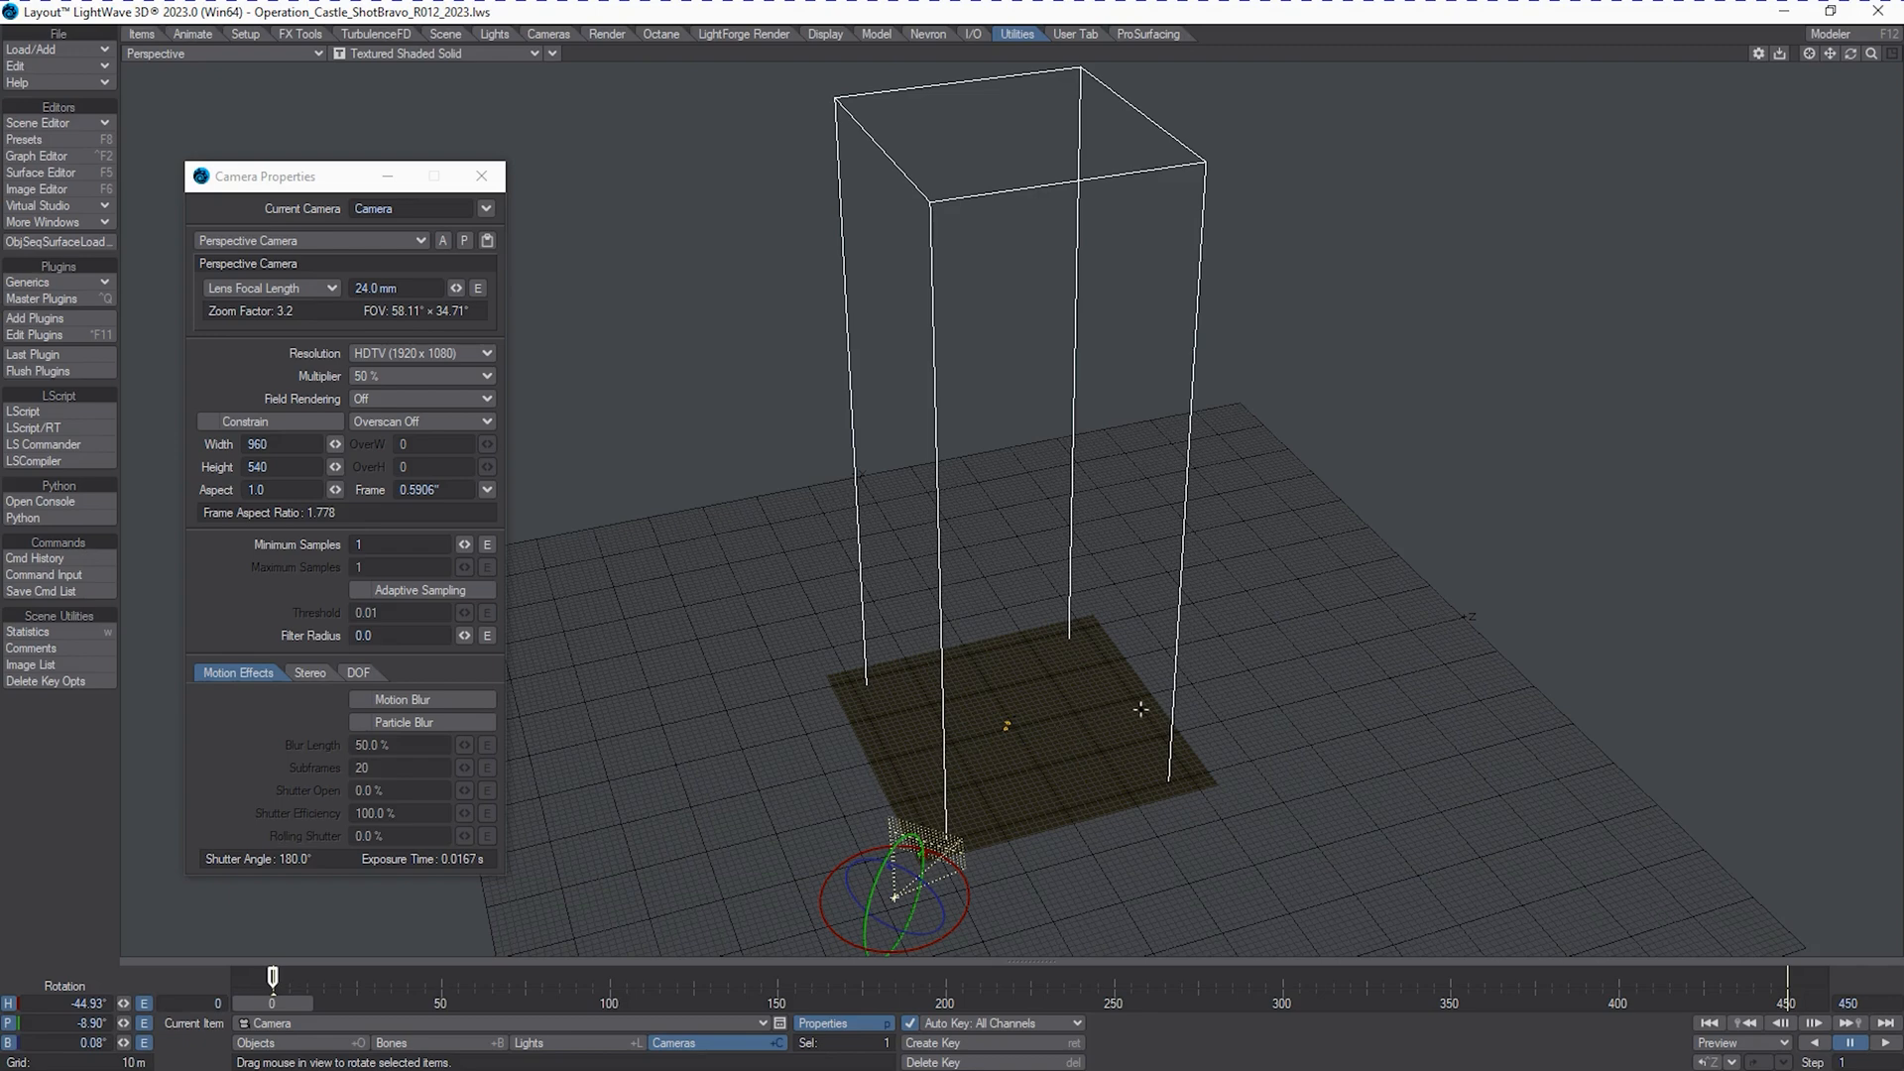
mouse_move(1086, 716)
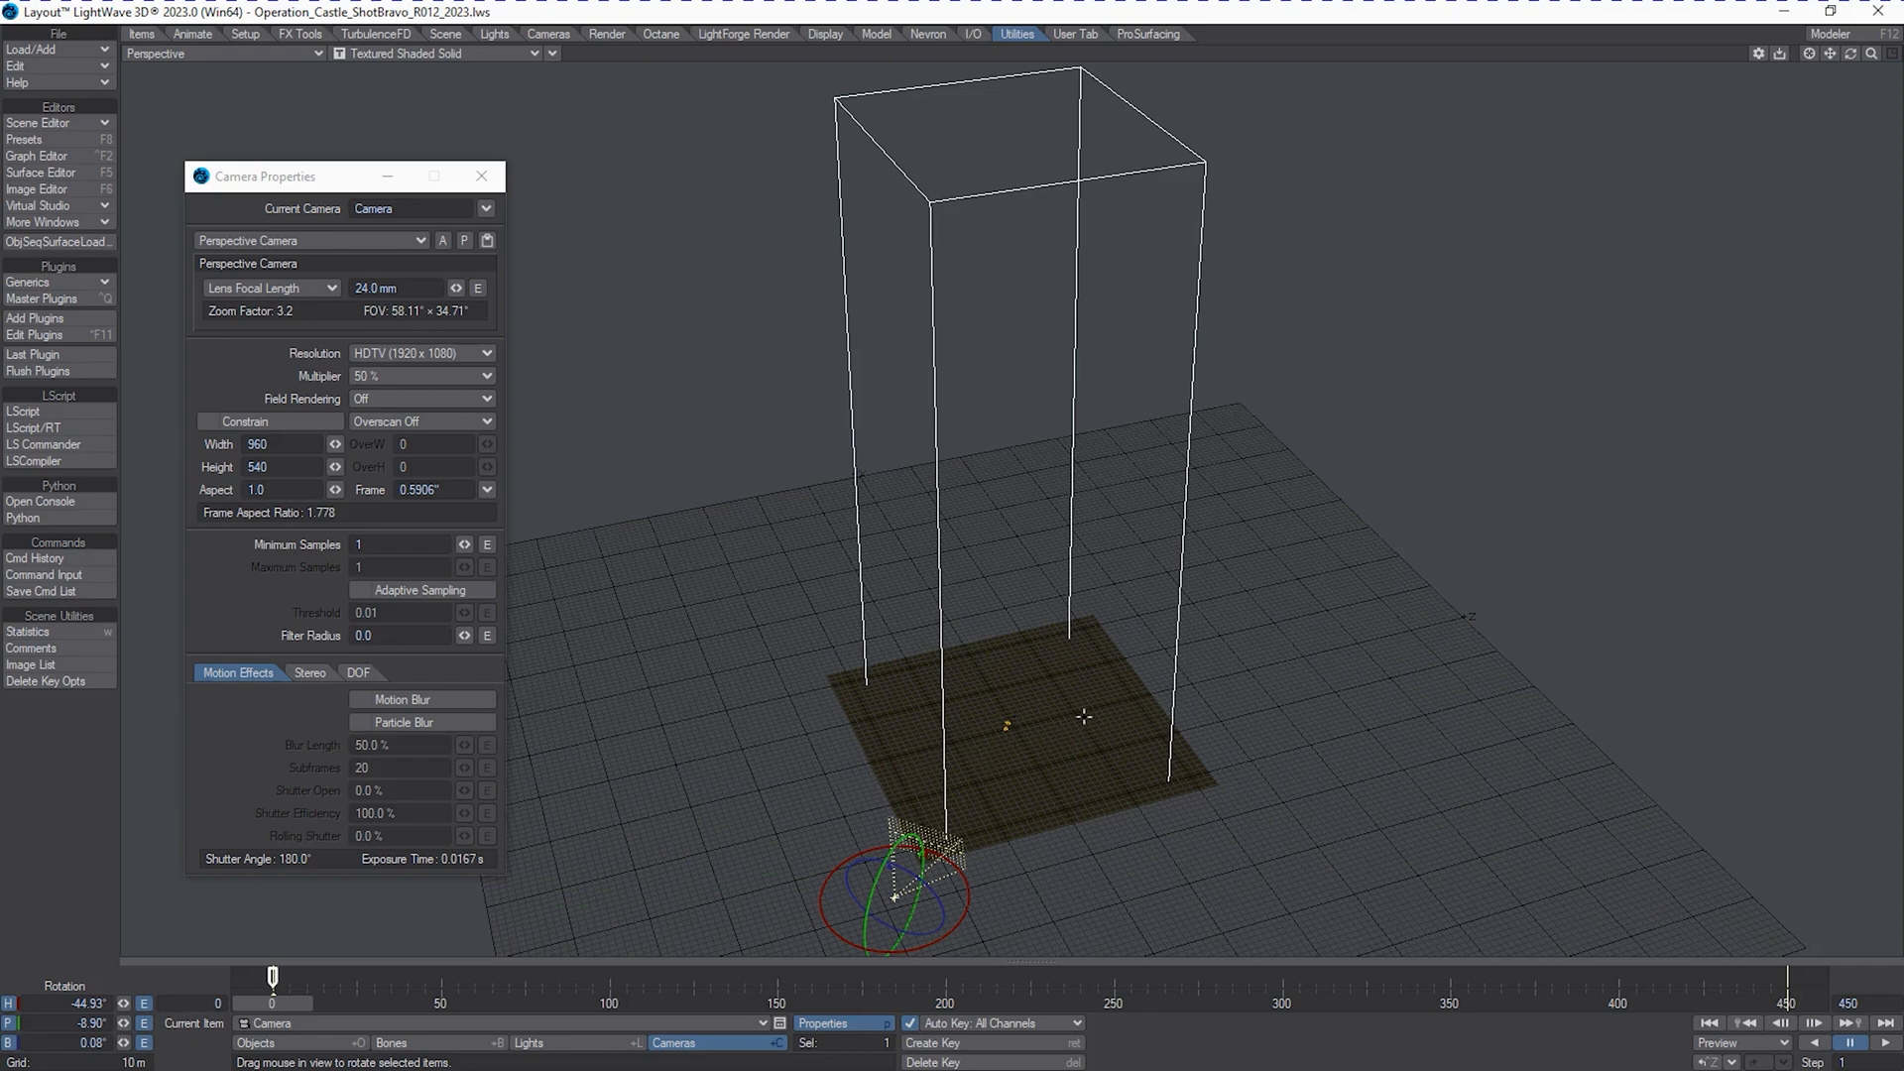
mouse_move(874, 777)
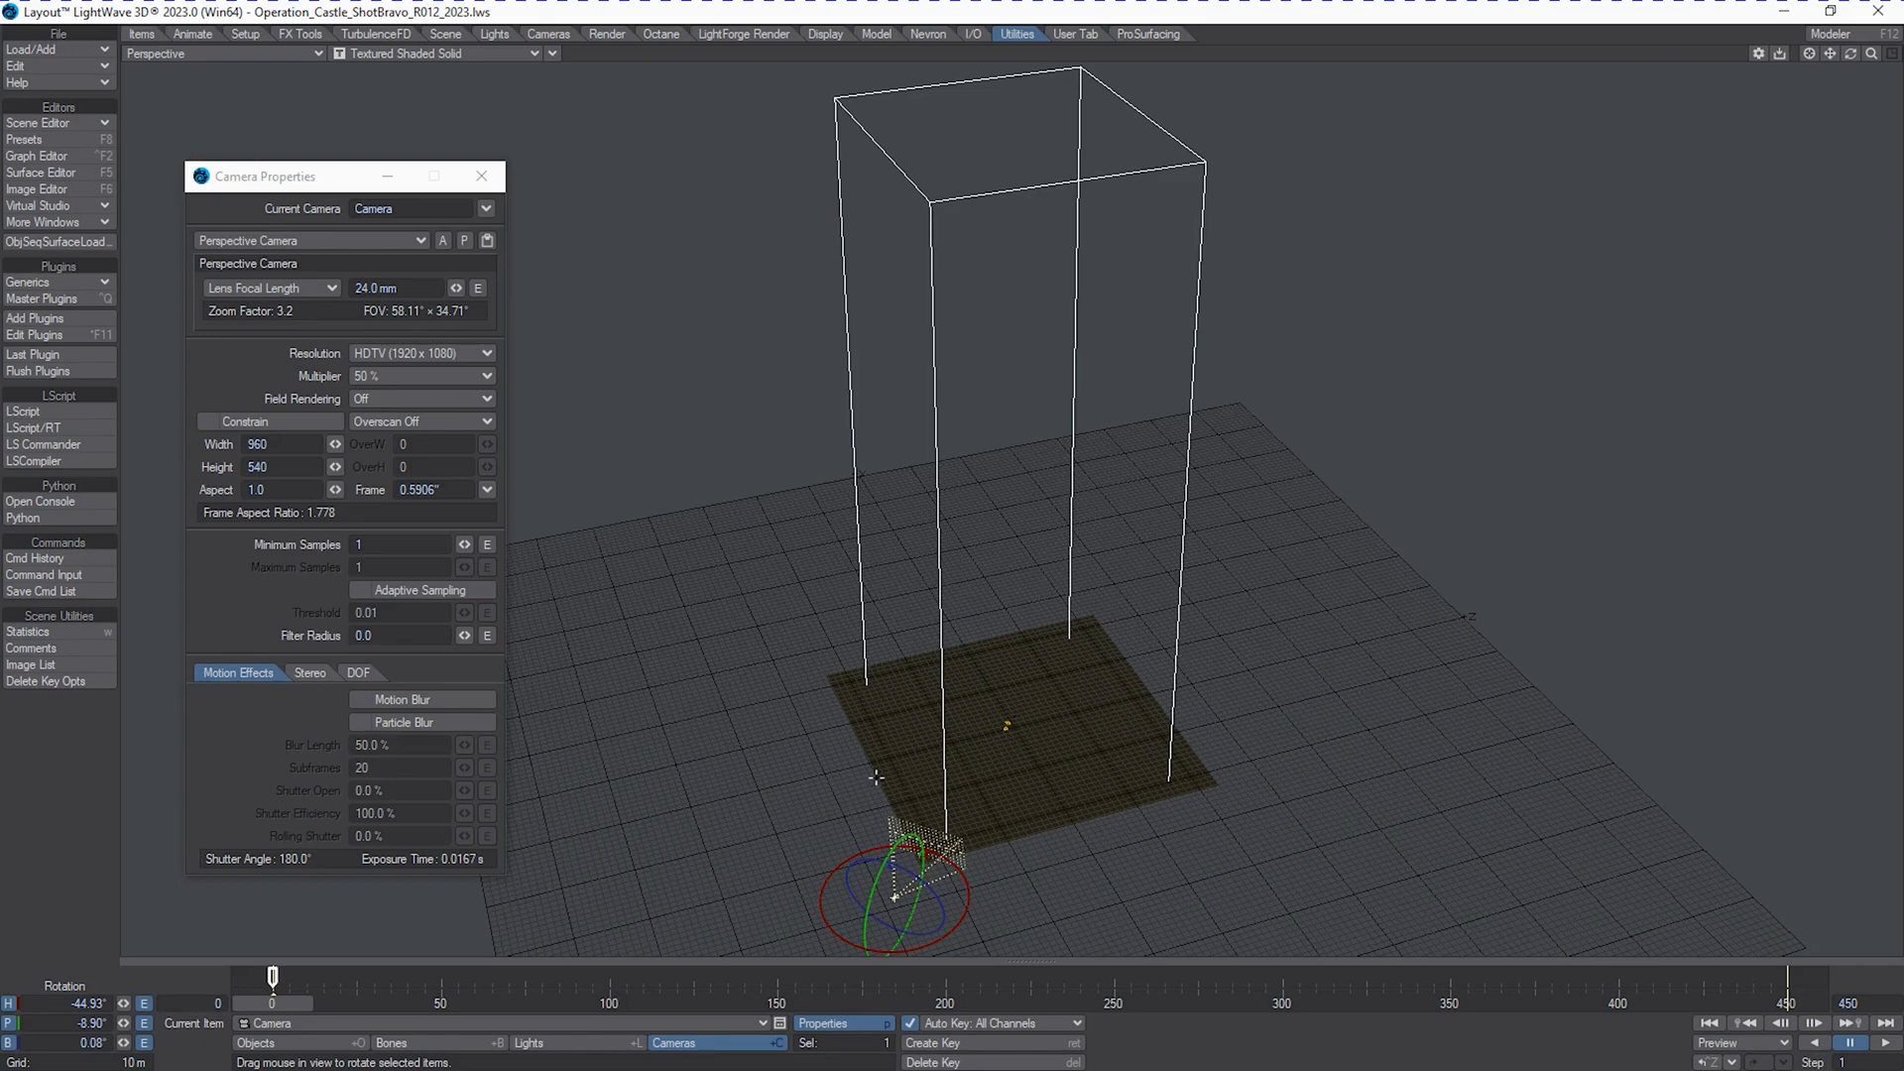
mouse_move(1091, 571)
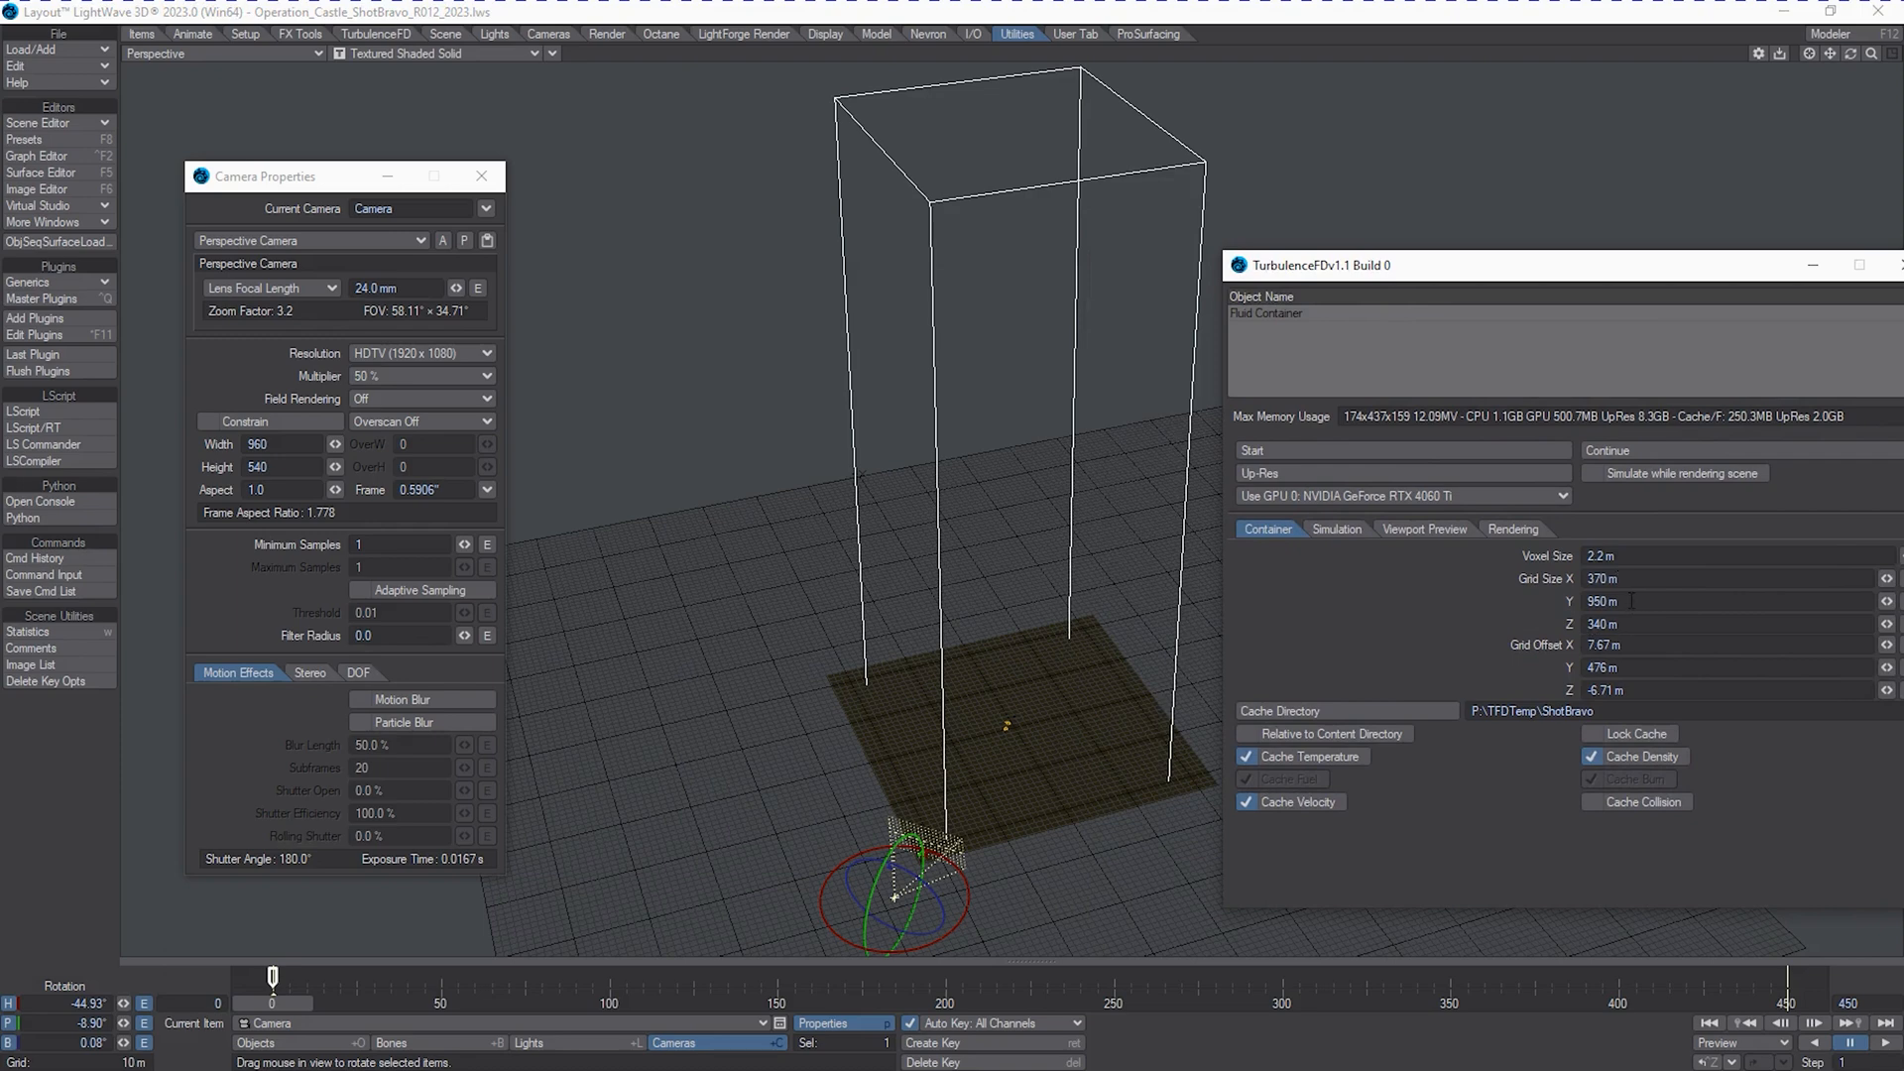
mouse_move(1446, 768)
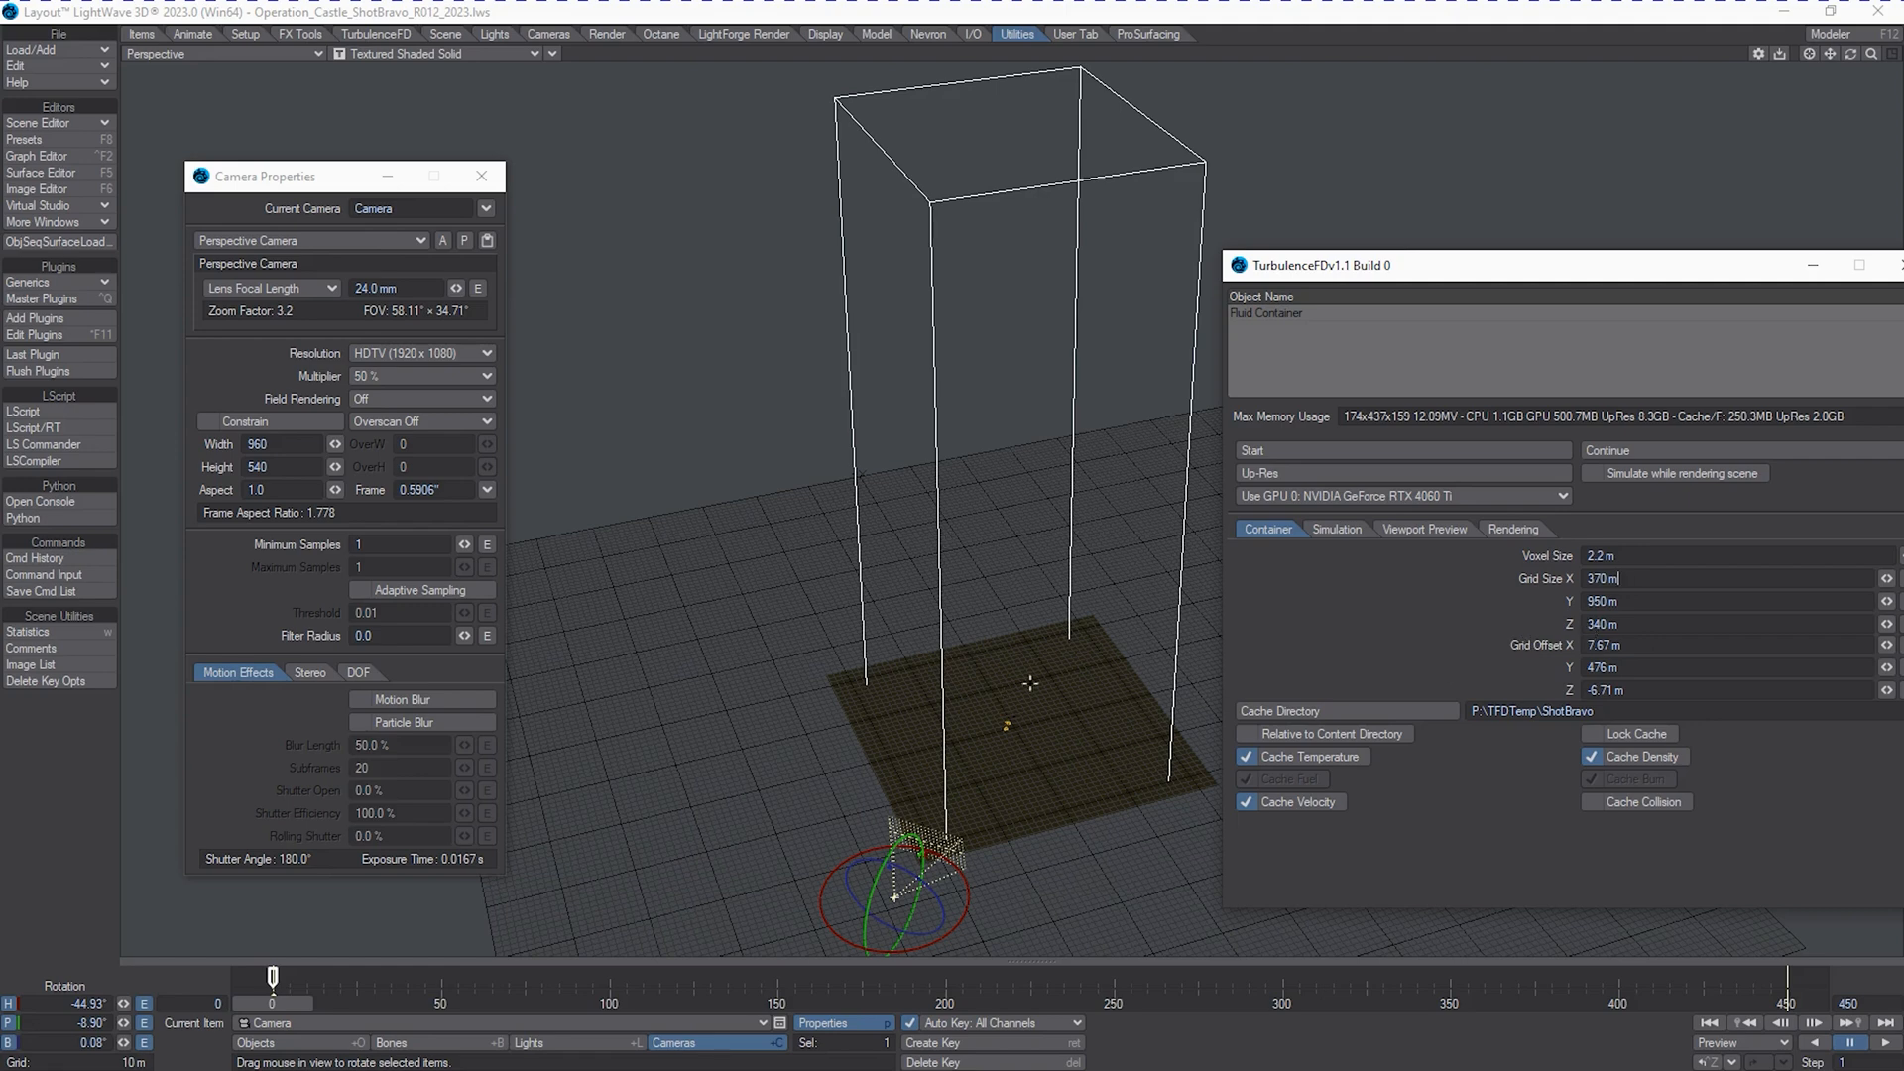
mouse_move(1341, 603)
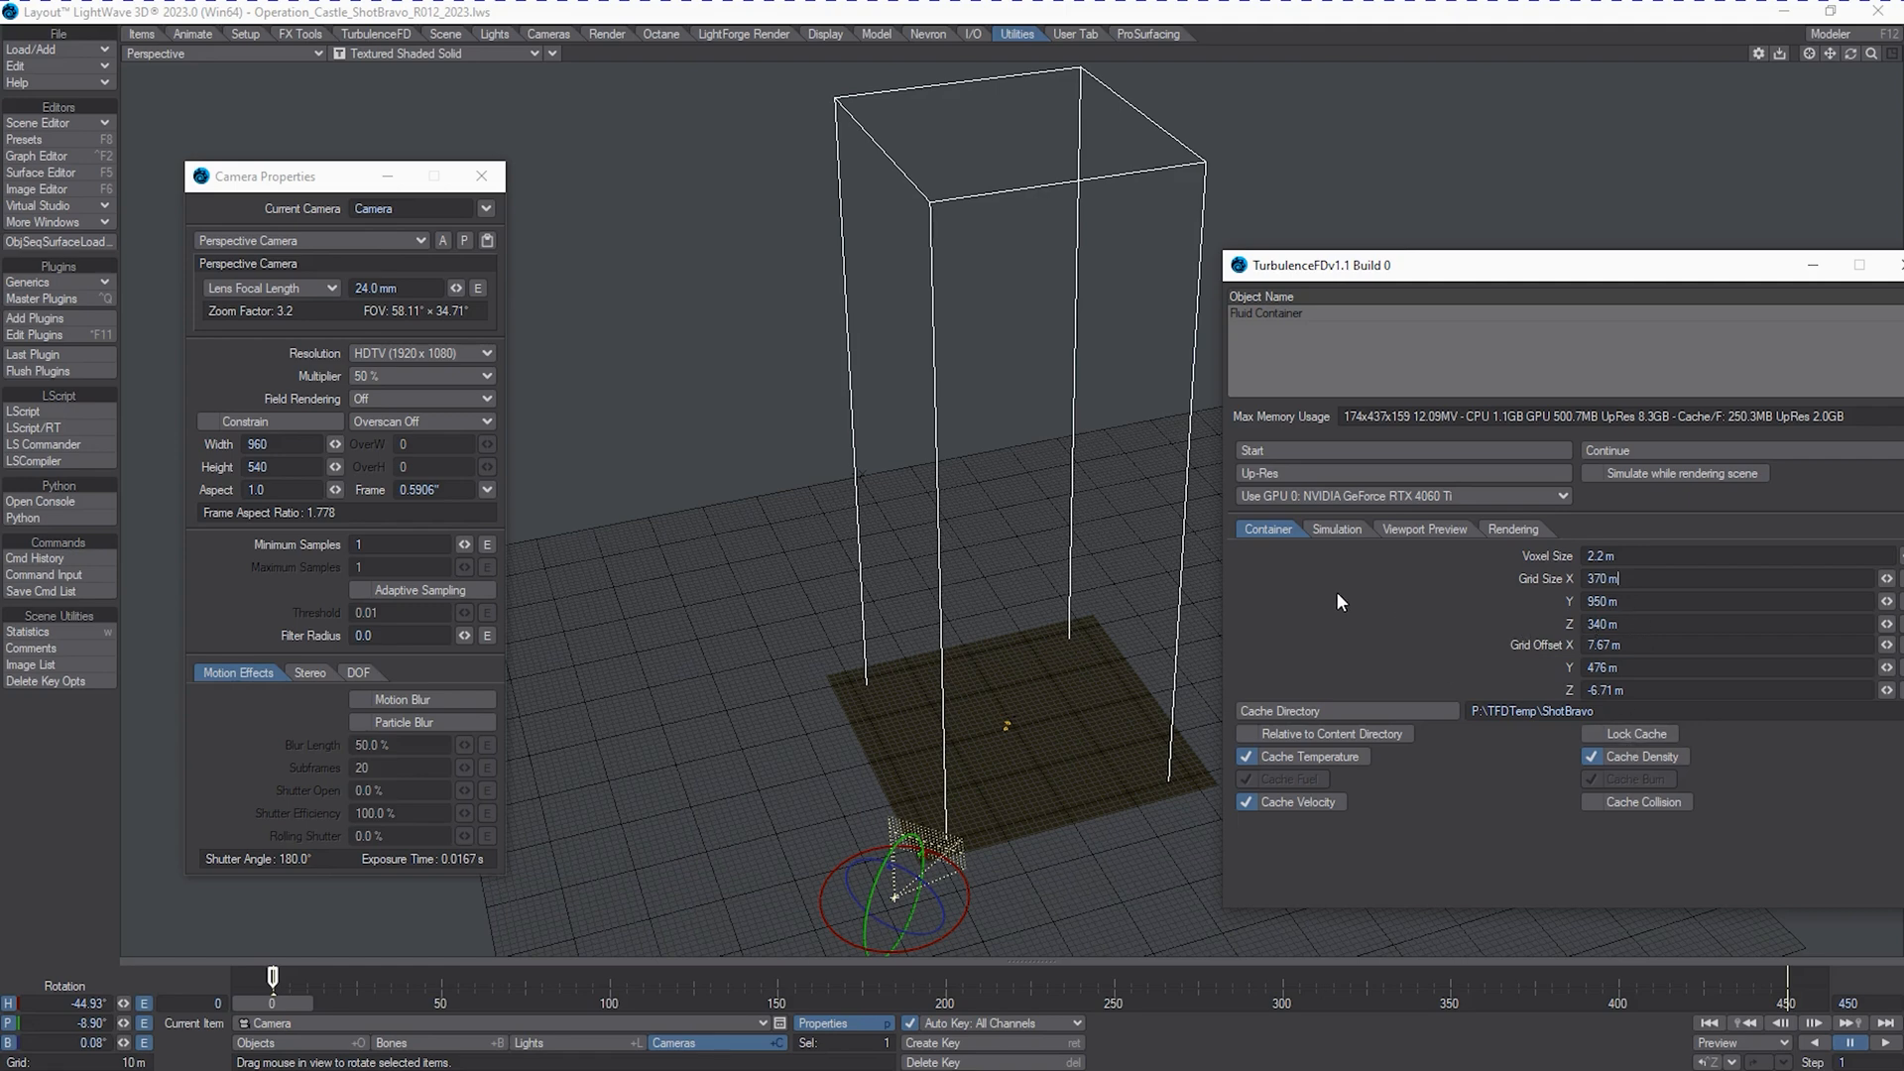
mouse_move(1336, 613)
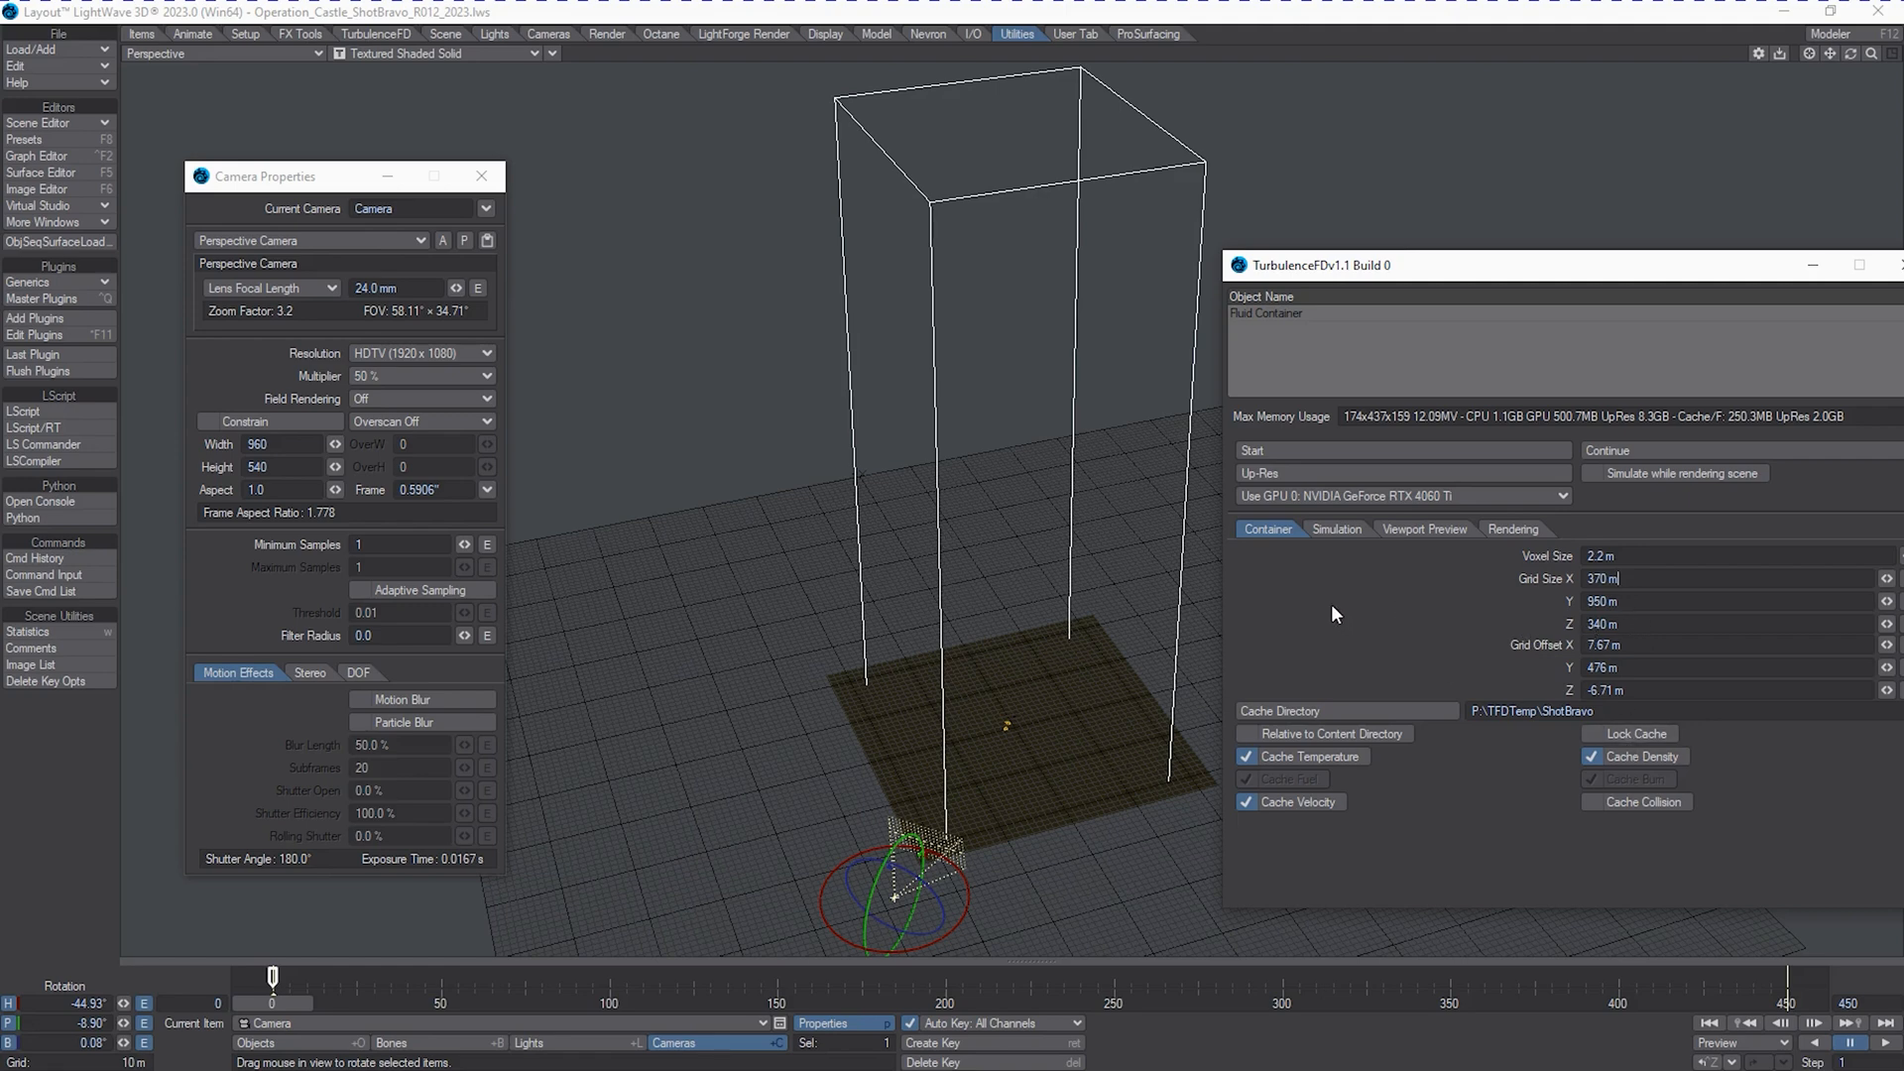
mouse_move(1290, 611)
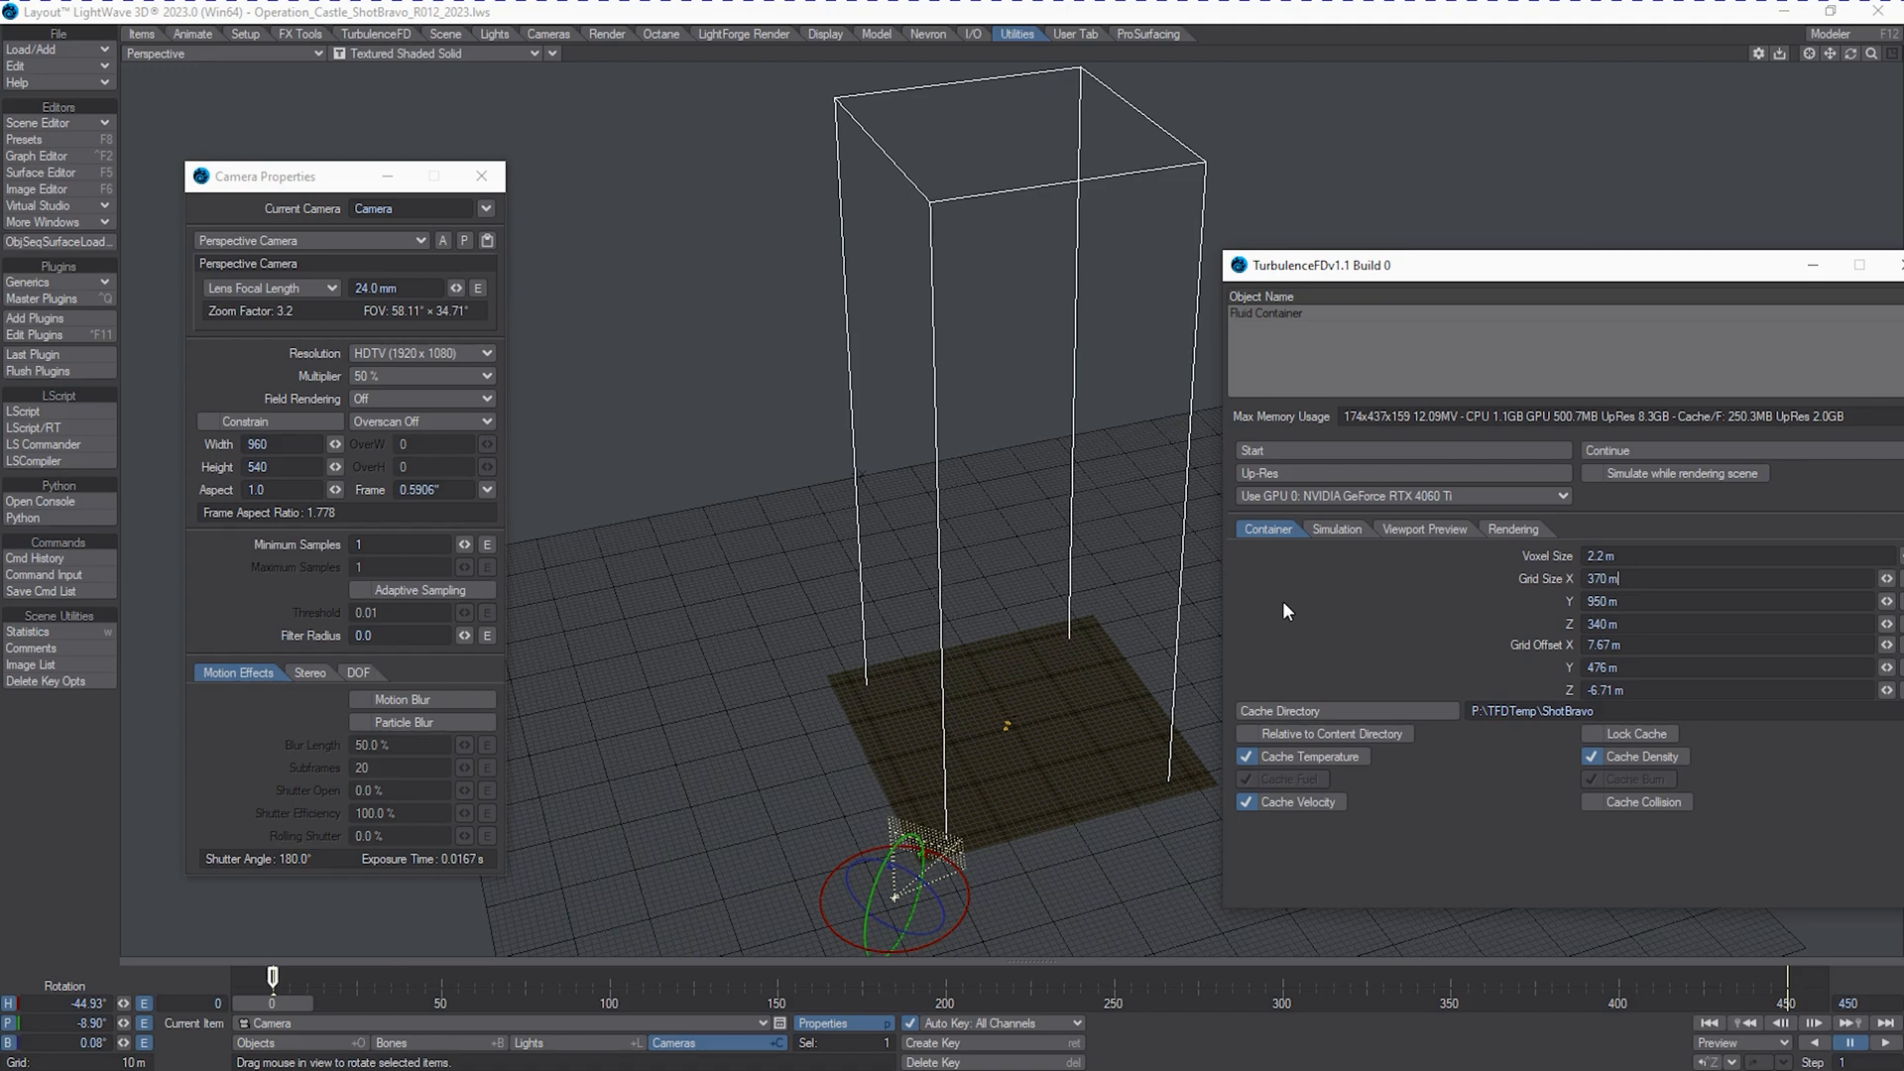
mouse_move(1299, 599)
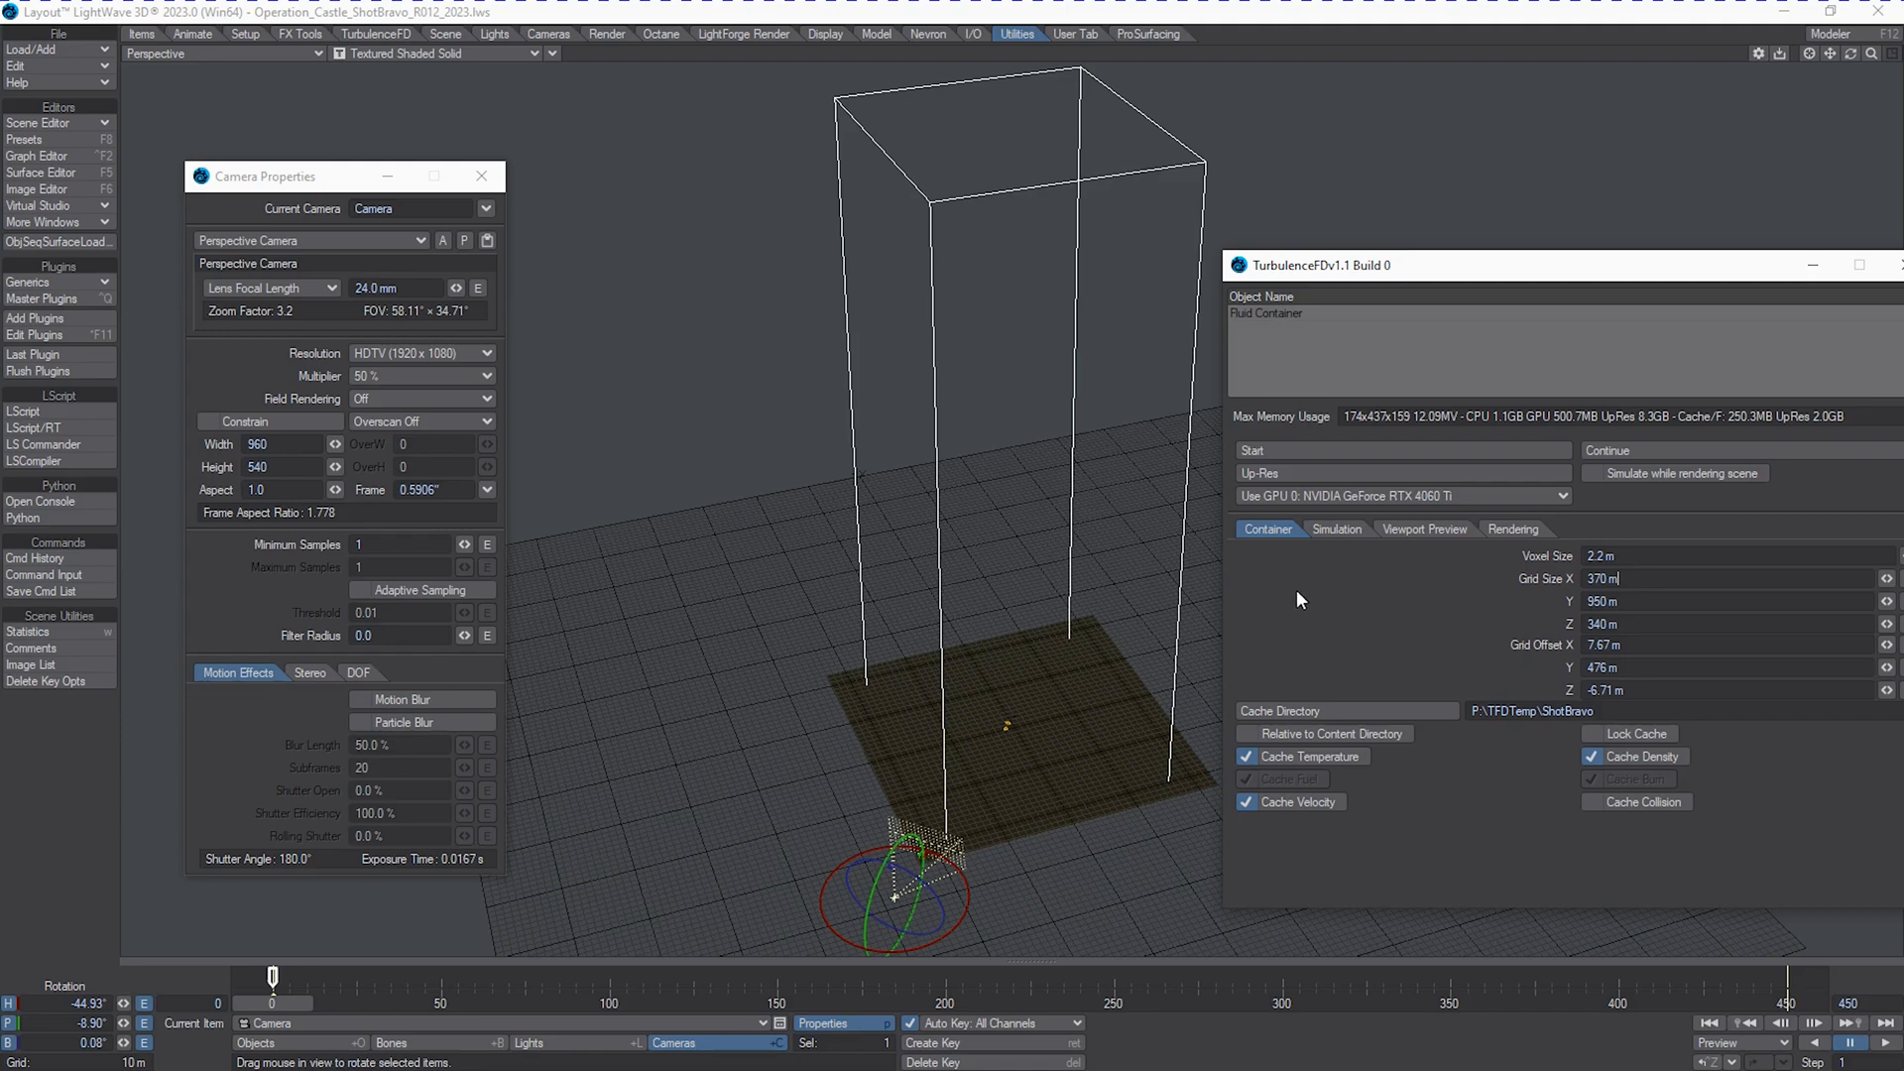
mouse_move(1301, 596)
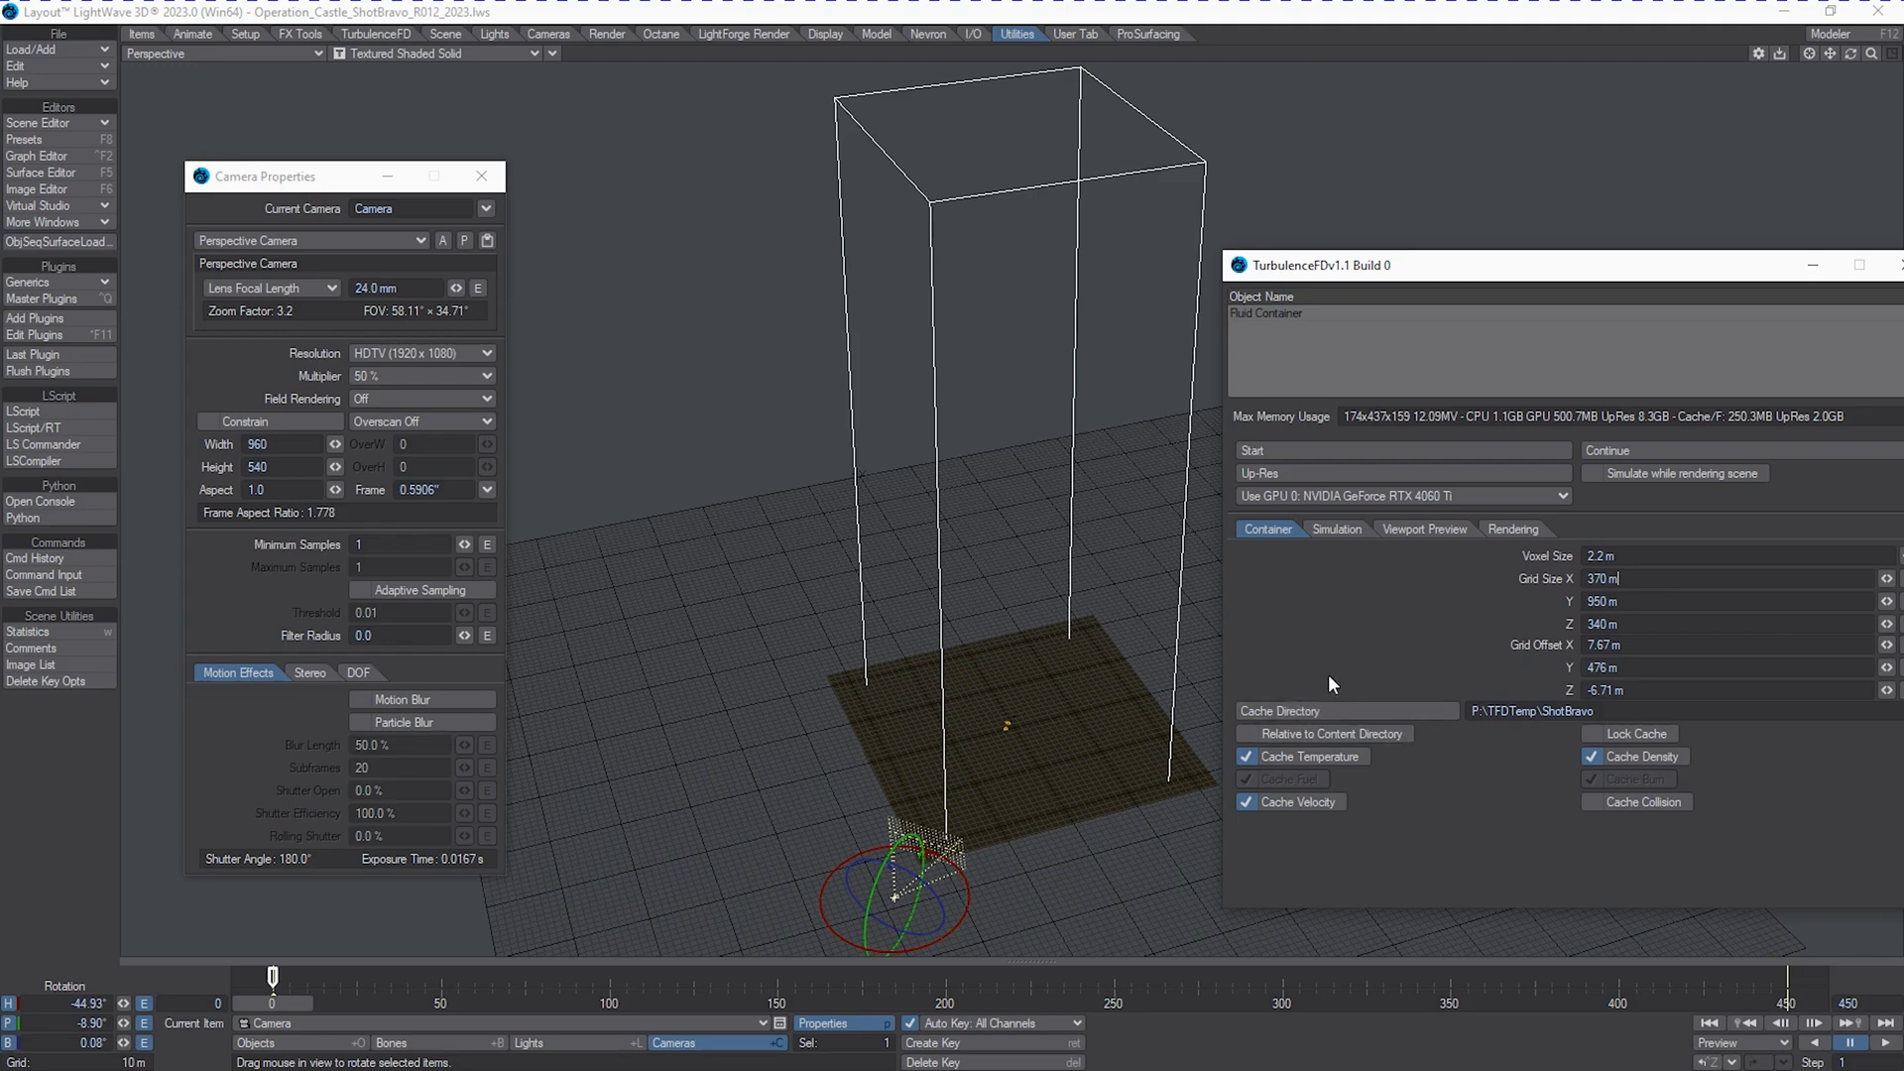
mouse_move(1325, 667)
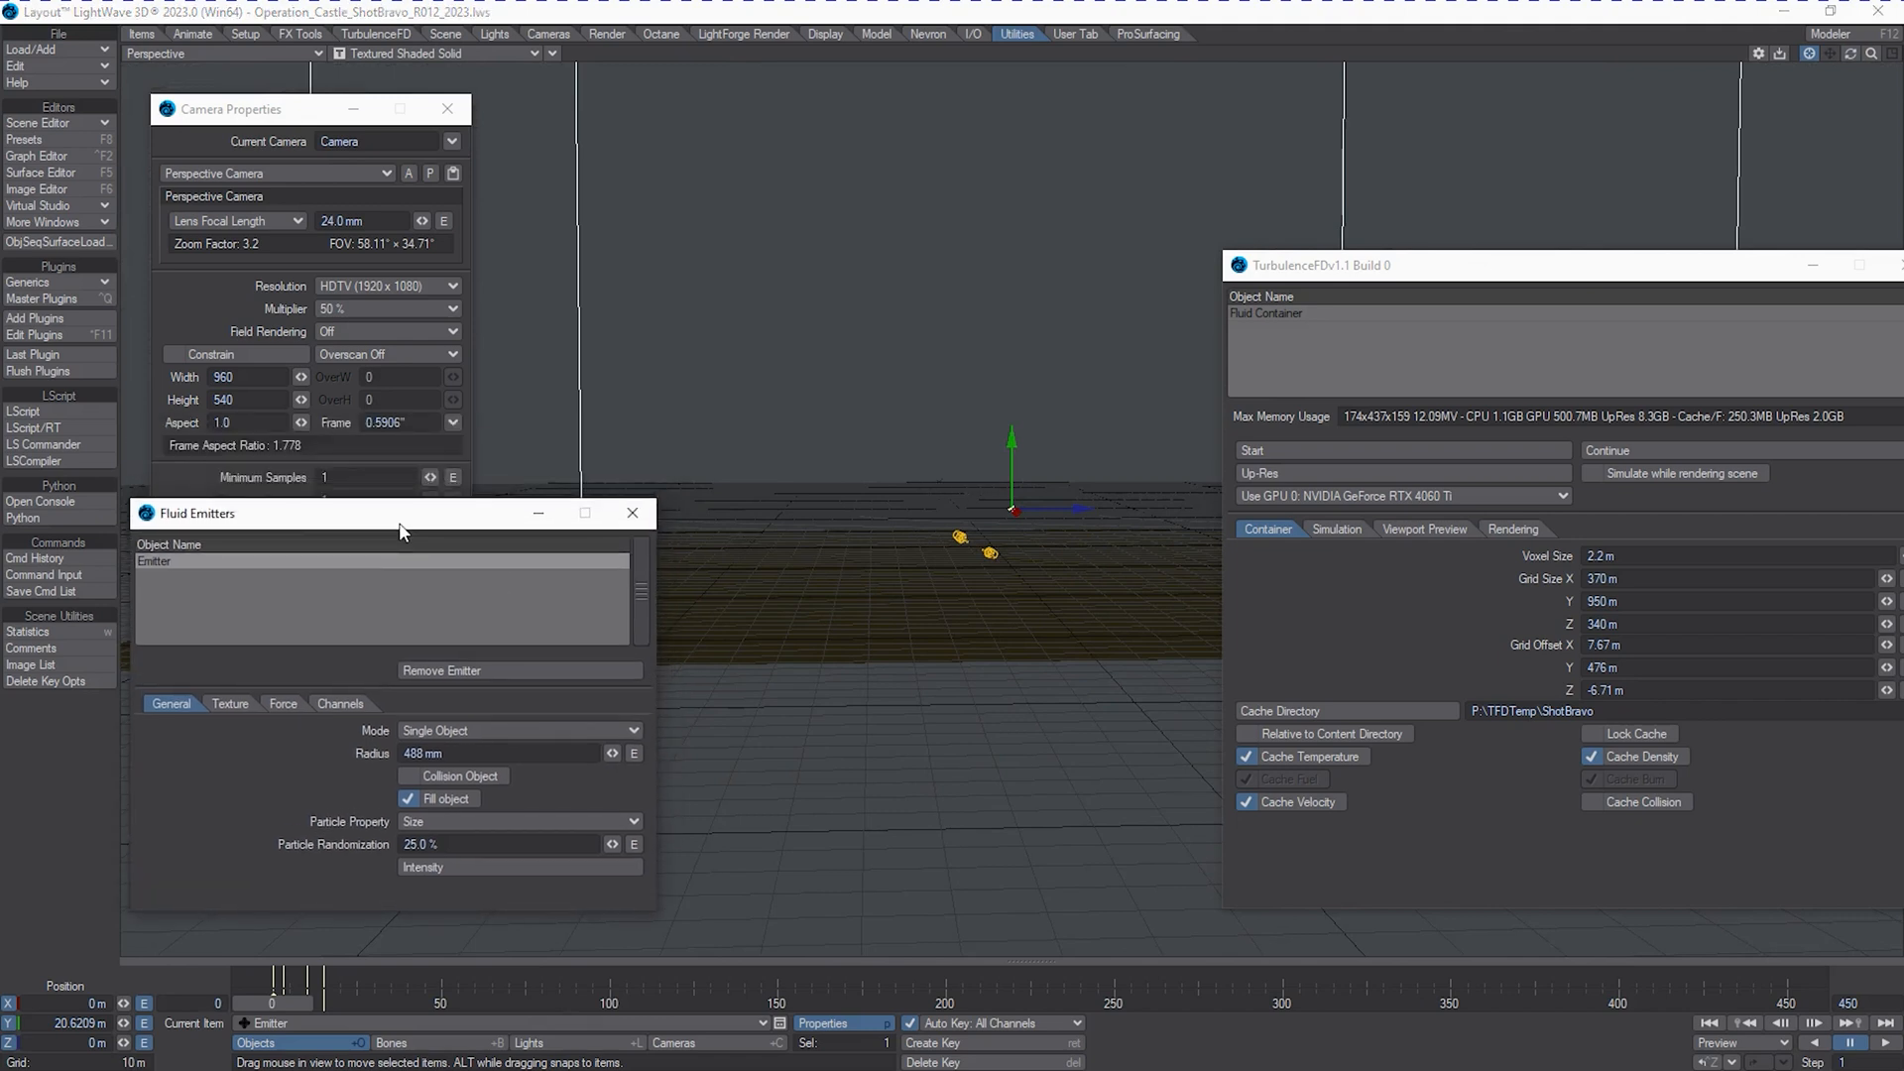
mouse_move(403, 531)
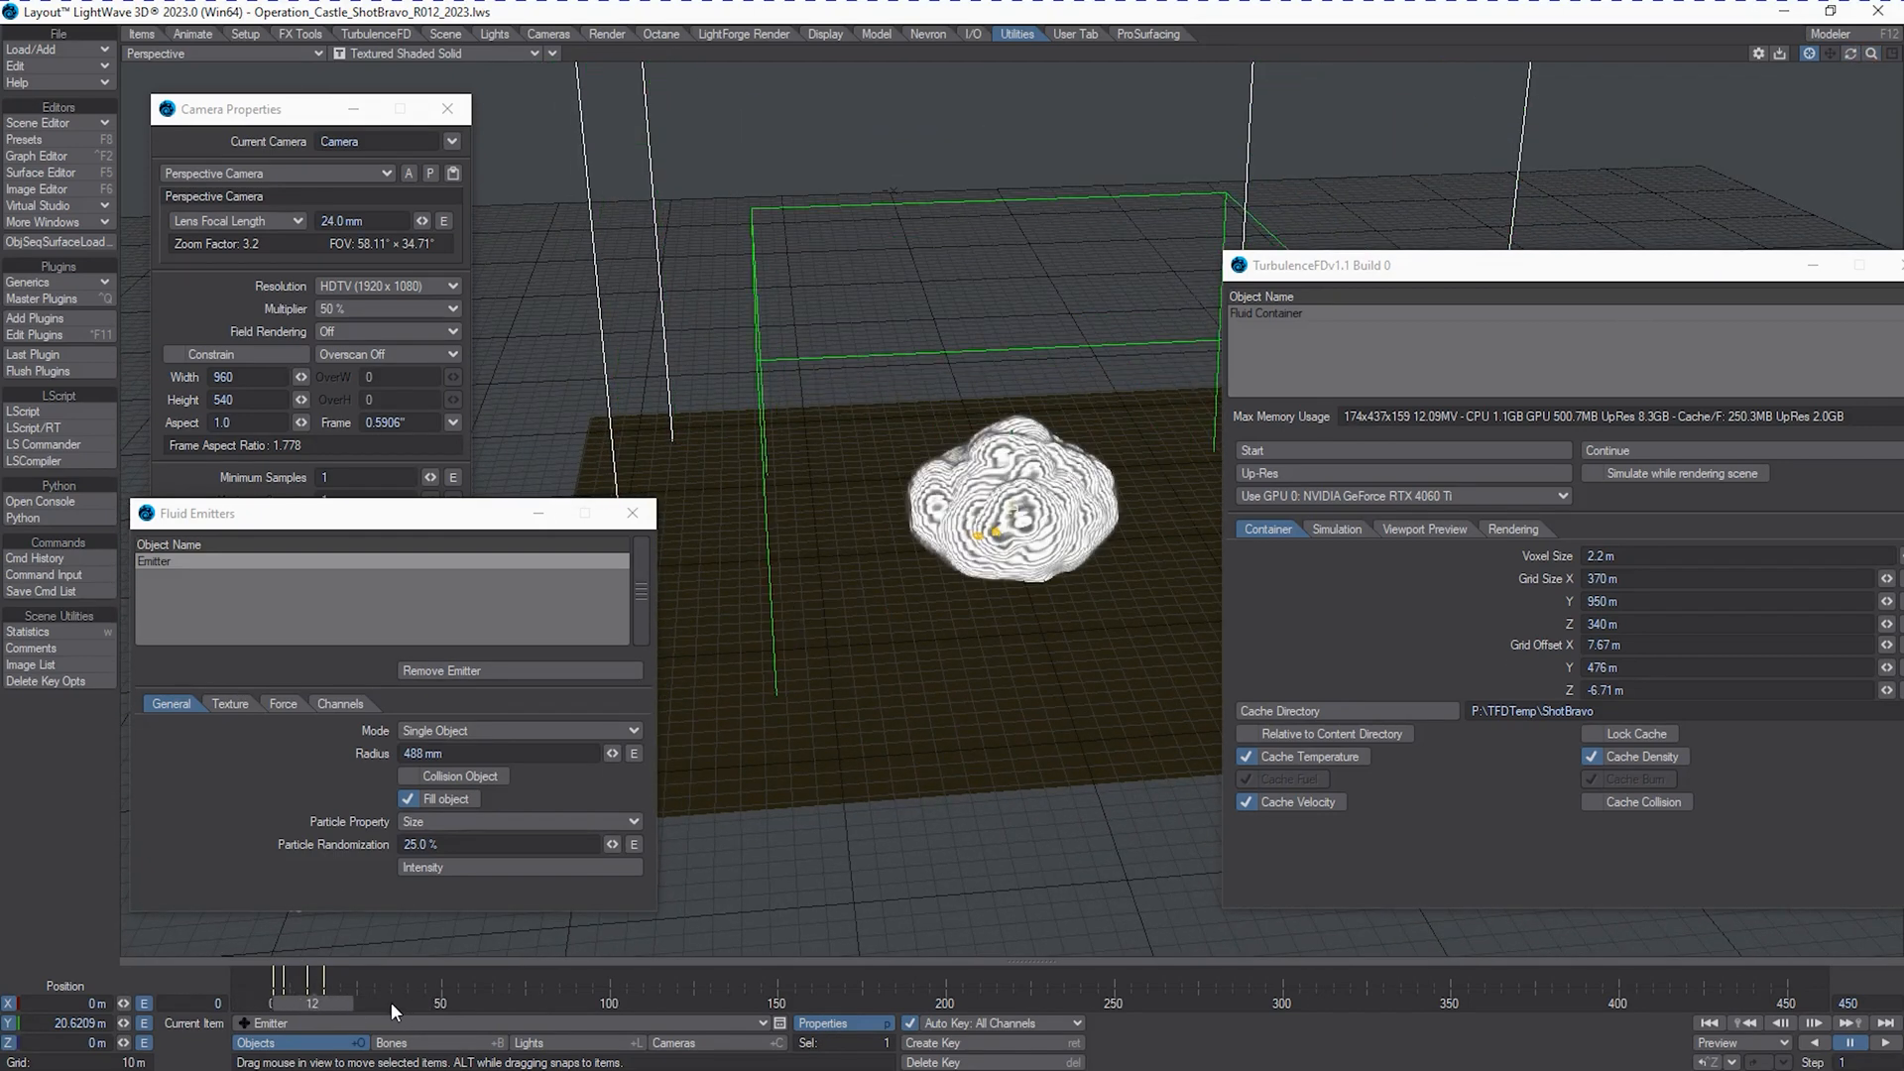
Scrub the timeline back a few frames to review the cached smoke puff.
drag(309, 1002, 416, 1002)
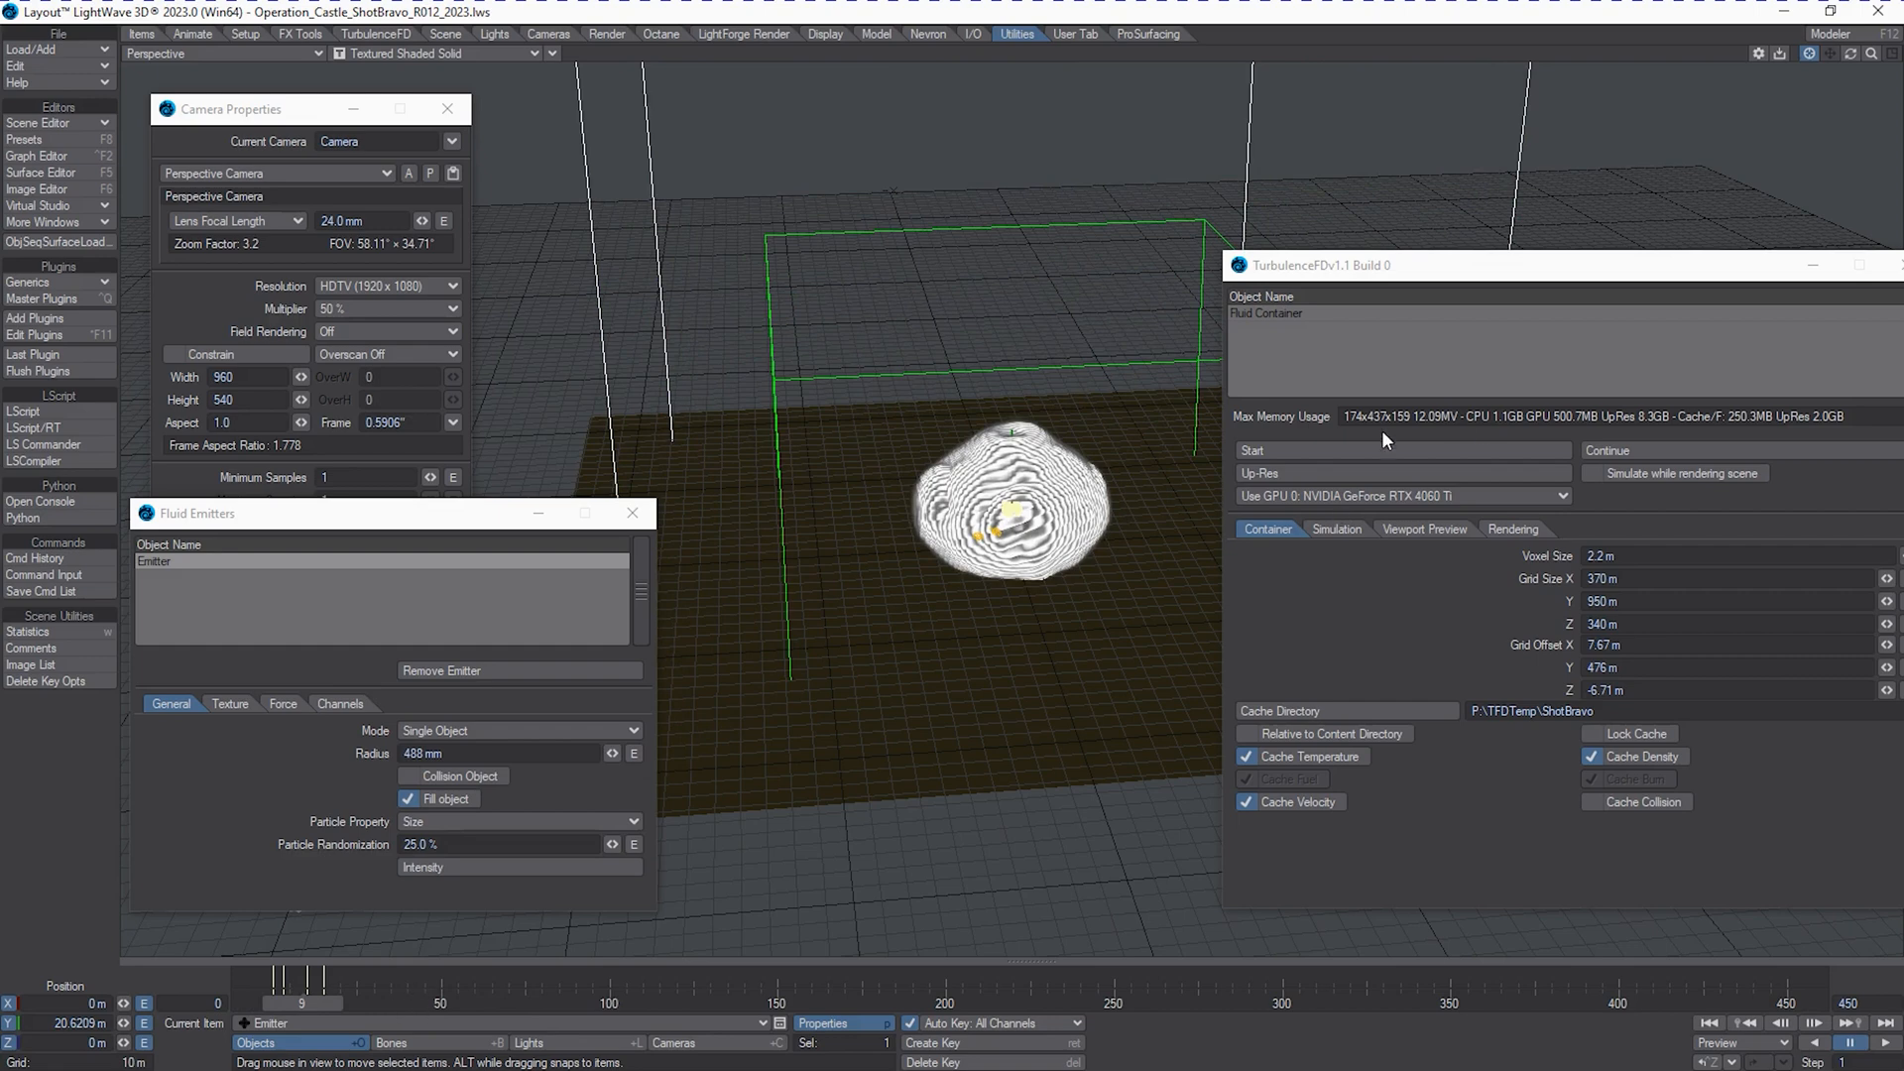
mouse_move(885, 673)
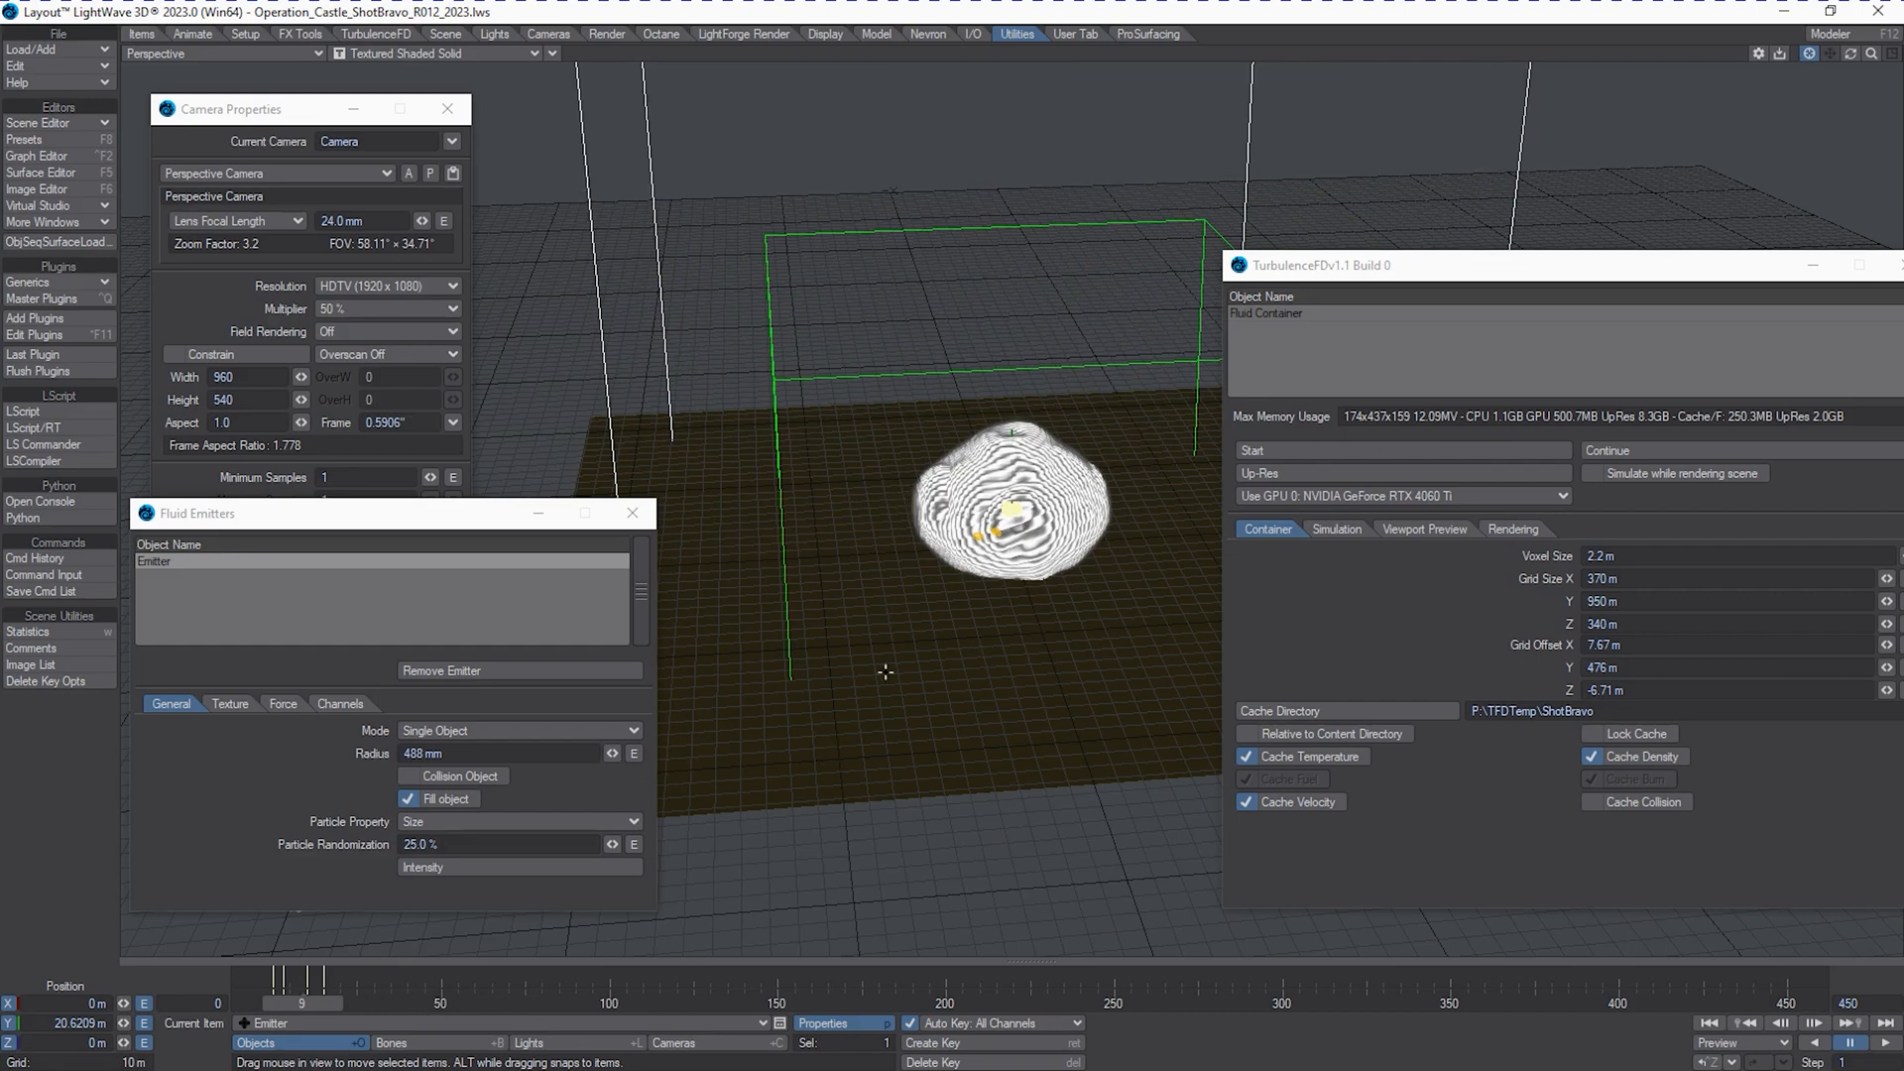
mouse_move(522, 465)
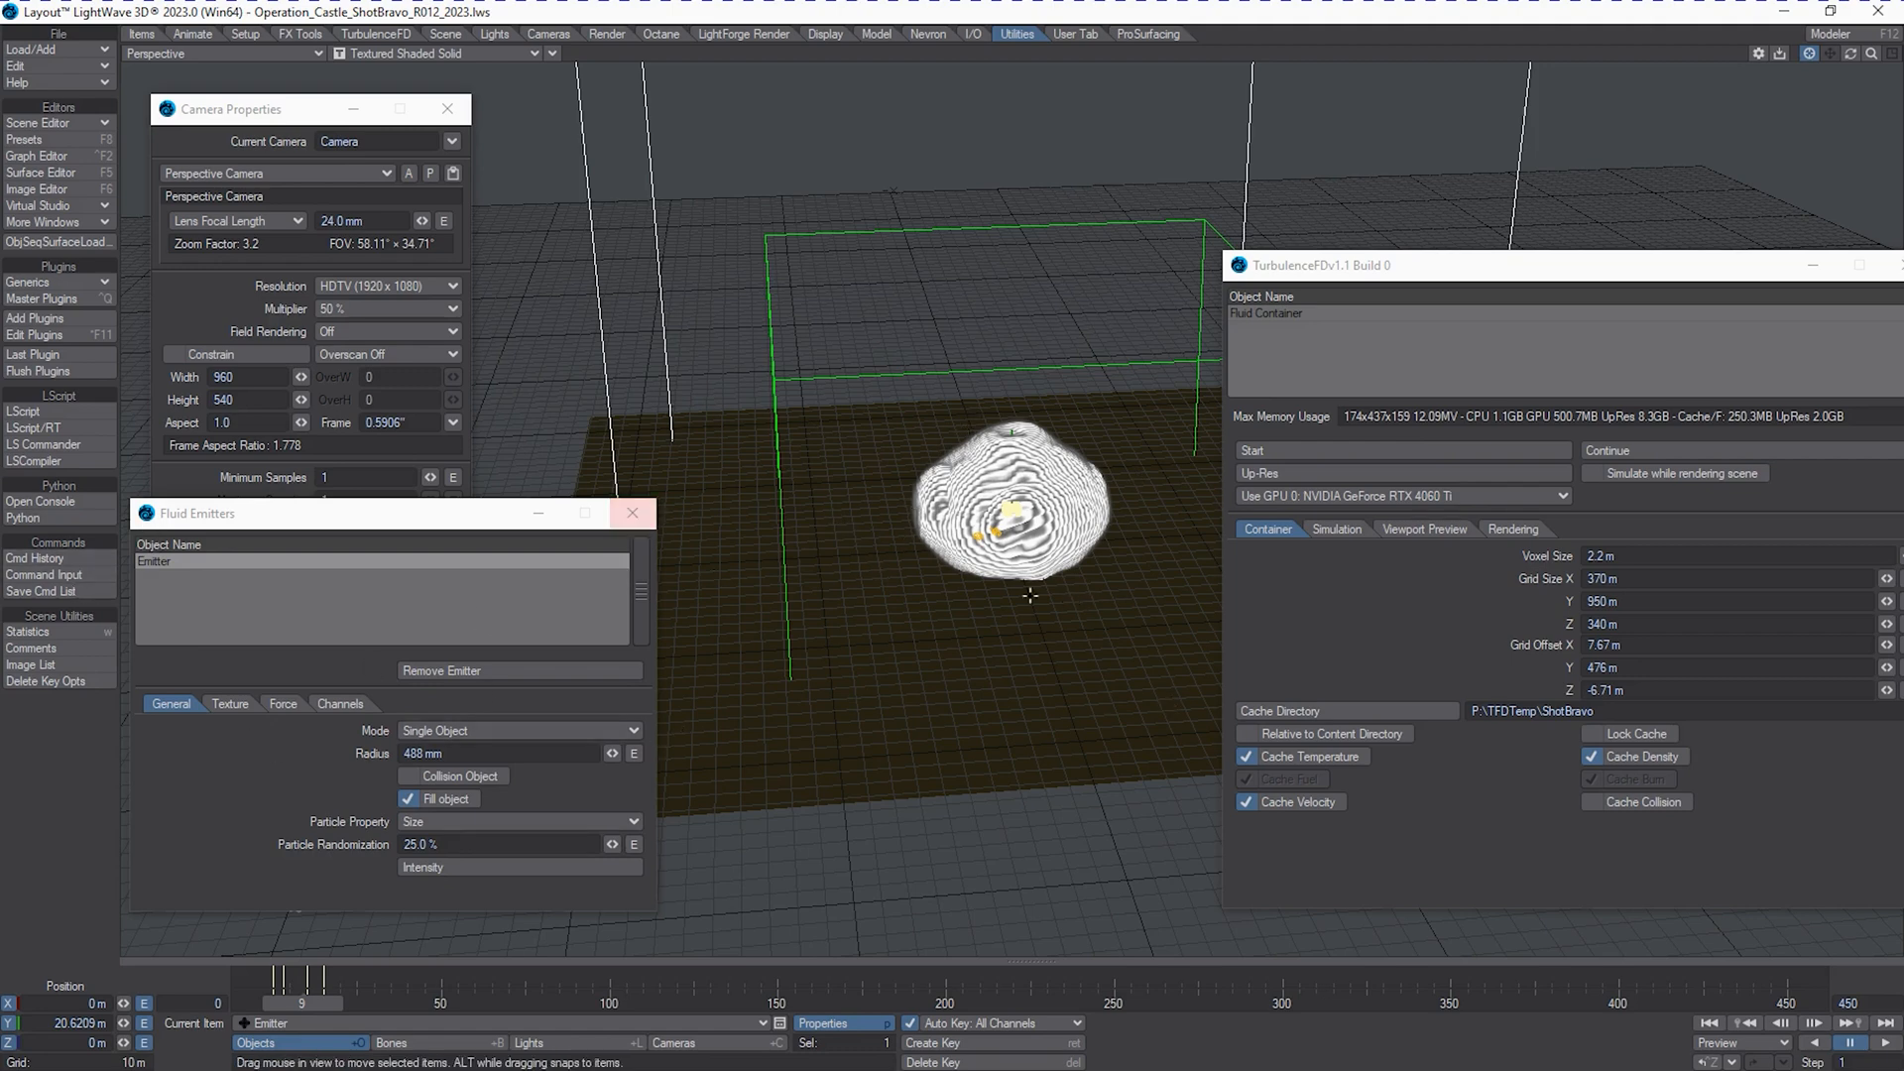
Show TurbulenceFD's simulation solver settings with the negative-Y boundary closed.
click(1335, 528)
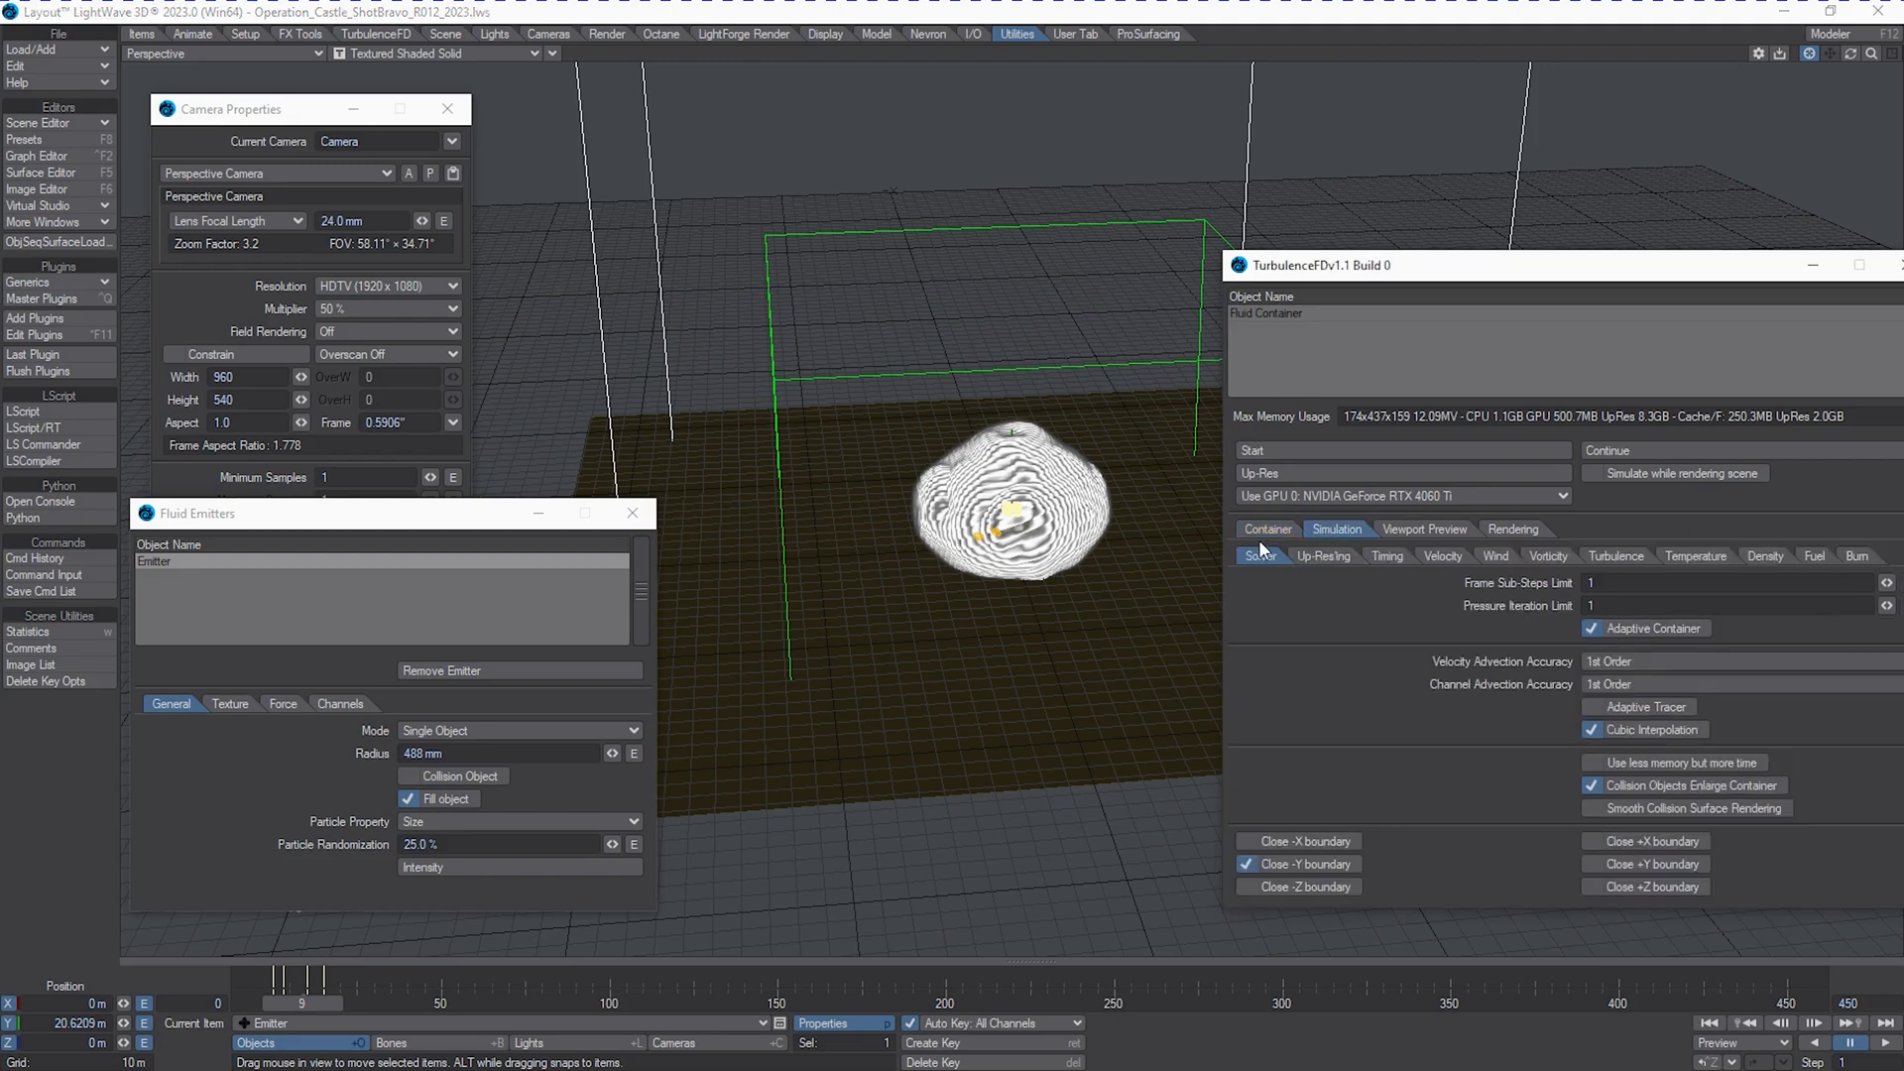
mouse_move(1283, 577)
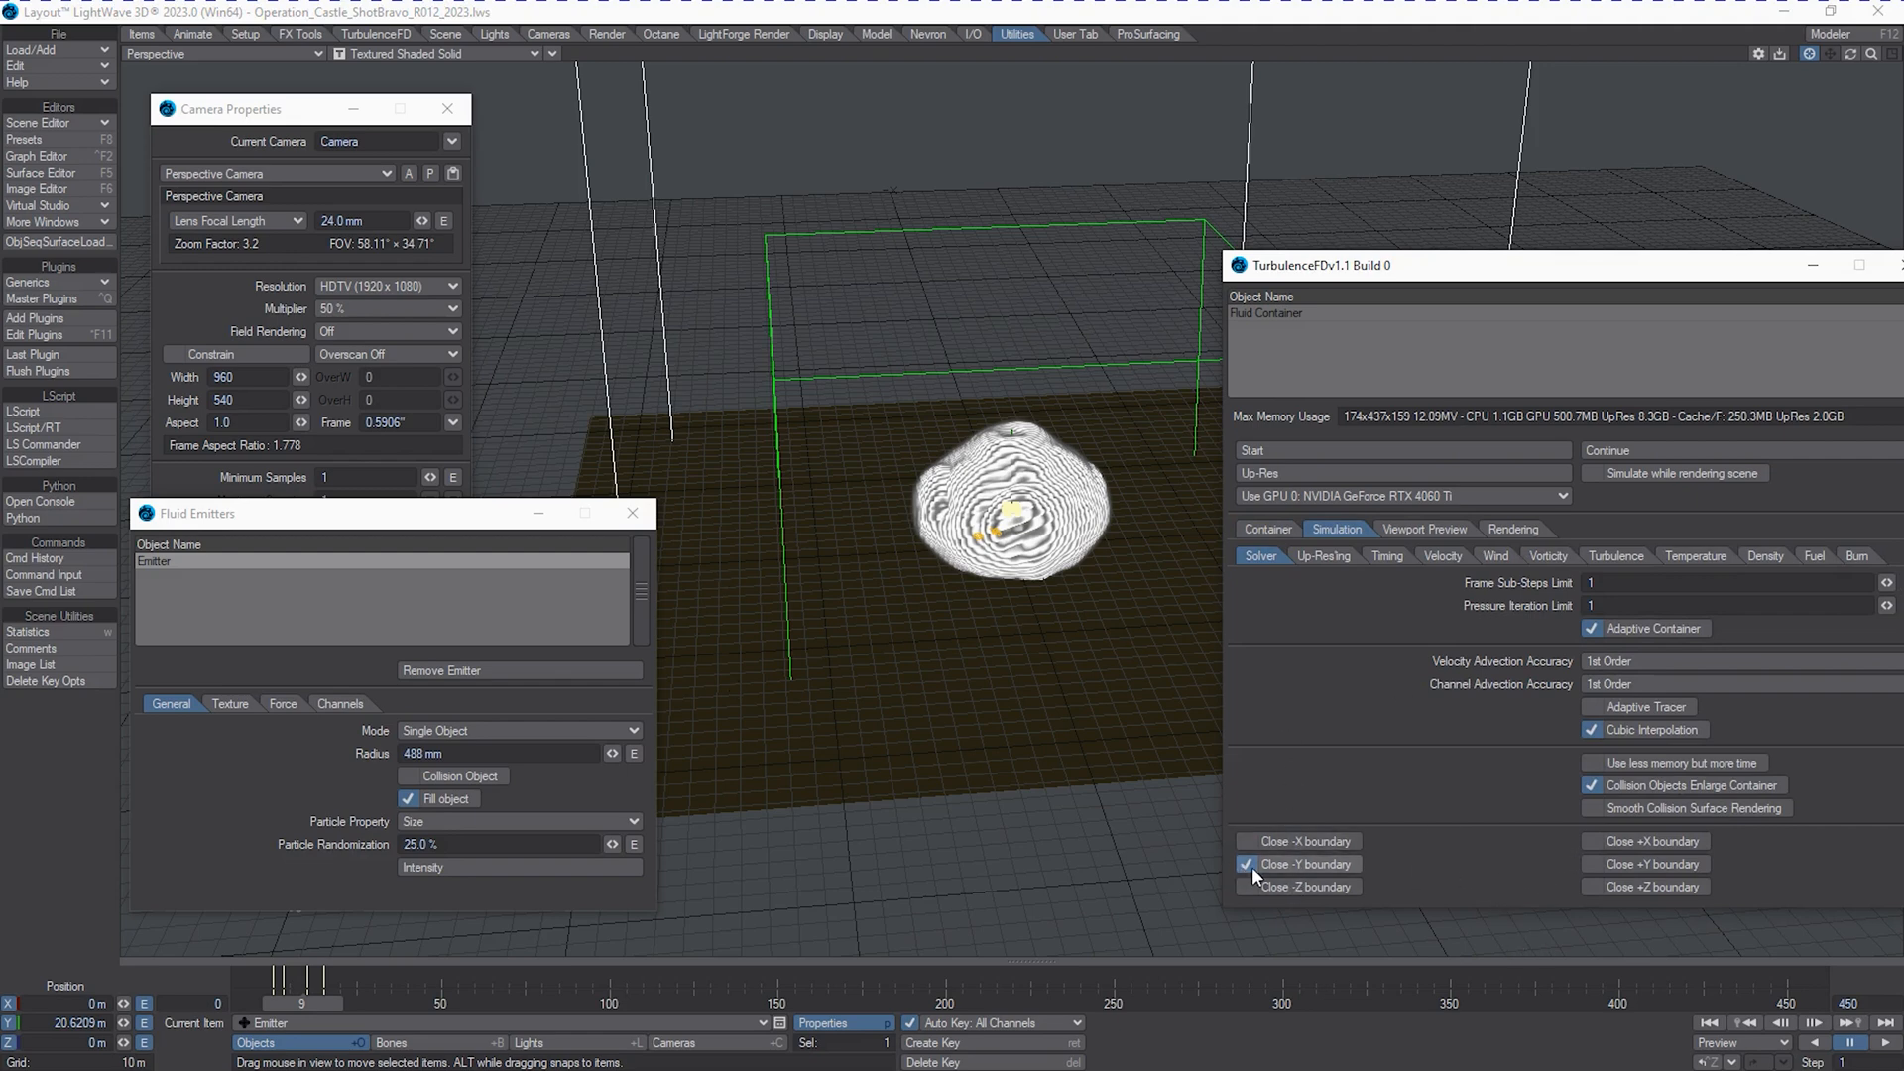
click(1244, 863)
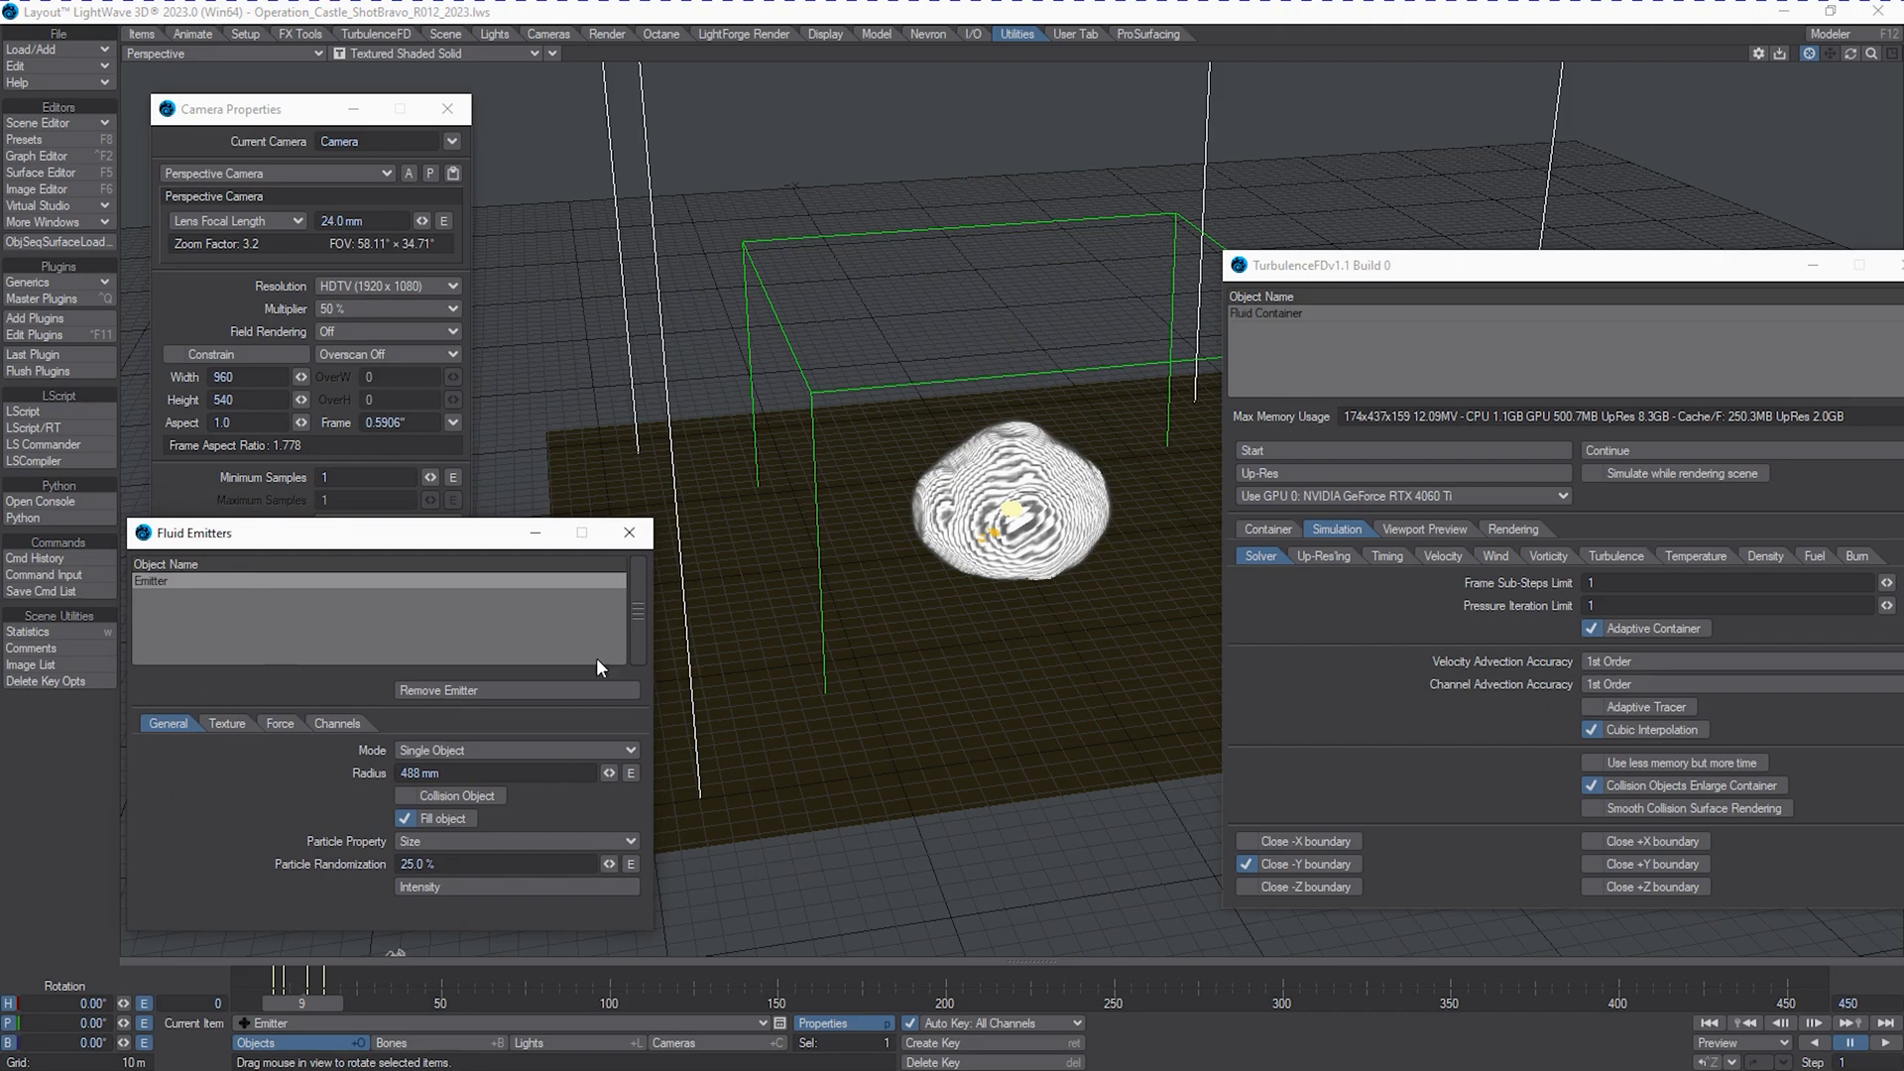
mouse_move(1337, 327)
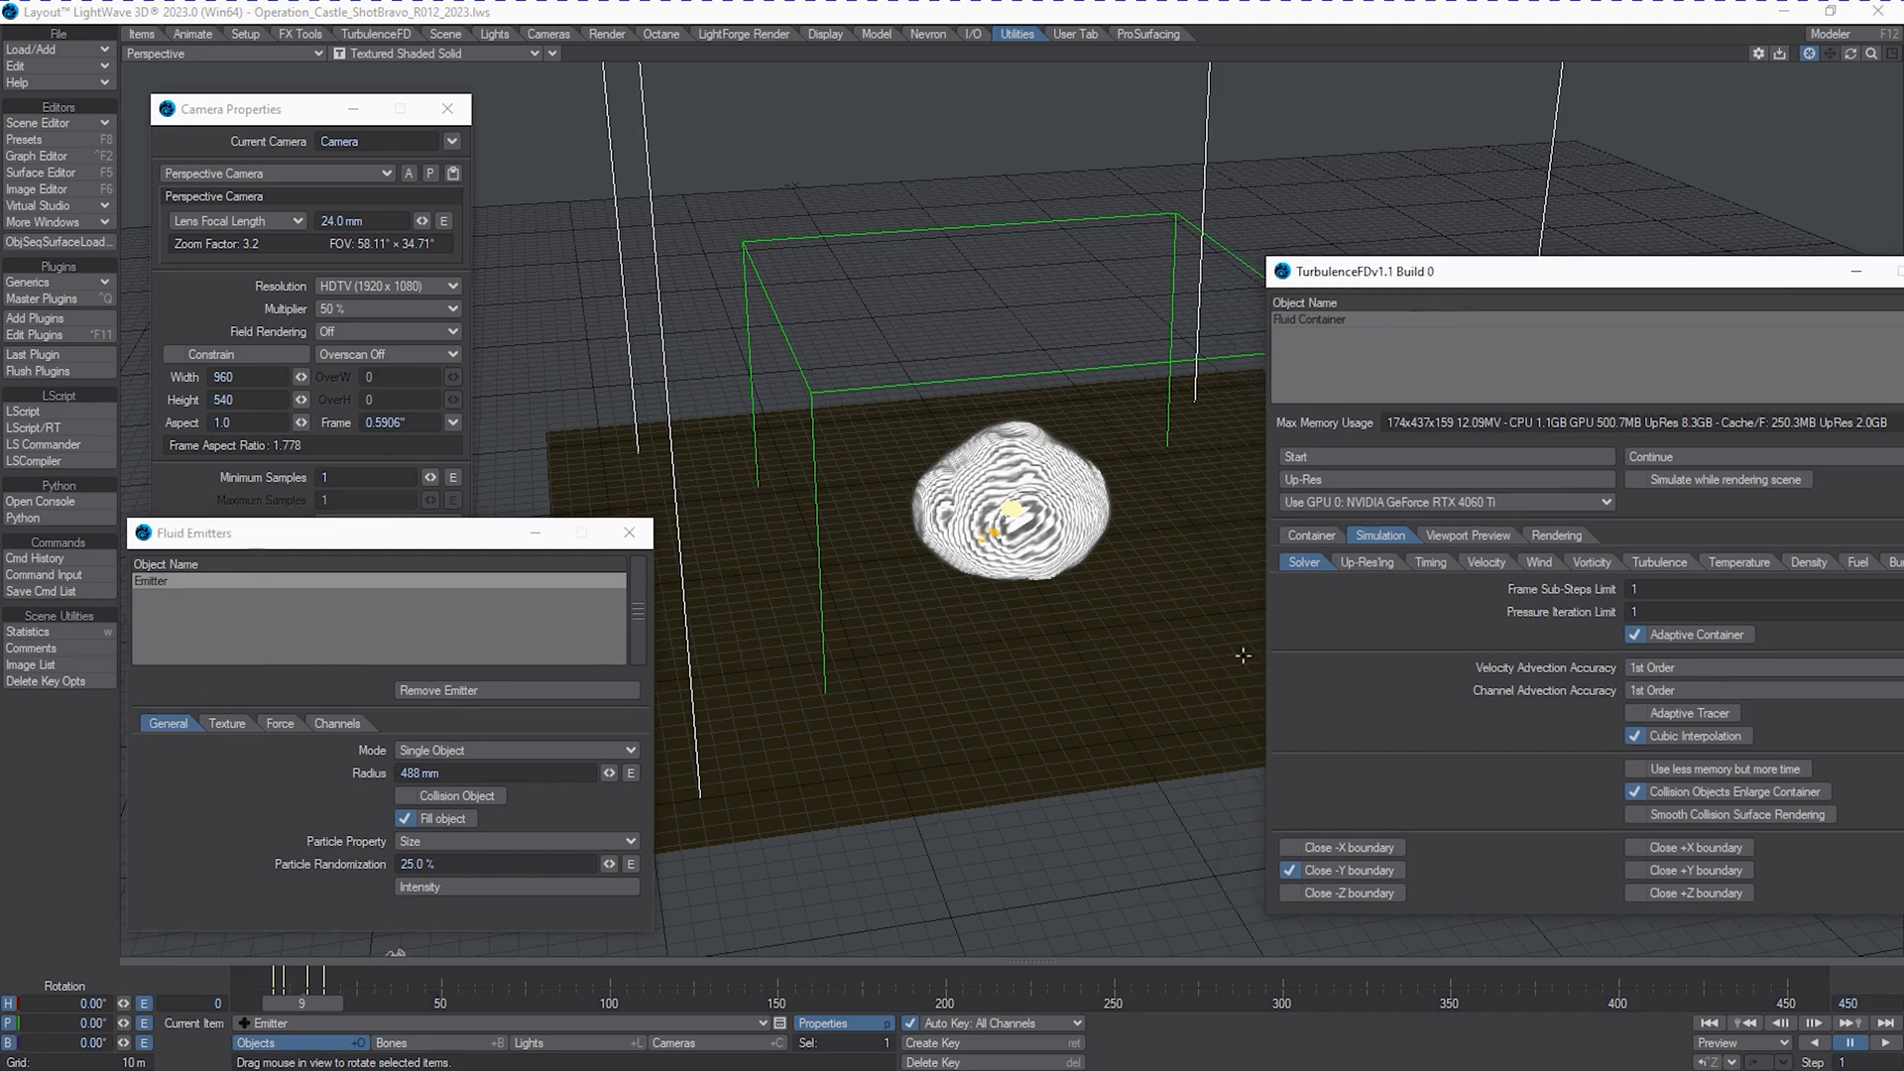
mouse_move(1305, 758)
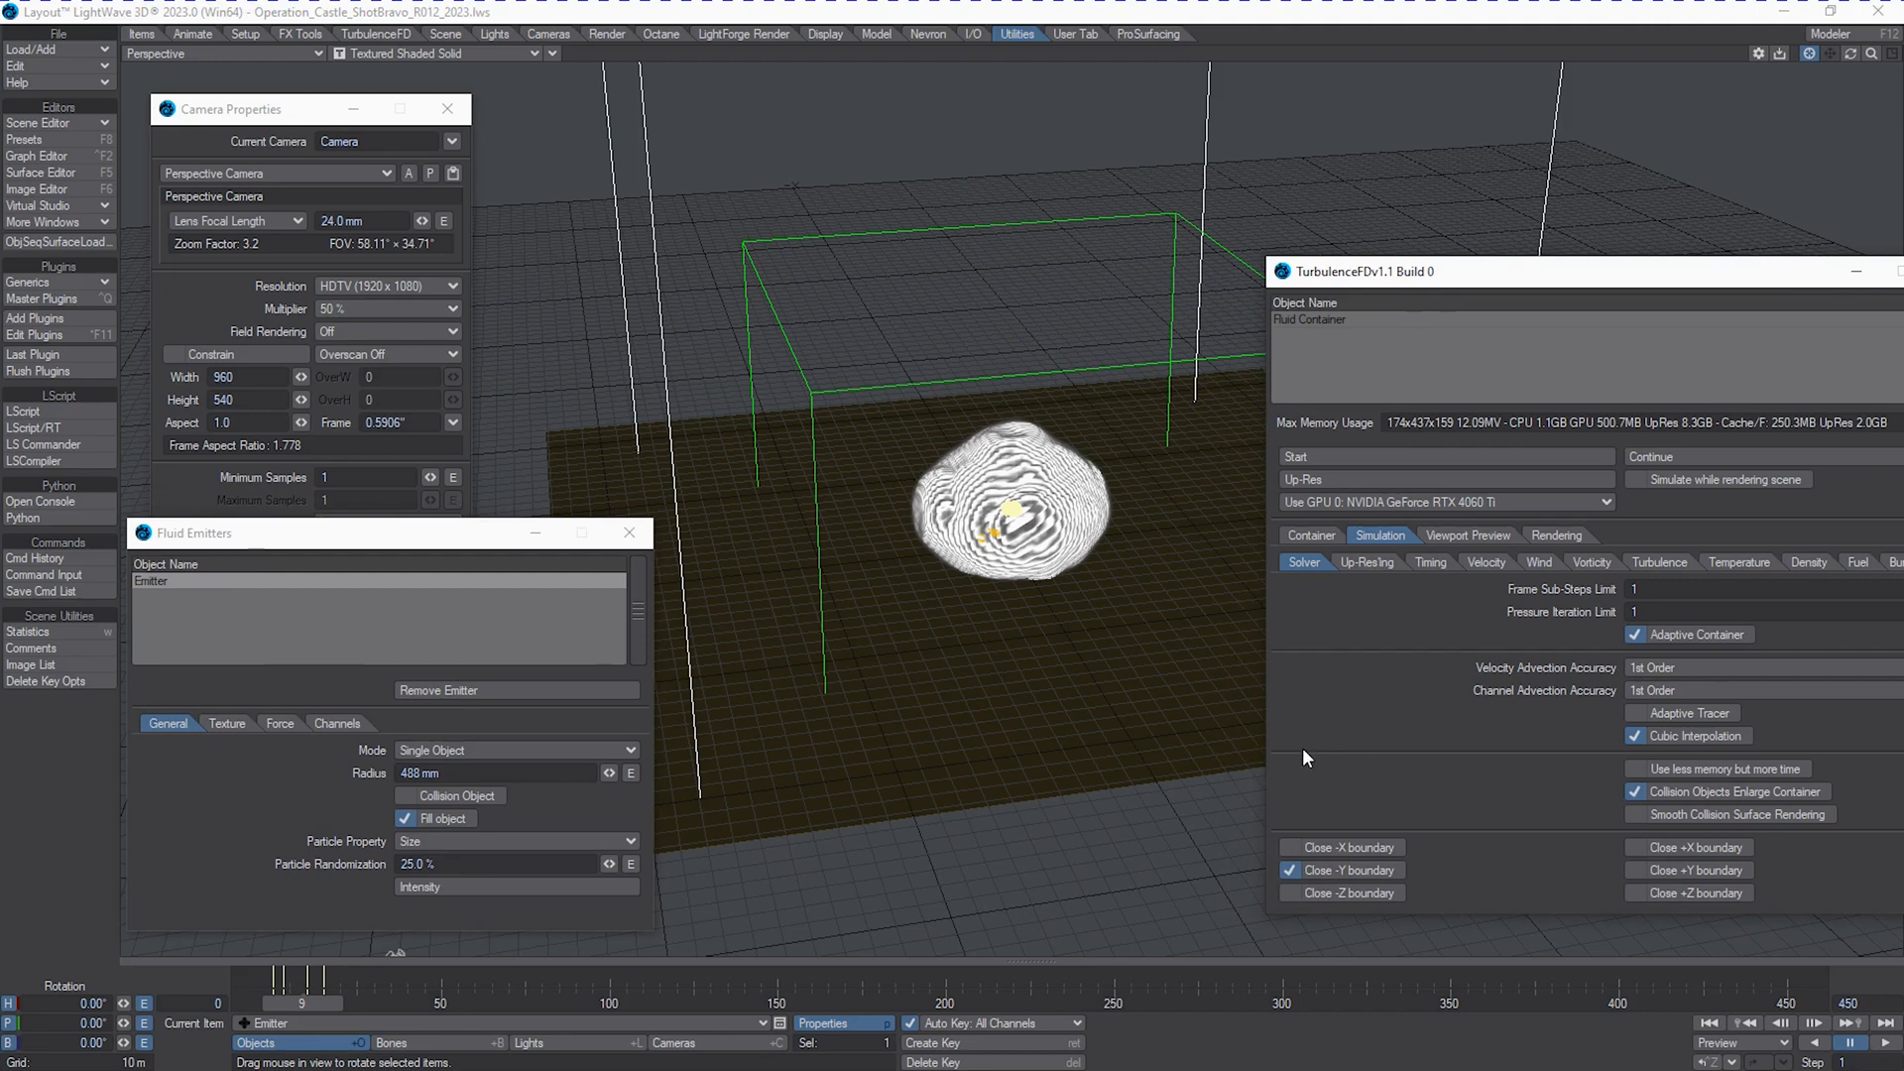
mouse_move(901, 583)
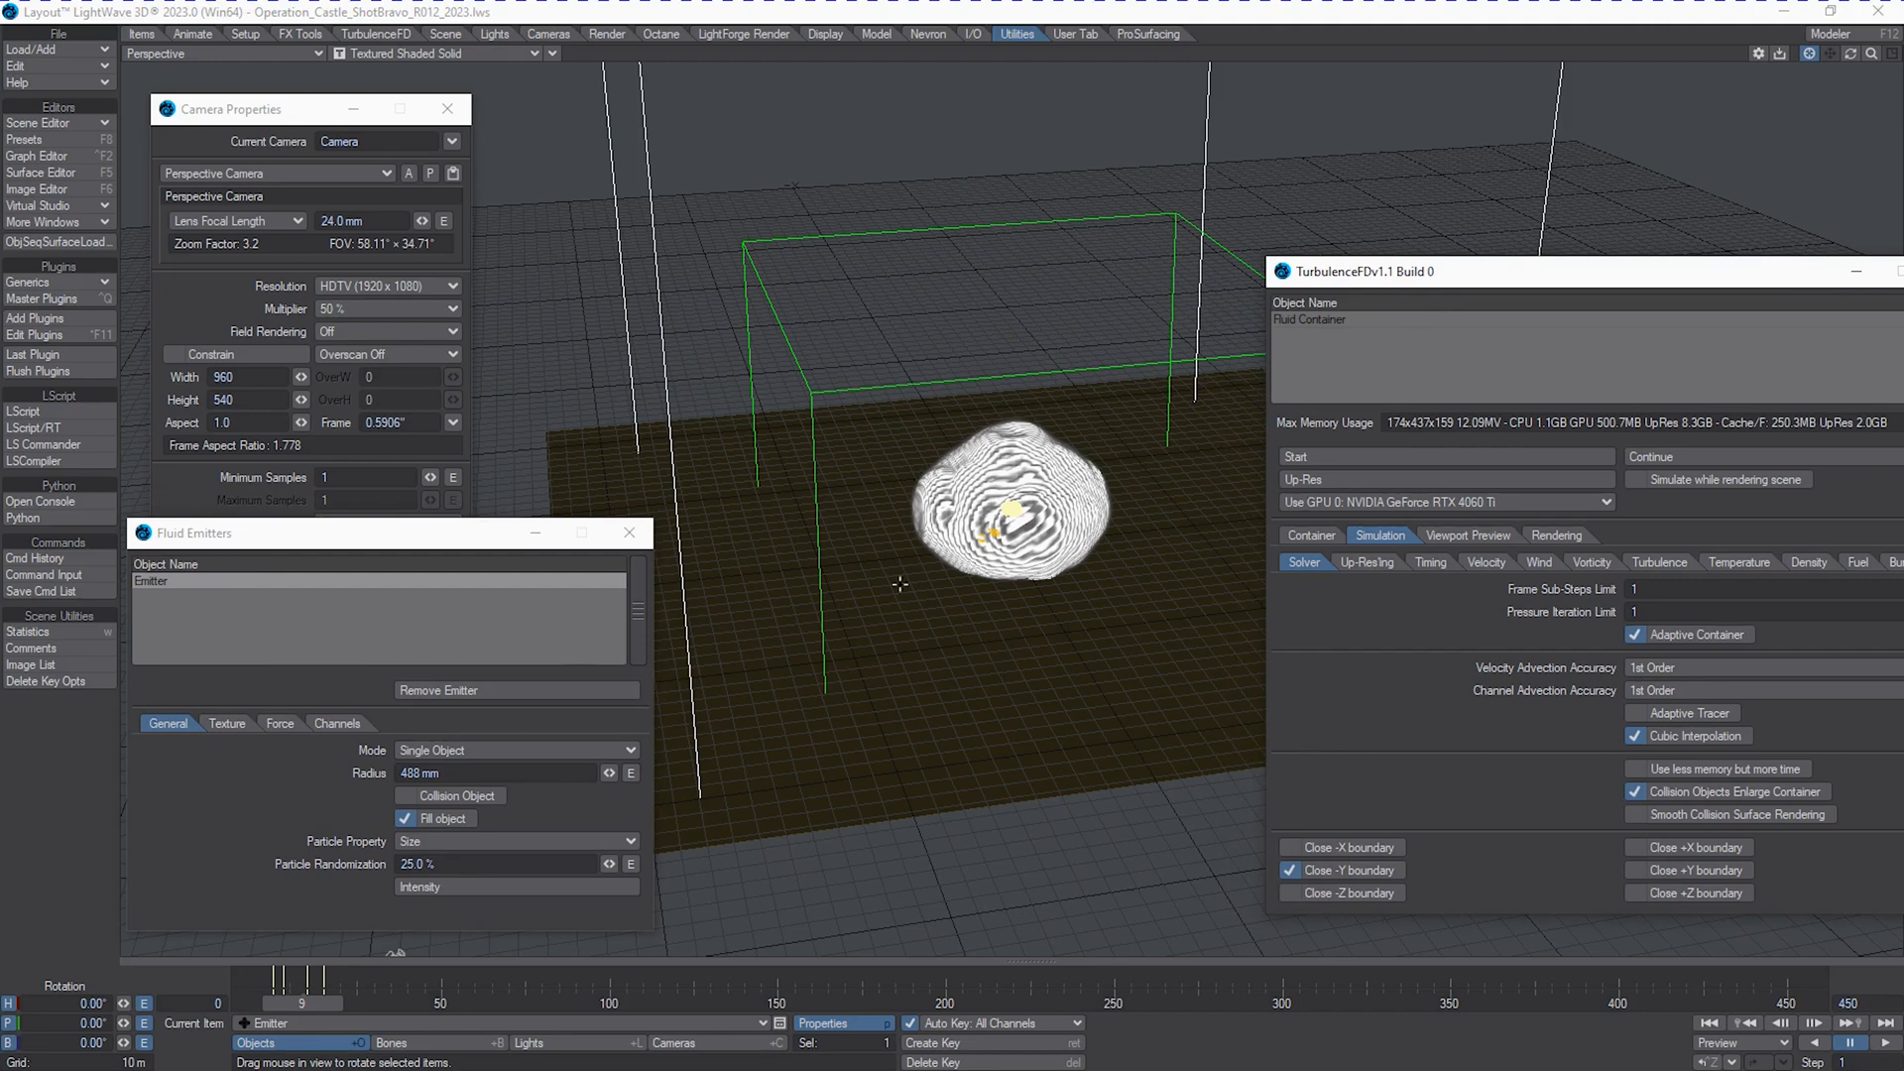
mouse_move(740, 462)
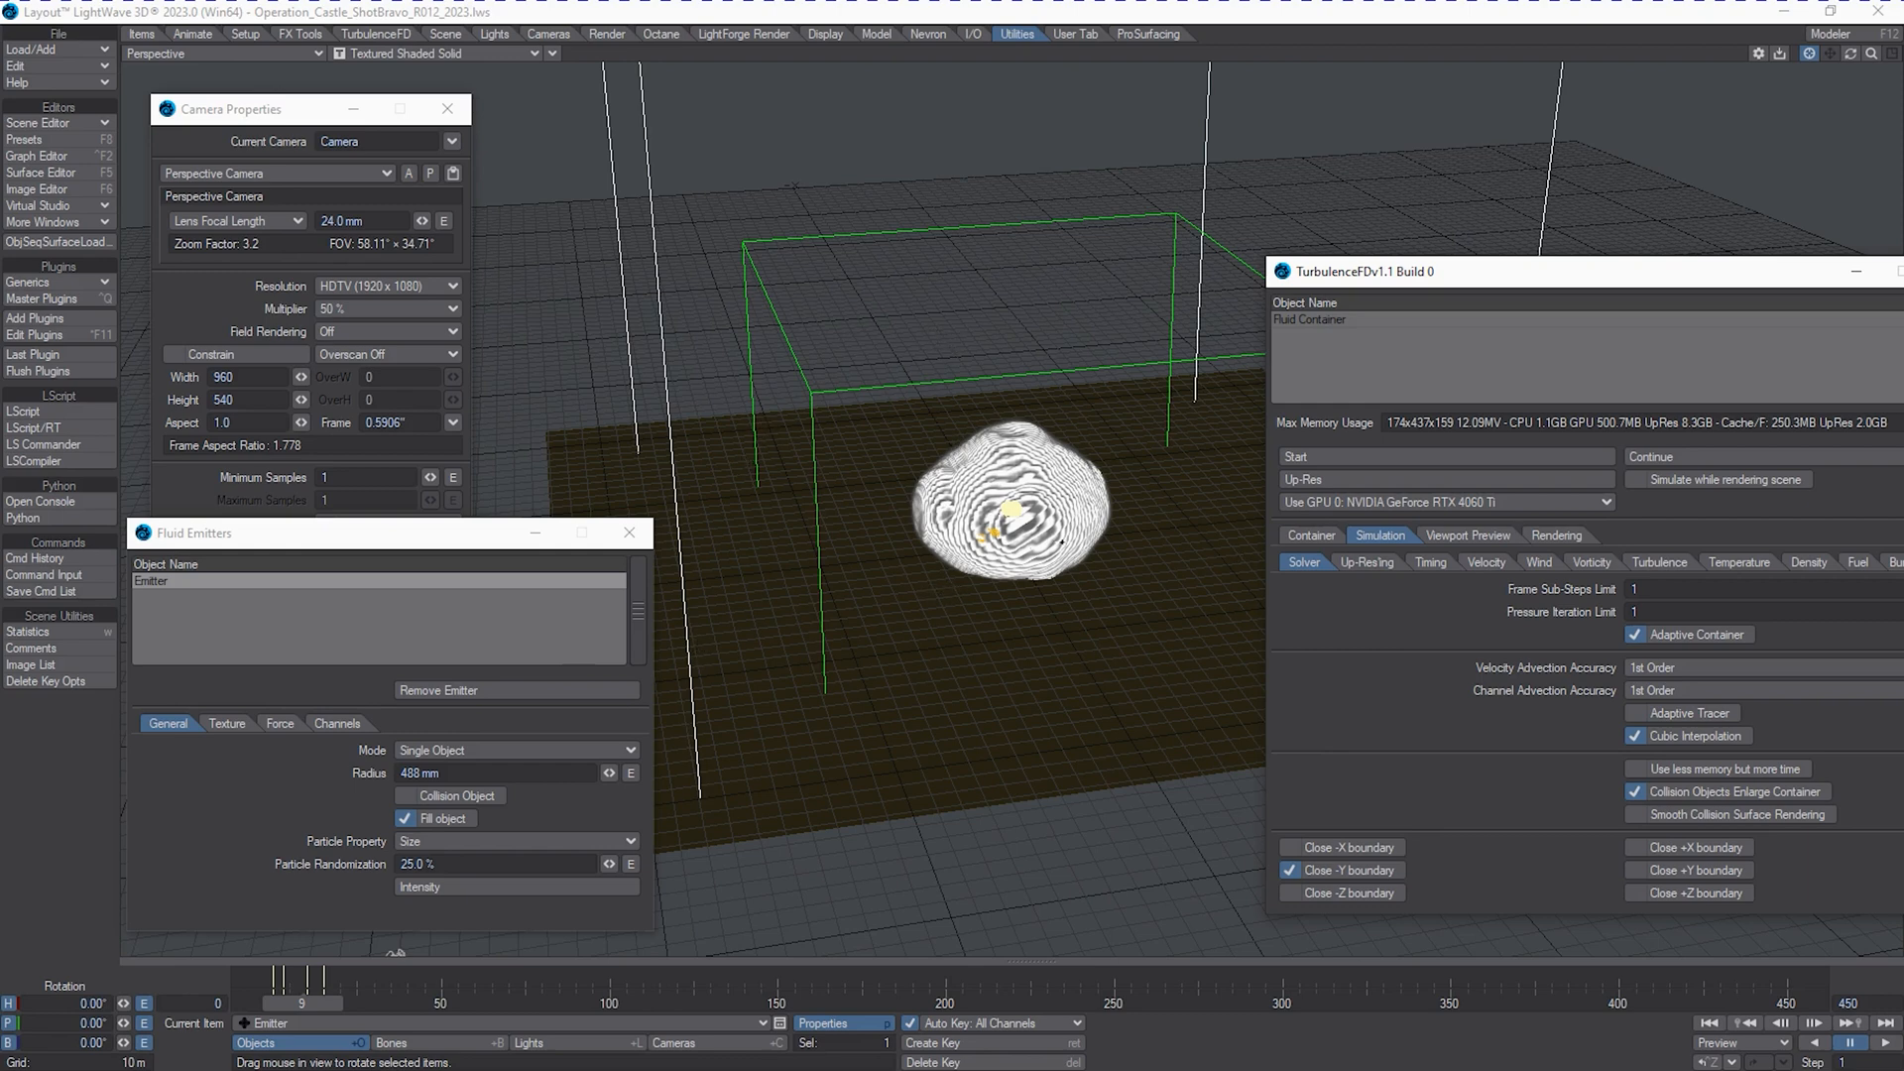
mouse_move(1427, 400)
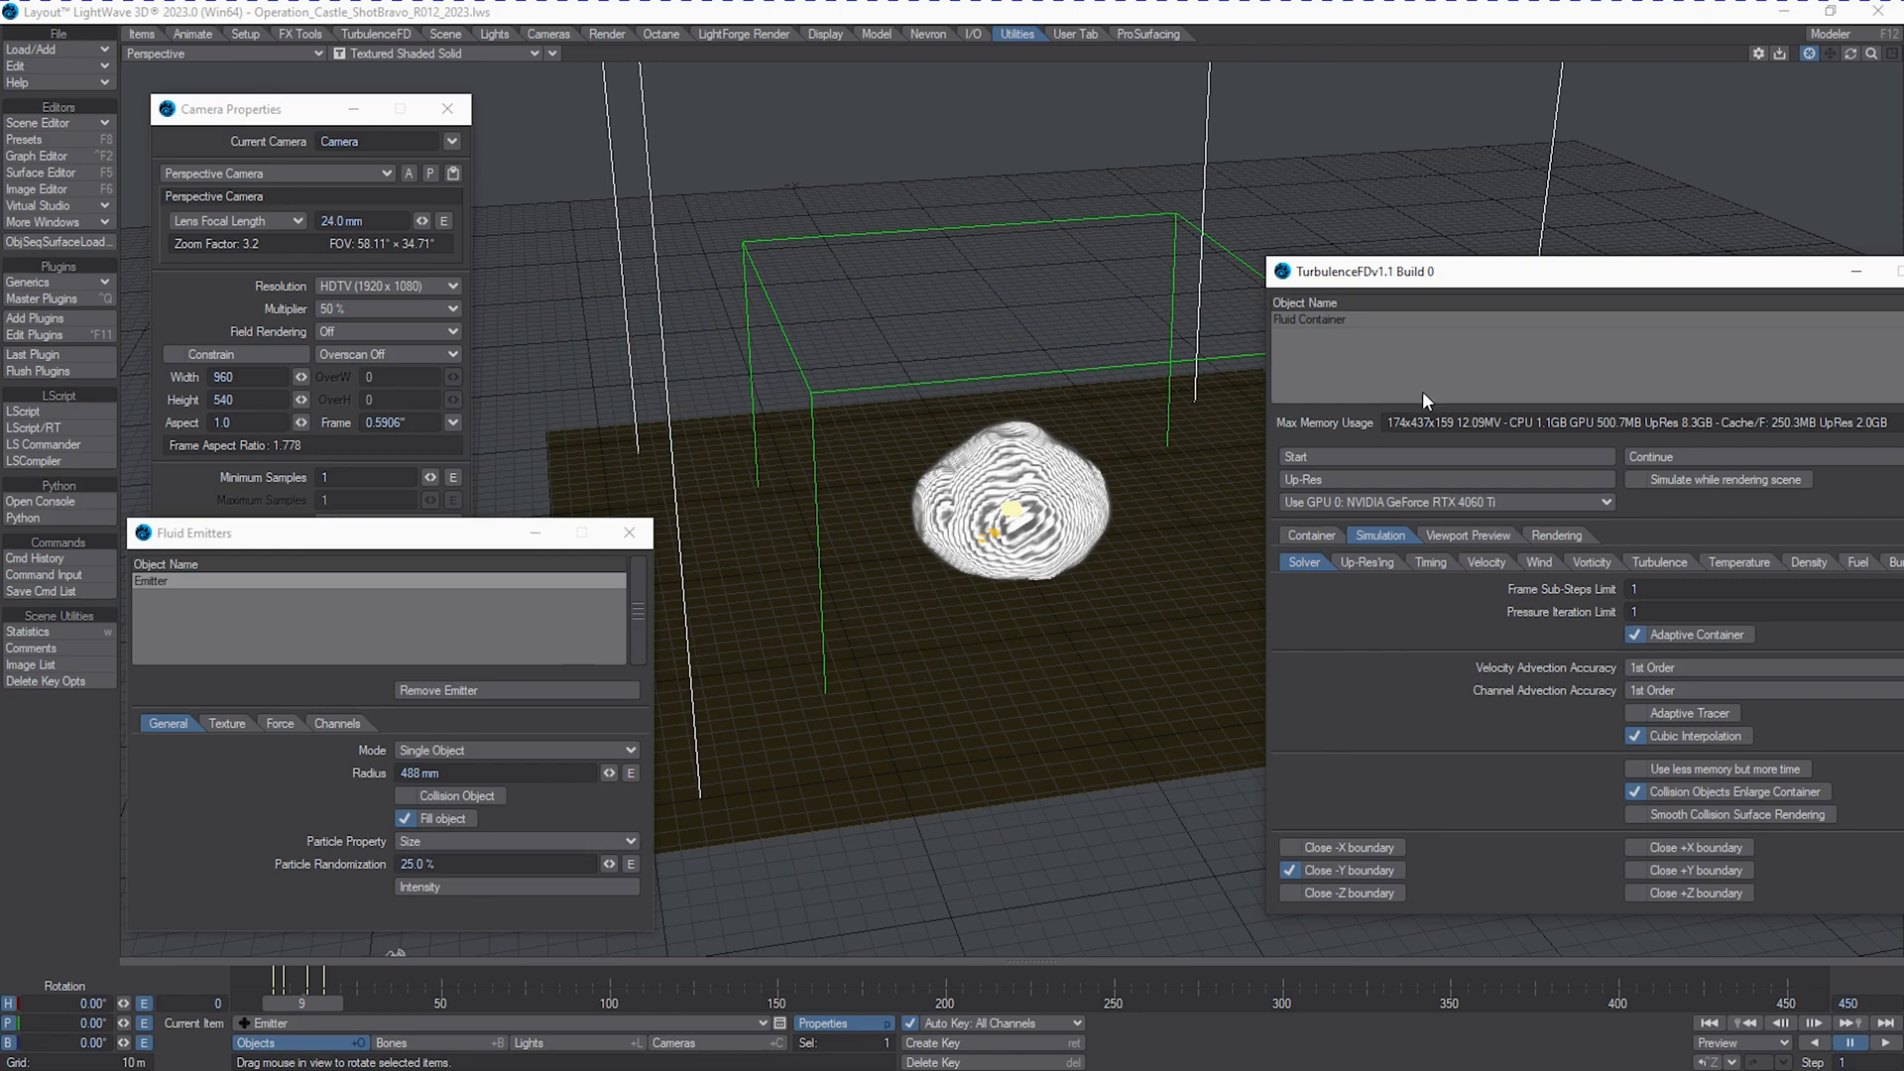
mouse_move(1851, 71)
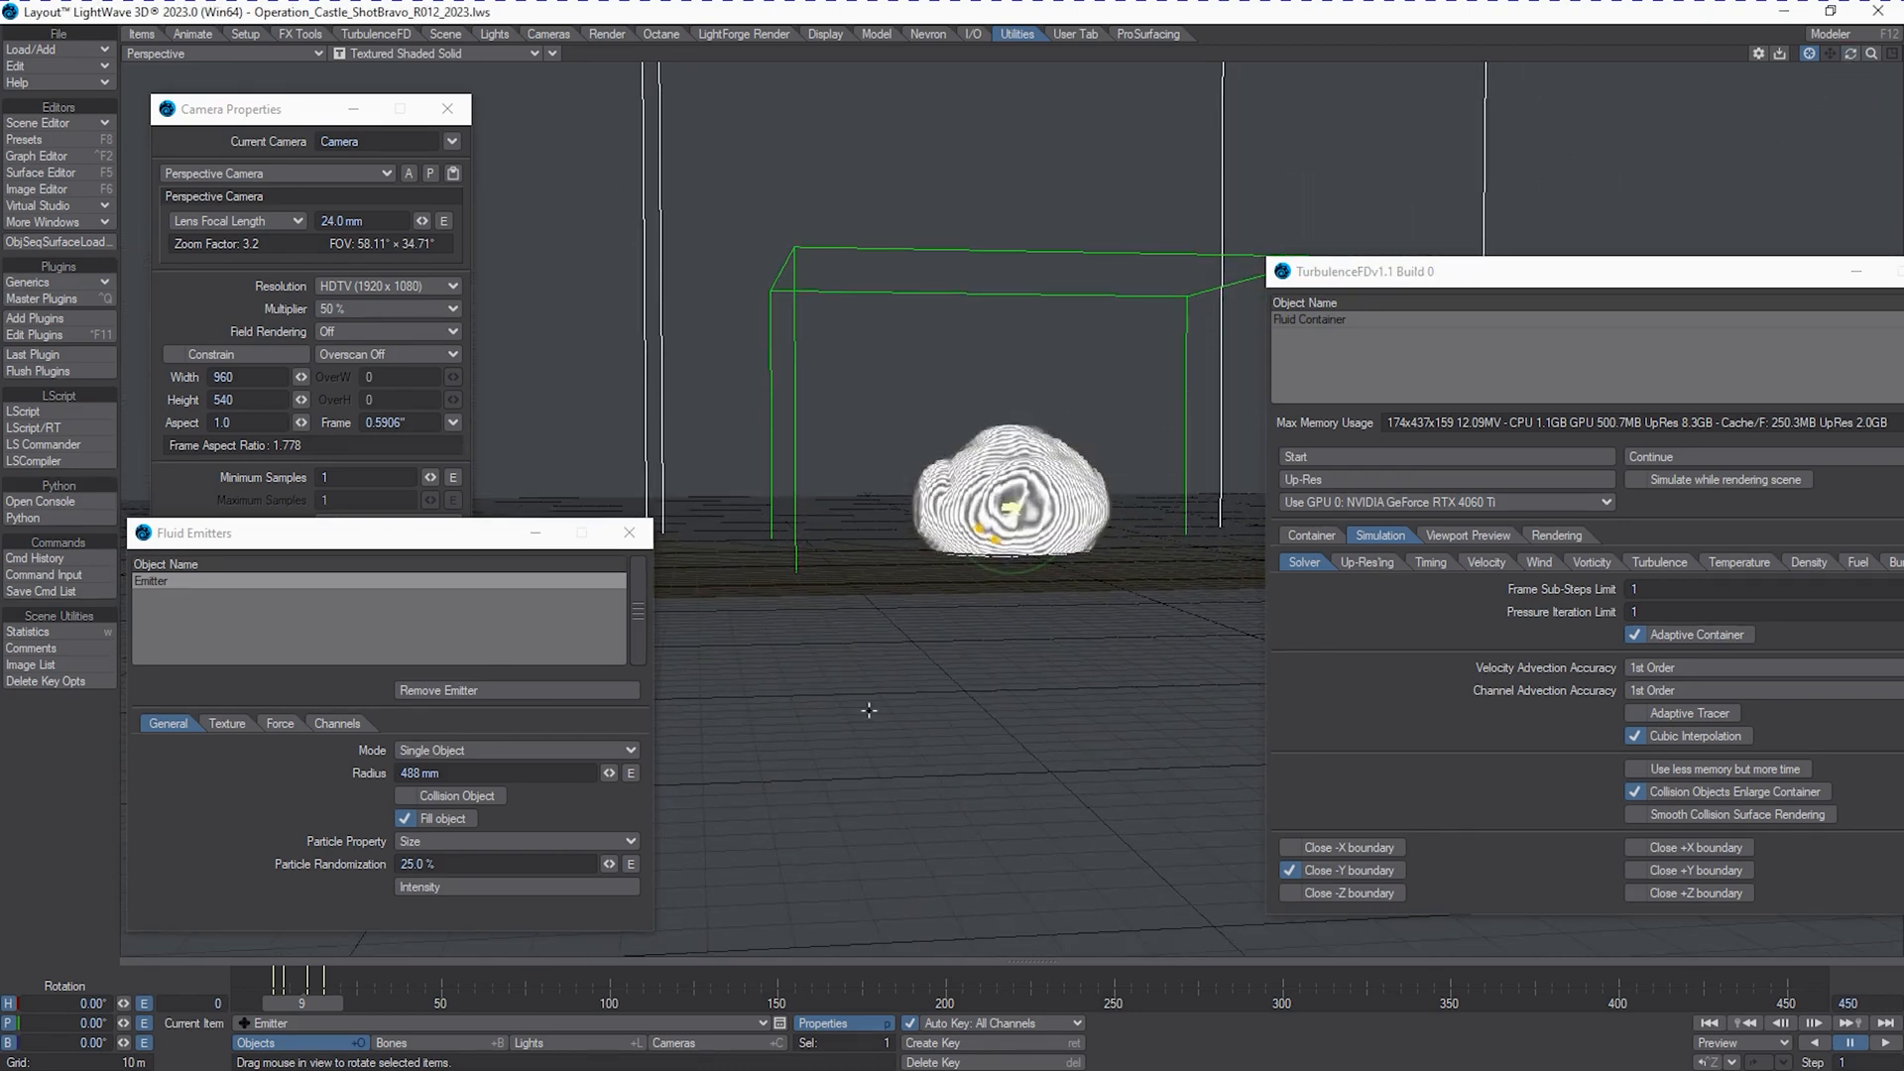
mouse_move(324, 810)
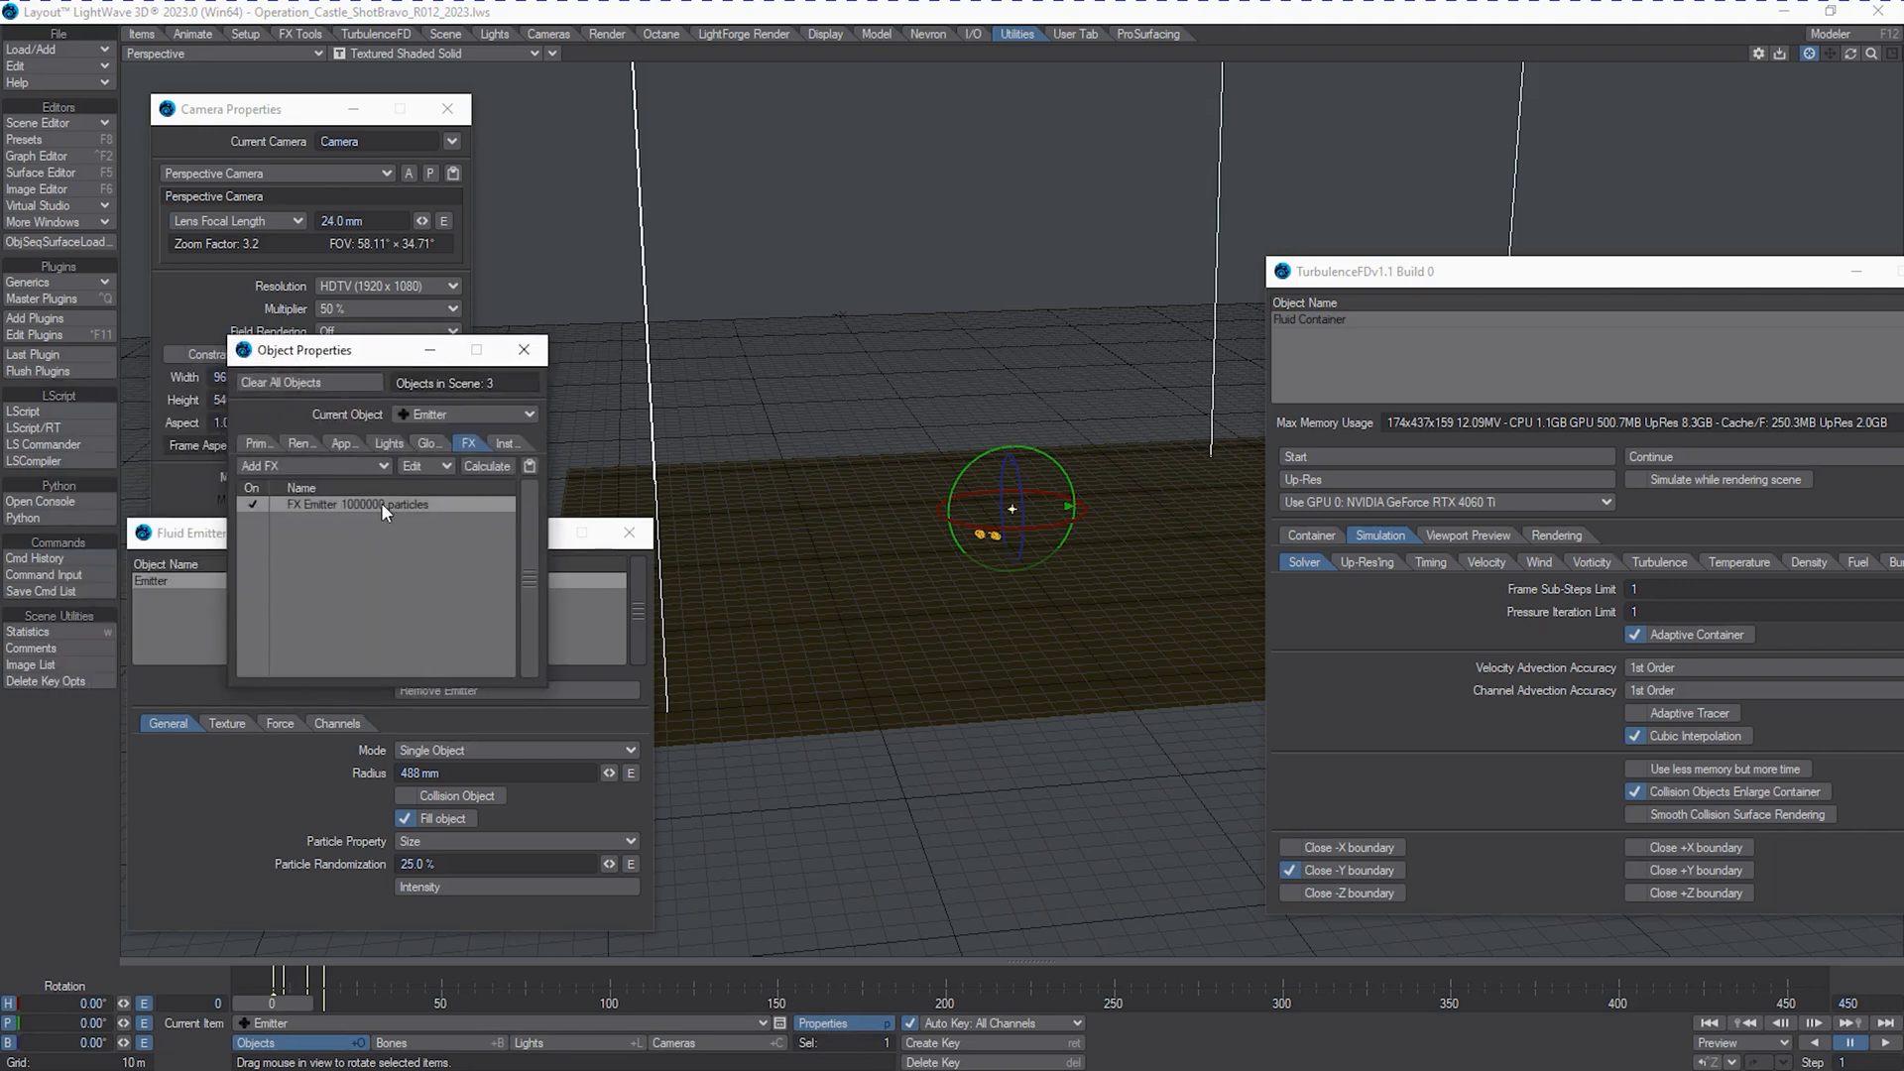
Bring up the FX Emitter's Generator settings: 2 m × 1 m × 2 m sphere nozzle, 1000000 particle limit.
click(278, 716)
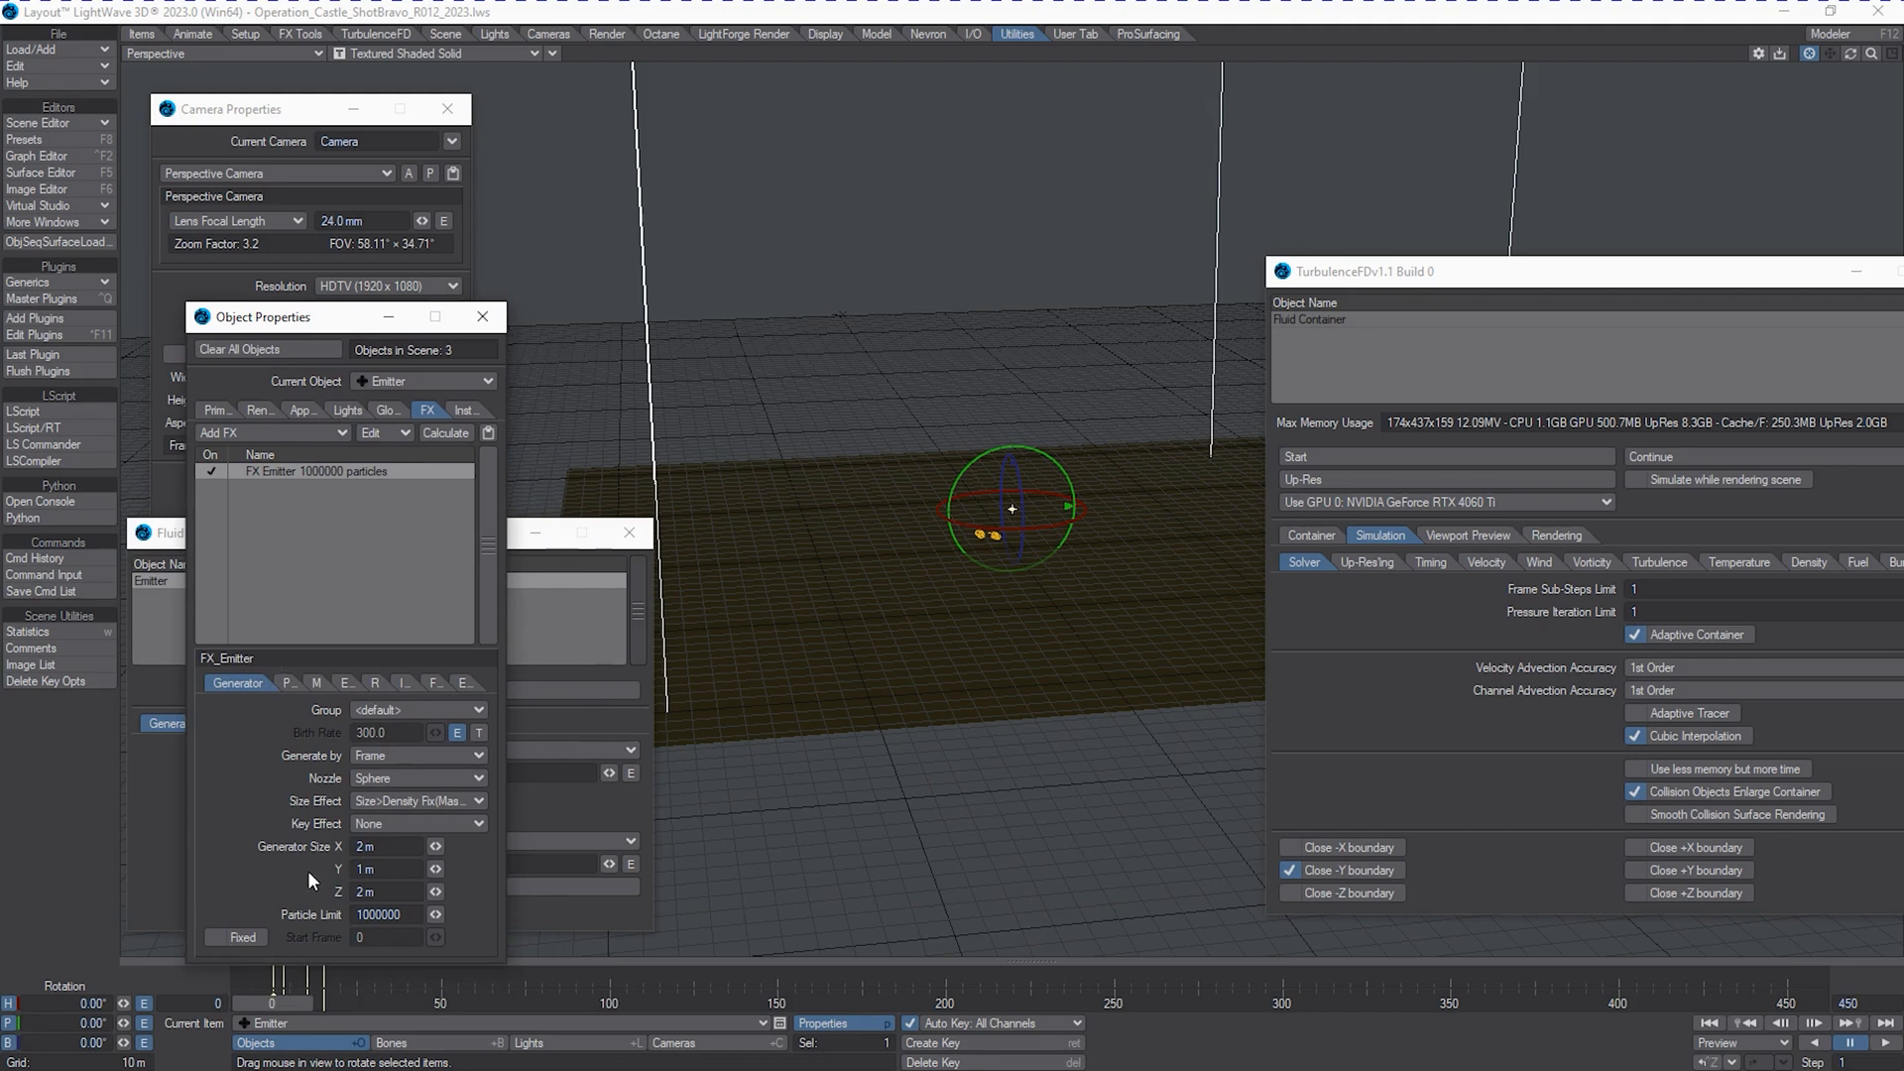
mouse_move(390, 867)
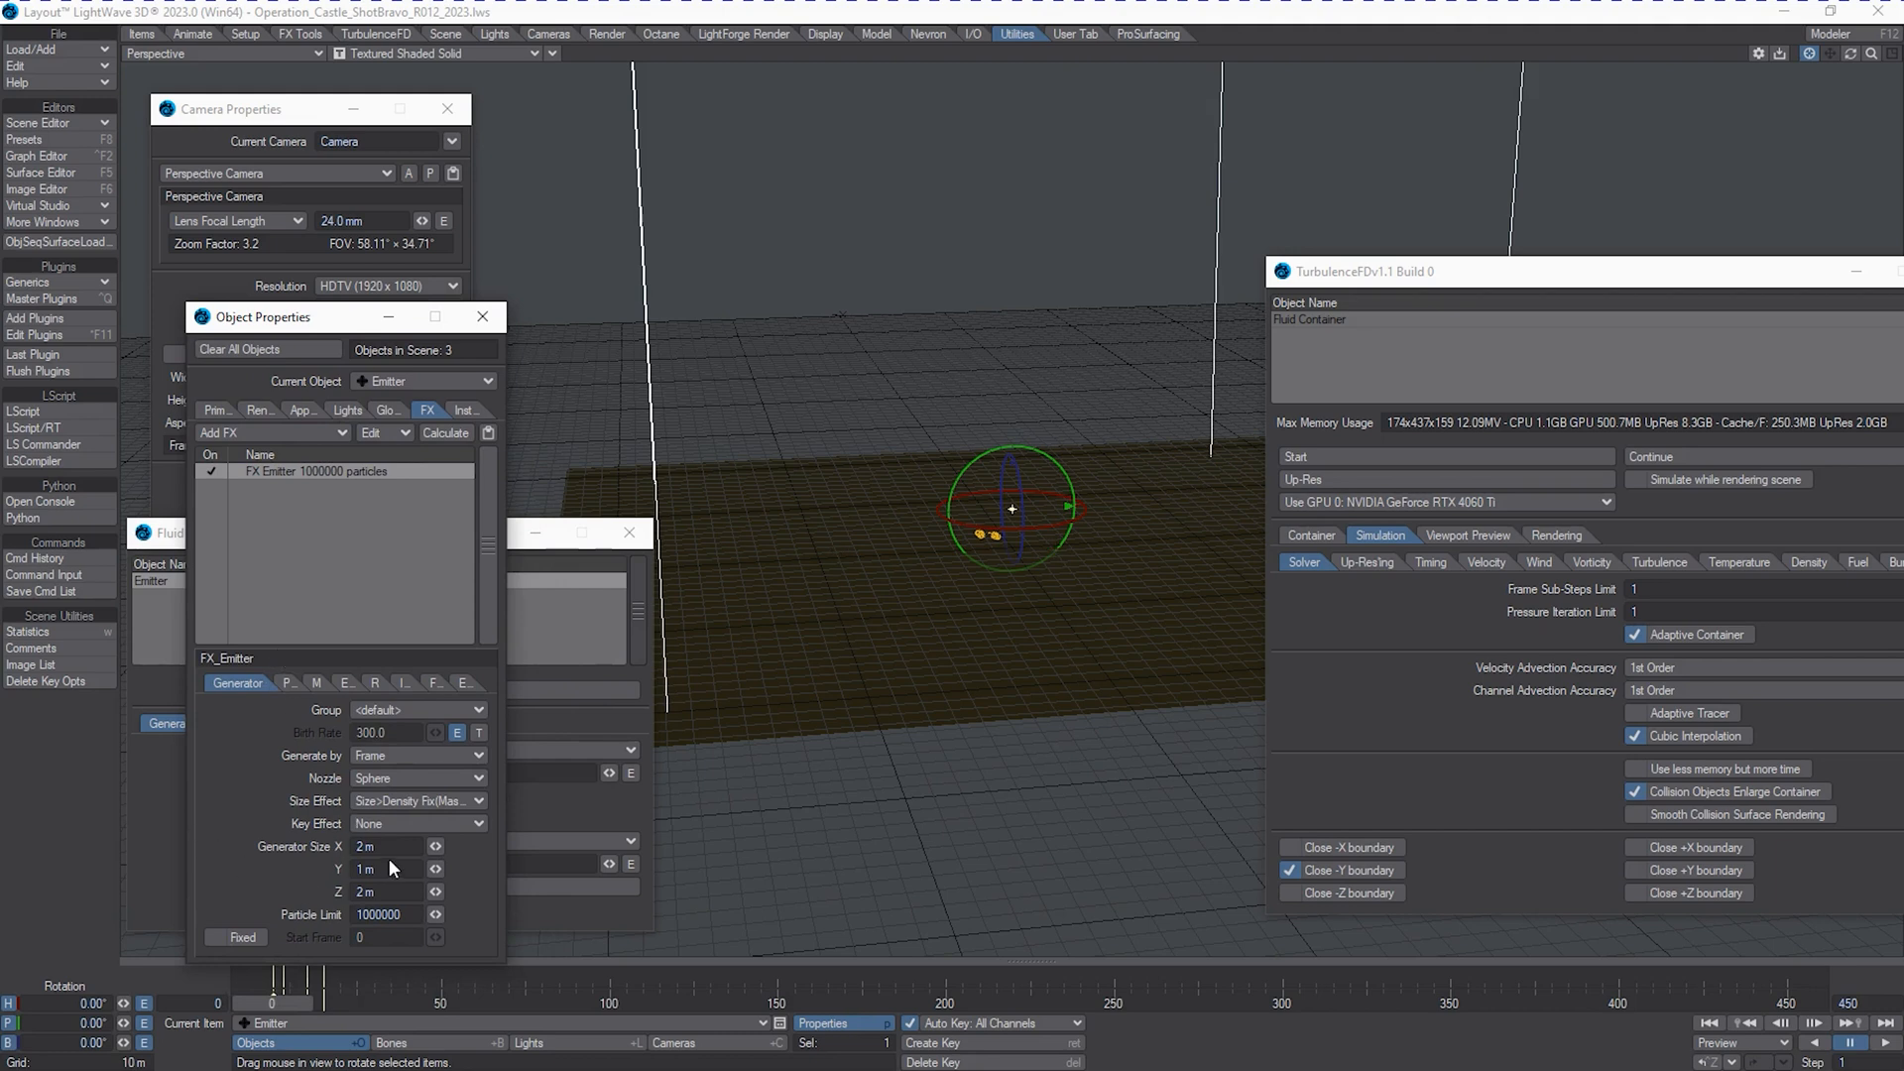
mouse_move(345, 928)
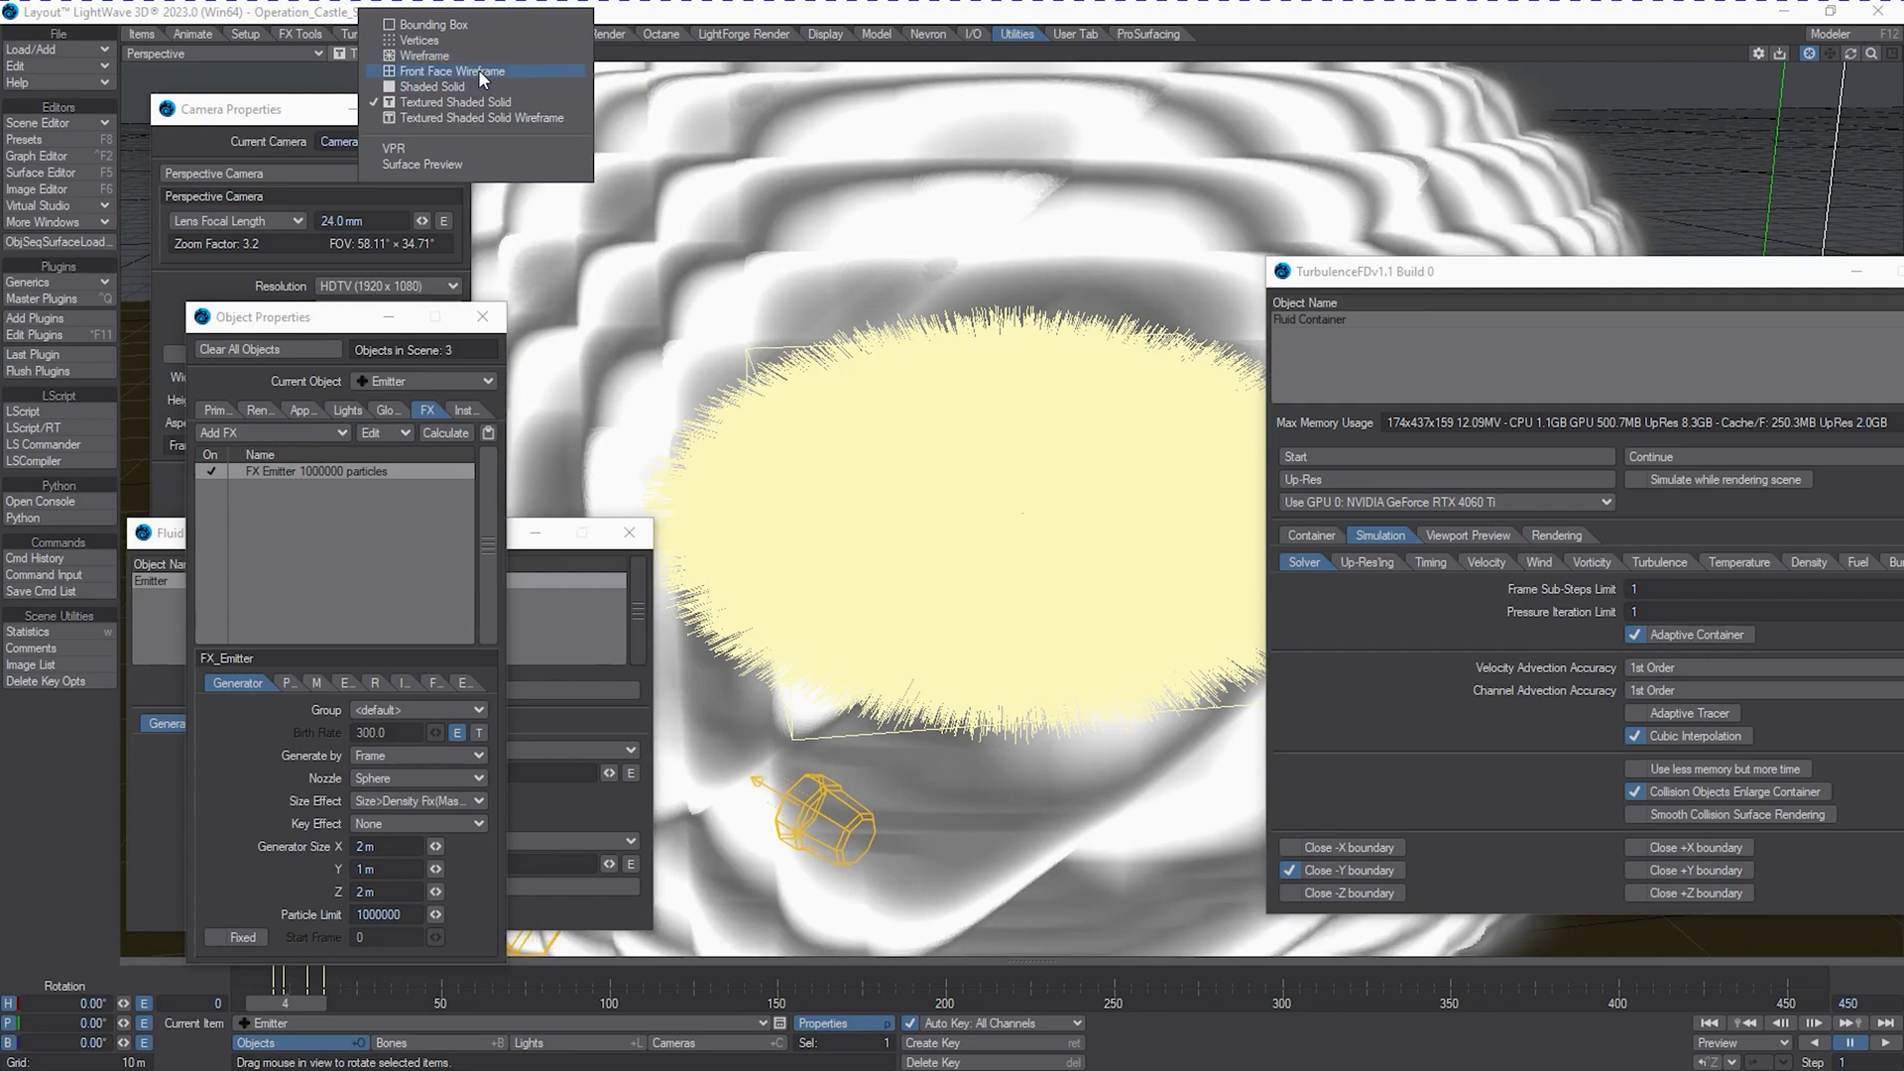
Display the scene in wireframe, check the birth-rate curve, then return to the Container settings (2.2 m voxels).
click(424, 55)
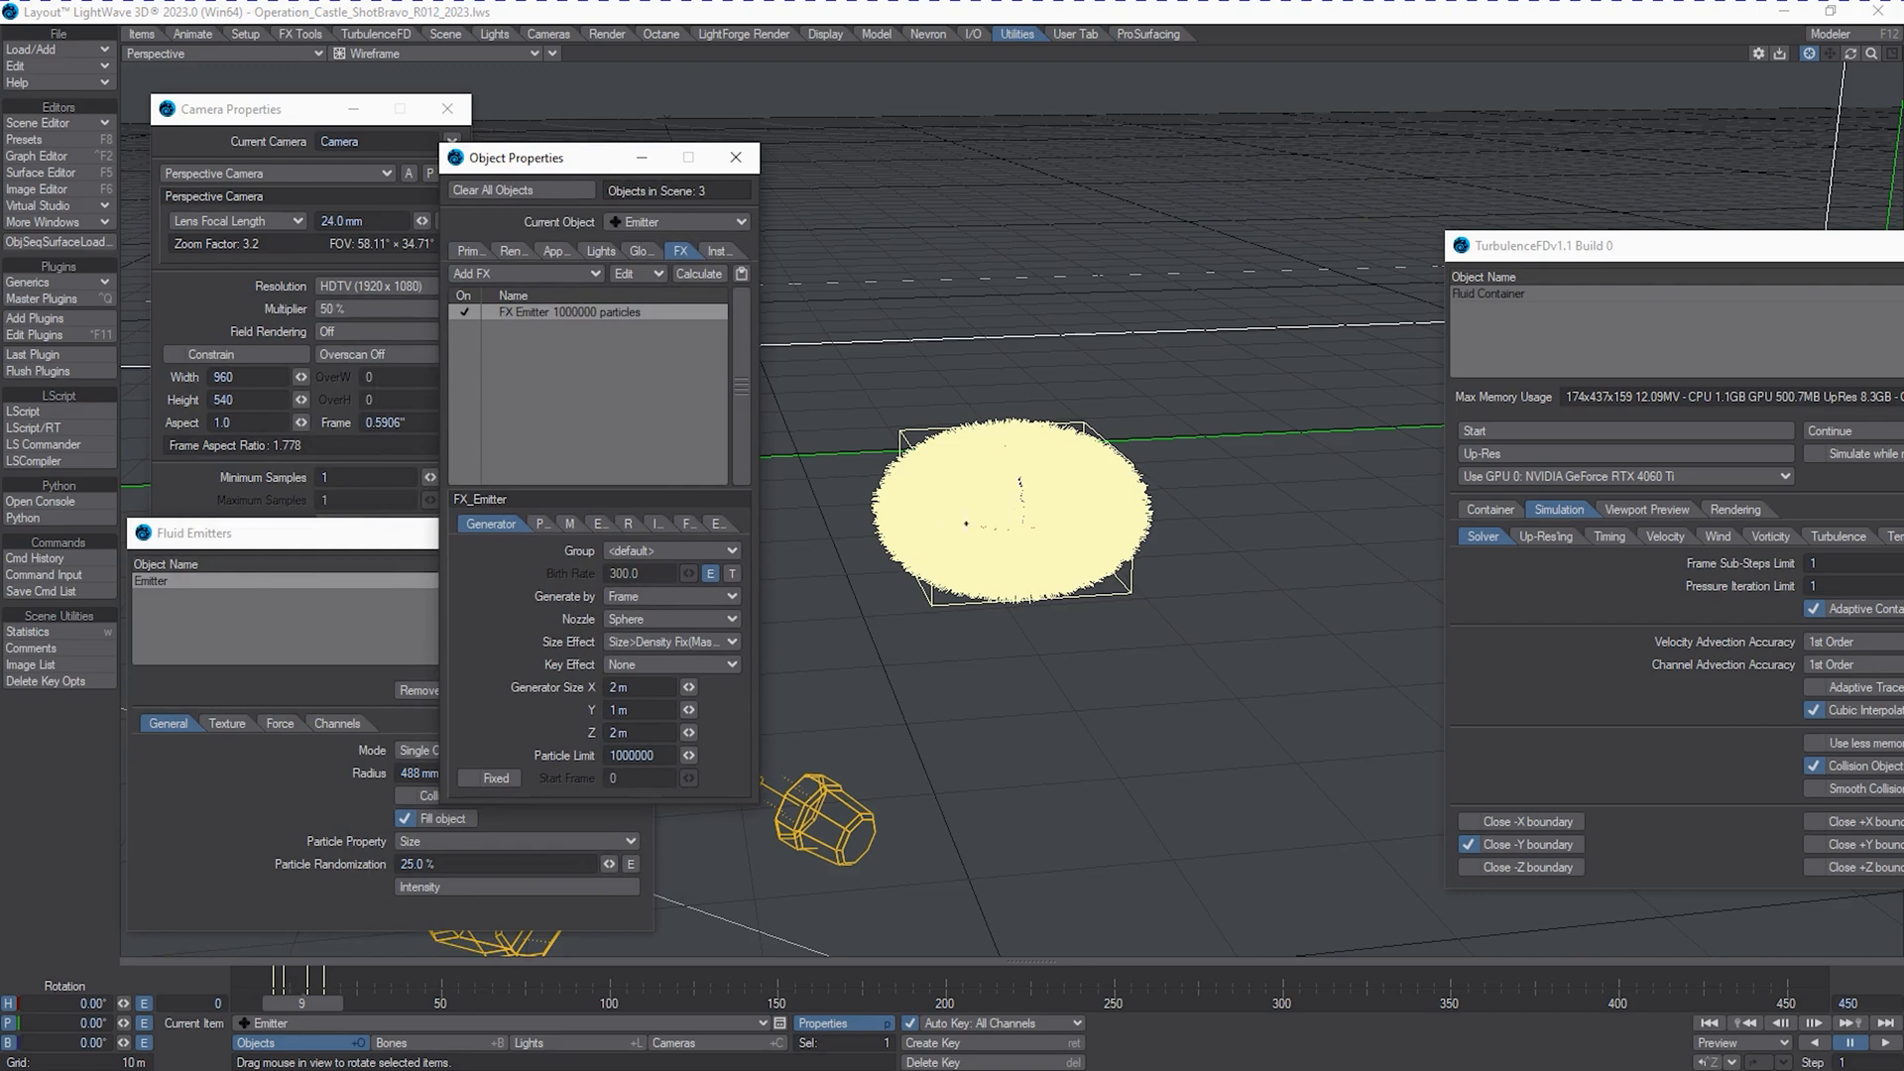
mouse_move(242, 809)
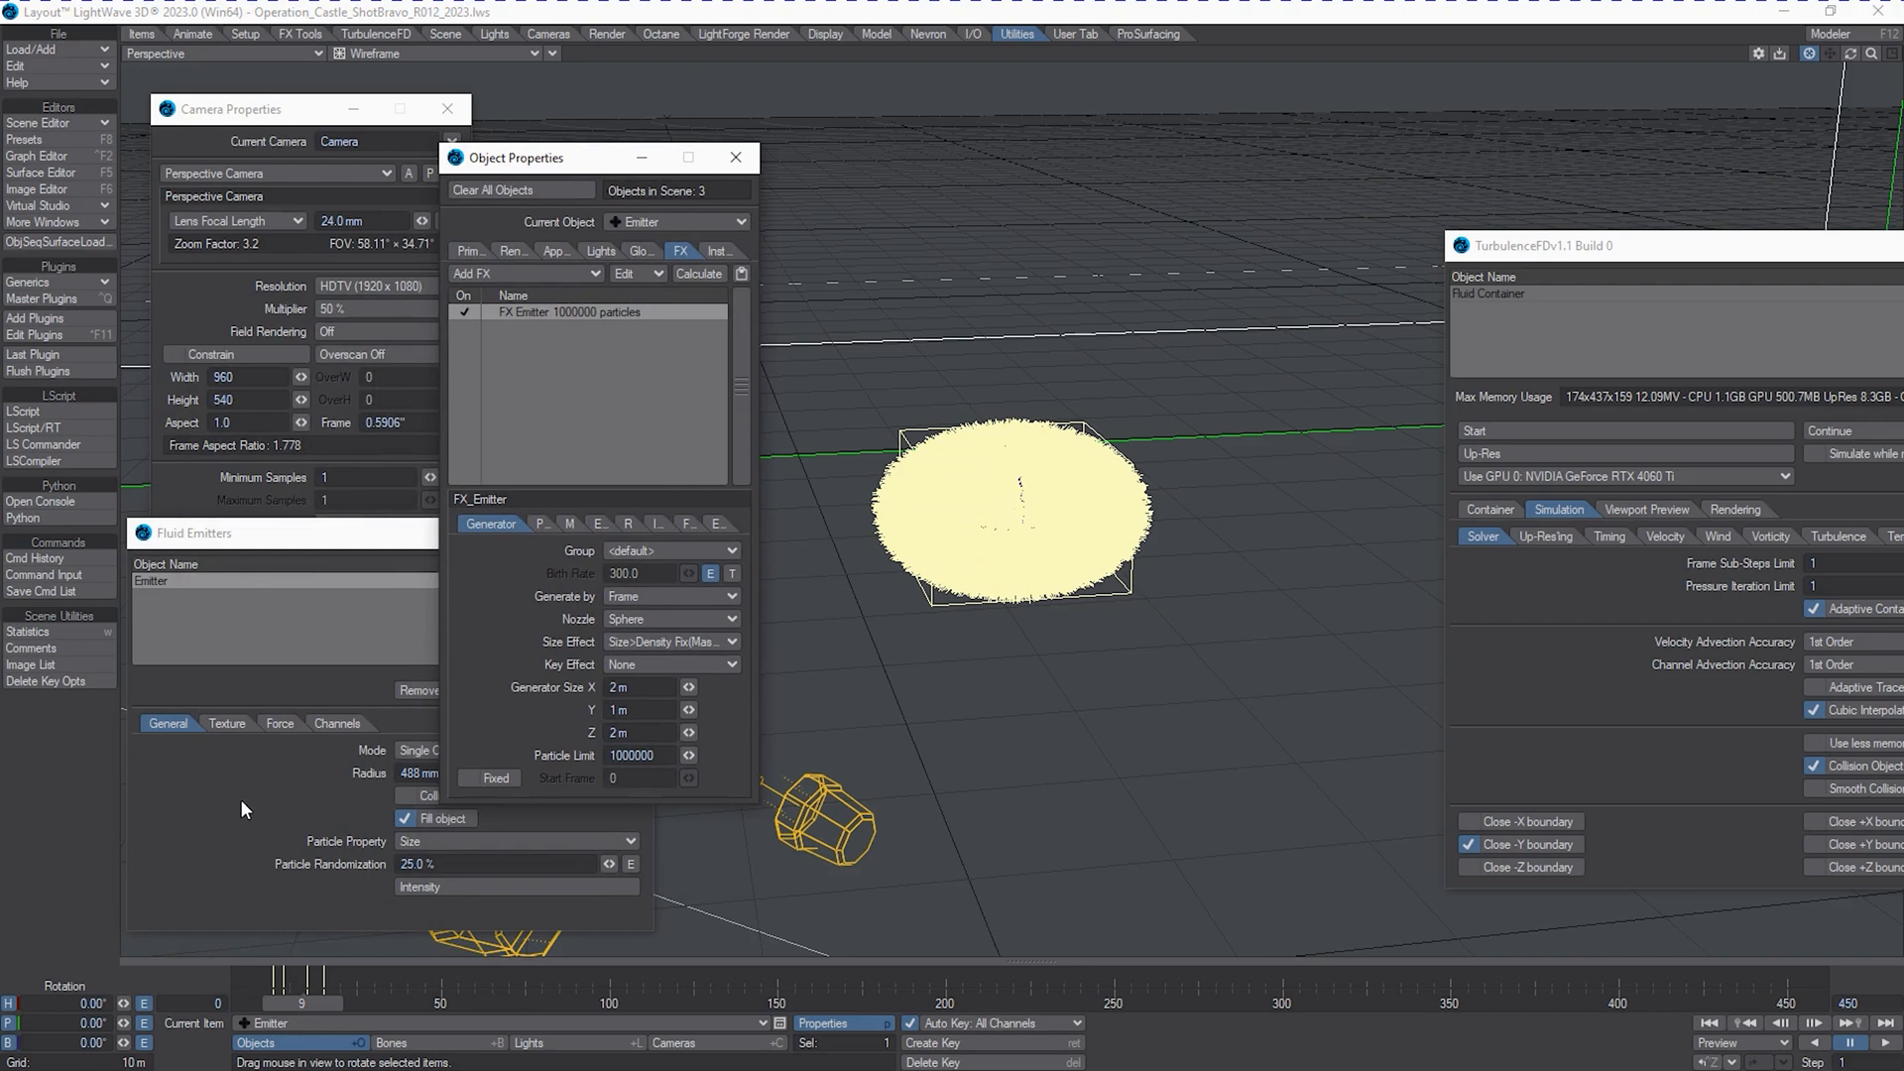
click(40, 154)
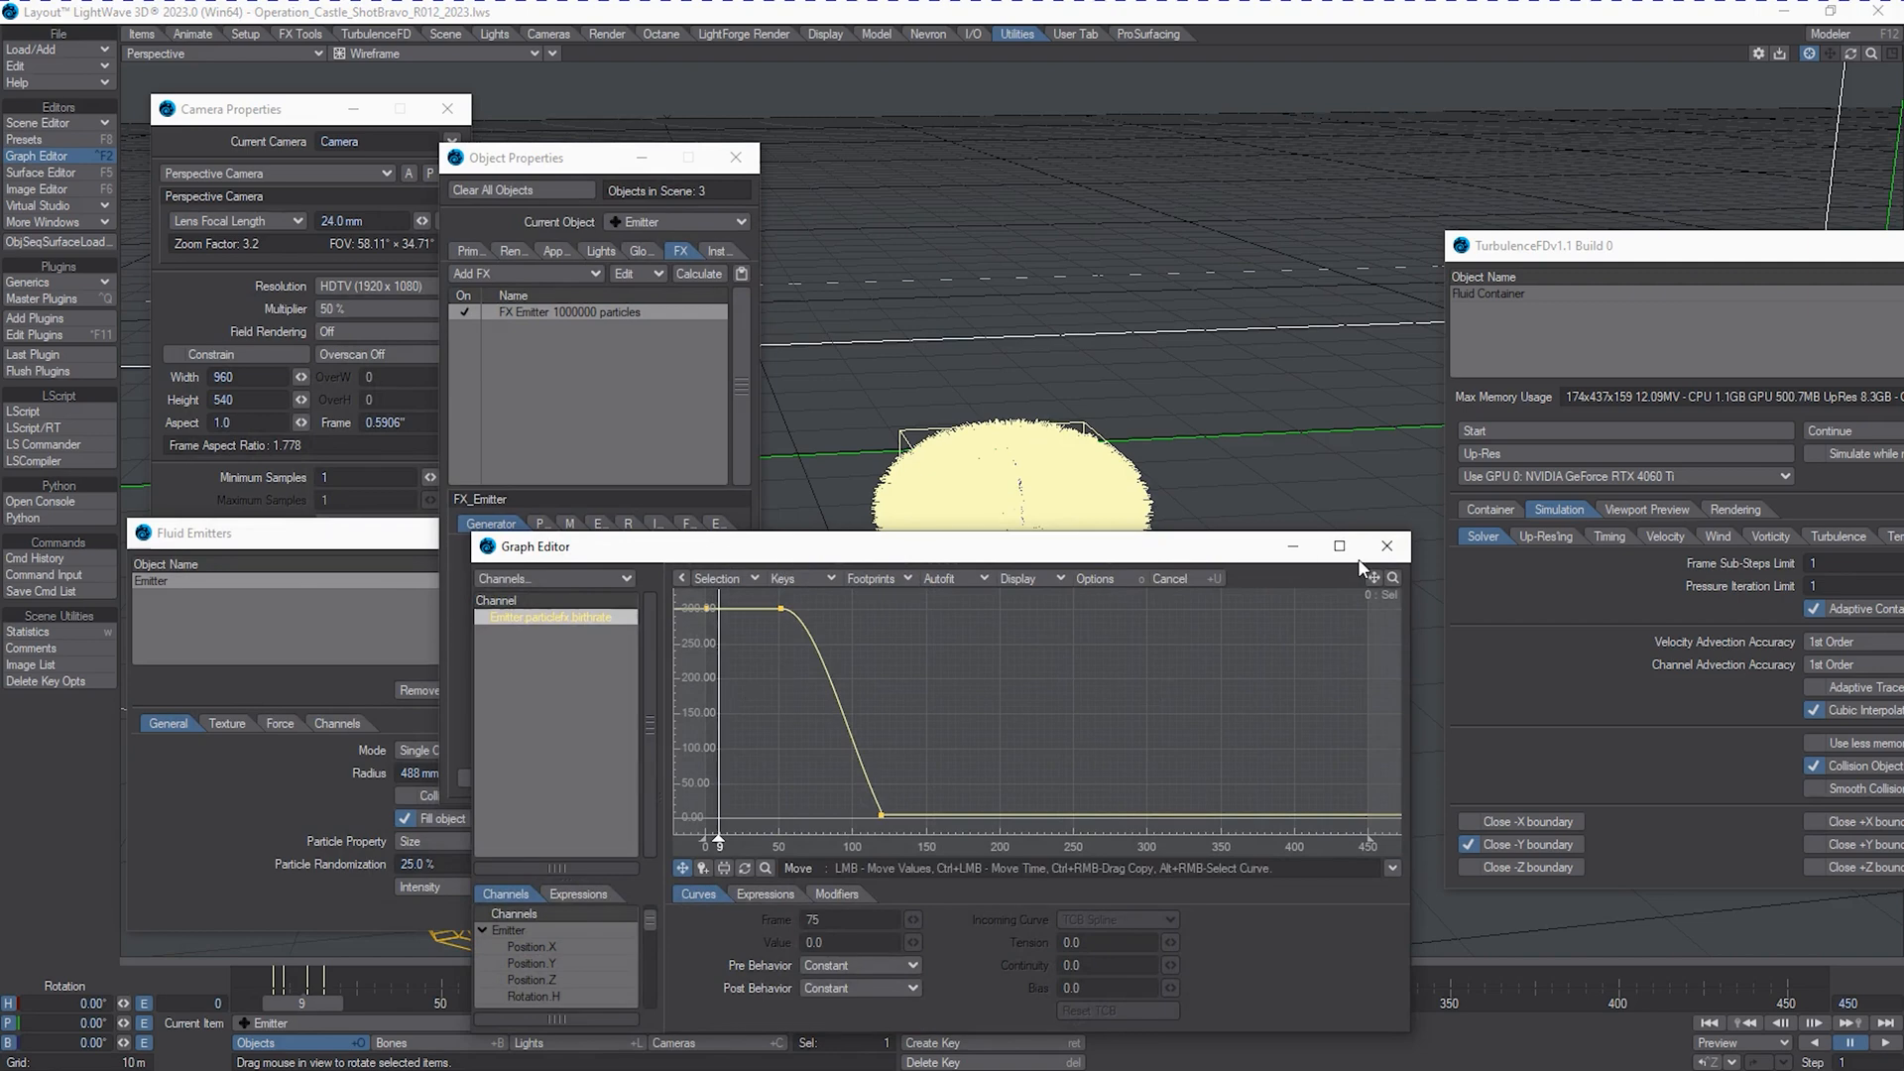
click(1387, 546)
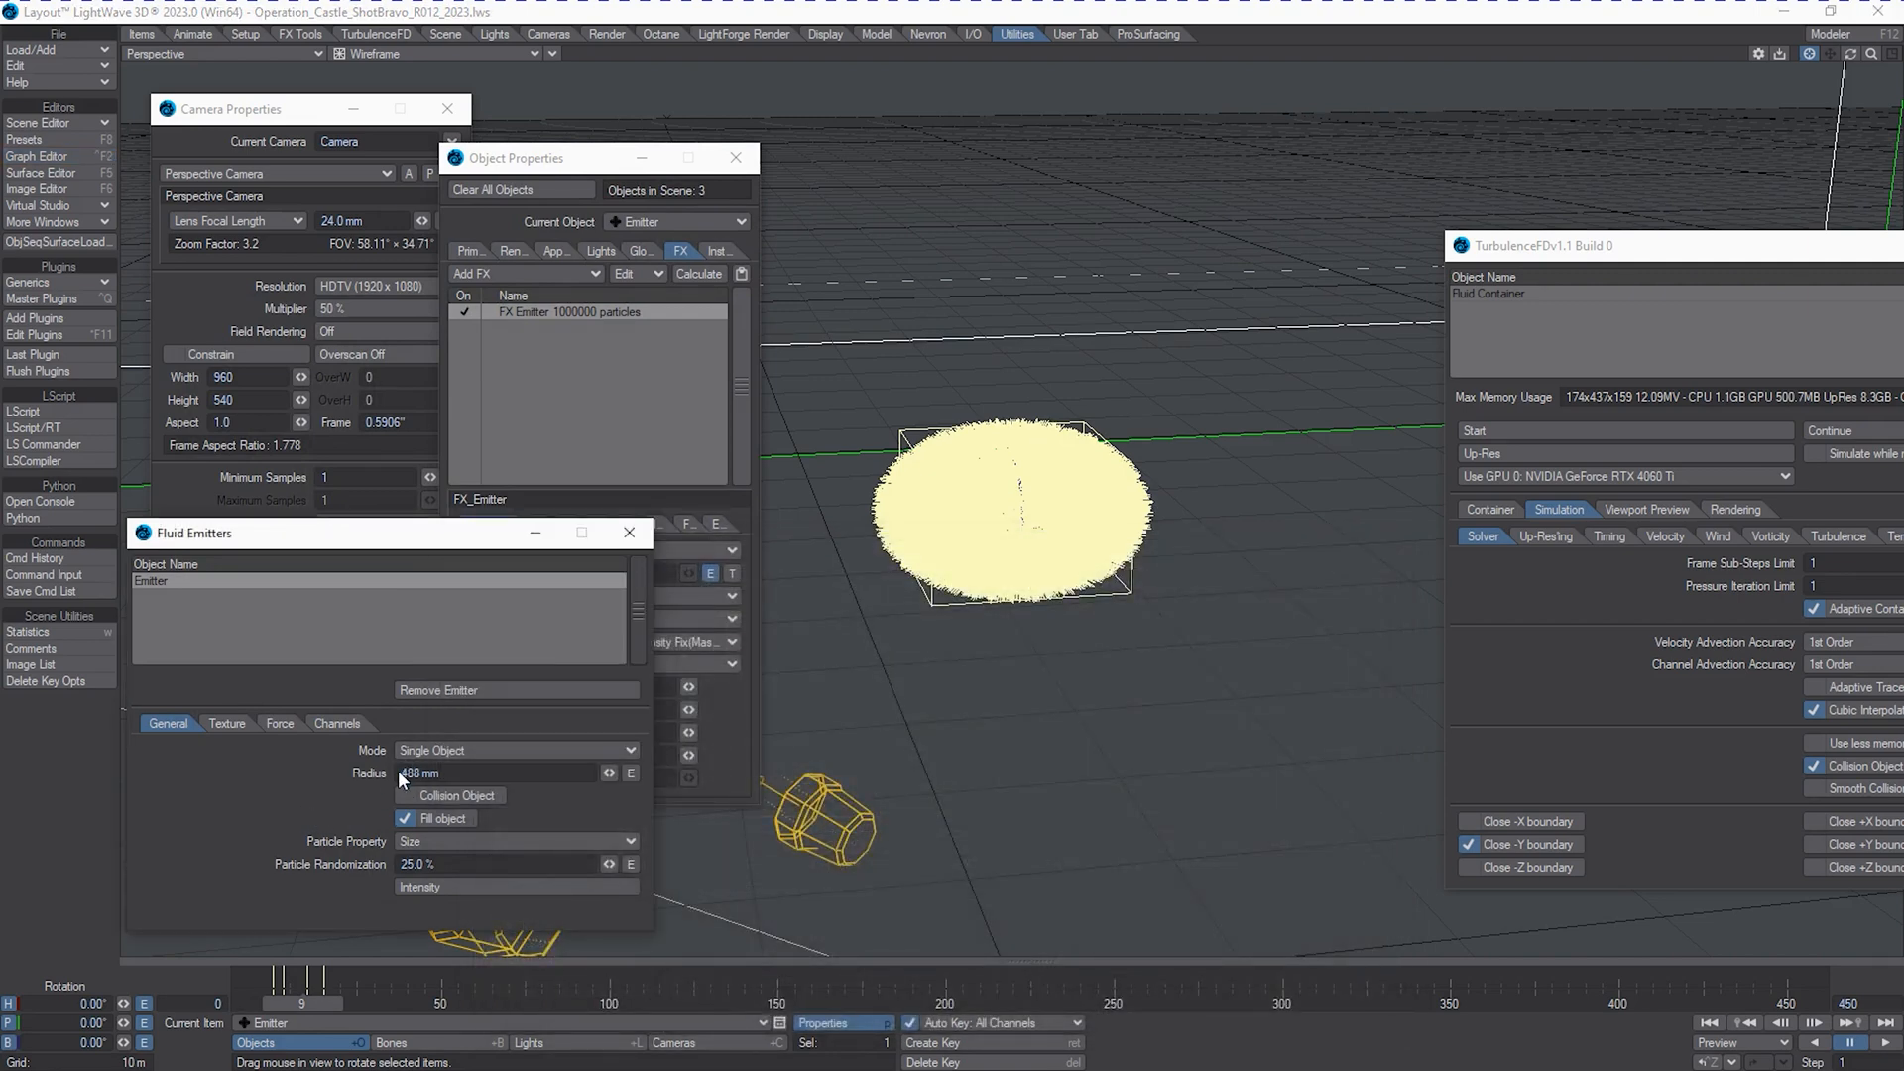
click(1488, 510)
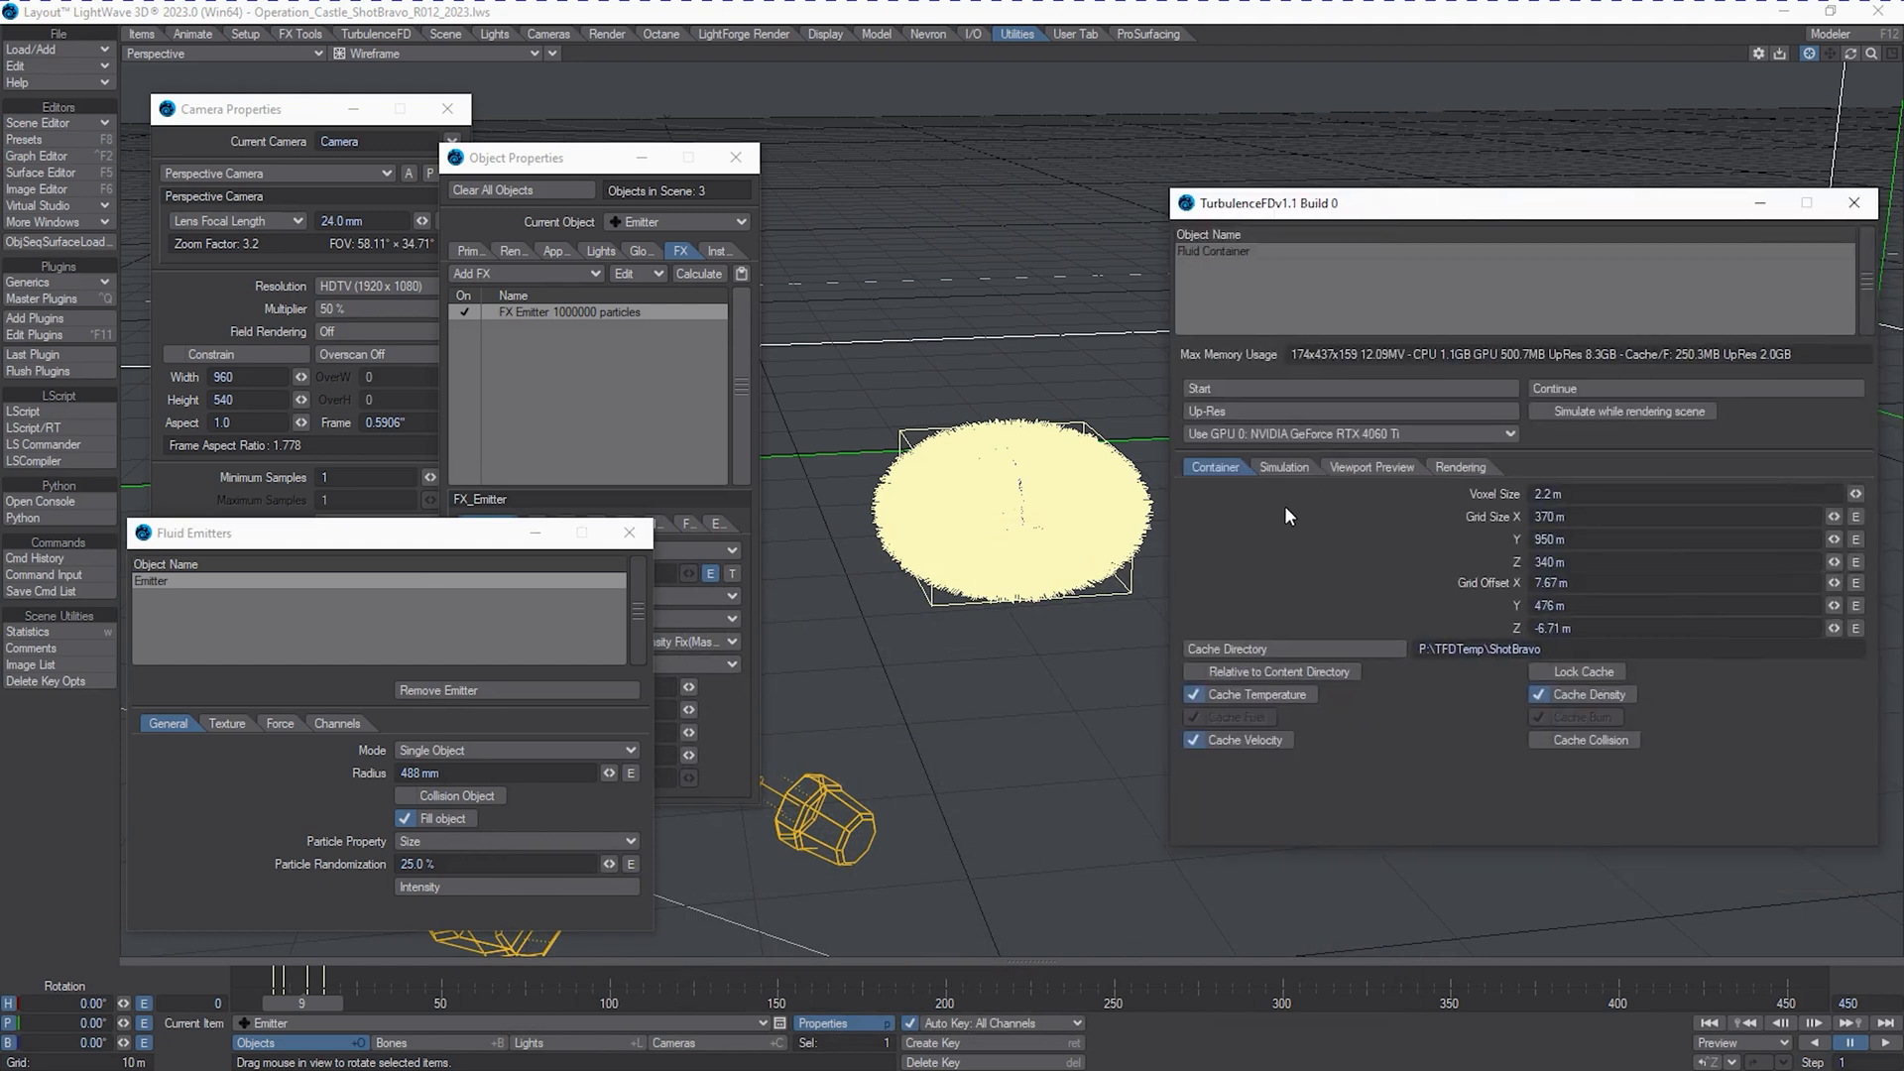
mouse_move(1595, 510)
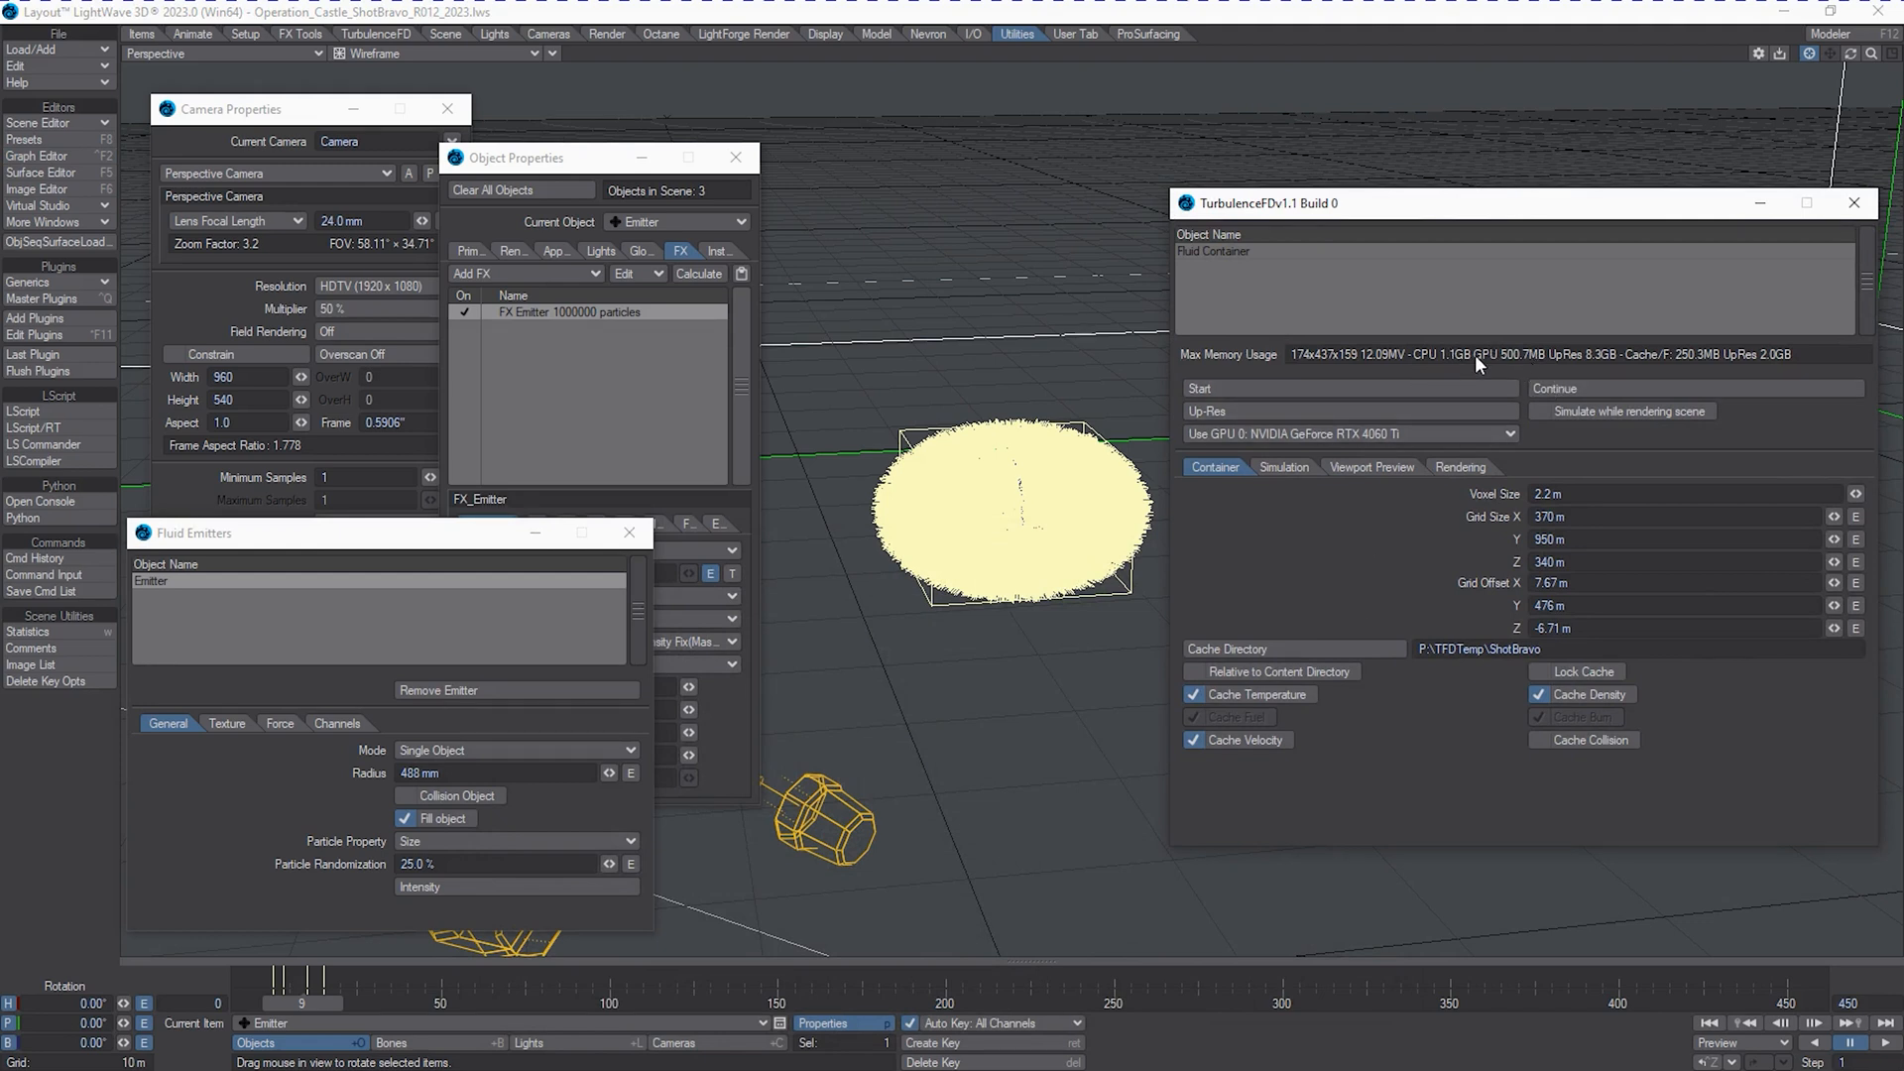
mouse_move(1462, 369)
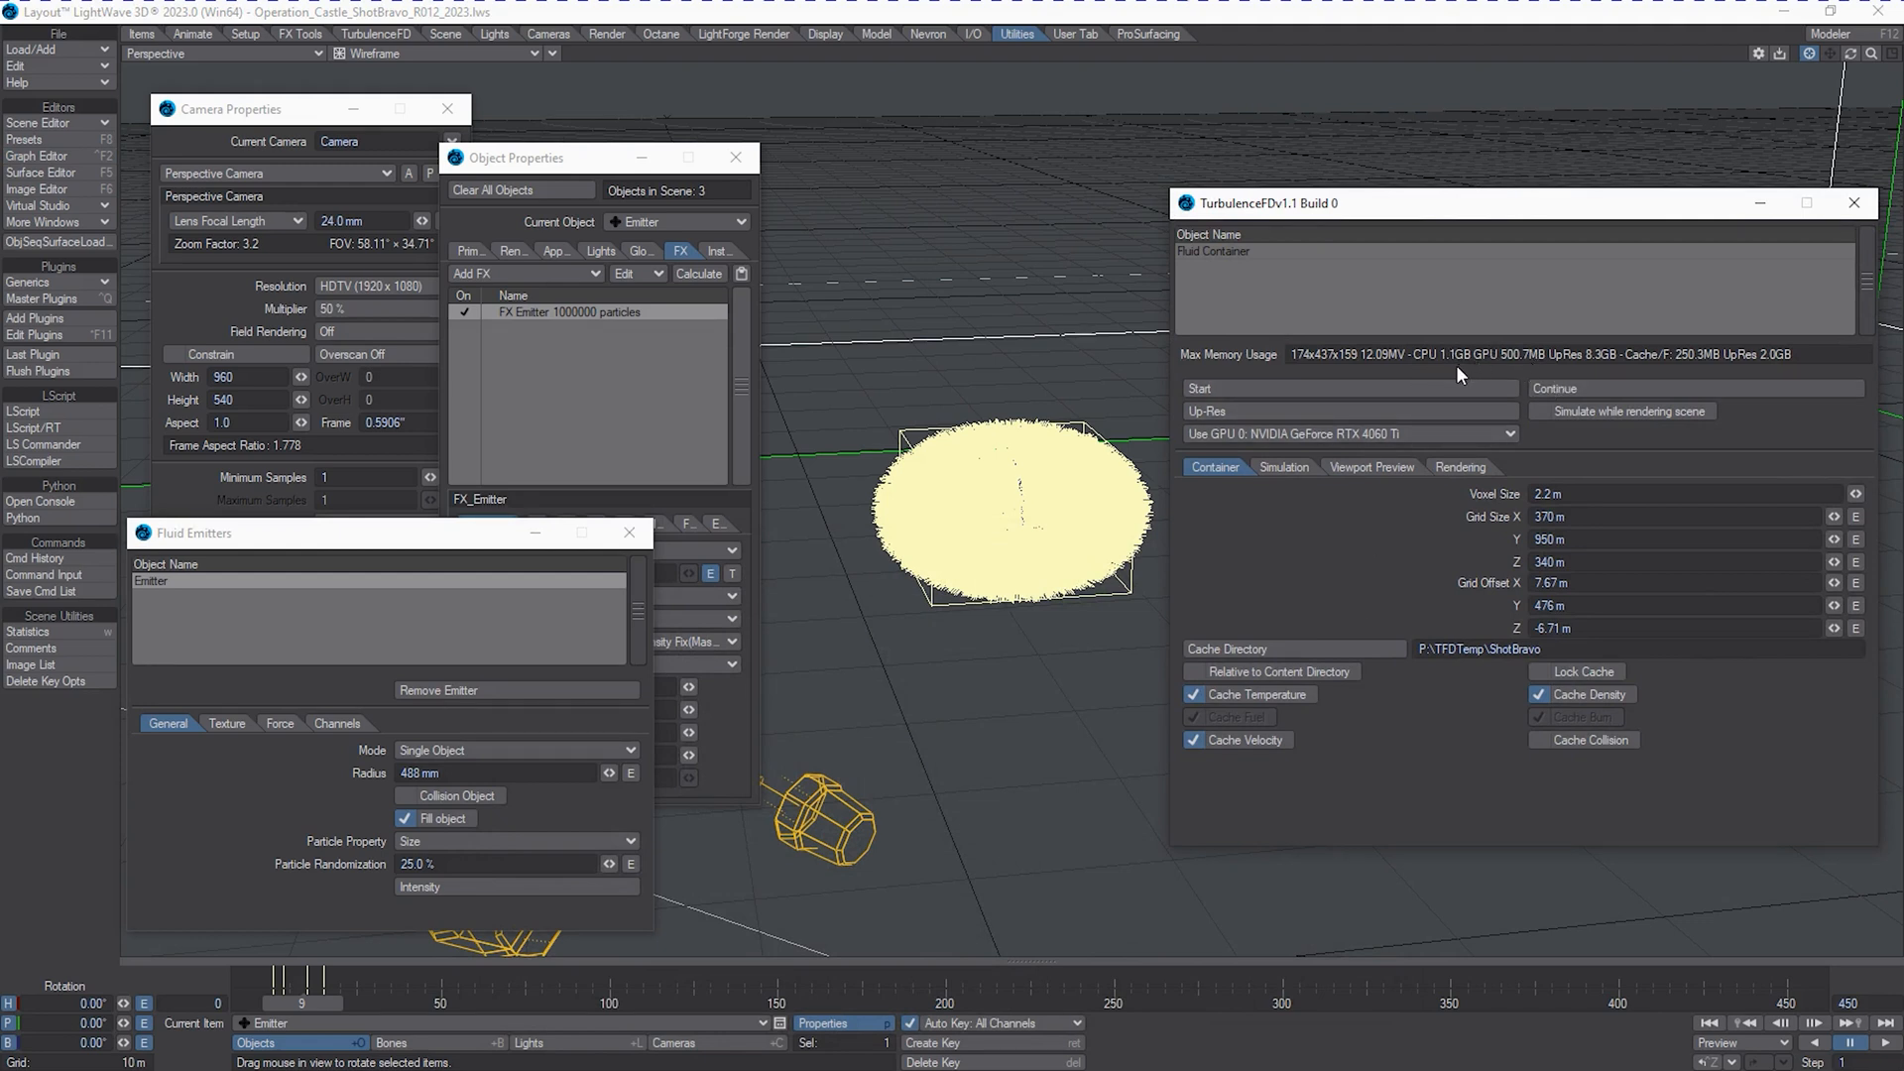
mouse_move(1431, 555)
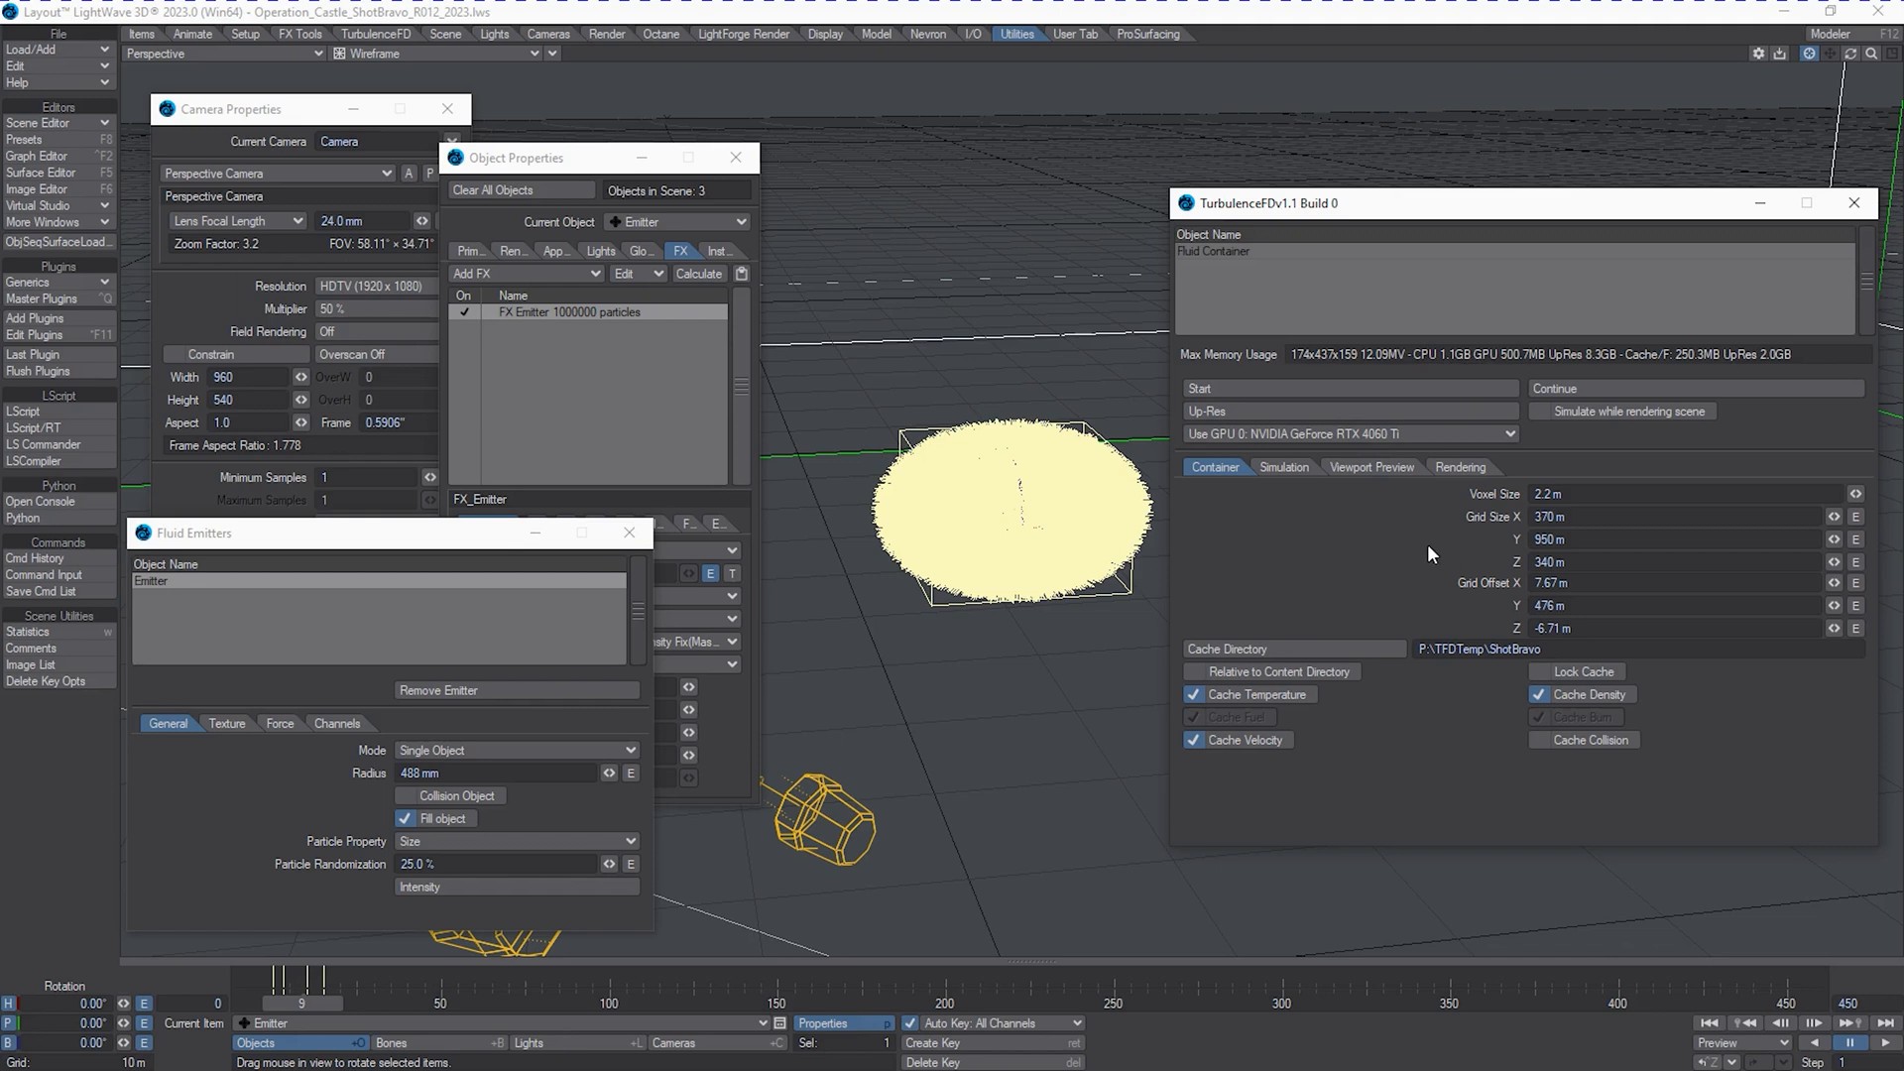
mouse_move(1331, 583)
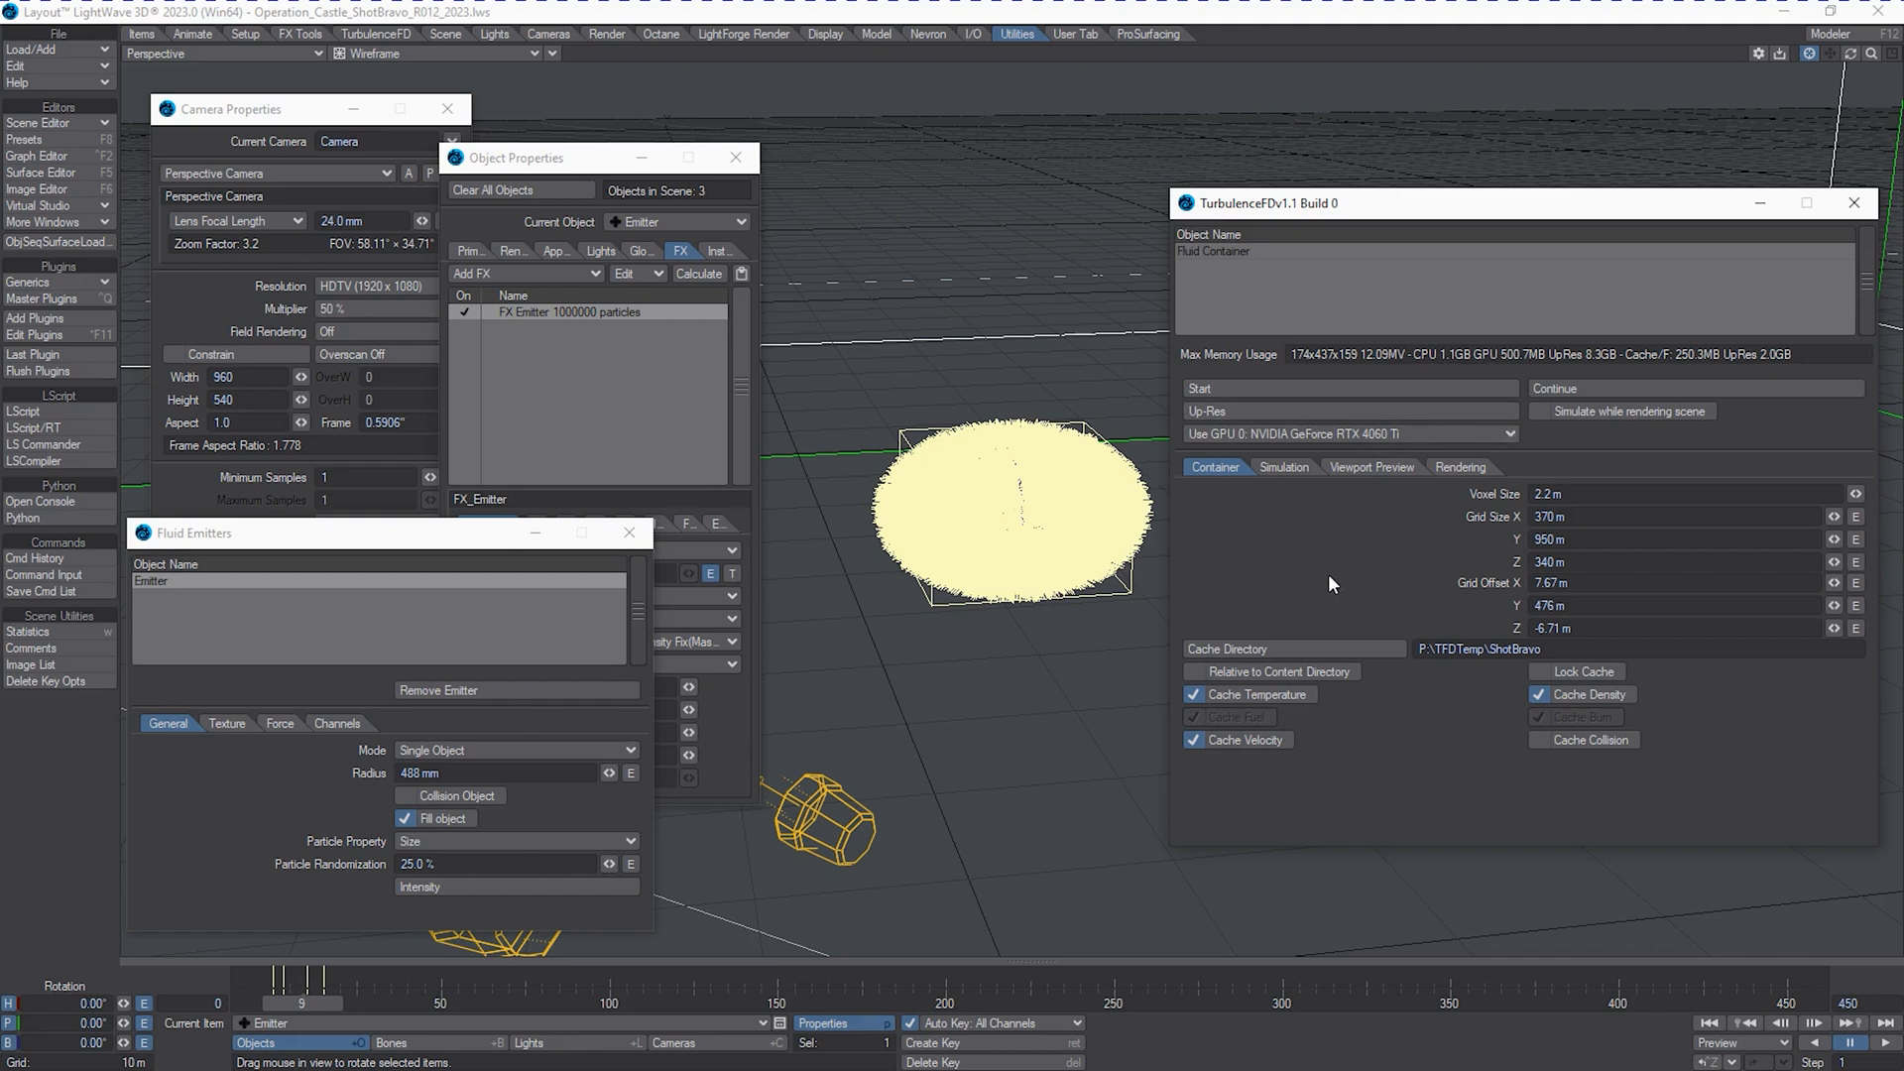
mouse_move(1327, 616)
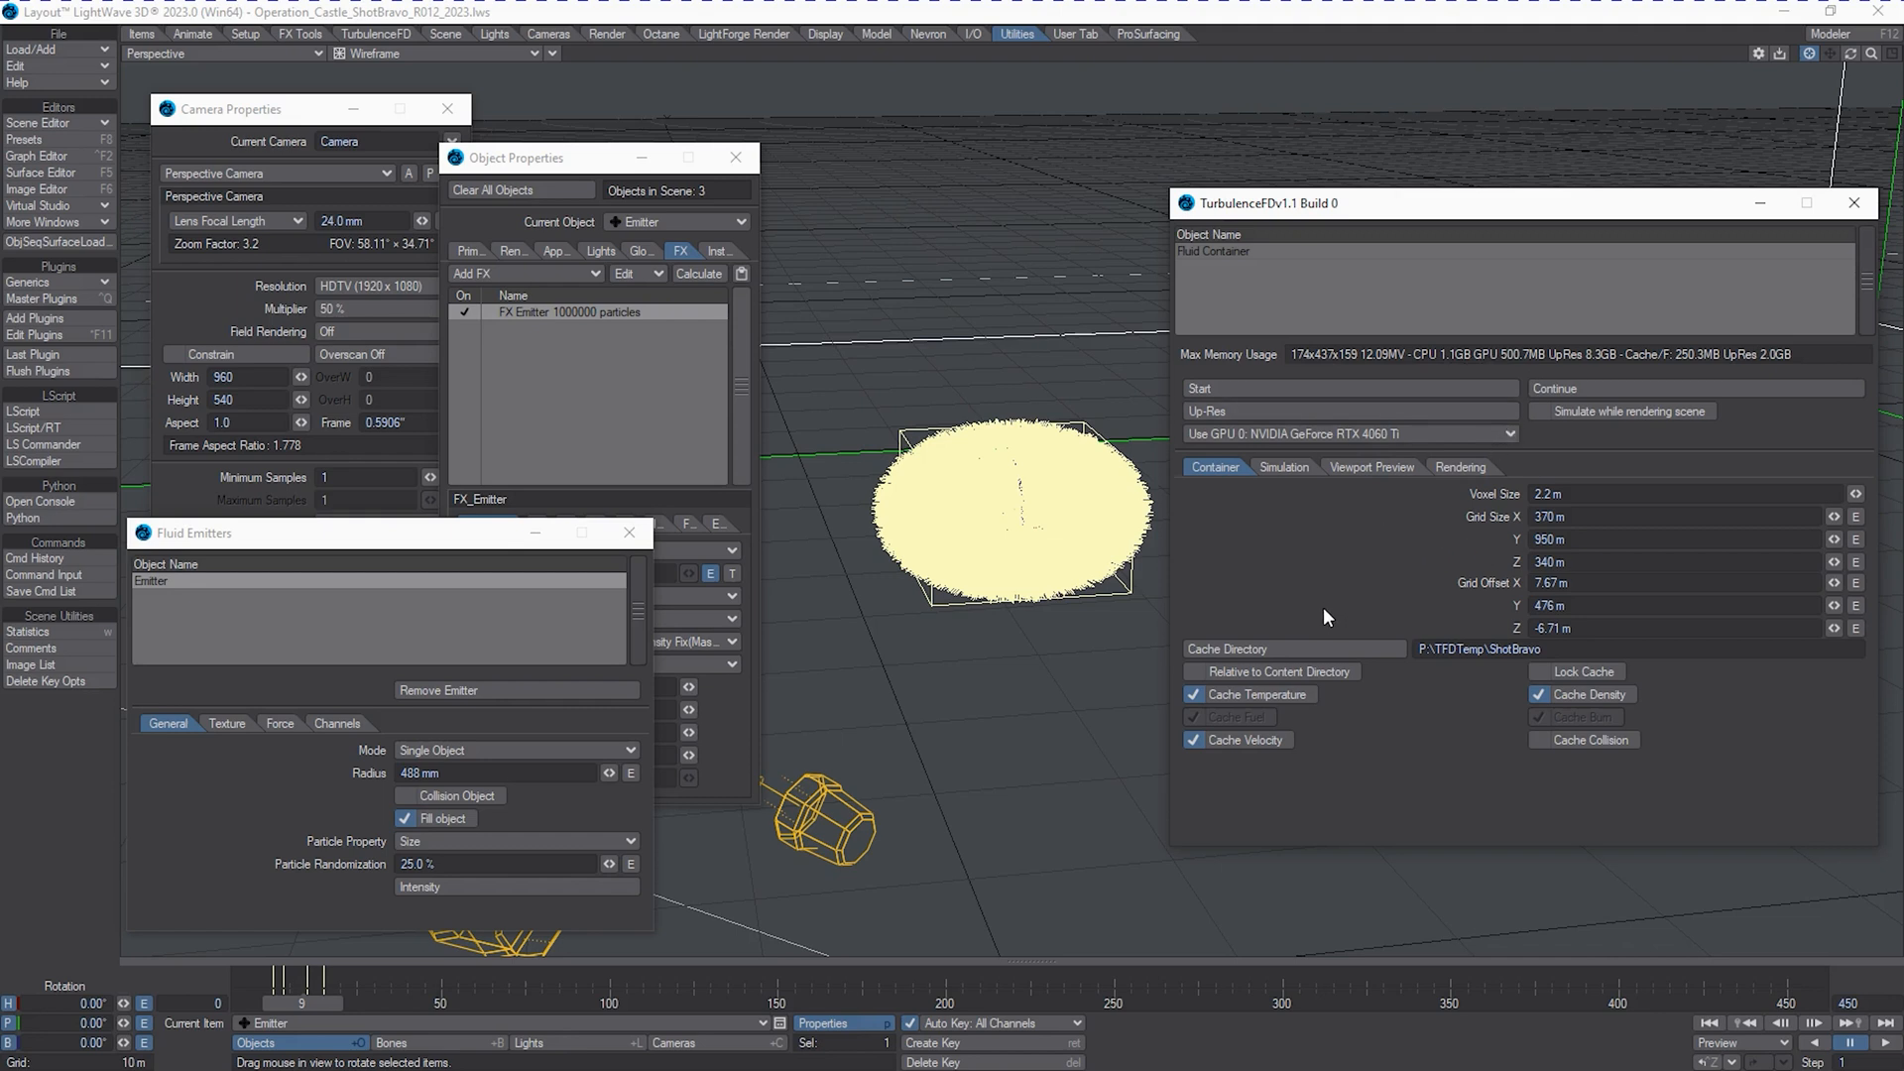
mouse_move(1321, 613)
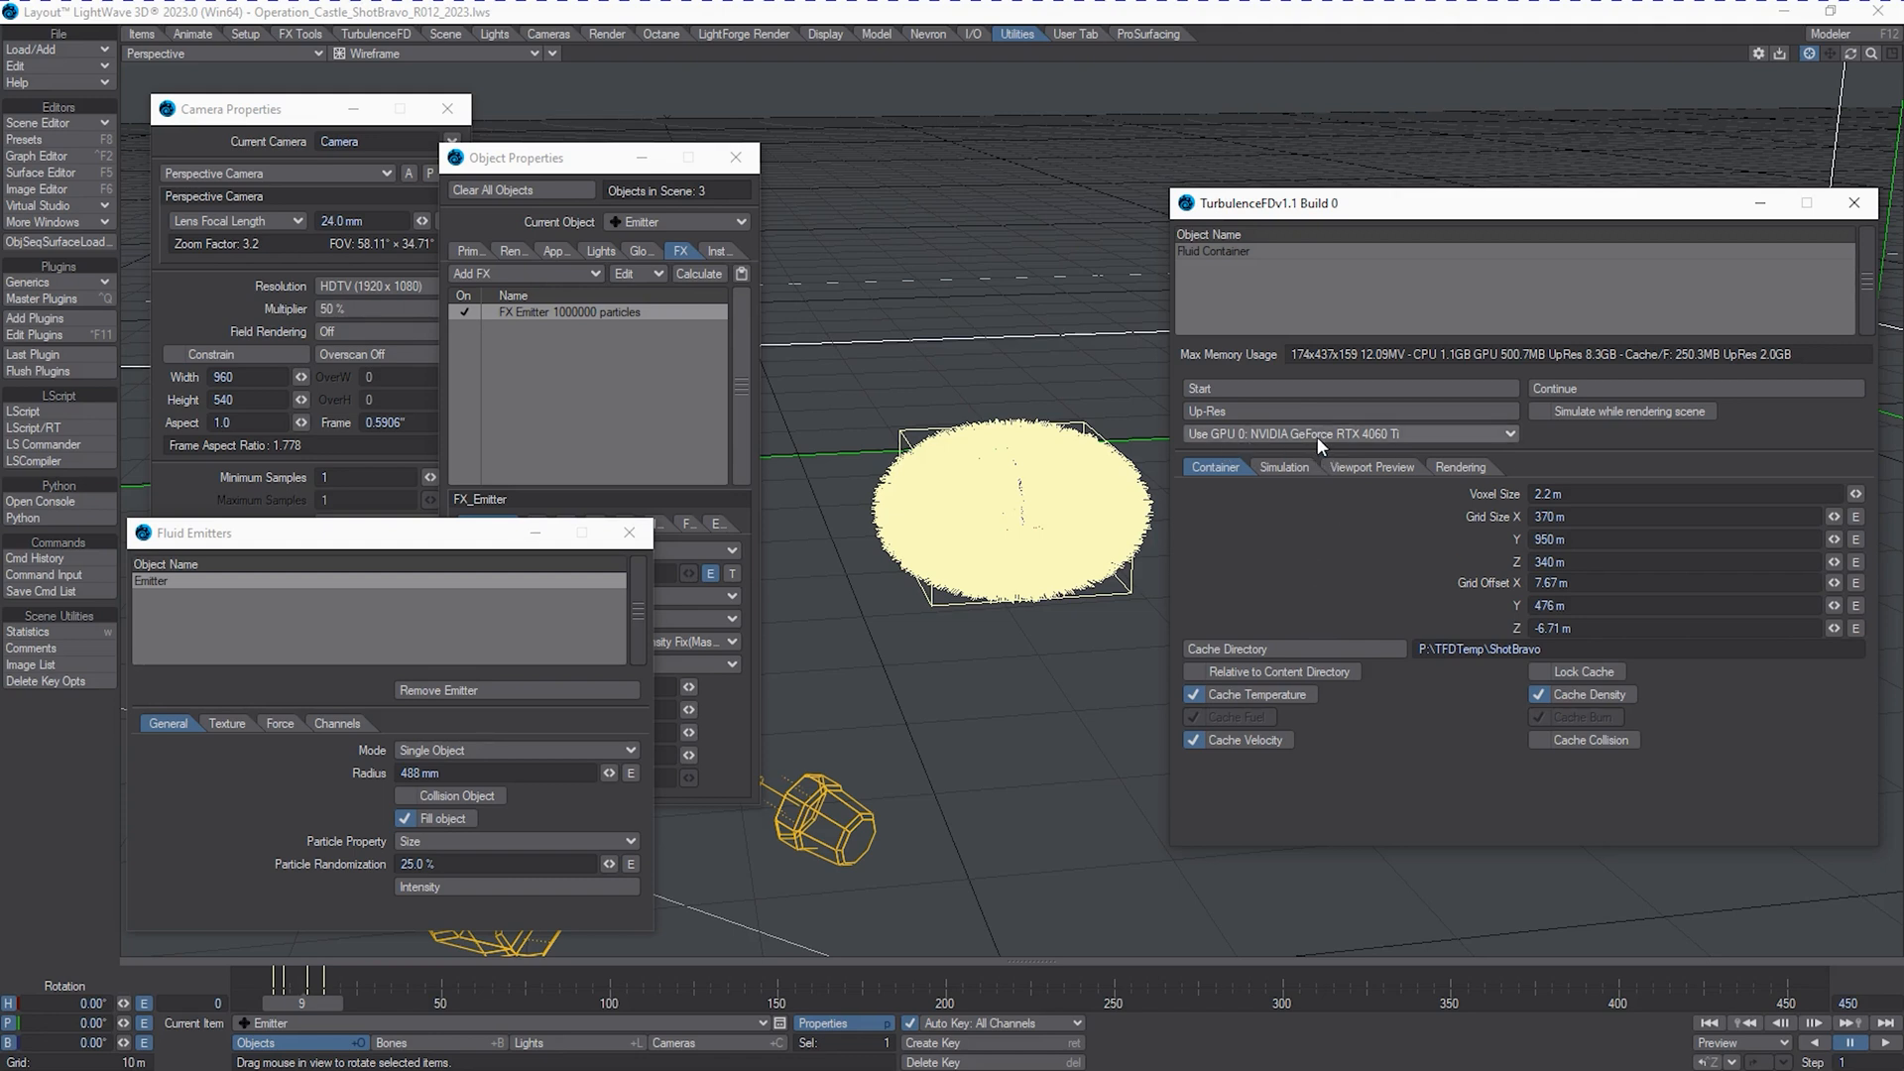
mouse_move(1394, 450)
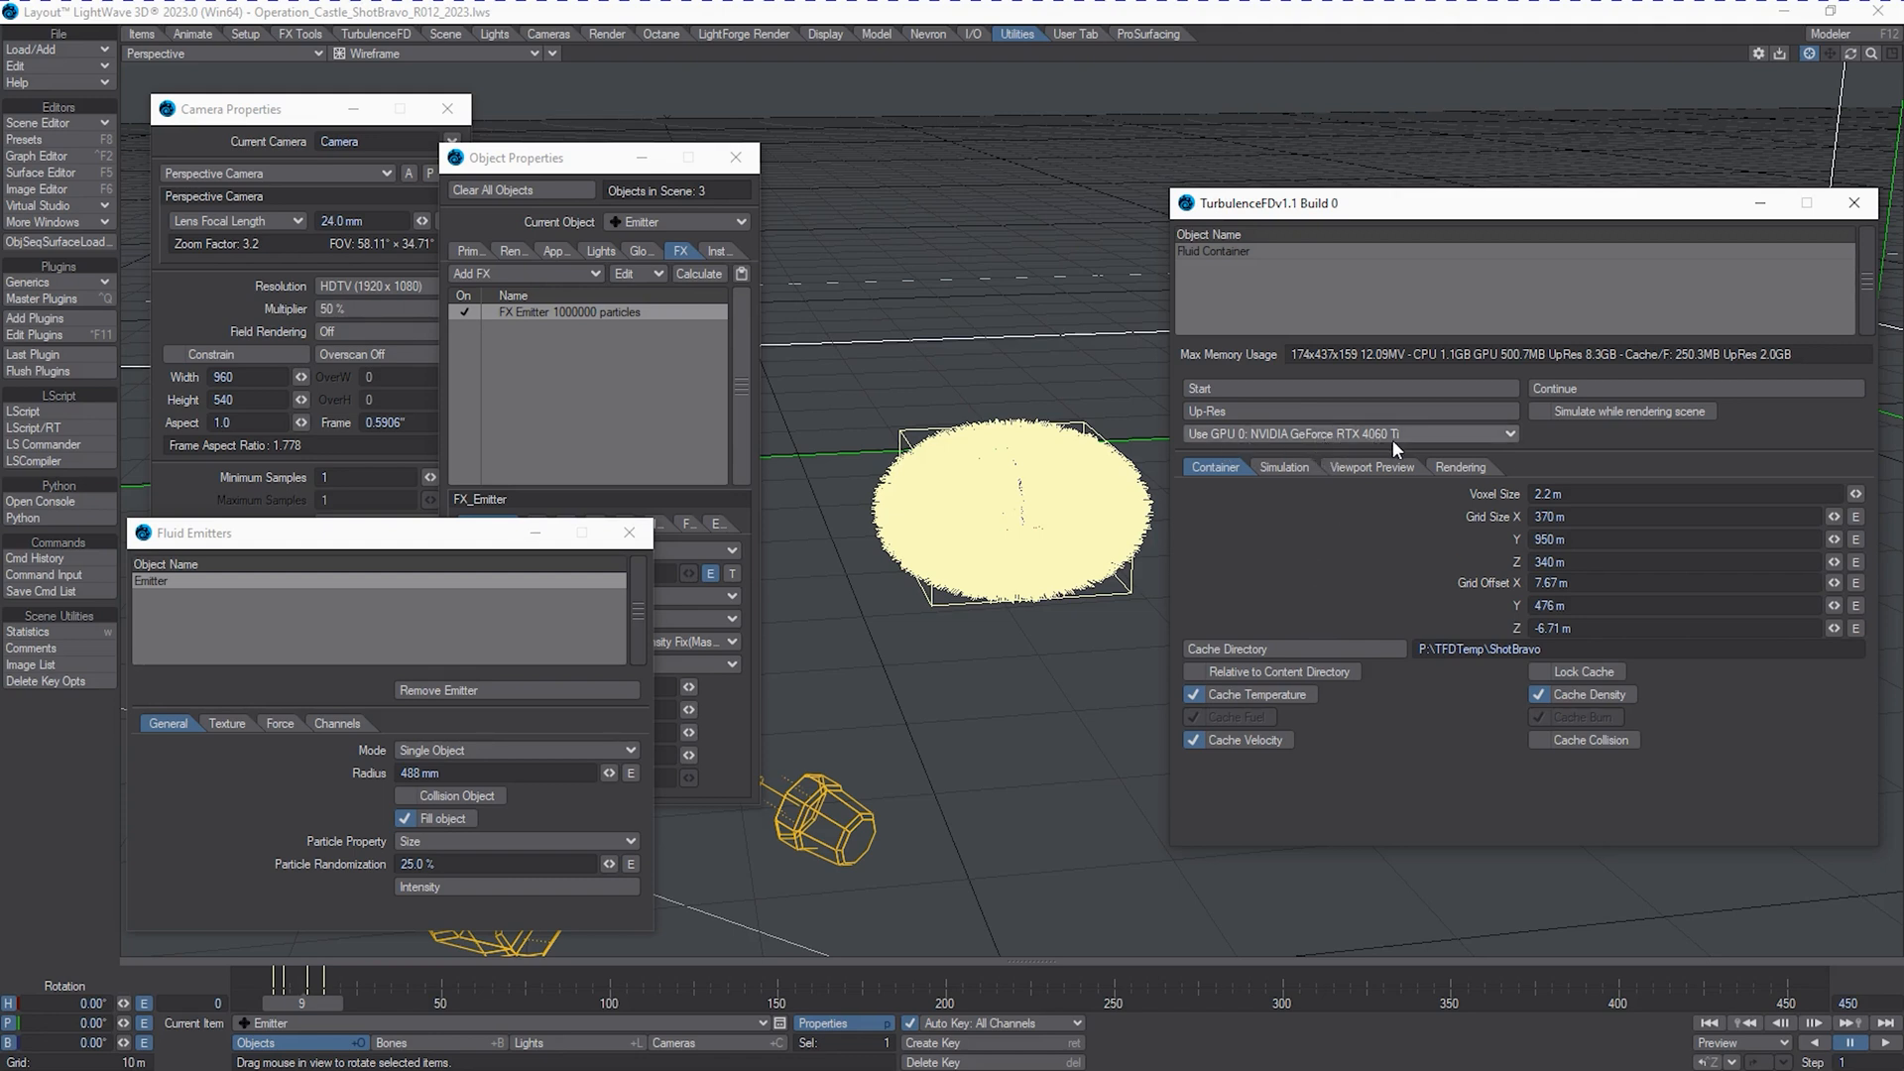
mouse_move(1421, 641)
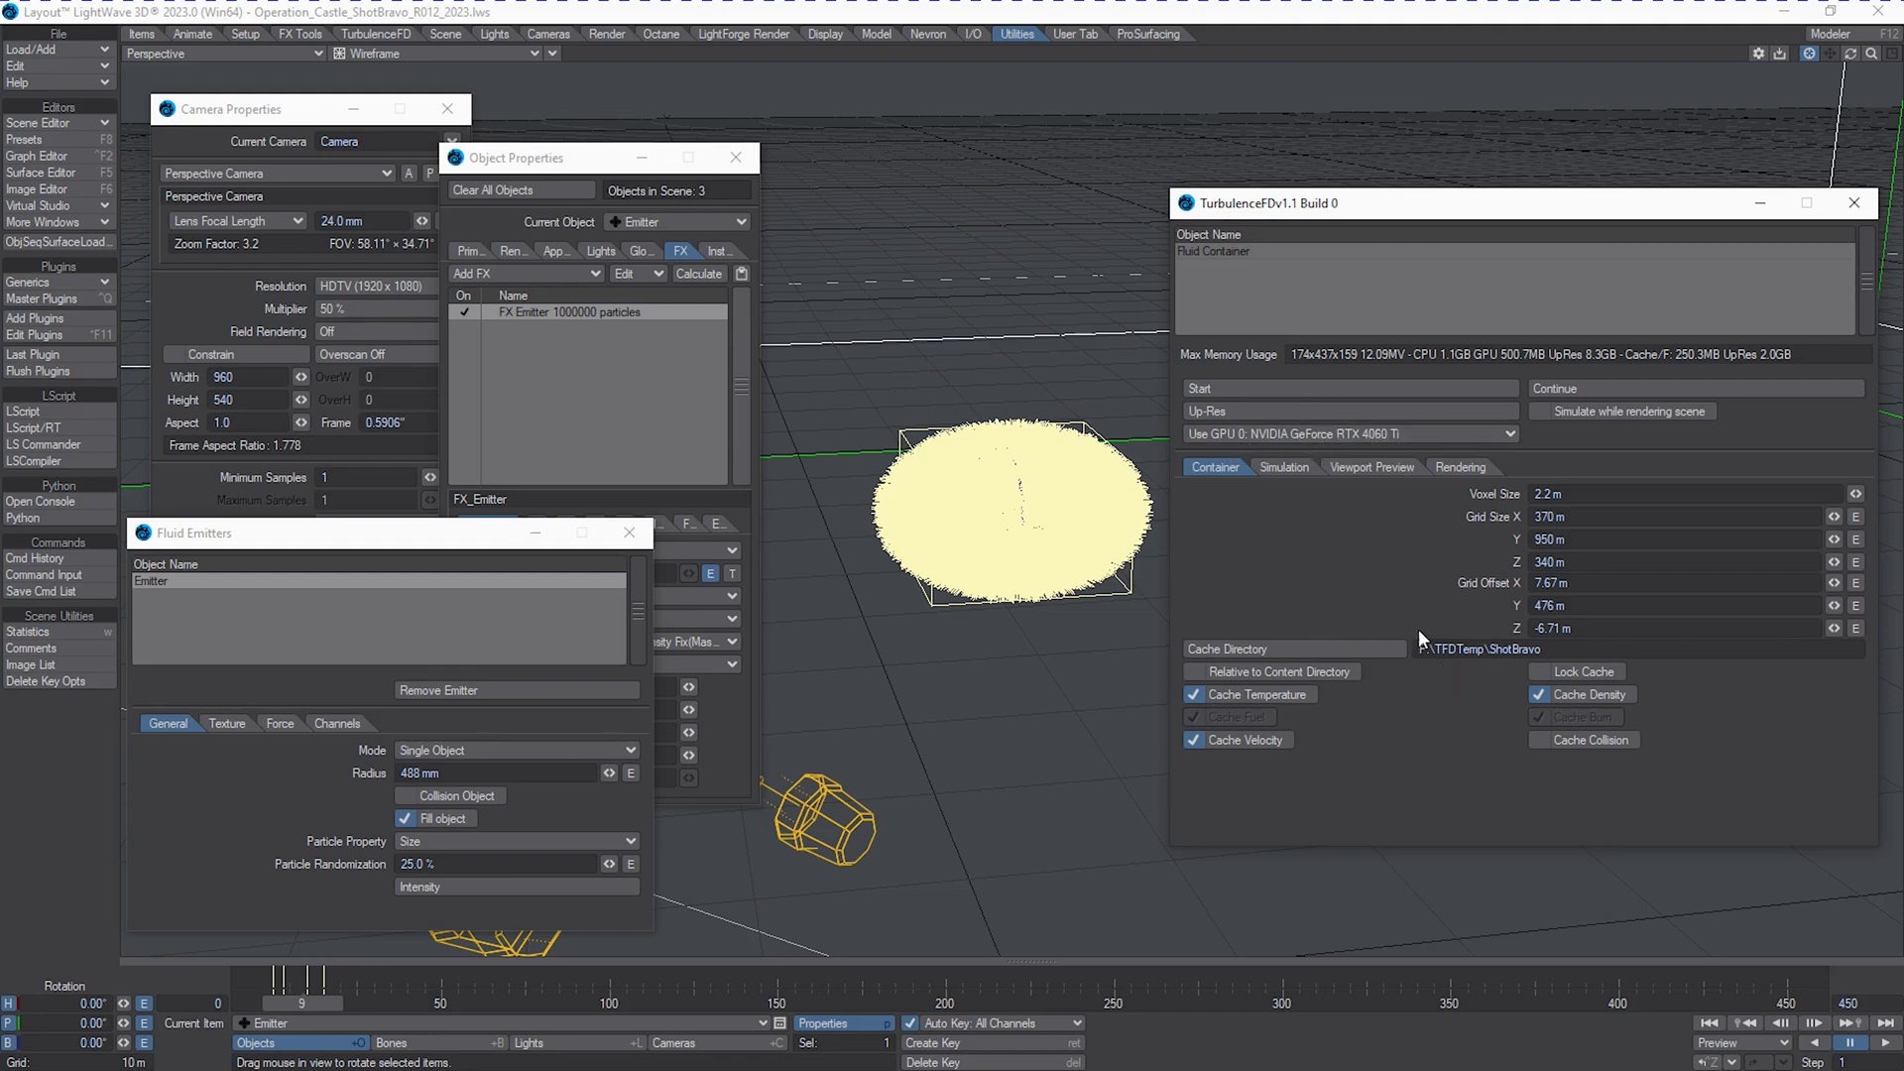
mouse_move(1267, 629)
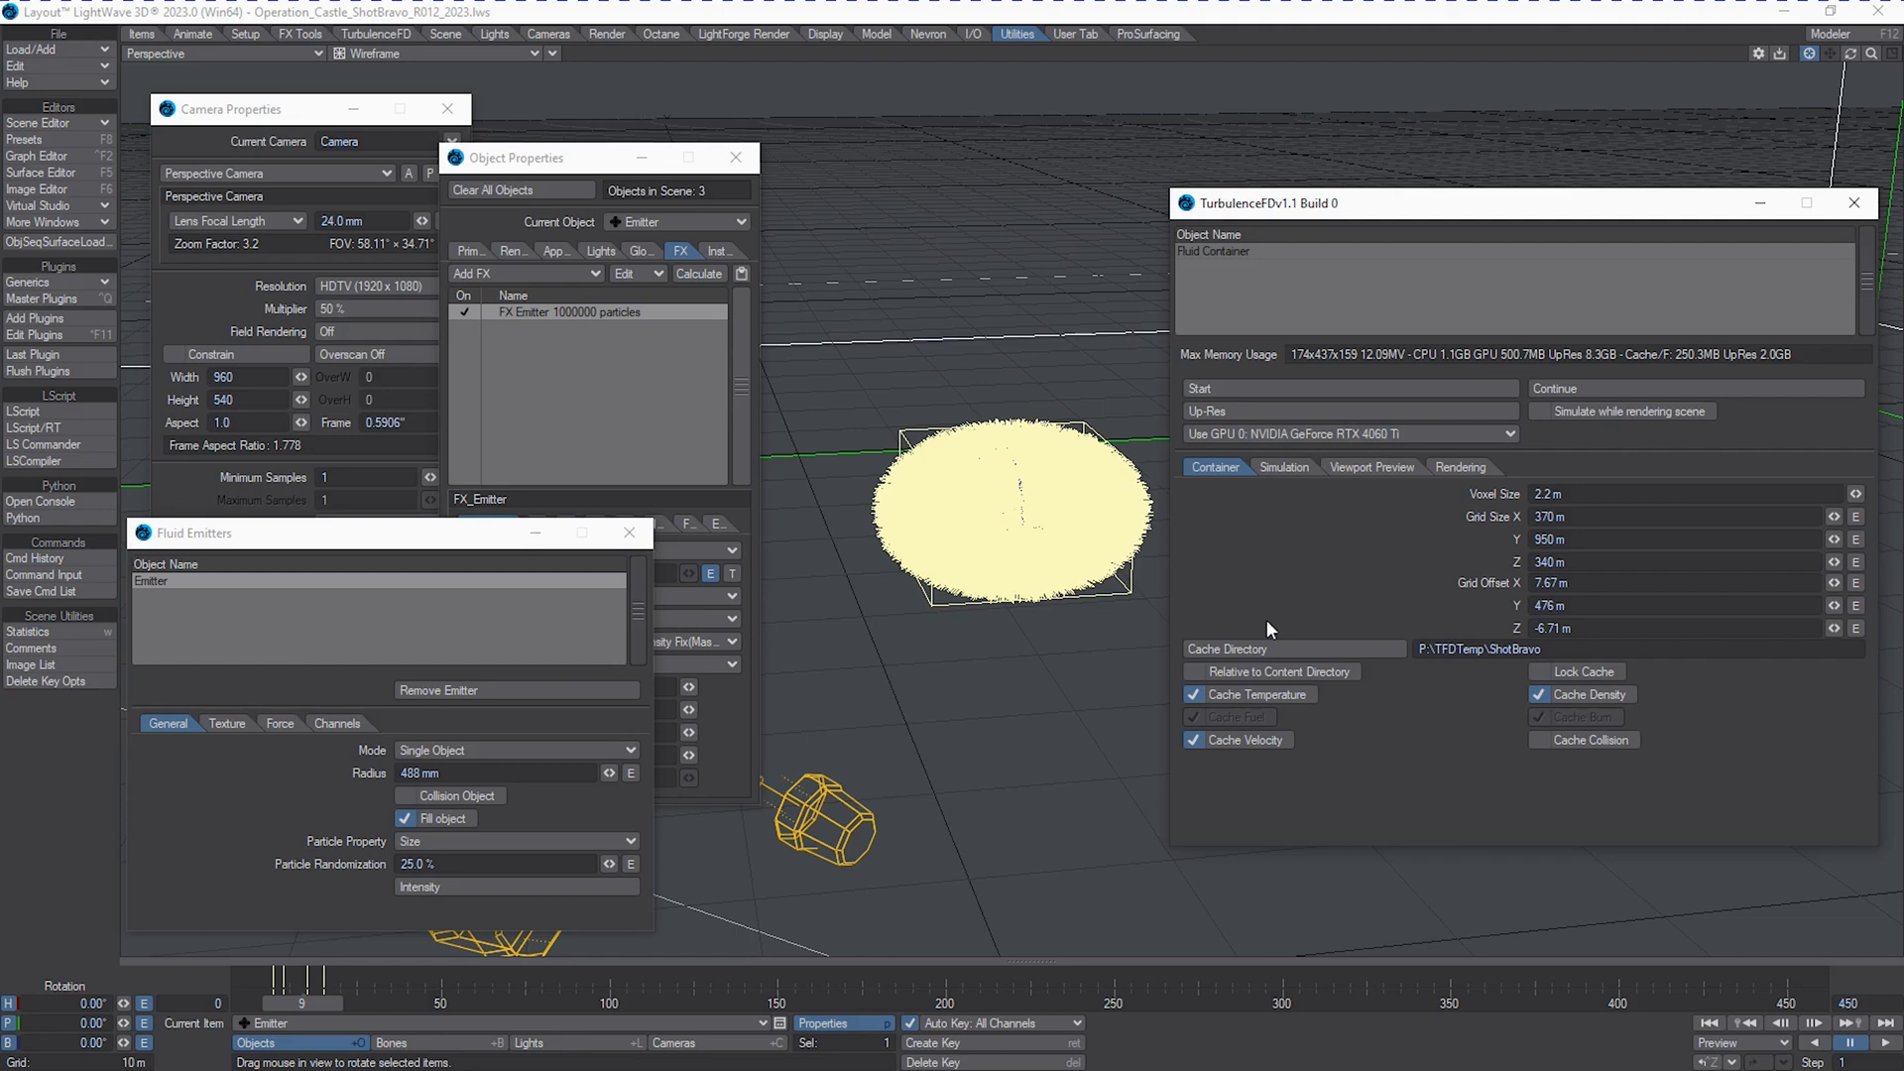
mouse_move(1289, 518)
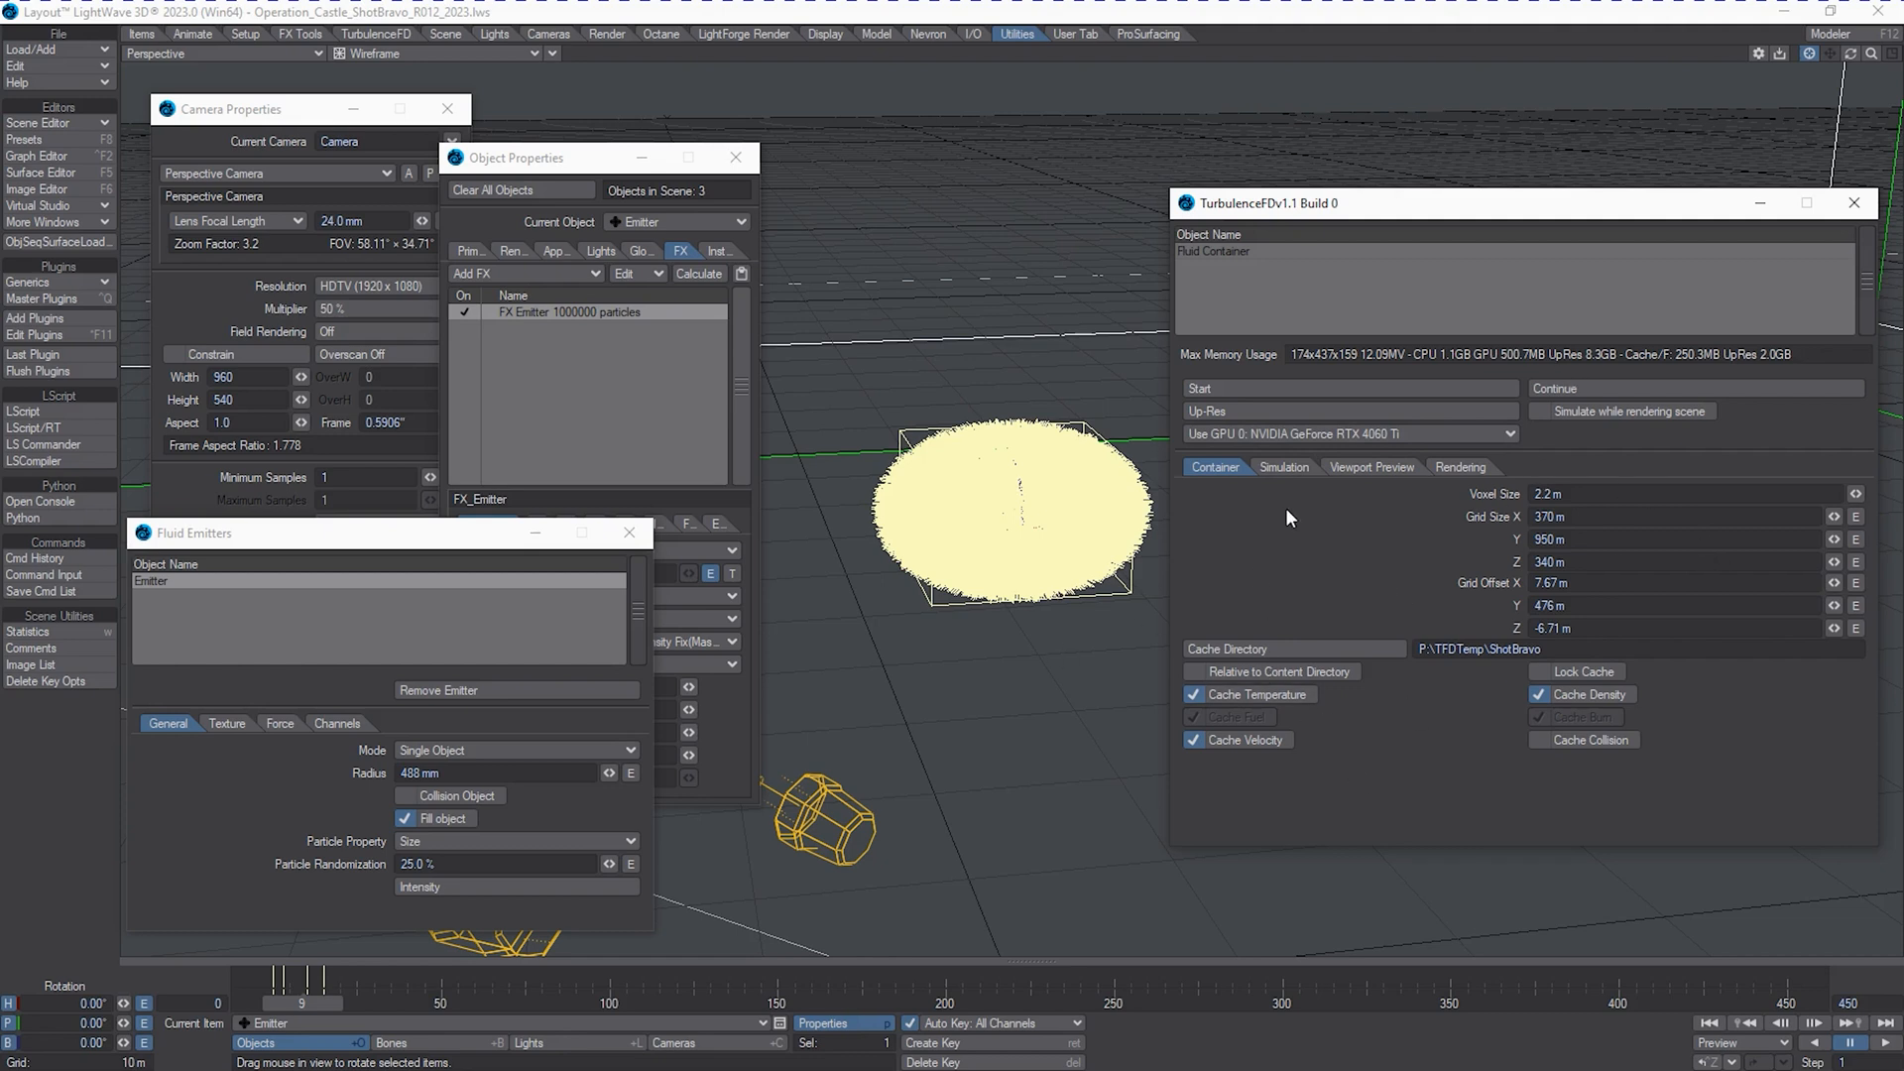
mouse_move(1309, 530)
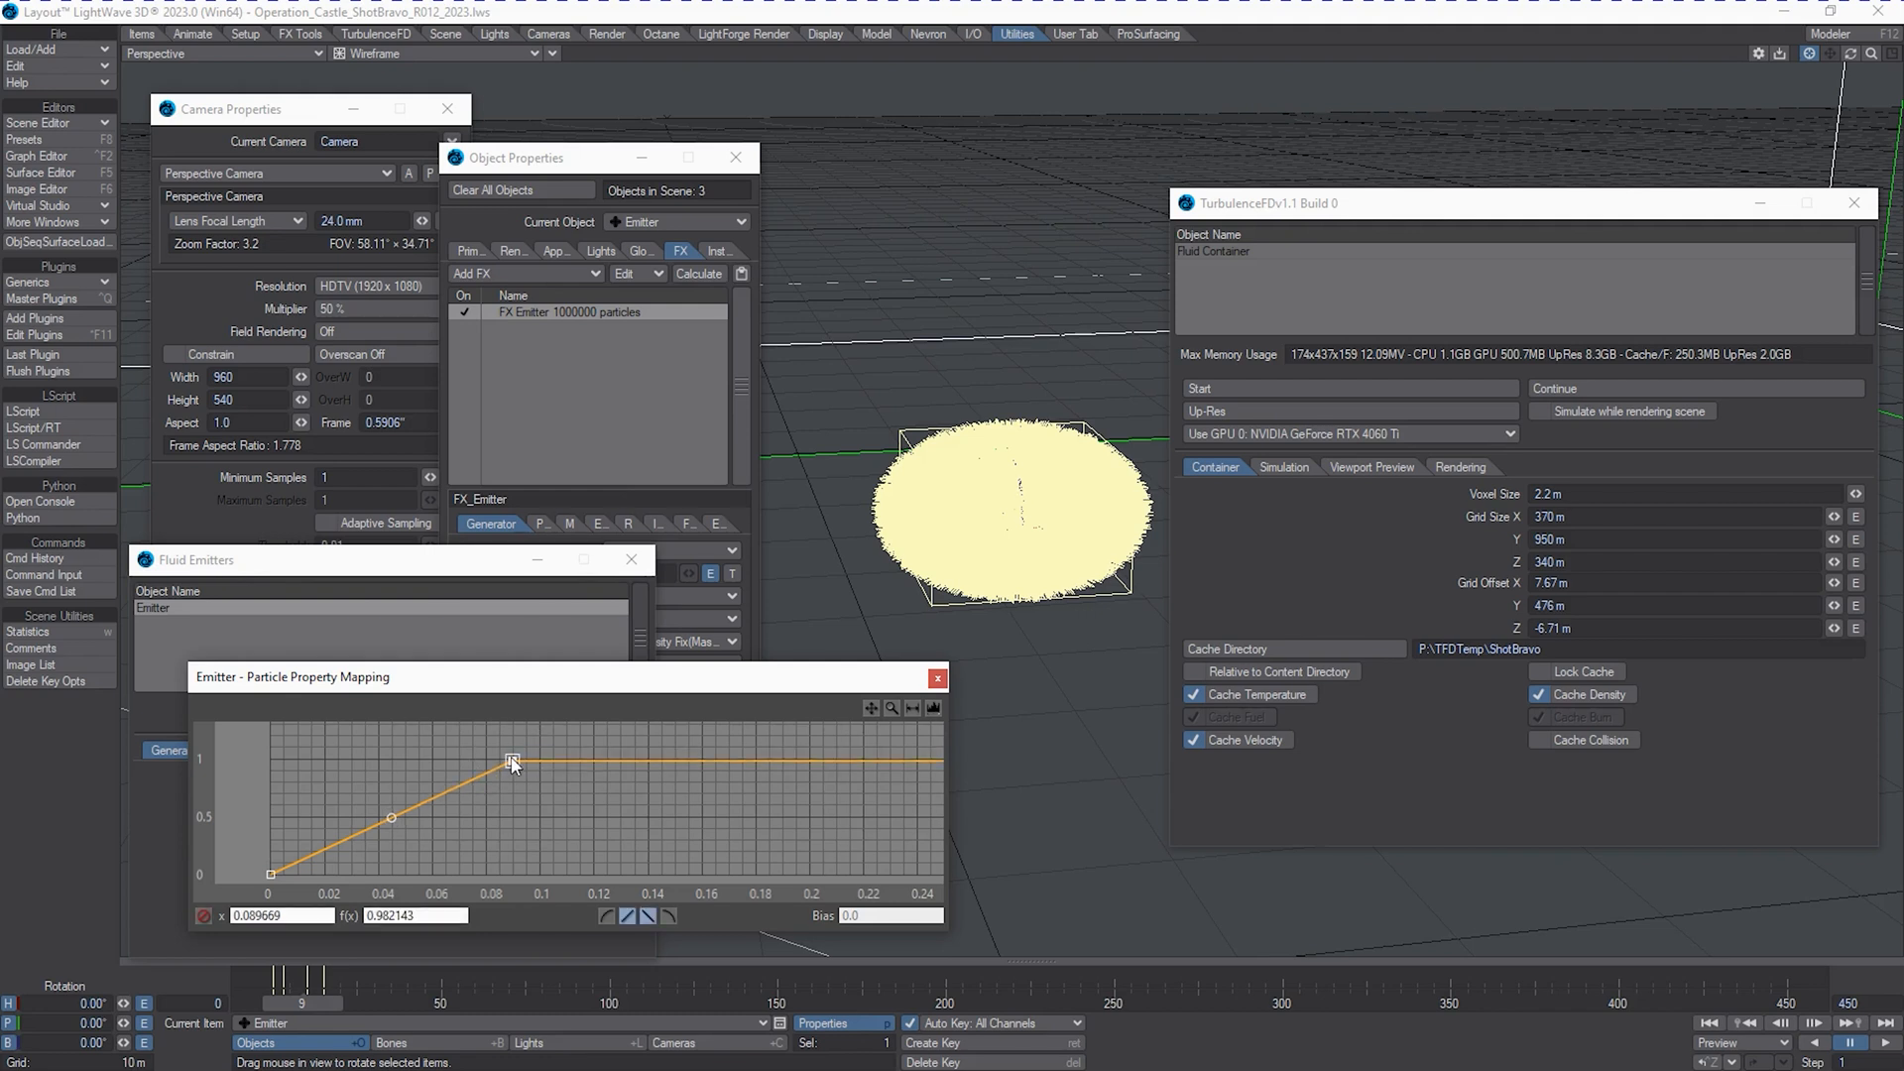
Move the mapping curve's top point to about x 0.097, f(x) 0.98 and close the envelope.
drag(511, 759, 531, 756)
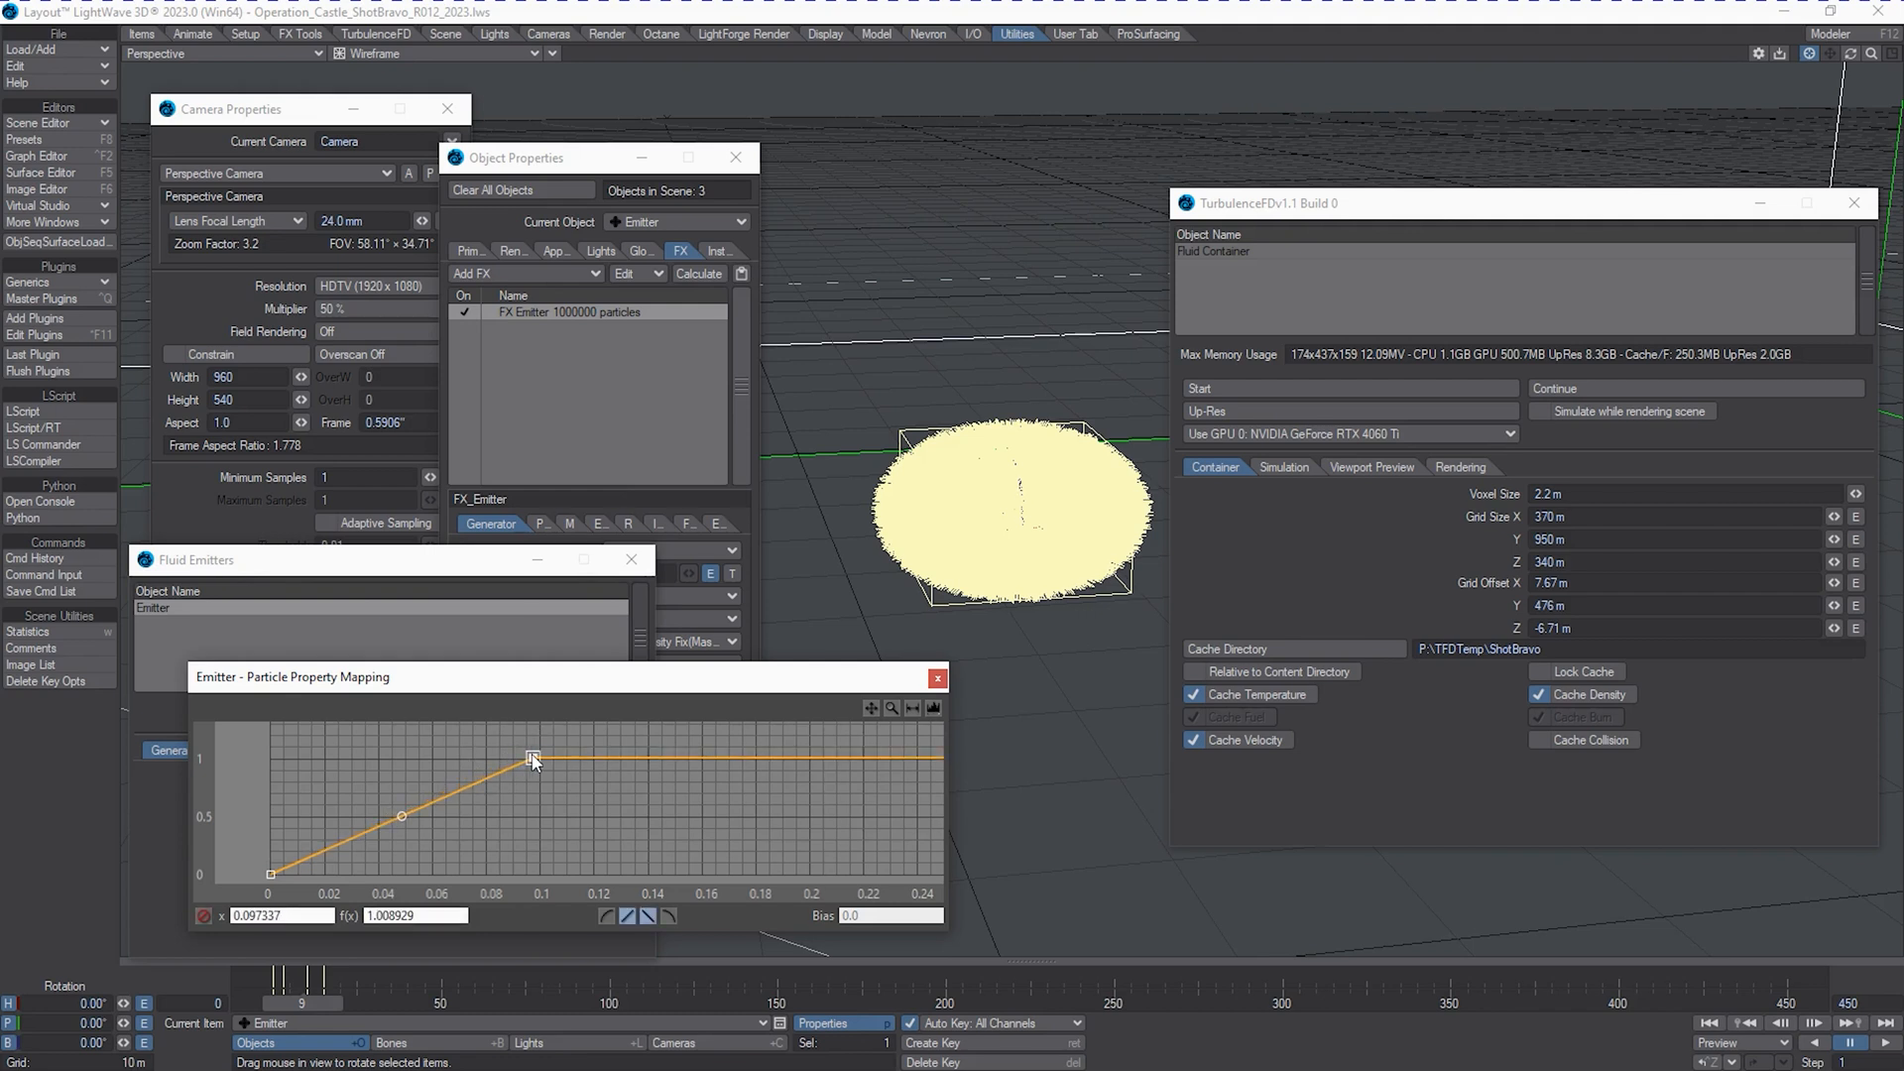
drag(534, 756, 534, 760)
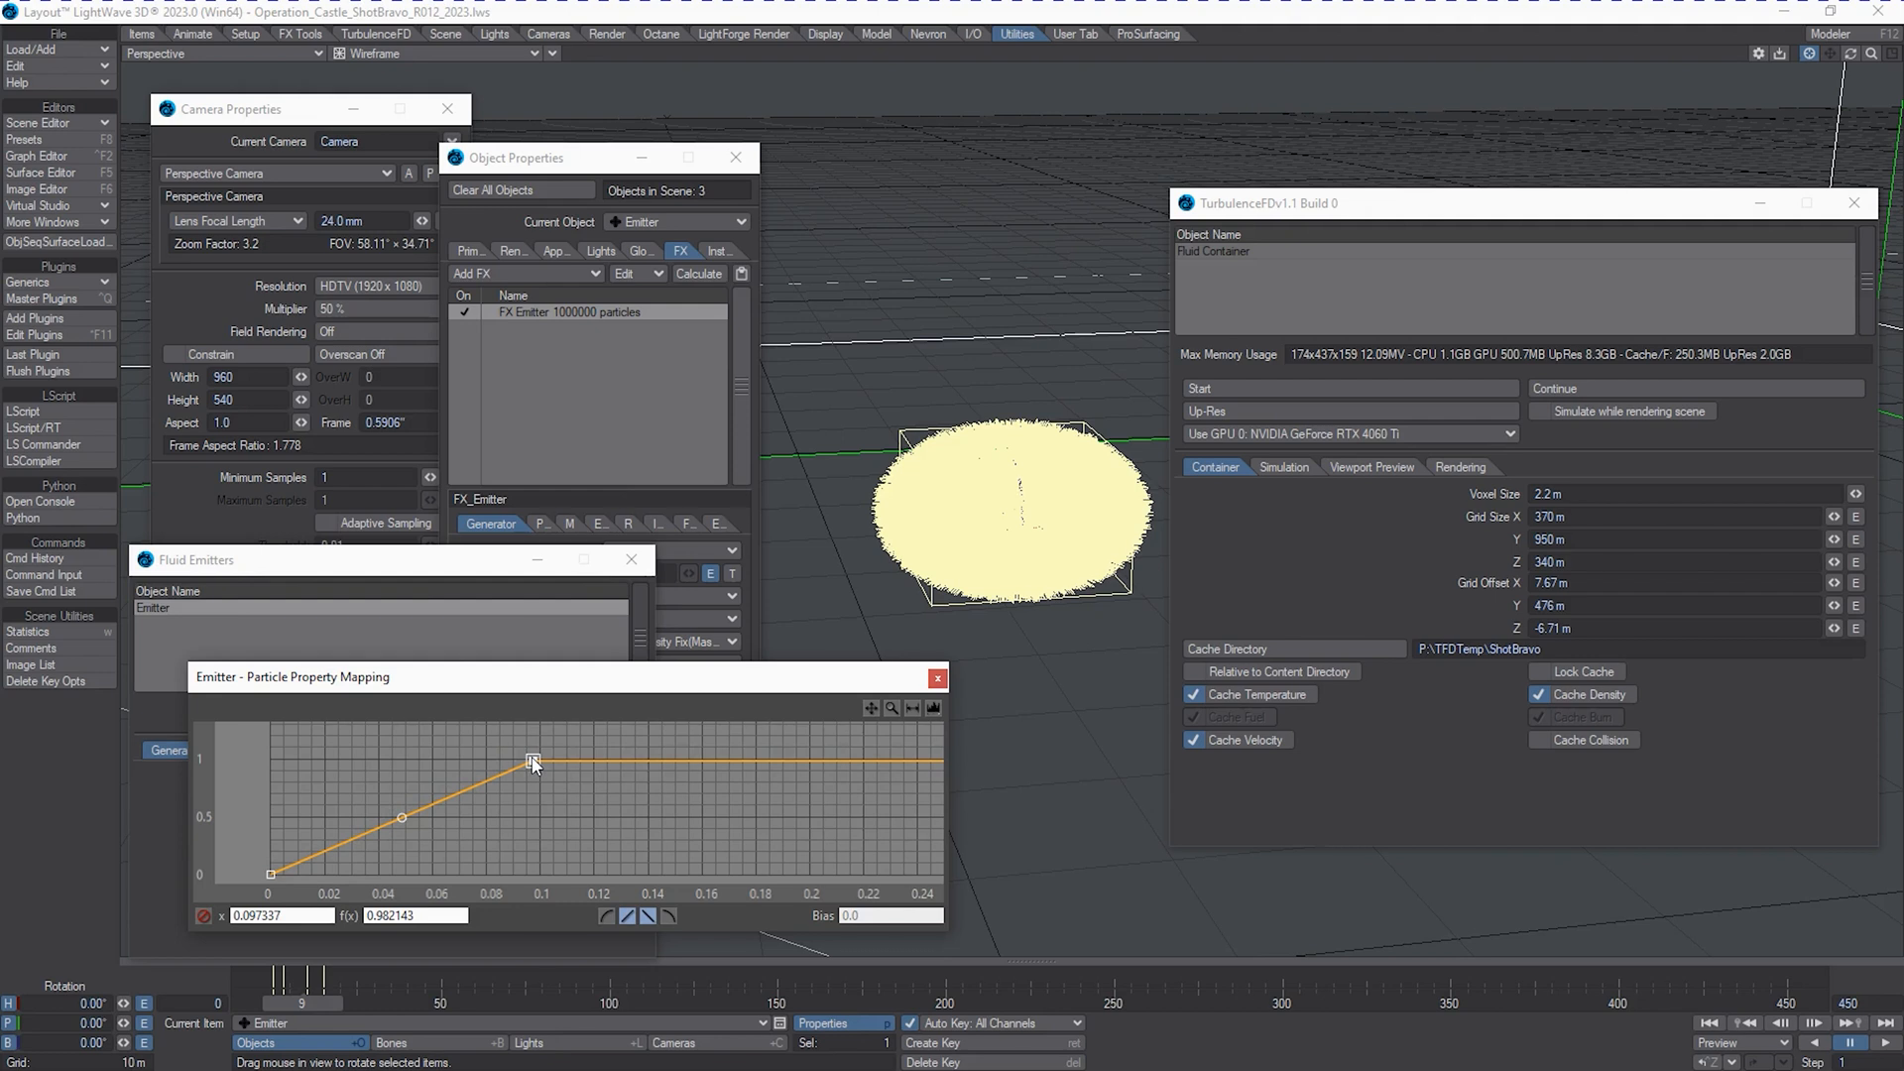
click(937, 679)
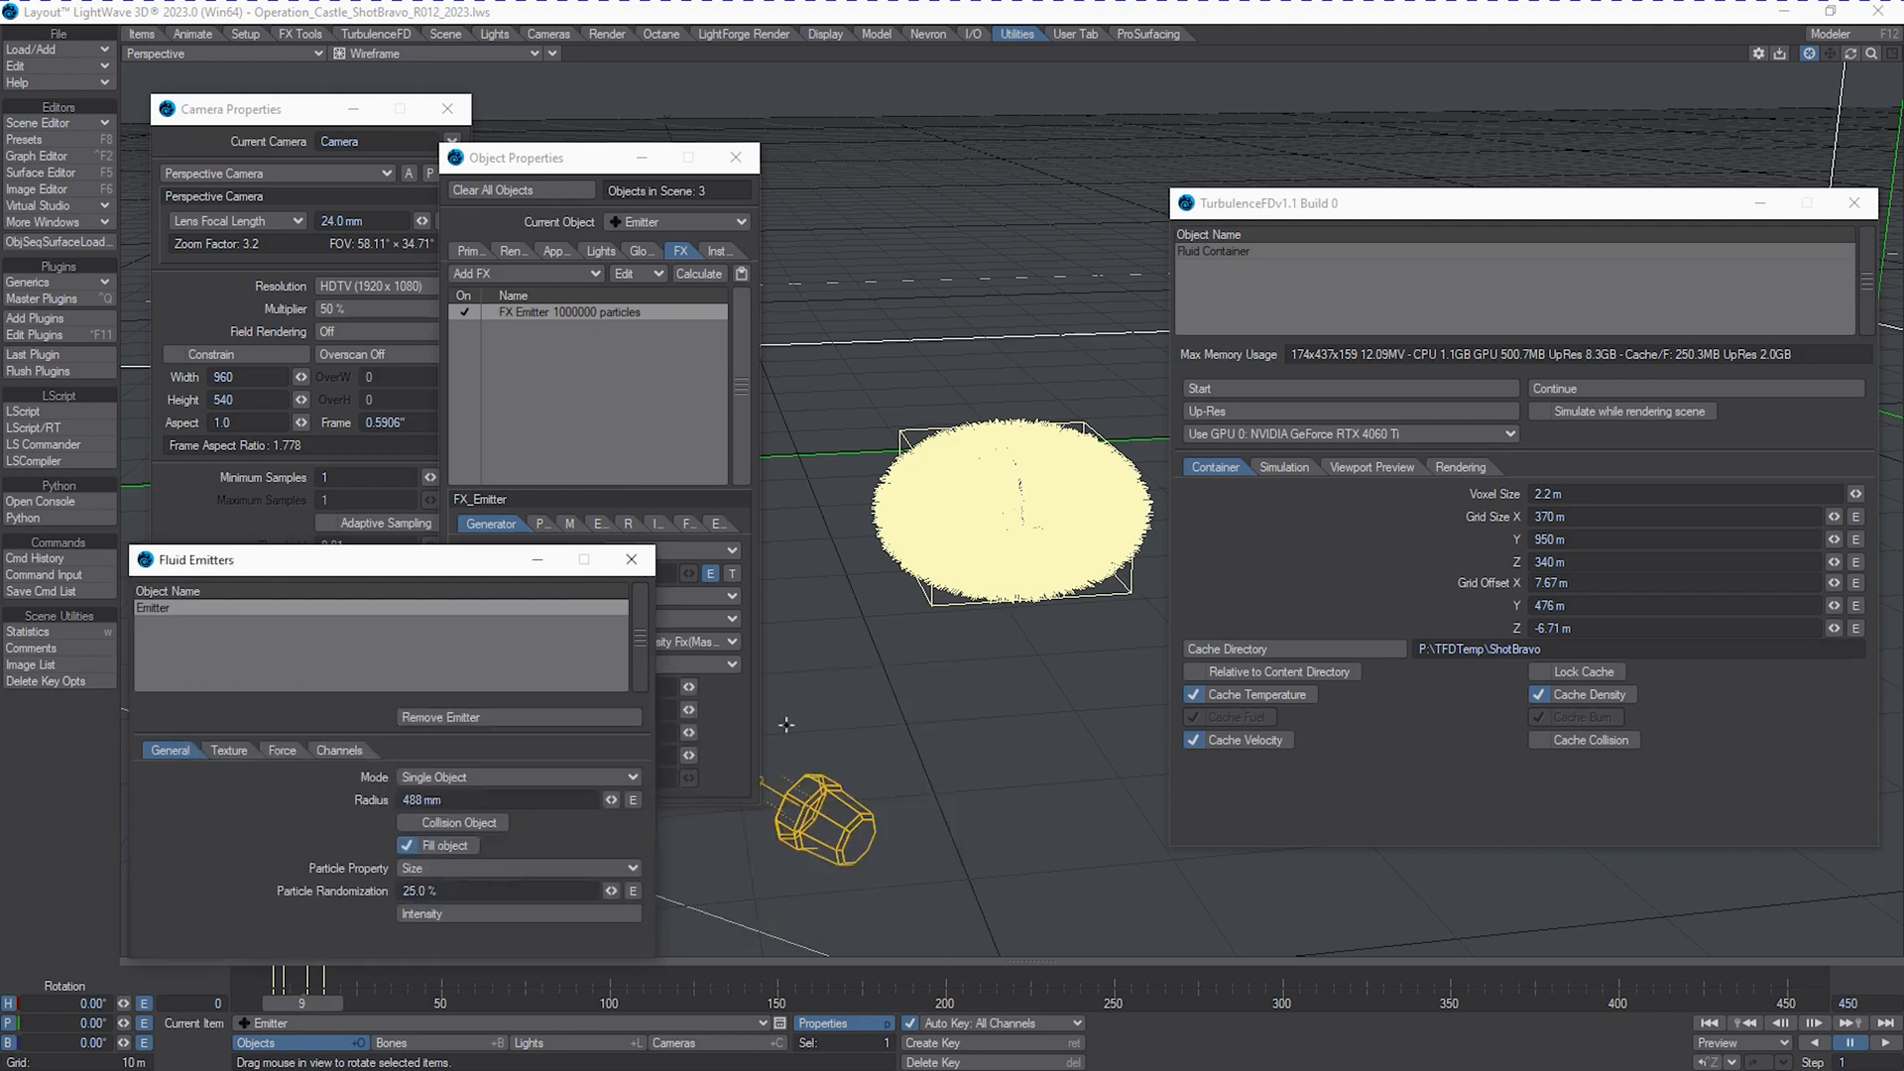
Set the emitter's Volume Texture Speed to 5.0, then view its force settings.
click(228, 750)
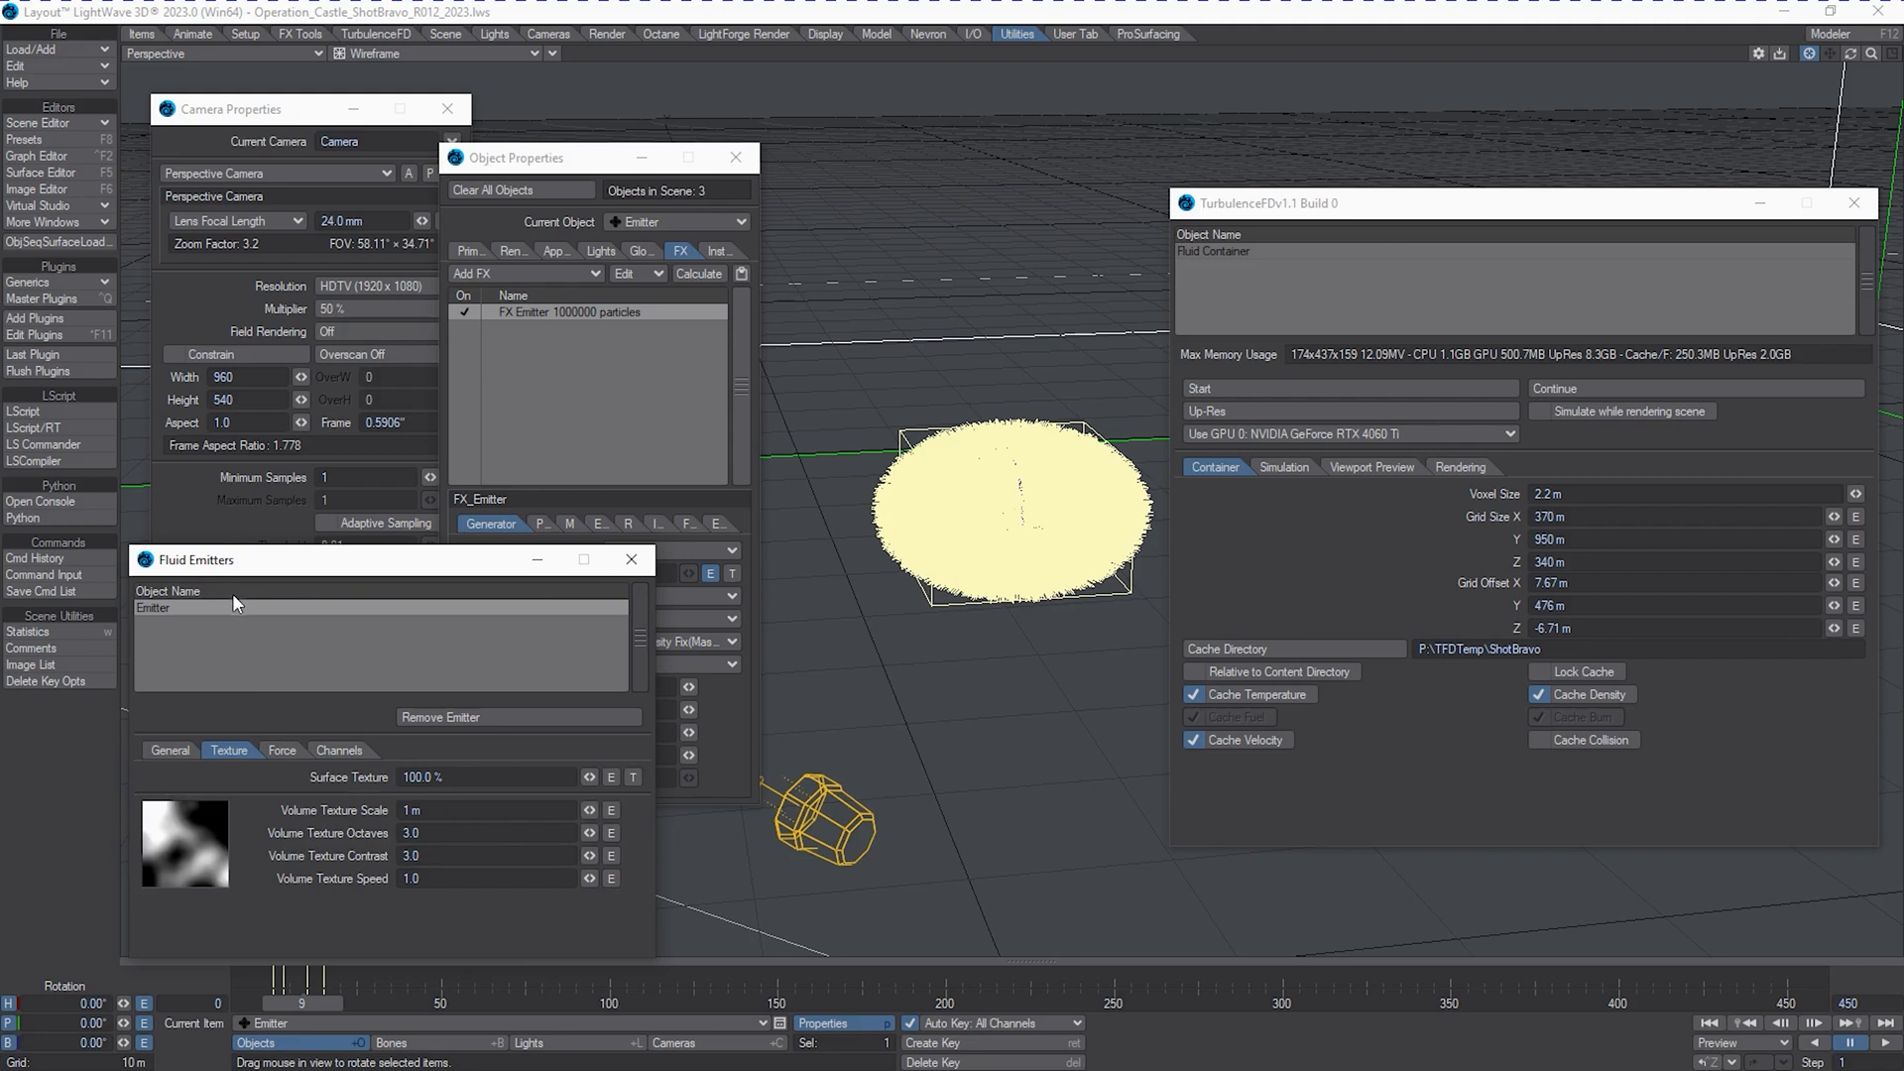
mouse_move(405, 829)
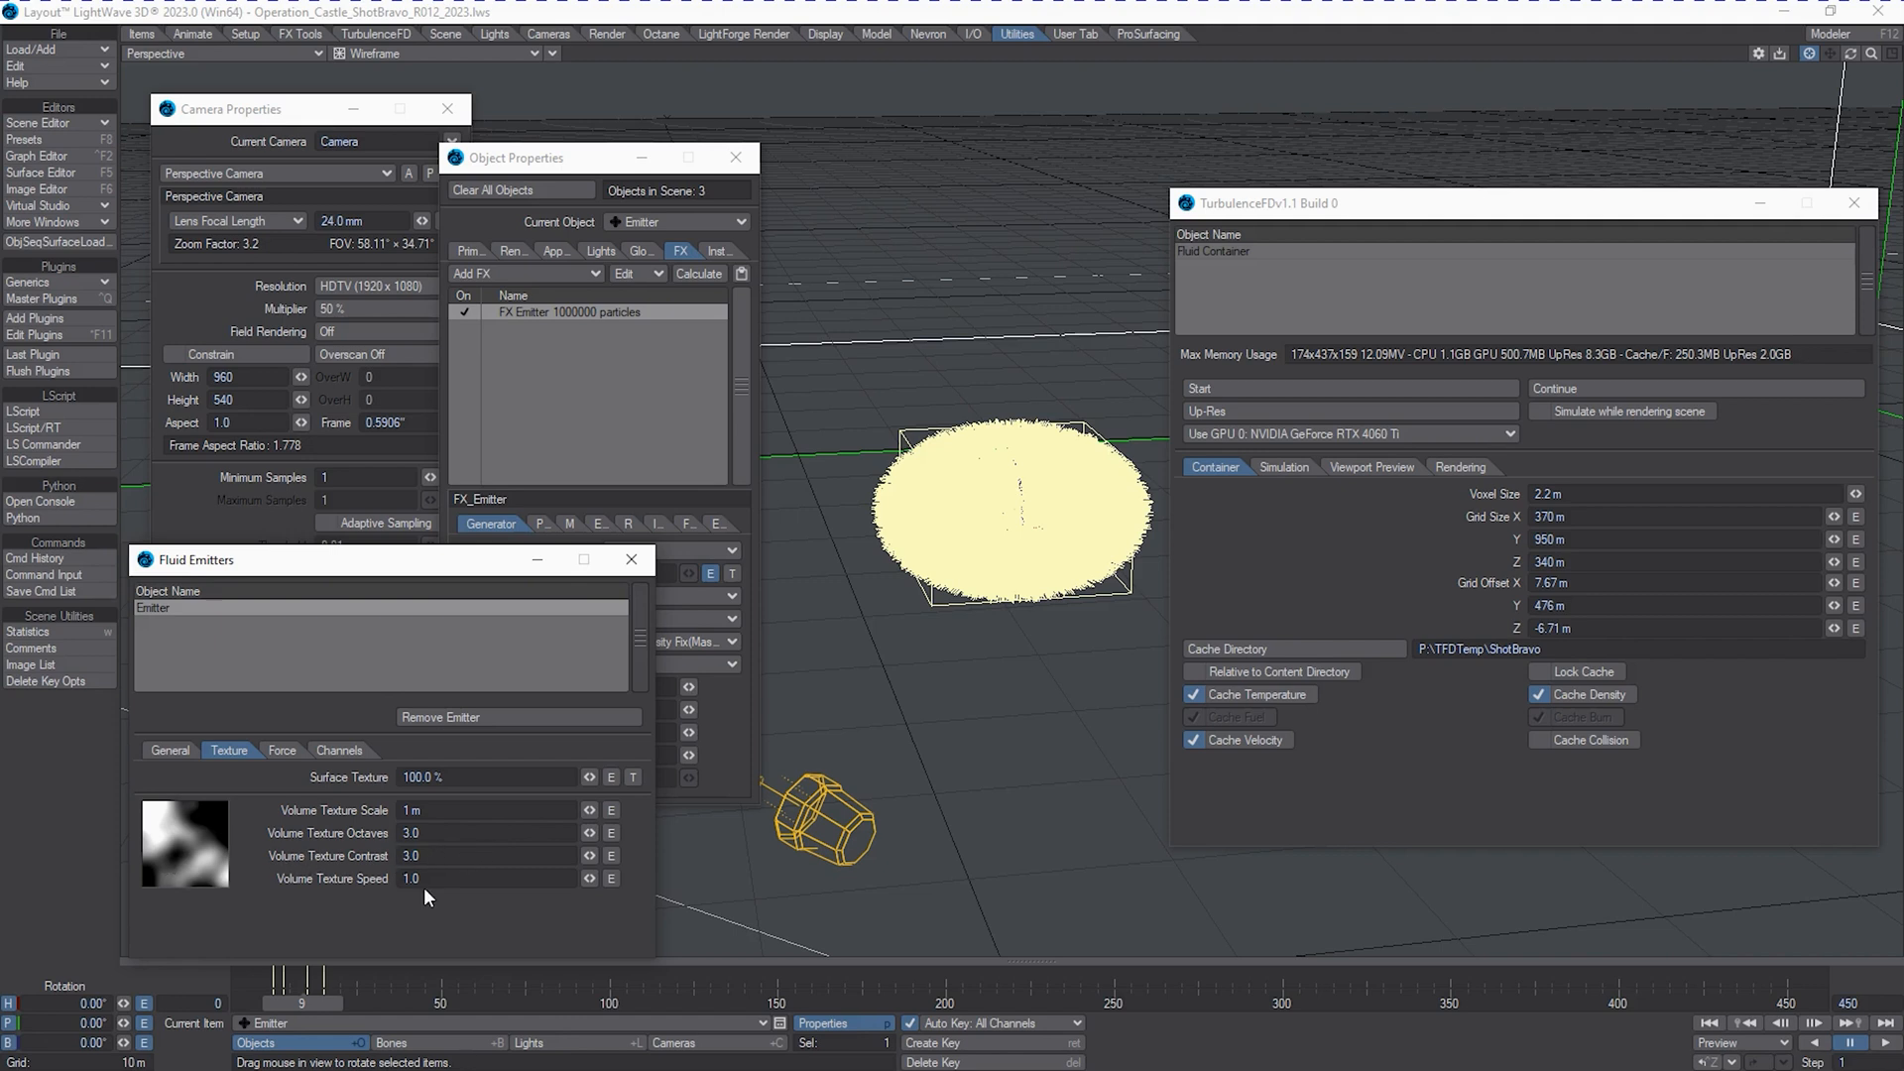
click(410, 878)
text(5)
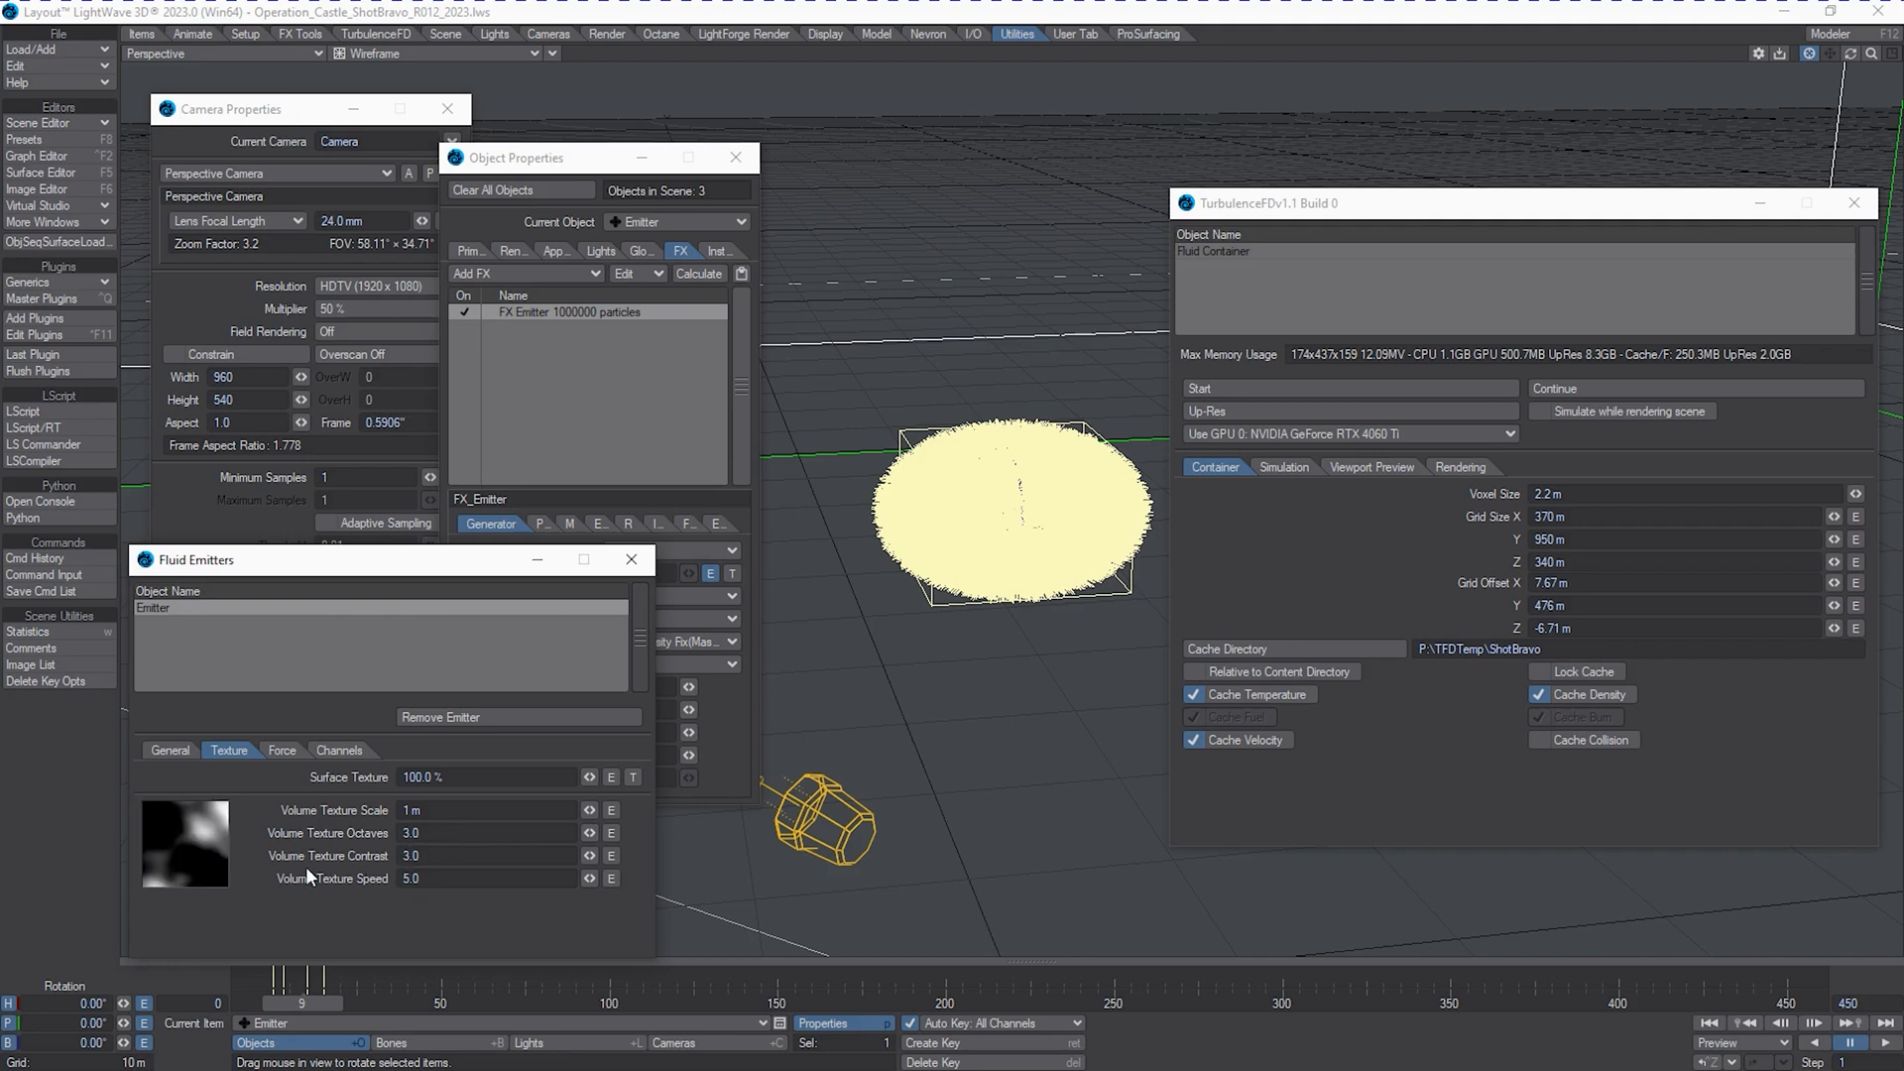
mouse_move(395, 815)
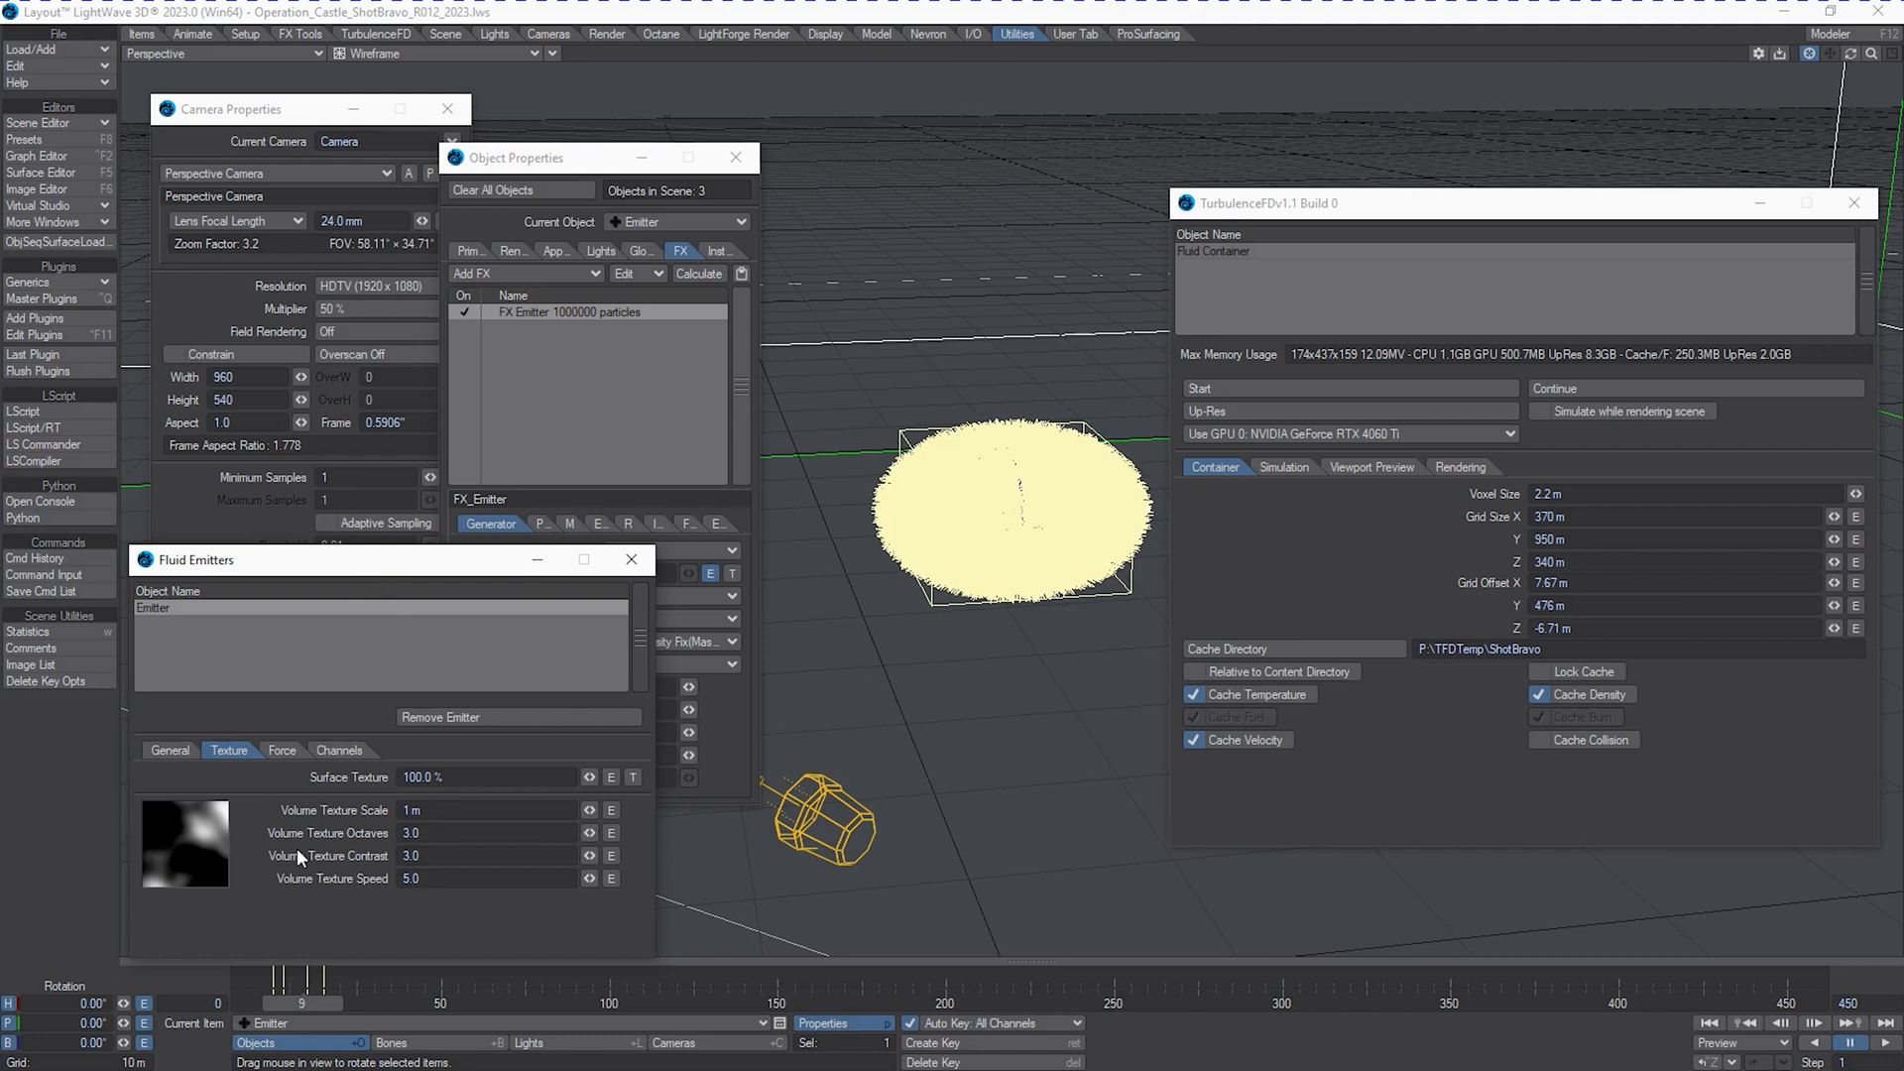
click(282, 750)
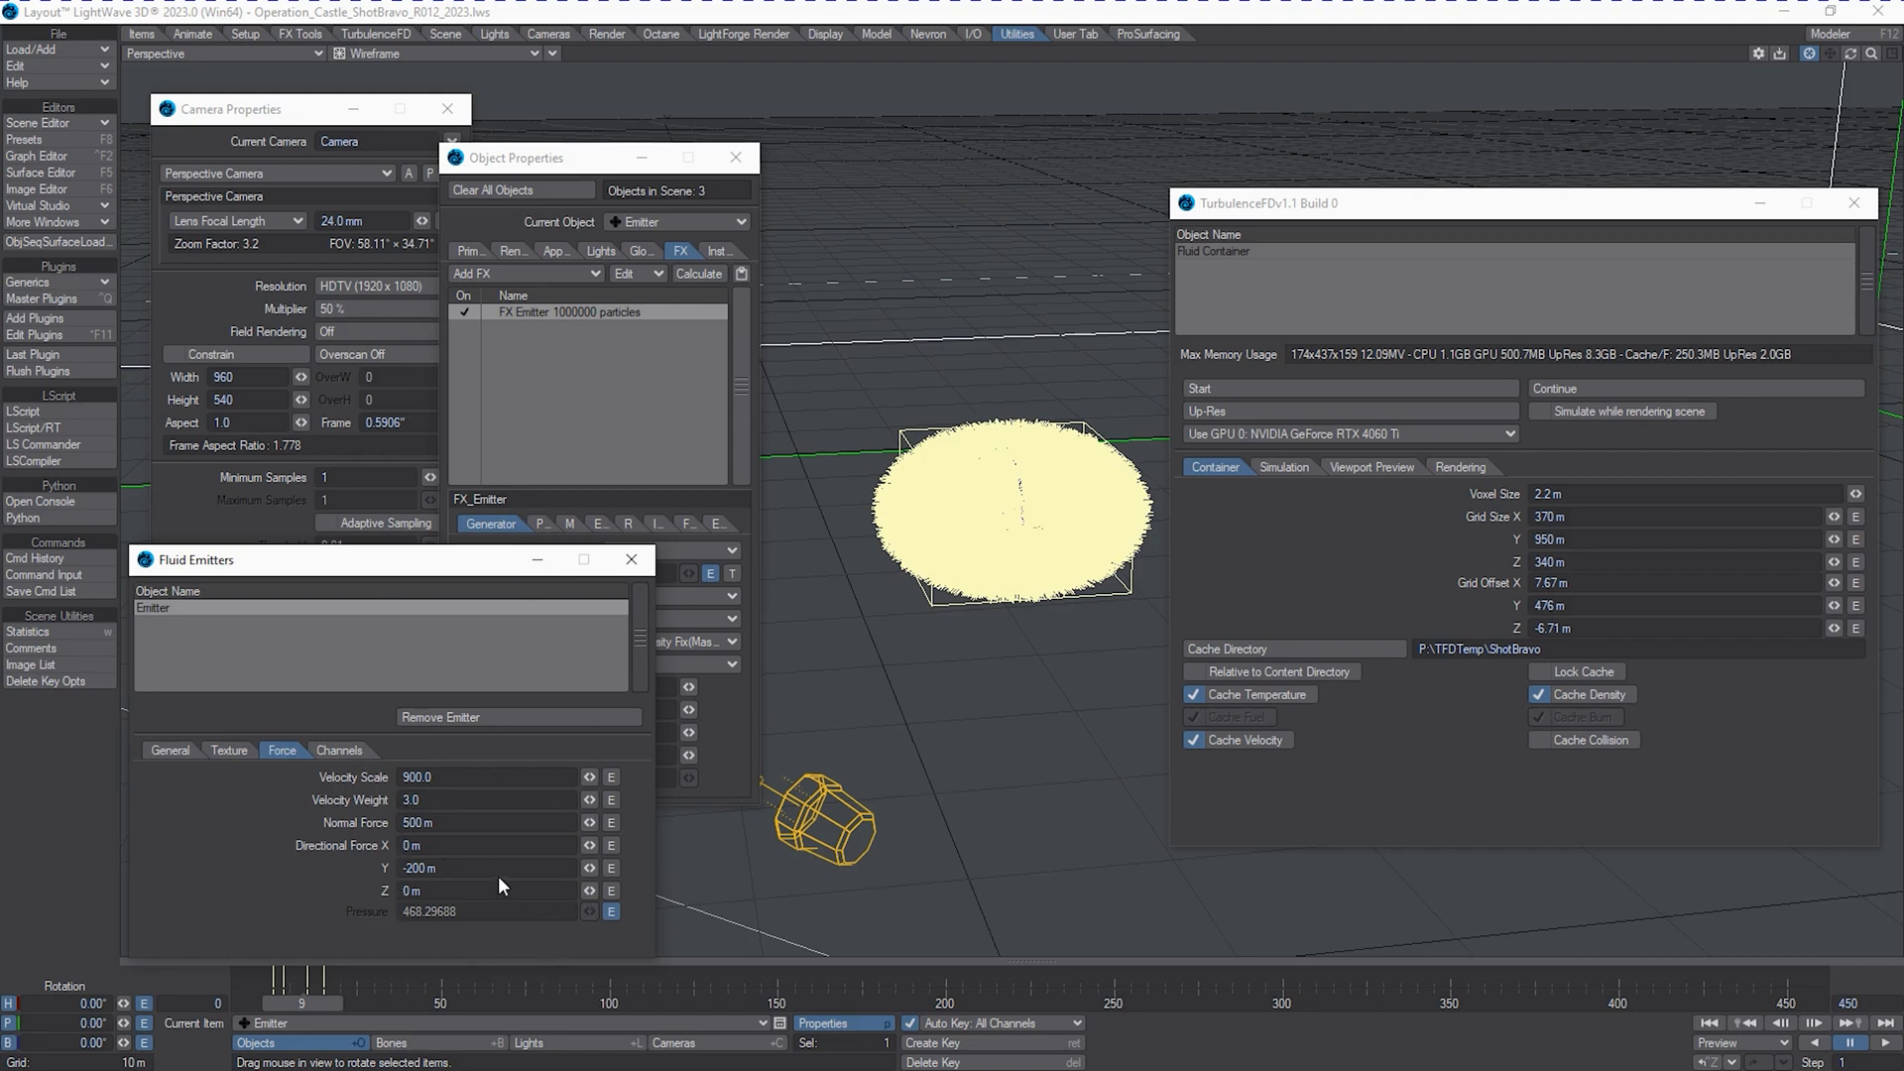
mouse_move(657, 669)
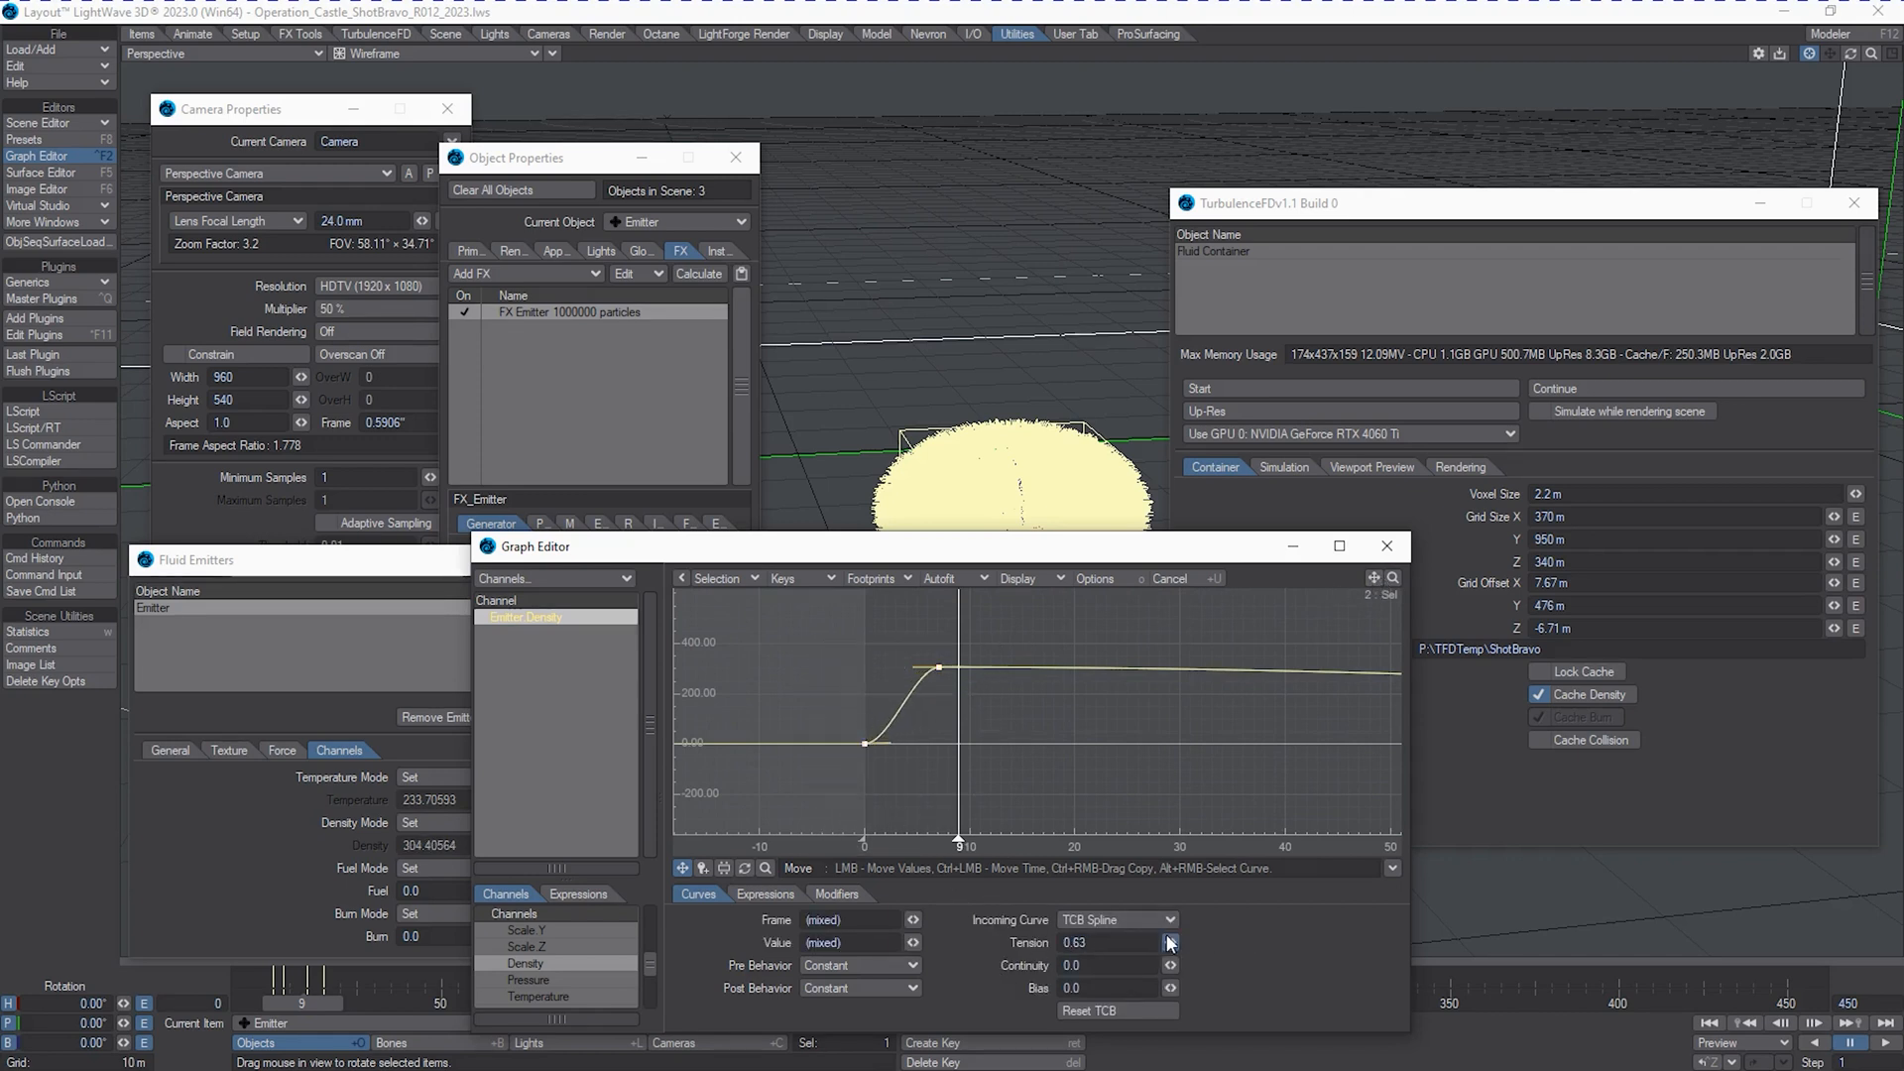
Give the density keys tension 0.385, continuity -1.0 and bias 0.525.
click(1169, 939)
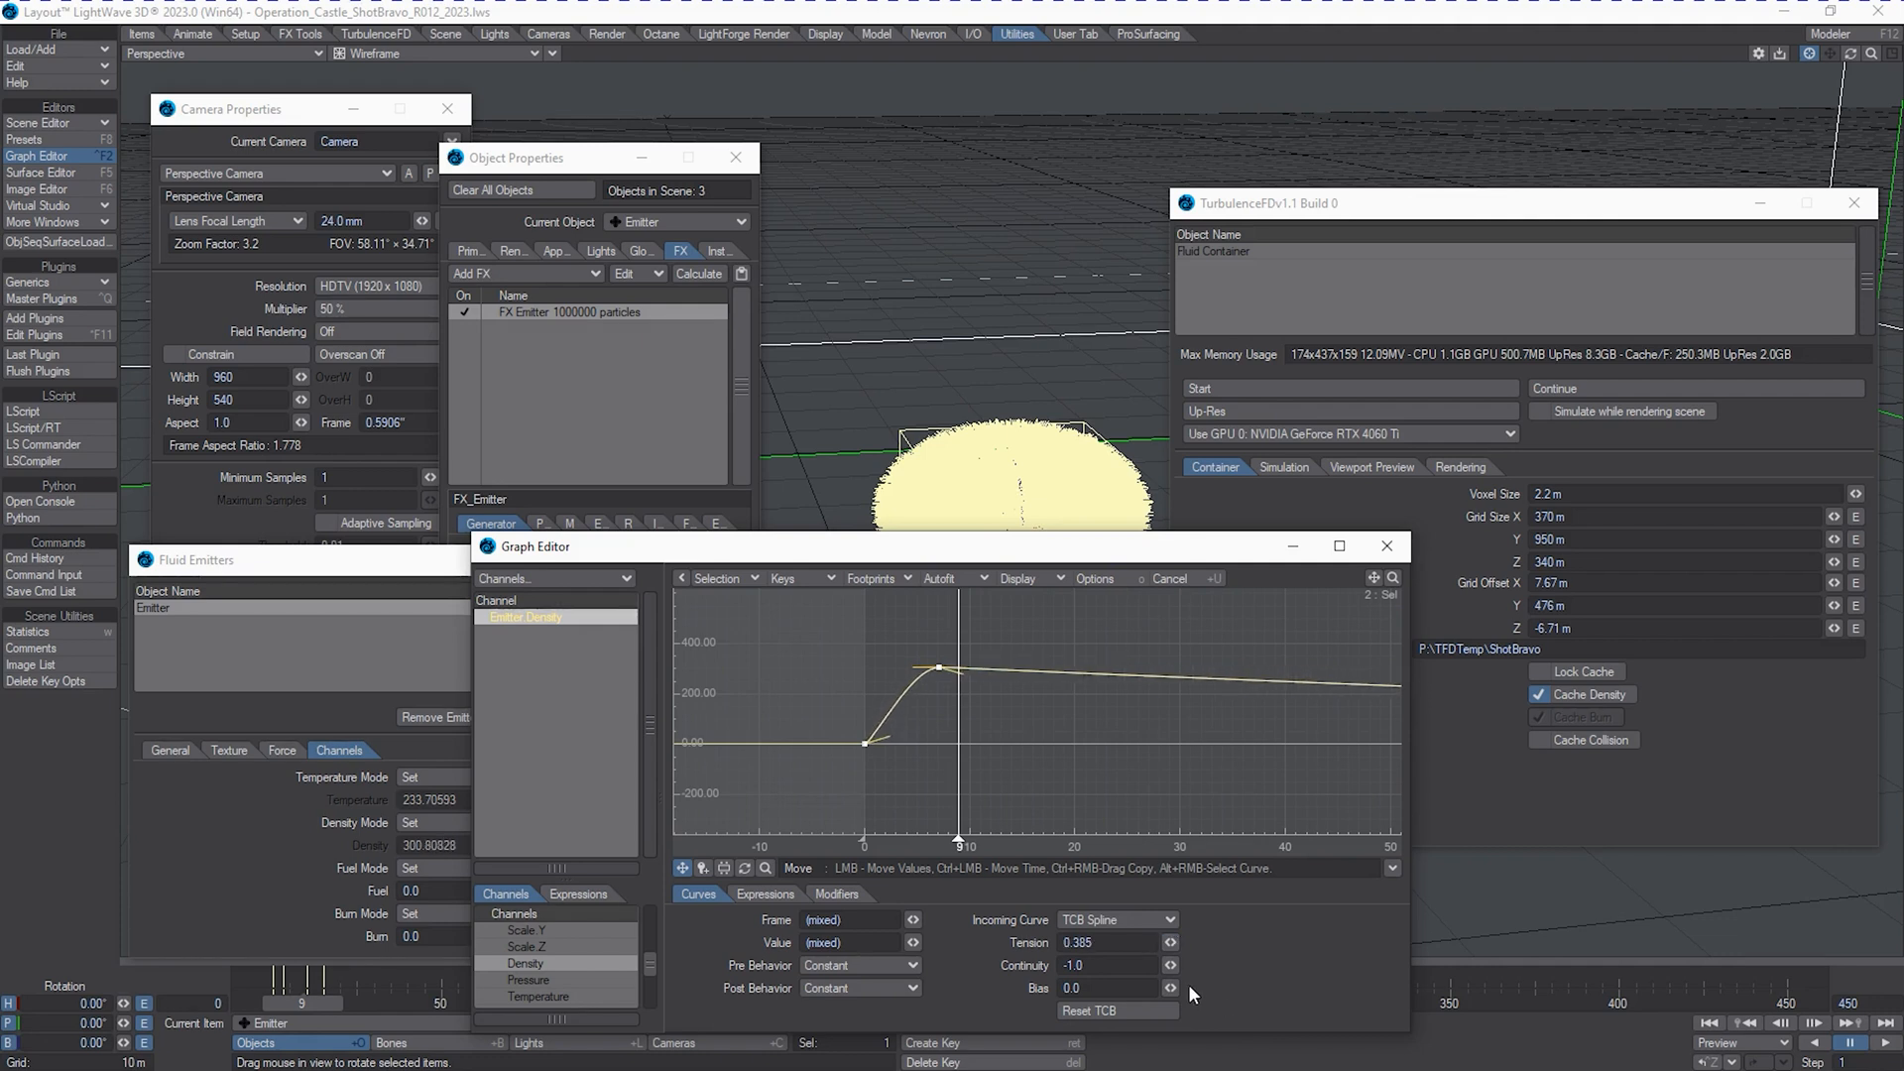
click(1170, 984)
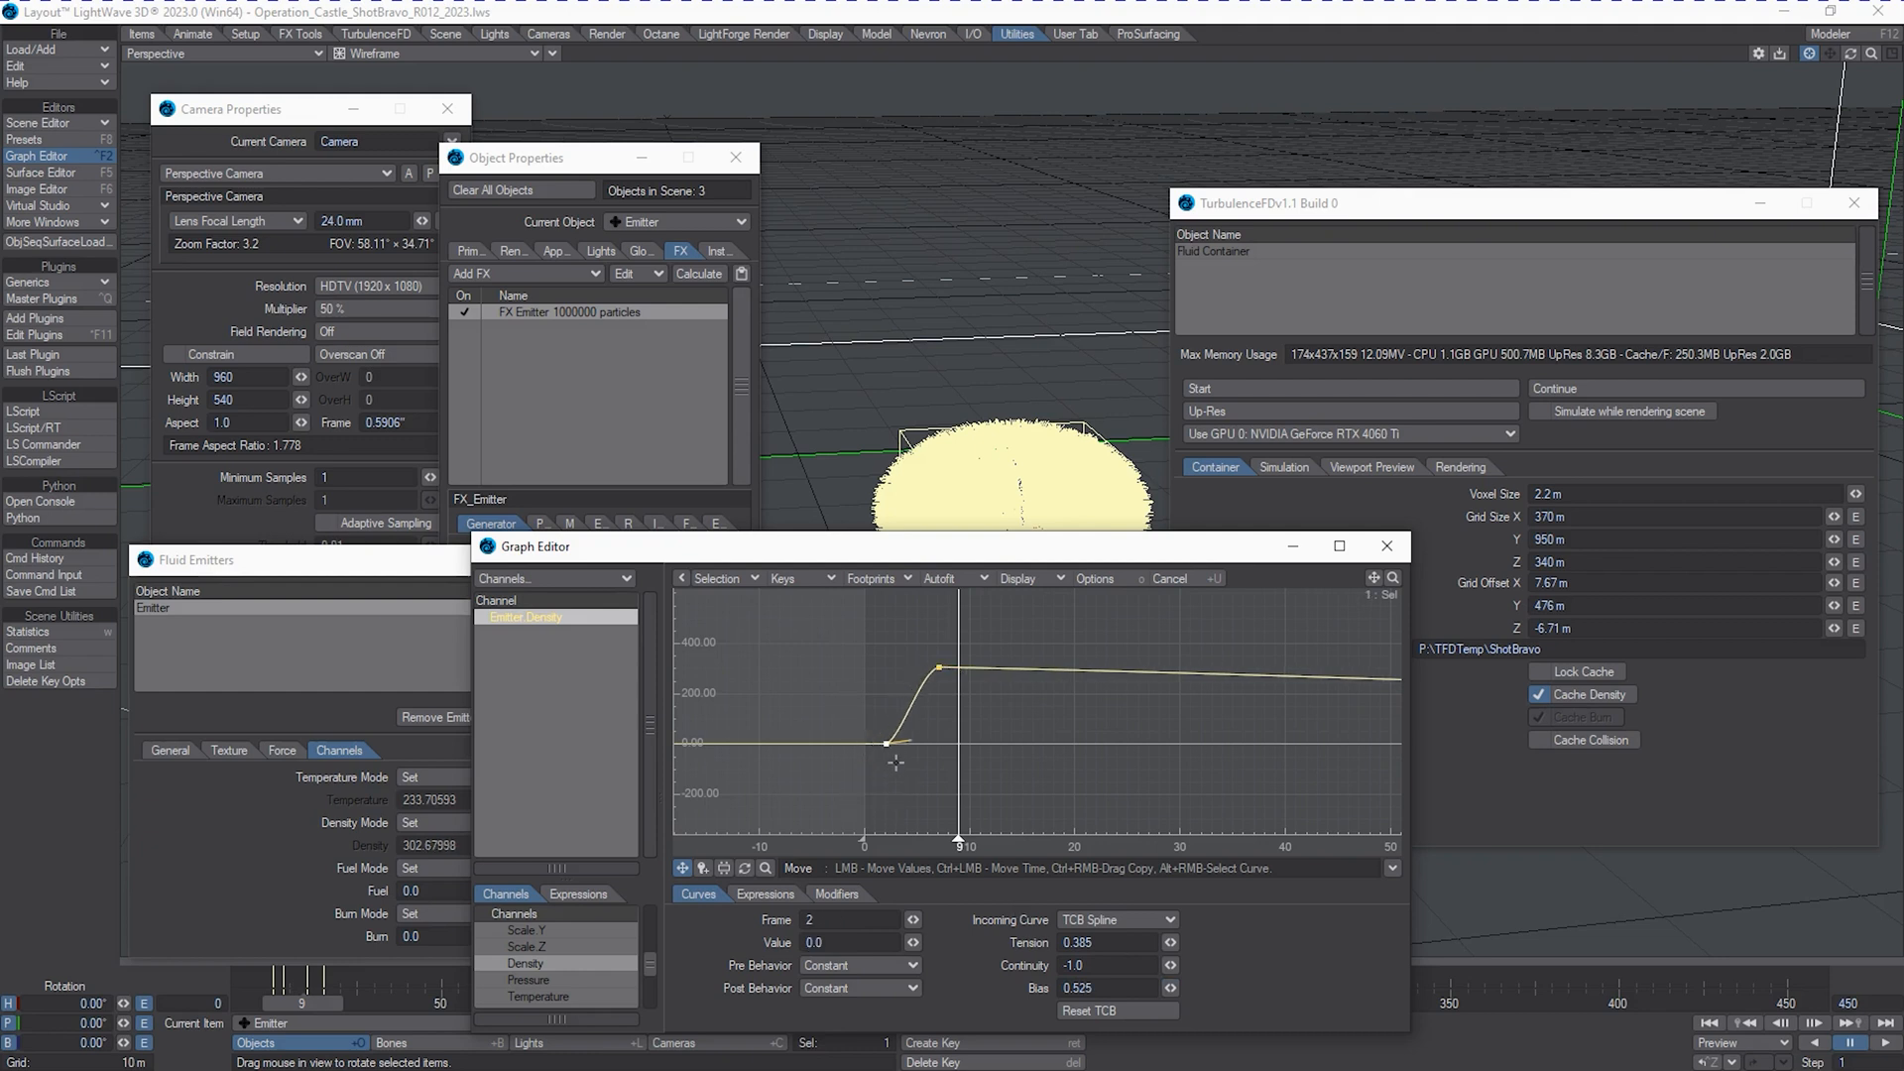
click(1386, 548)
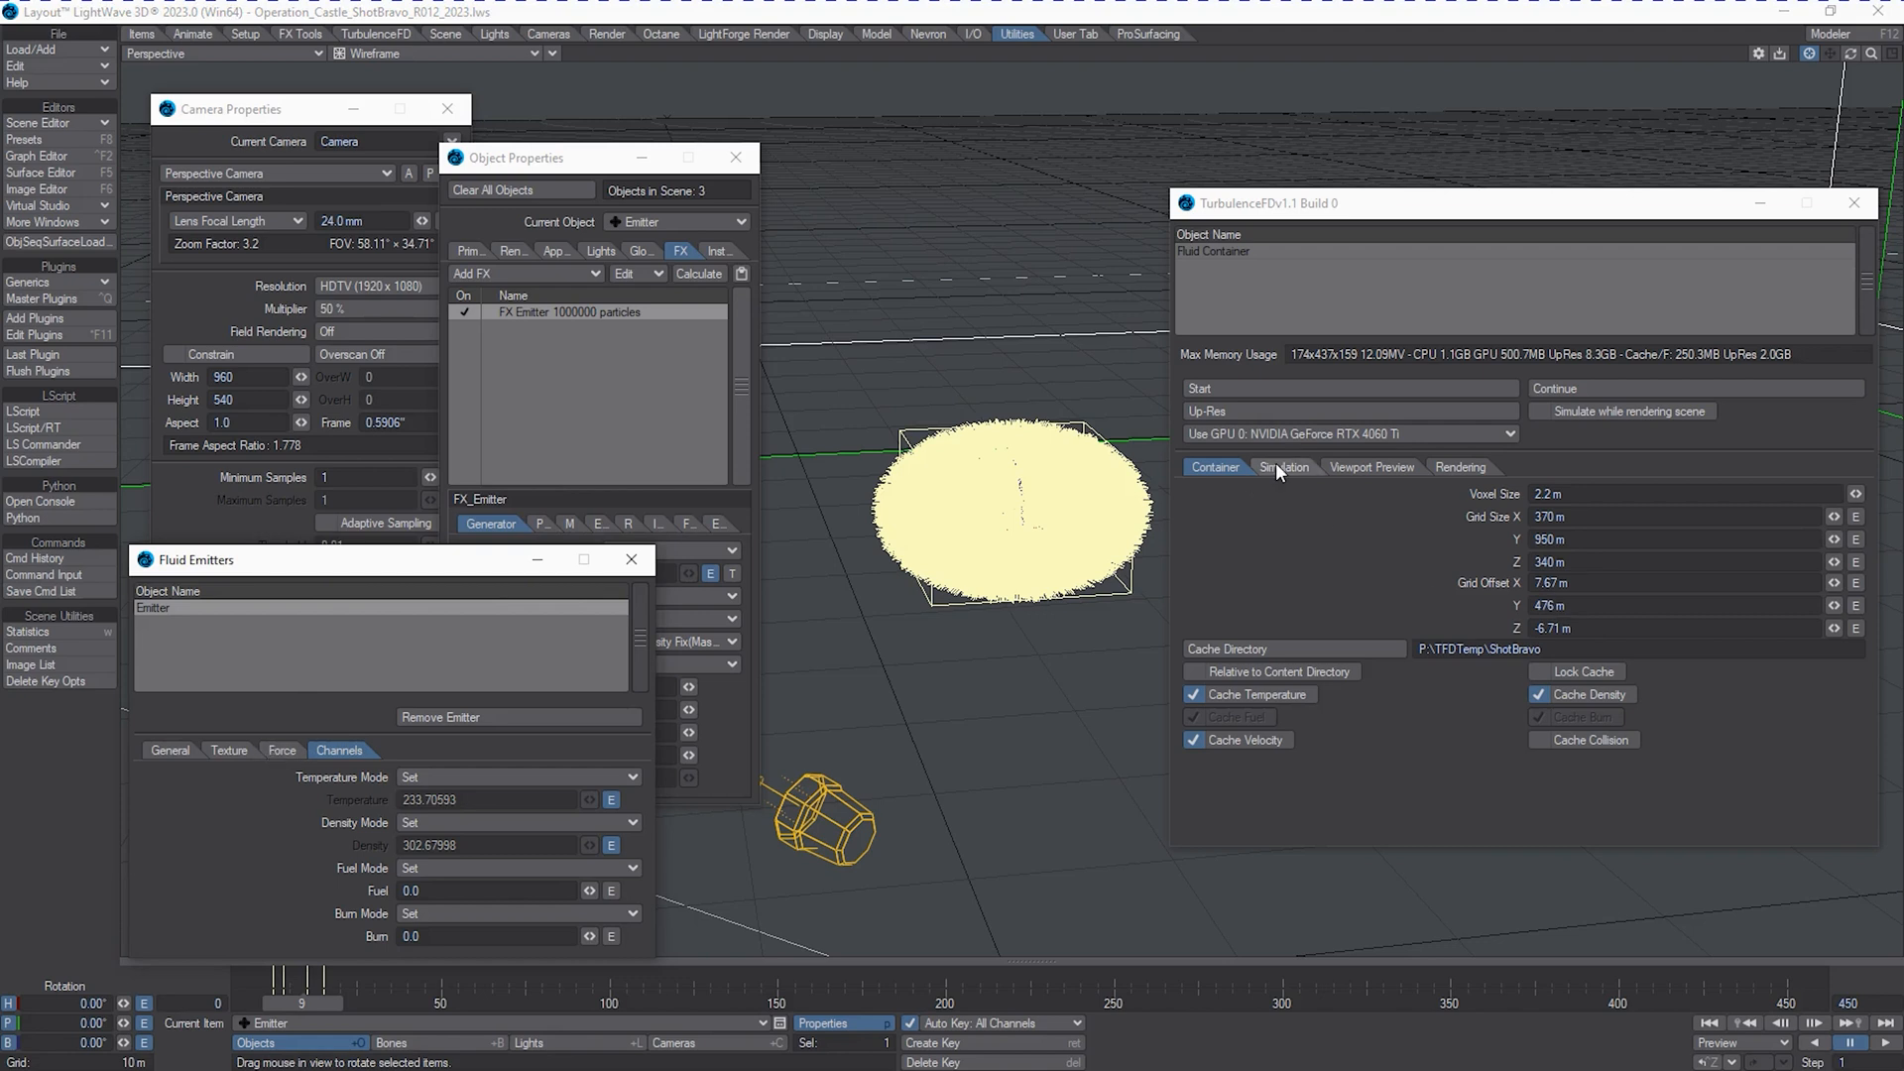
Review the container's Simulation settings and bring up the viewport shading mode list.
click(1284, 468)
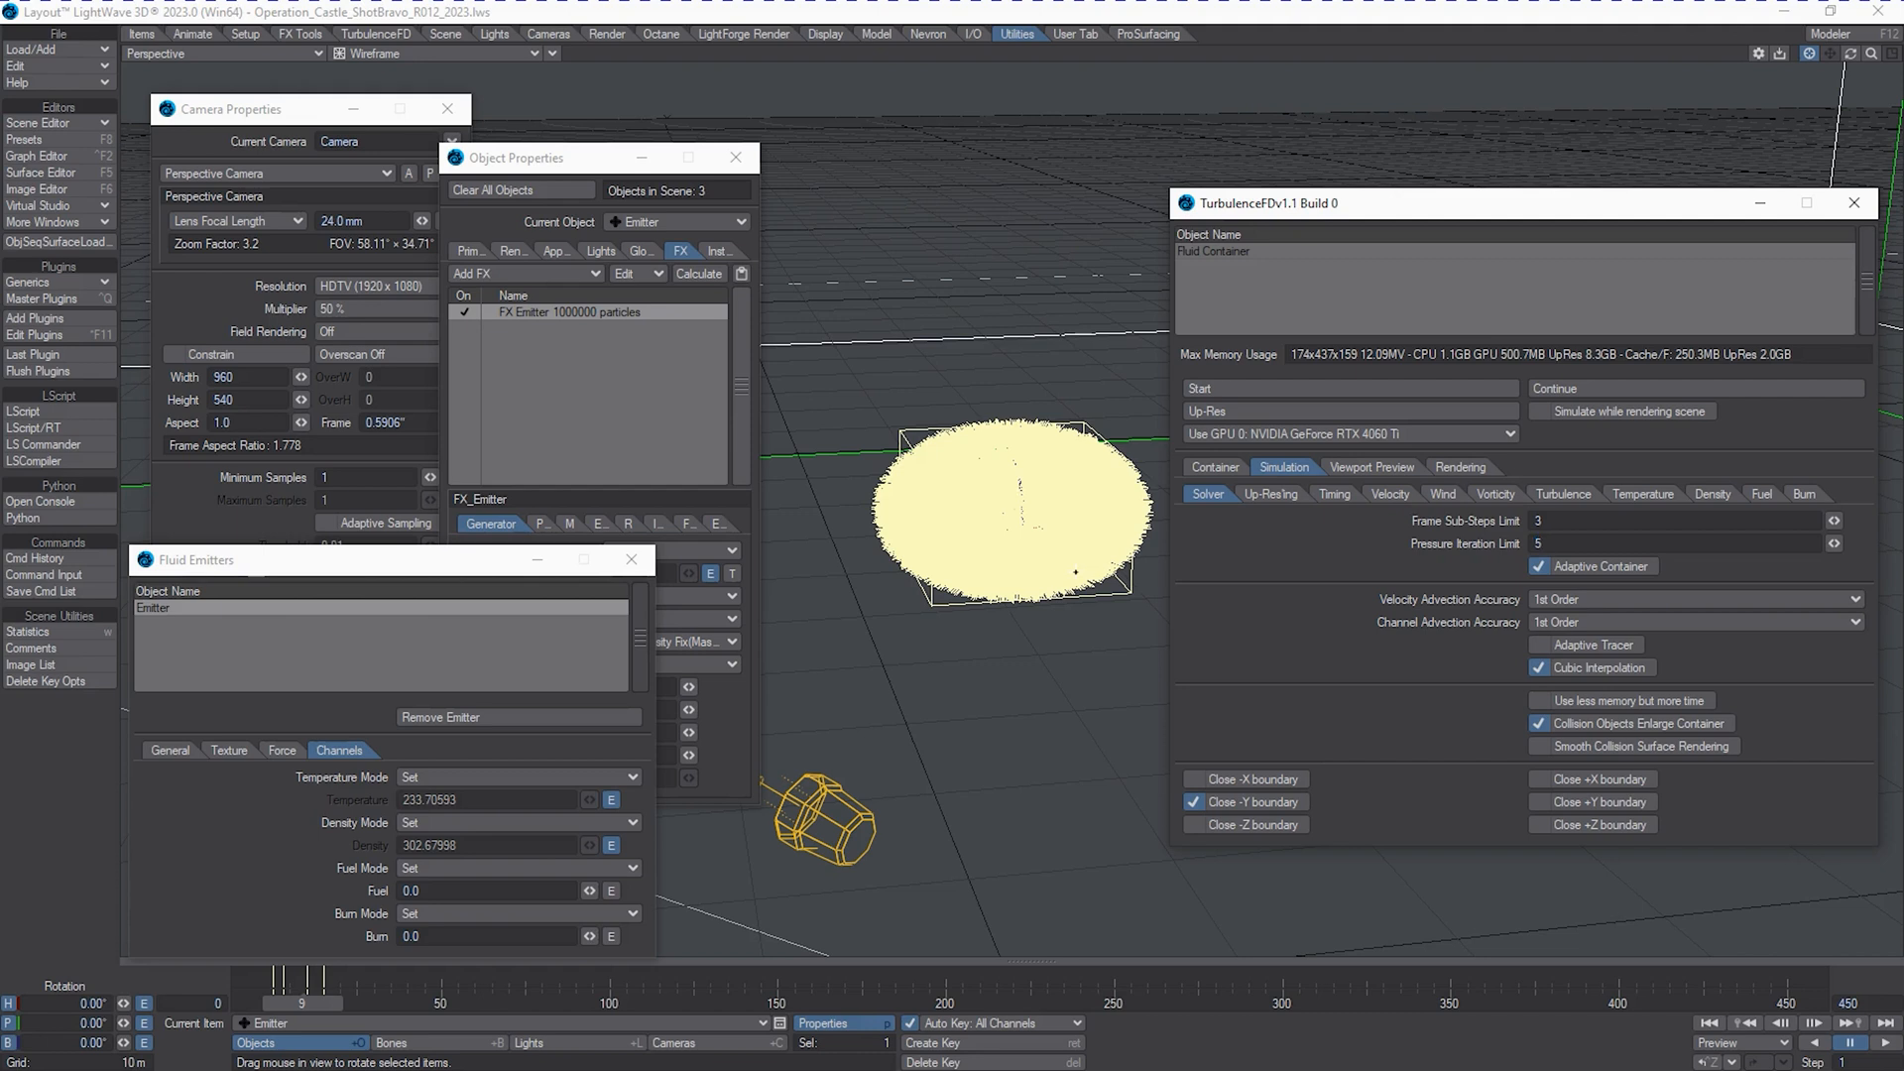
mouse_move(1377, 262)
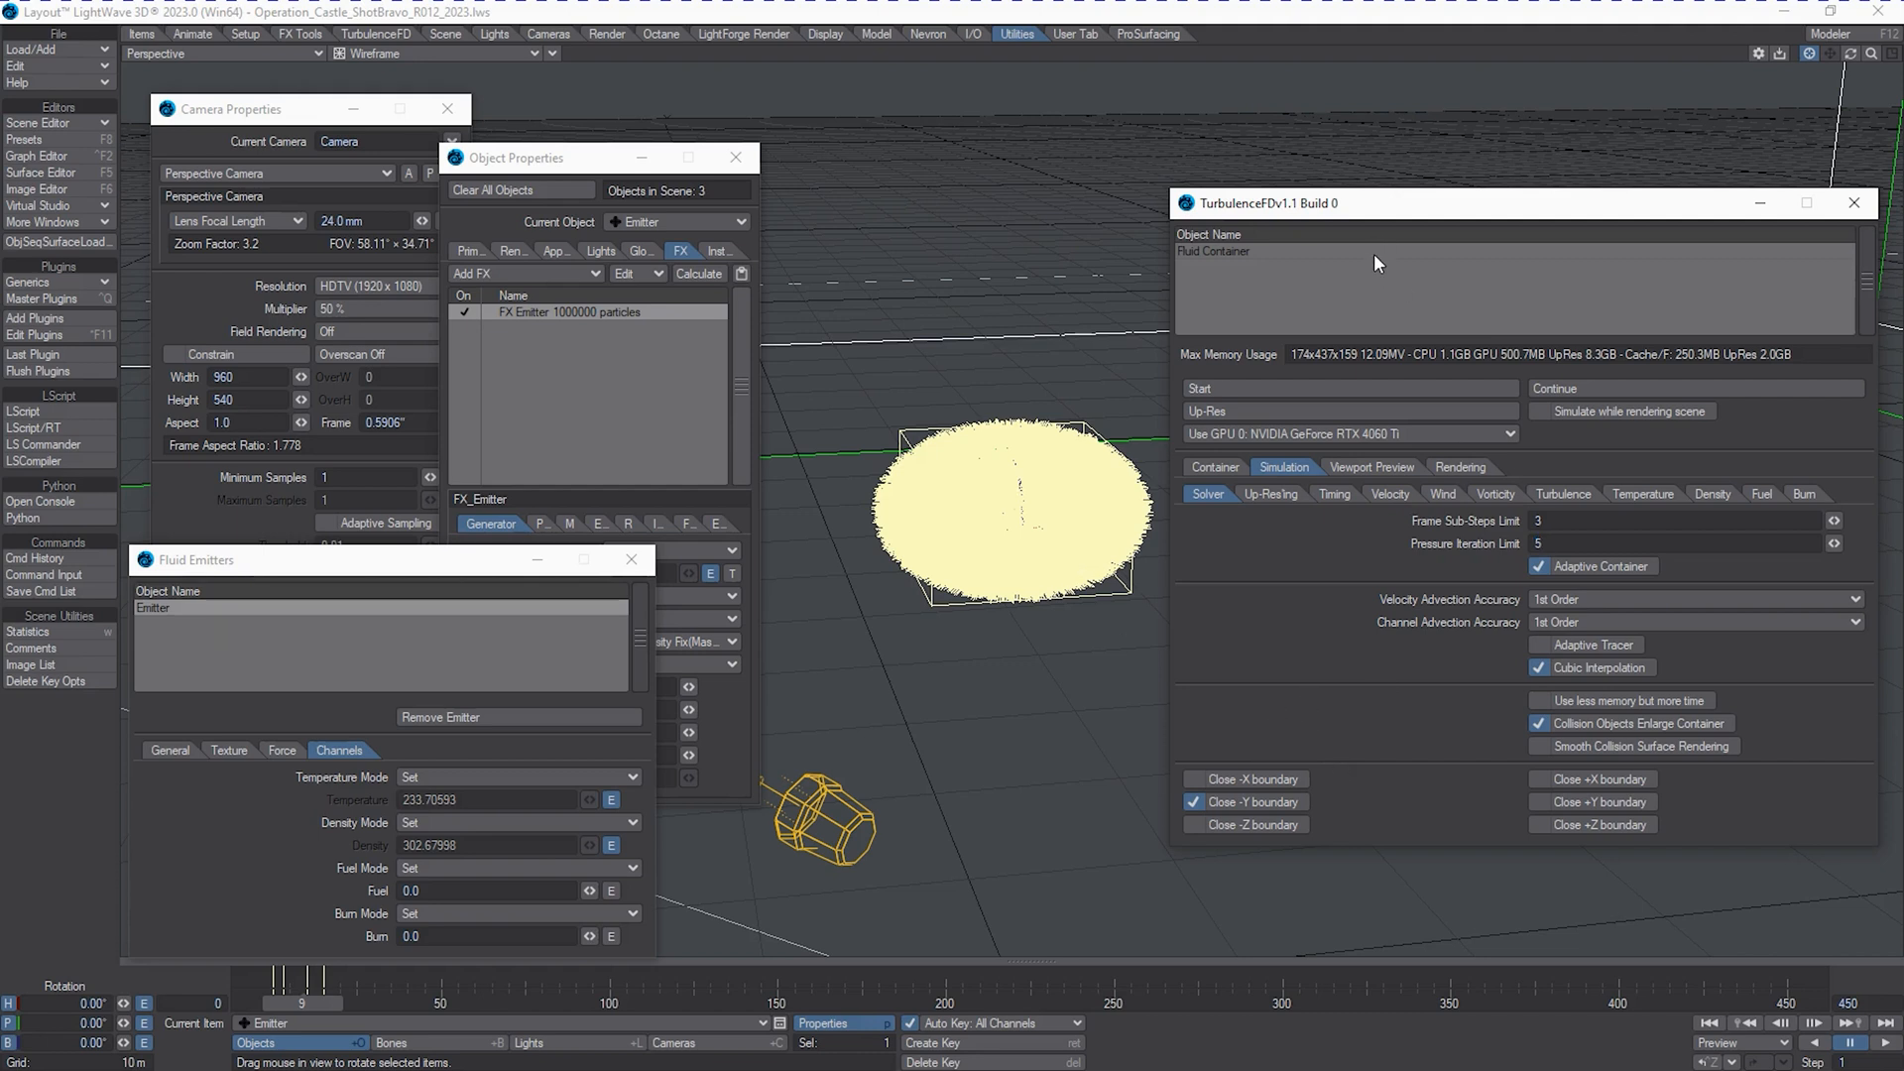
click(1214, 468)
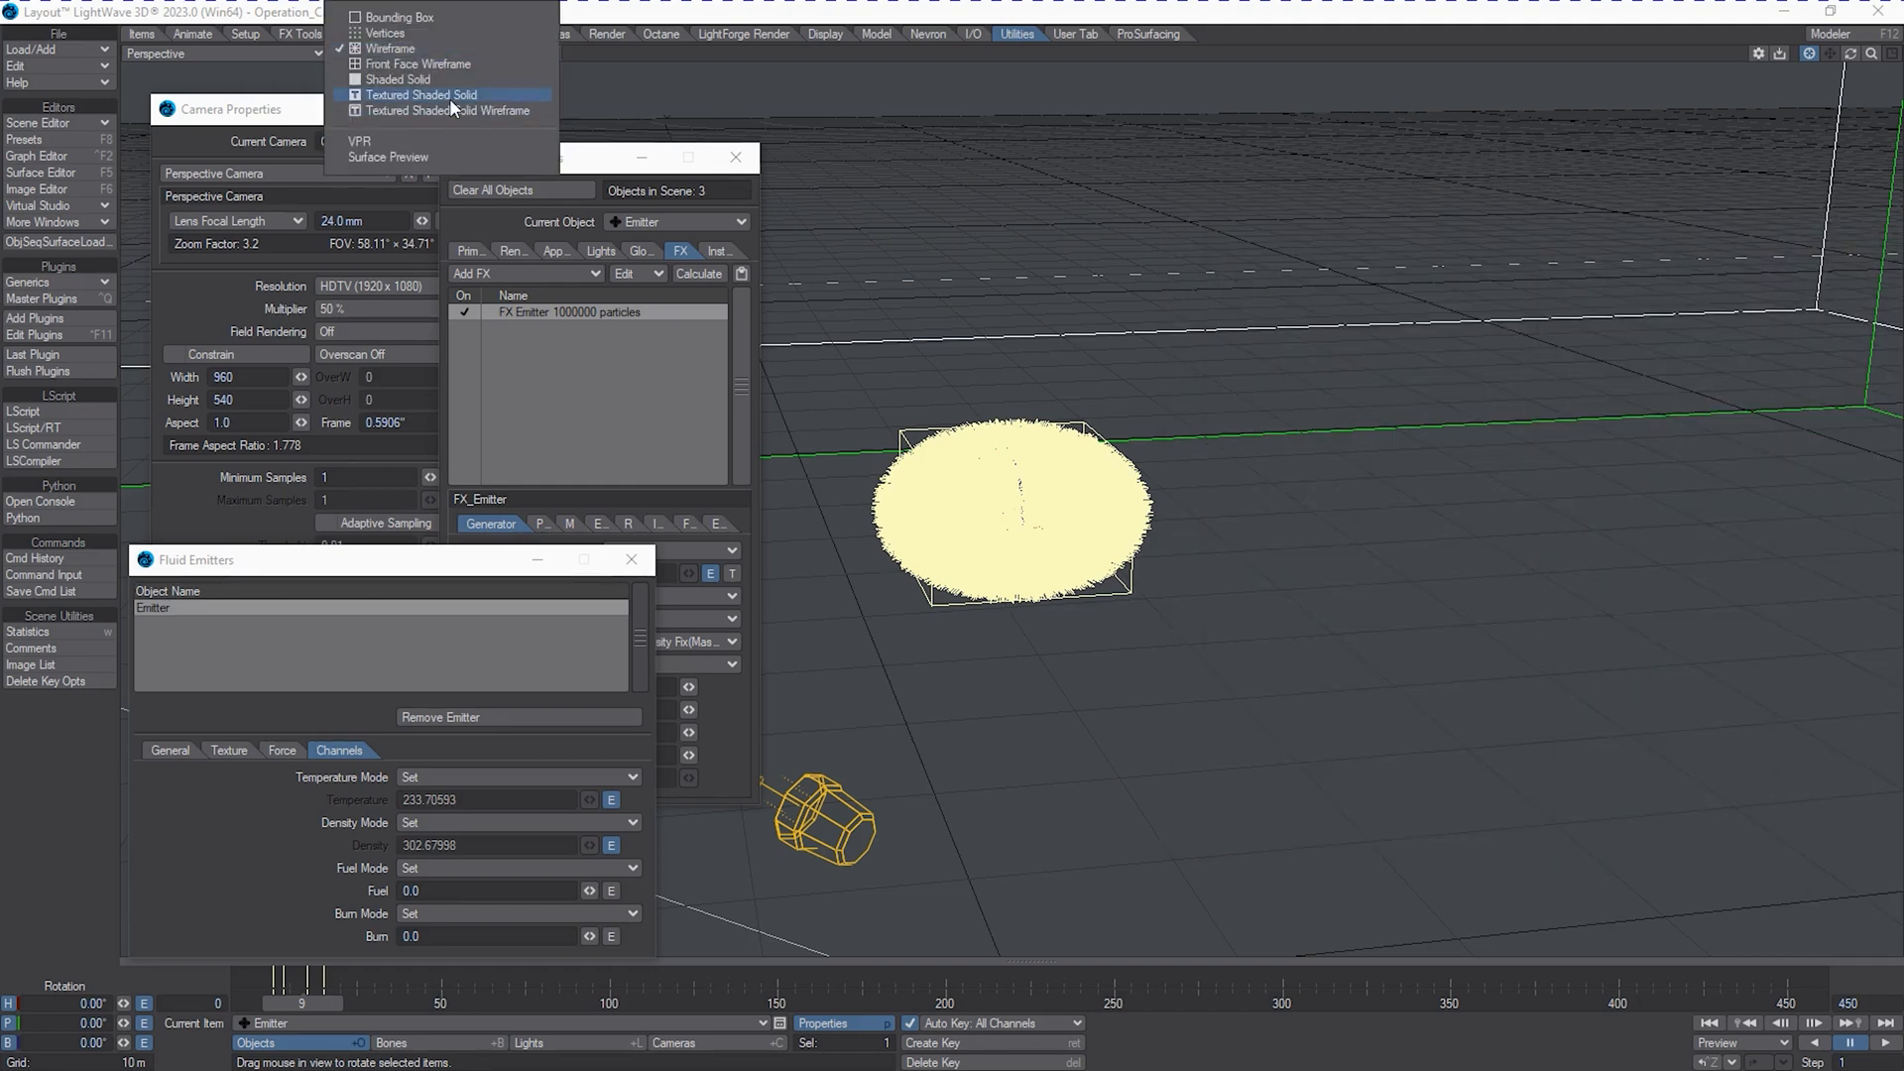
Show the fluid as Textured Shaded Solid and check the emitter's Force settings.
click(418, 93)
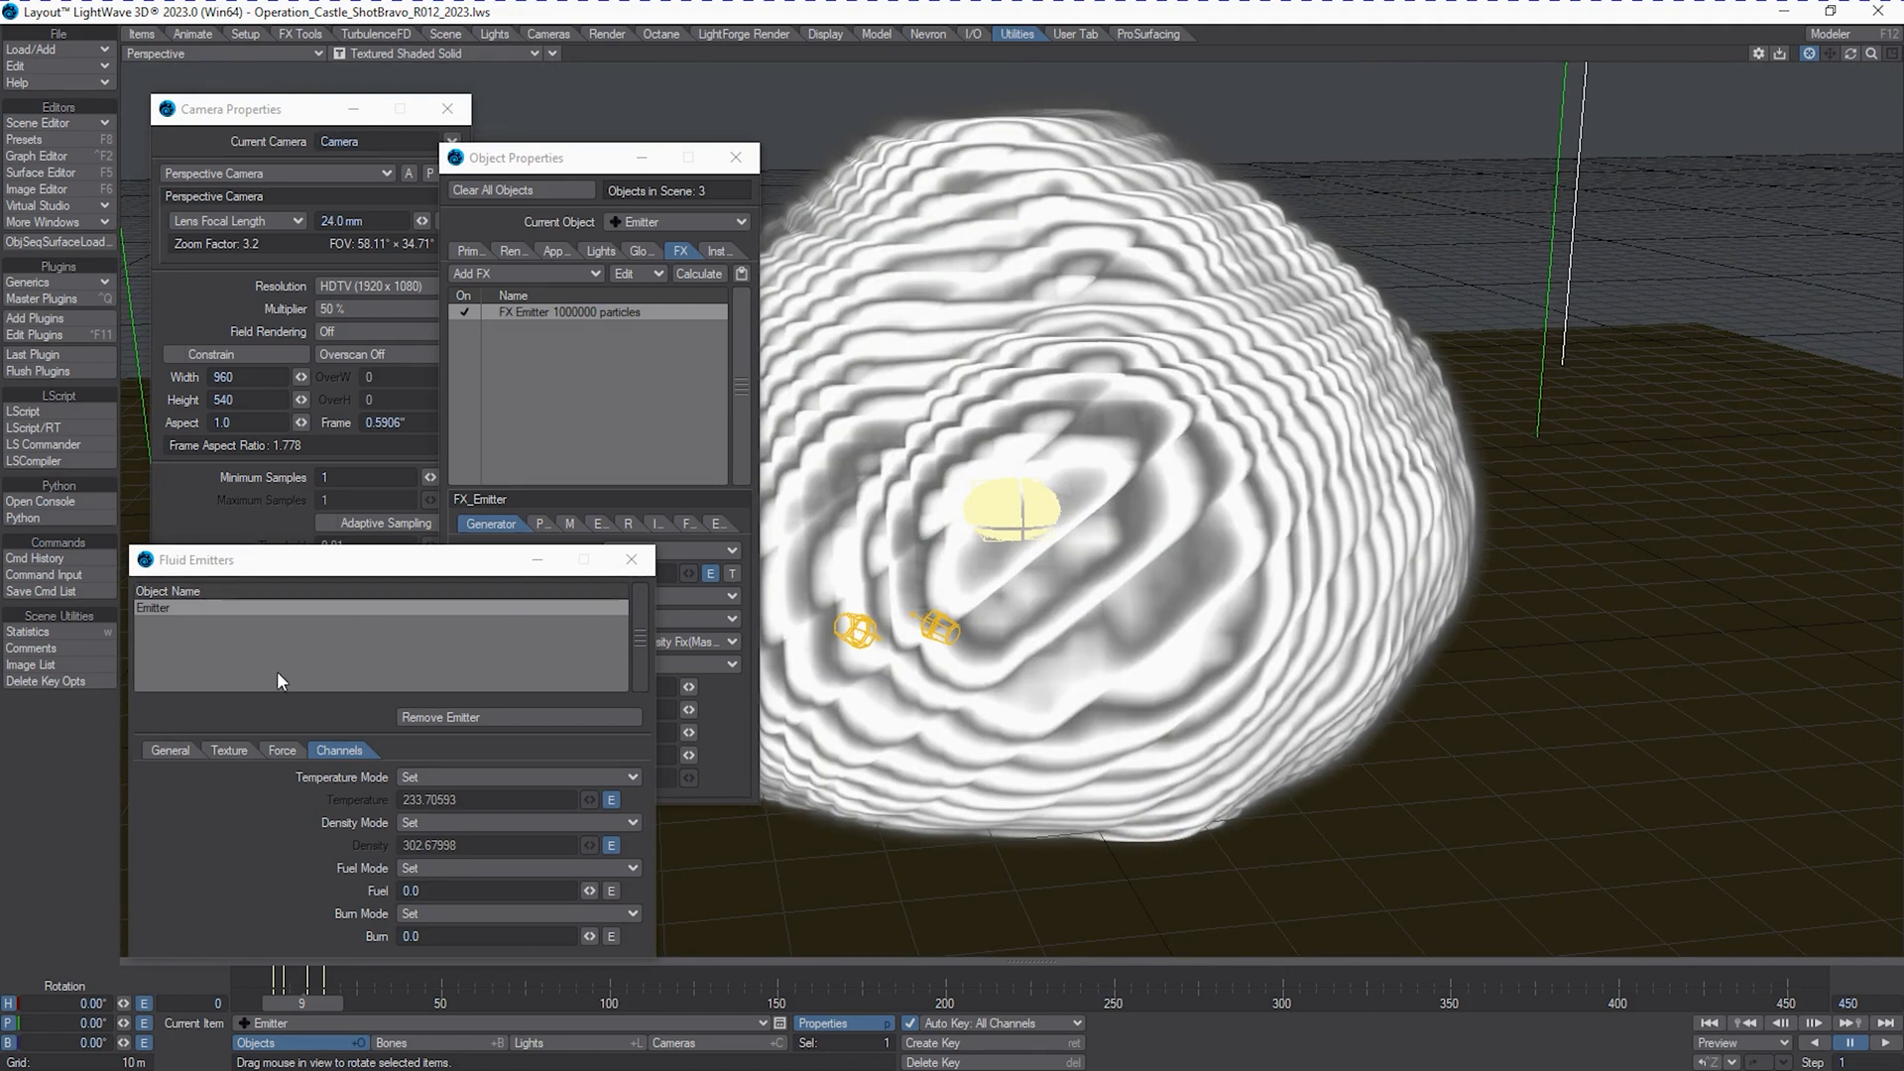
click(280, 750)
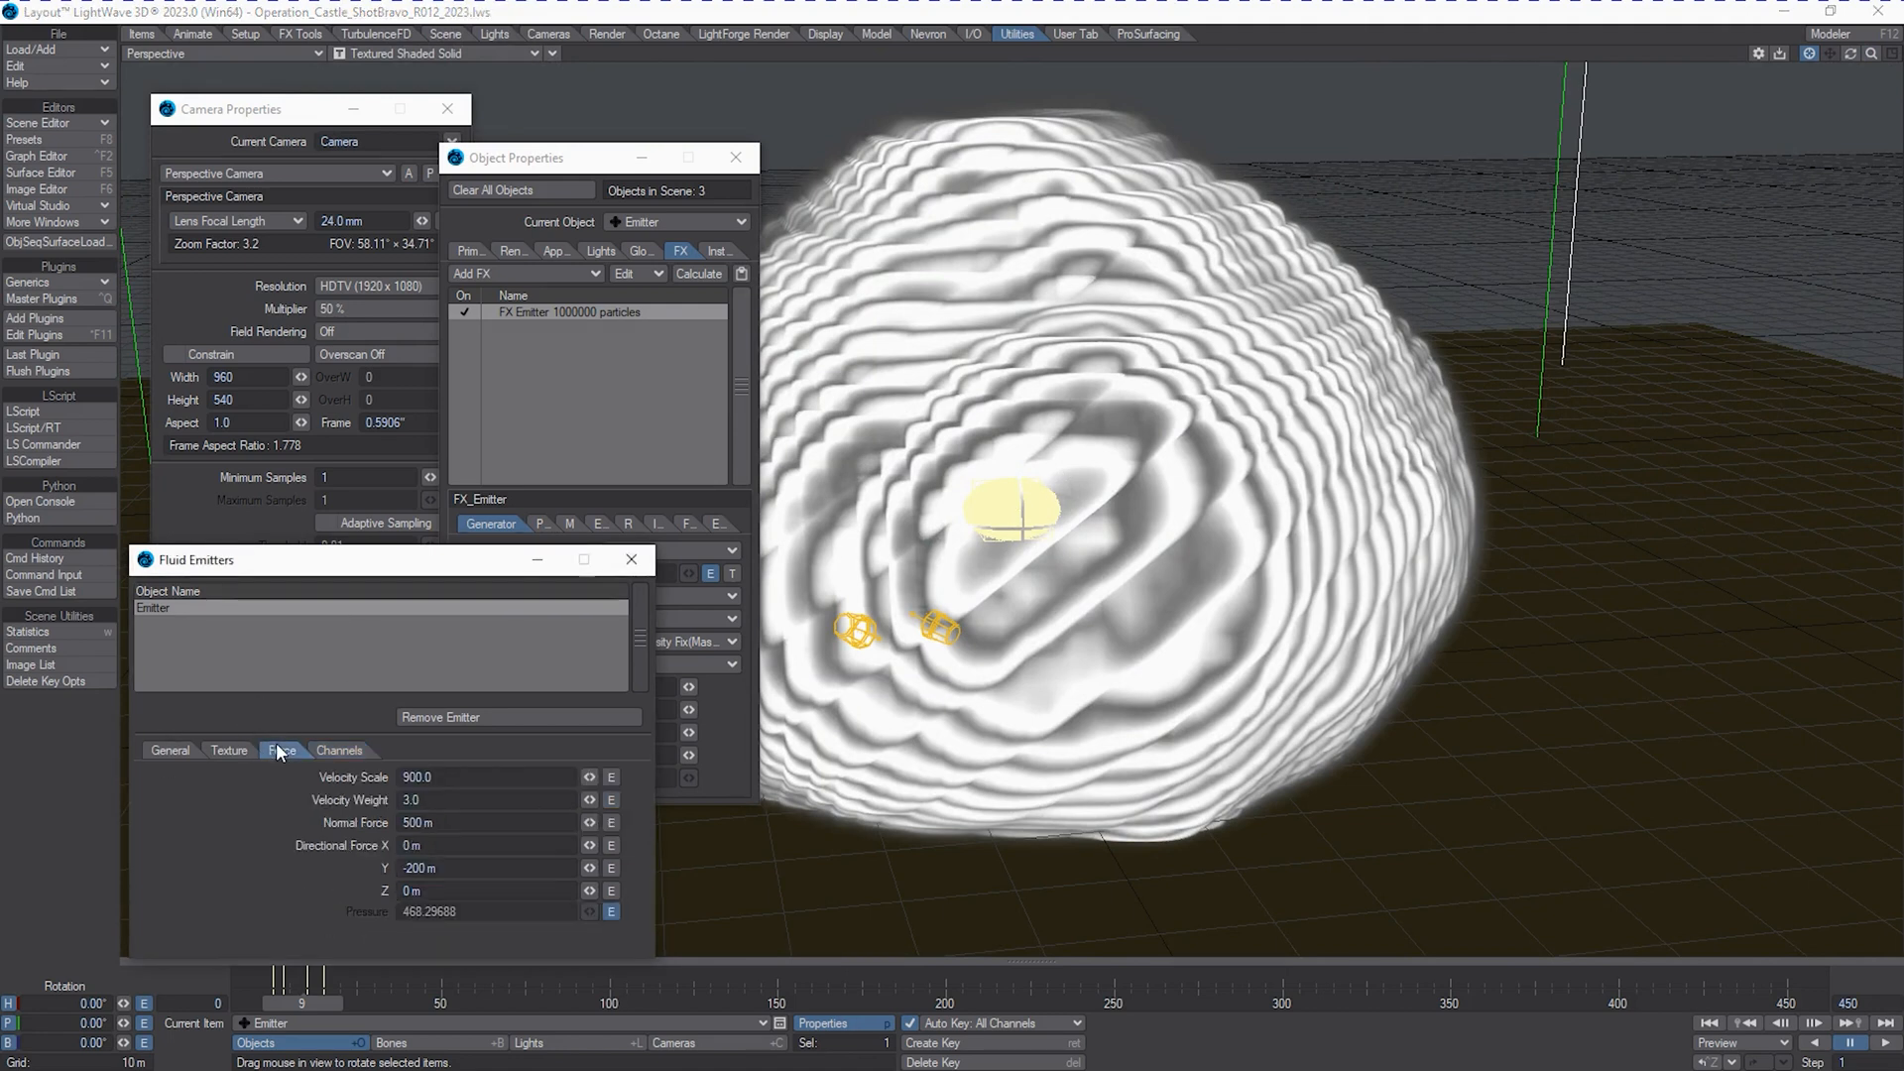
click(279, 750)
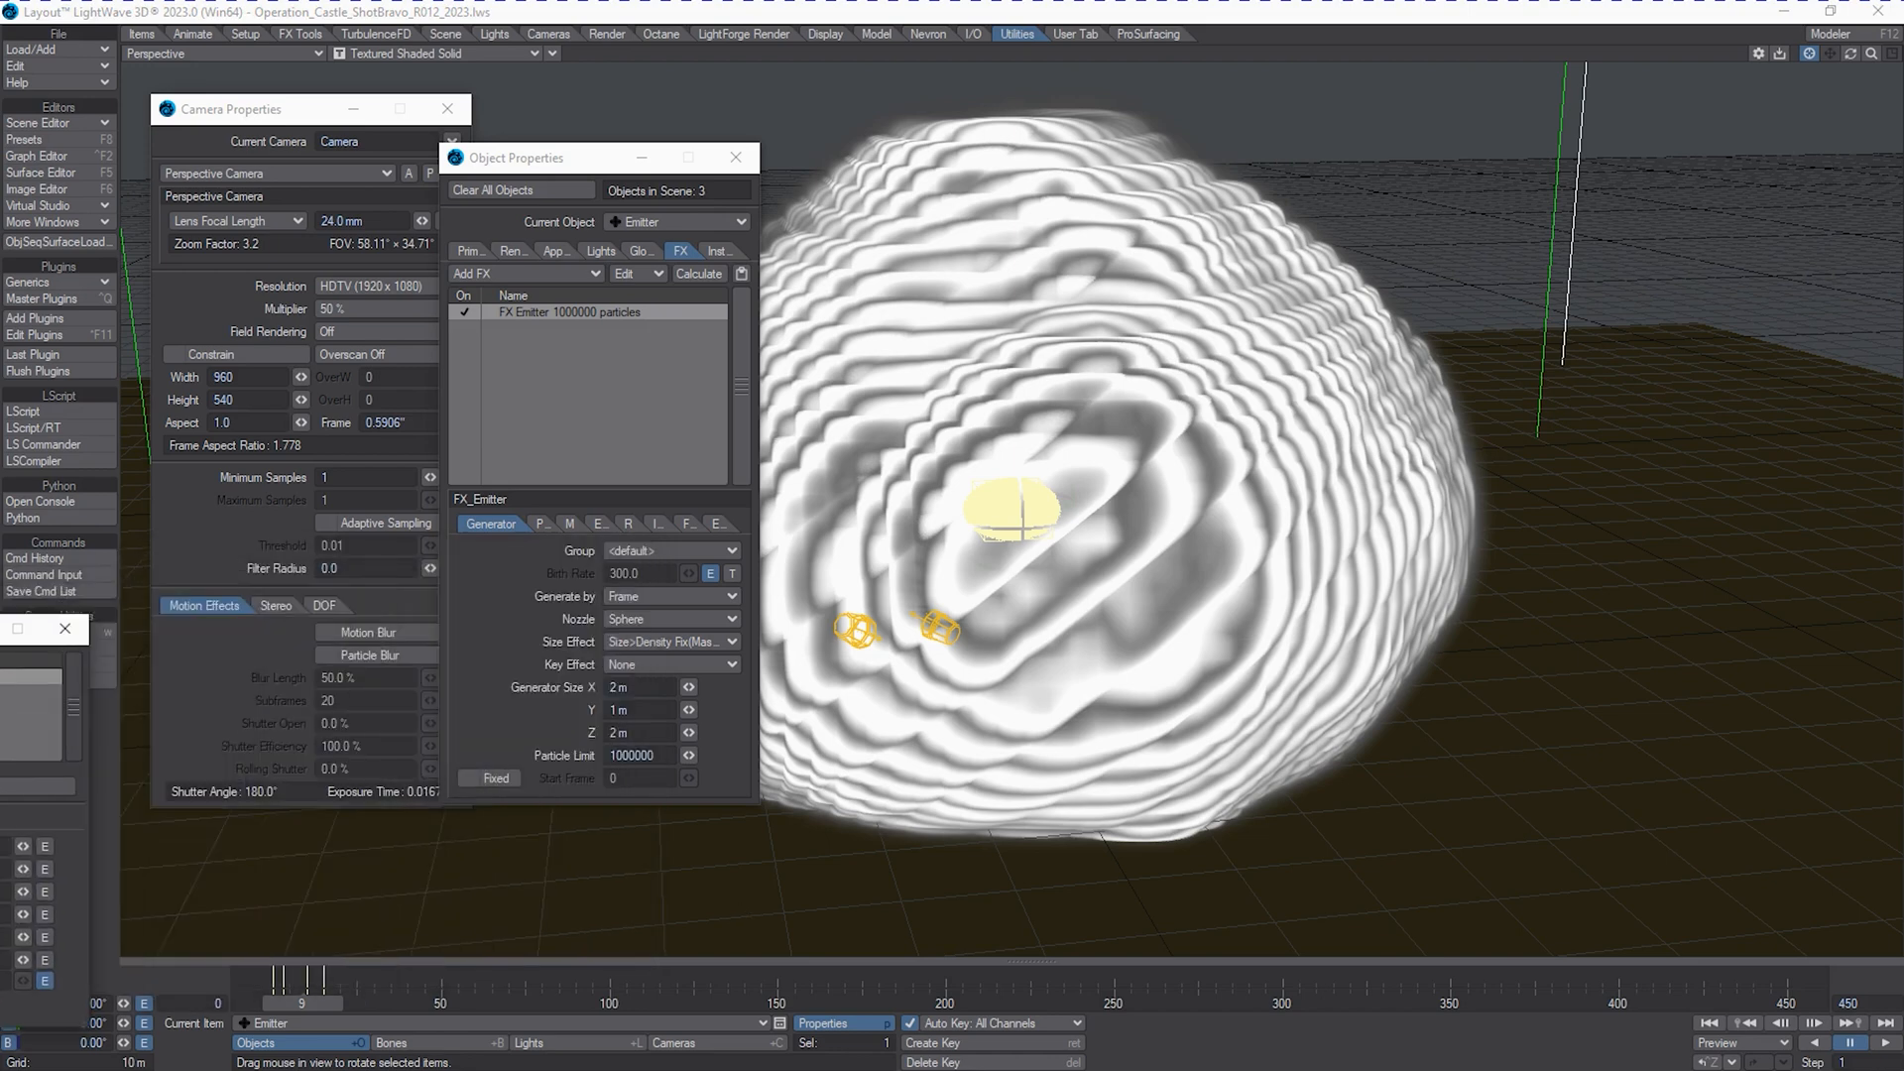
Start the TurbulenceFD simulation so the smoke plume grows above the emitter.
click(734, 156)
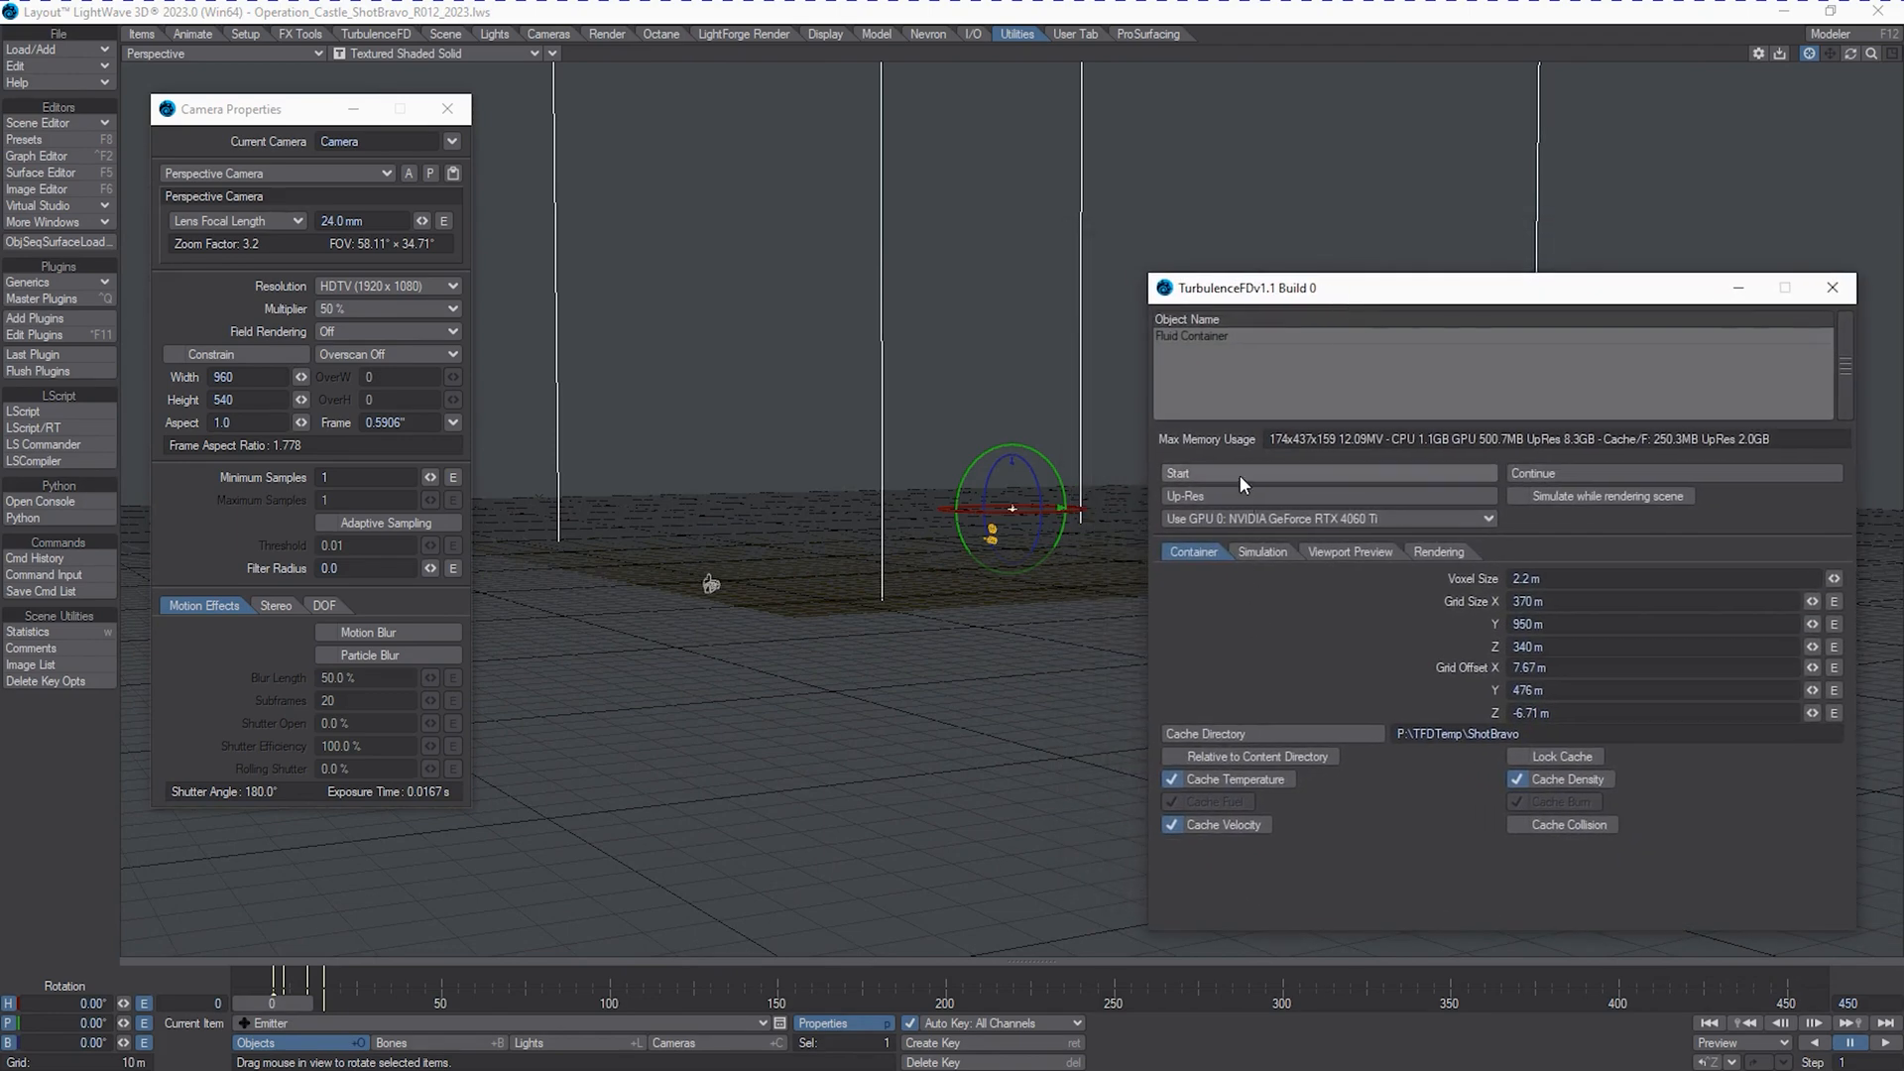
click(1327, 474)
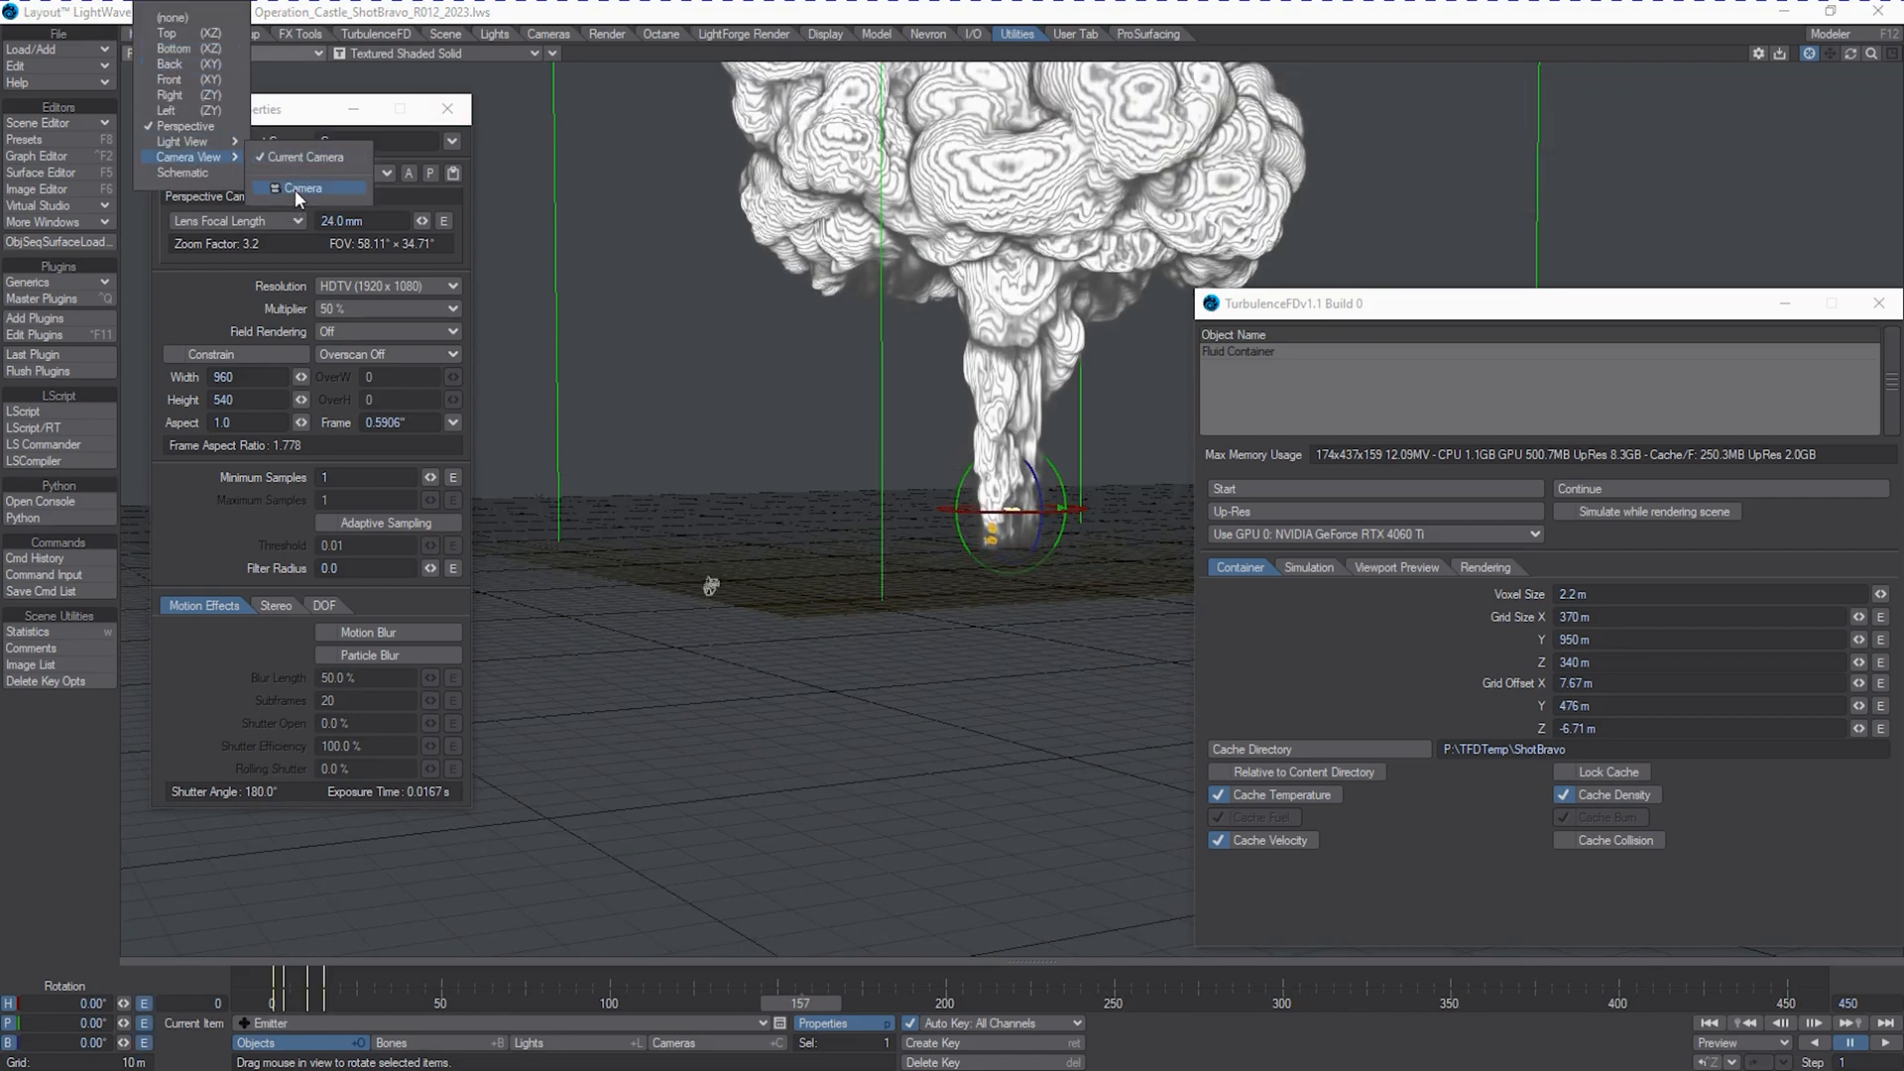
Switch to Camera View and make and play a frames 0–150 preview of the cloud, then end it.
click(302, 191)
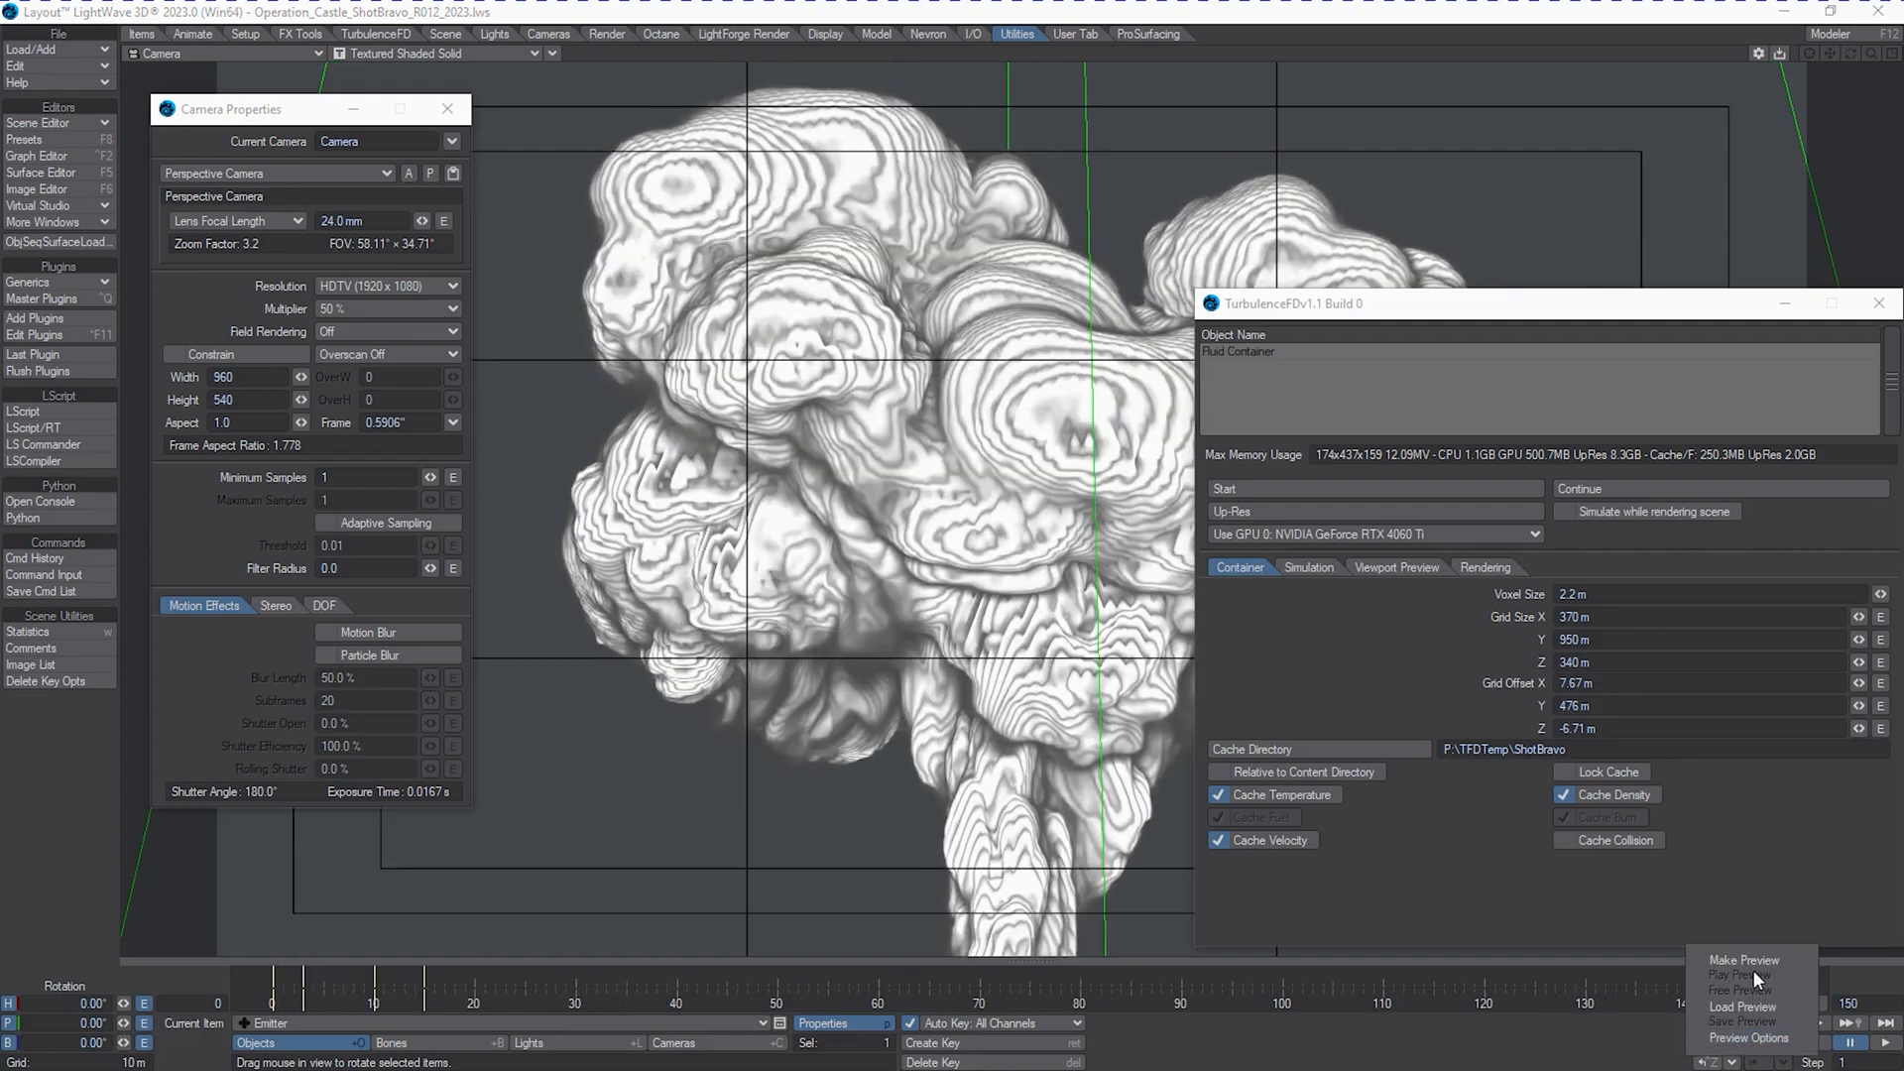
click(1744, 960)
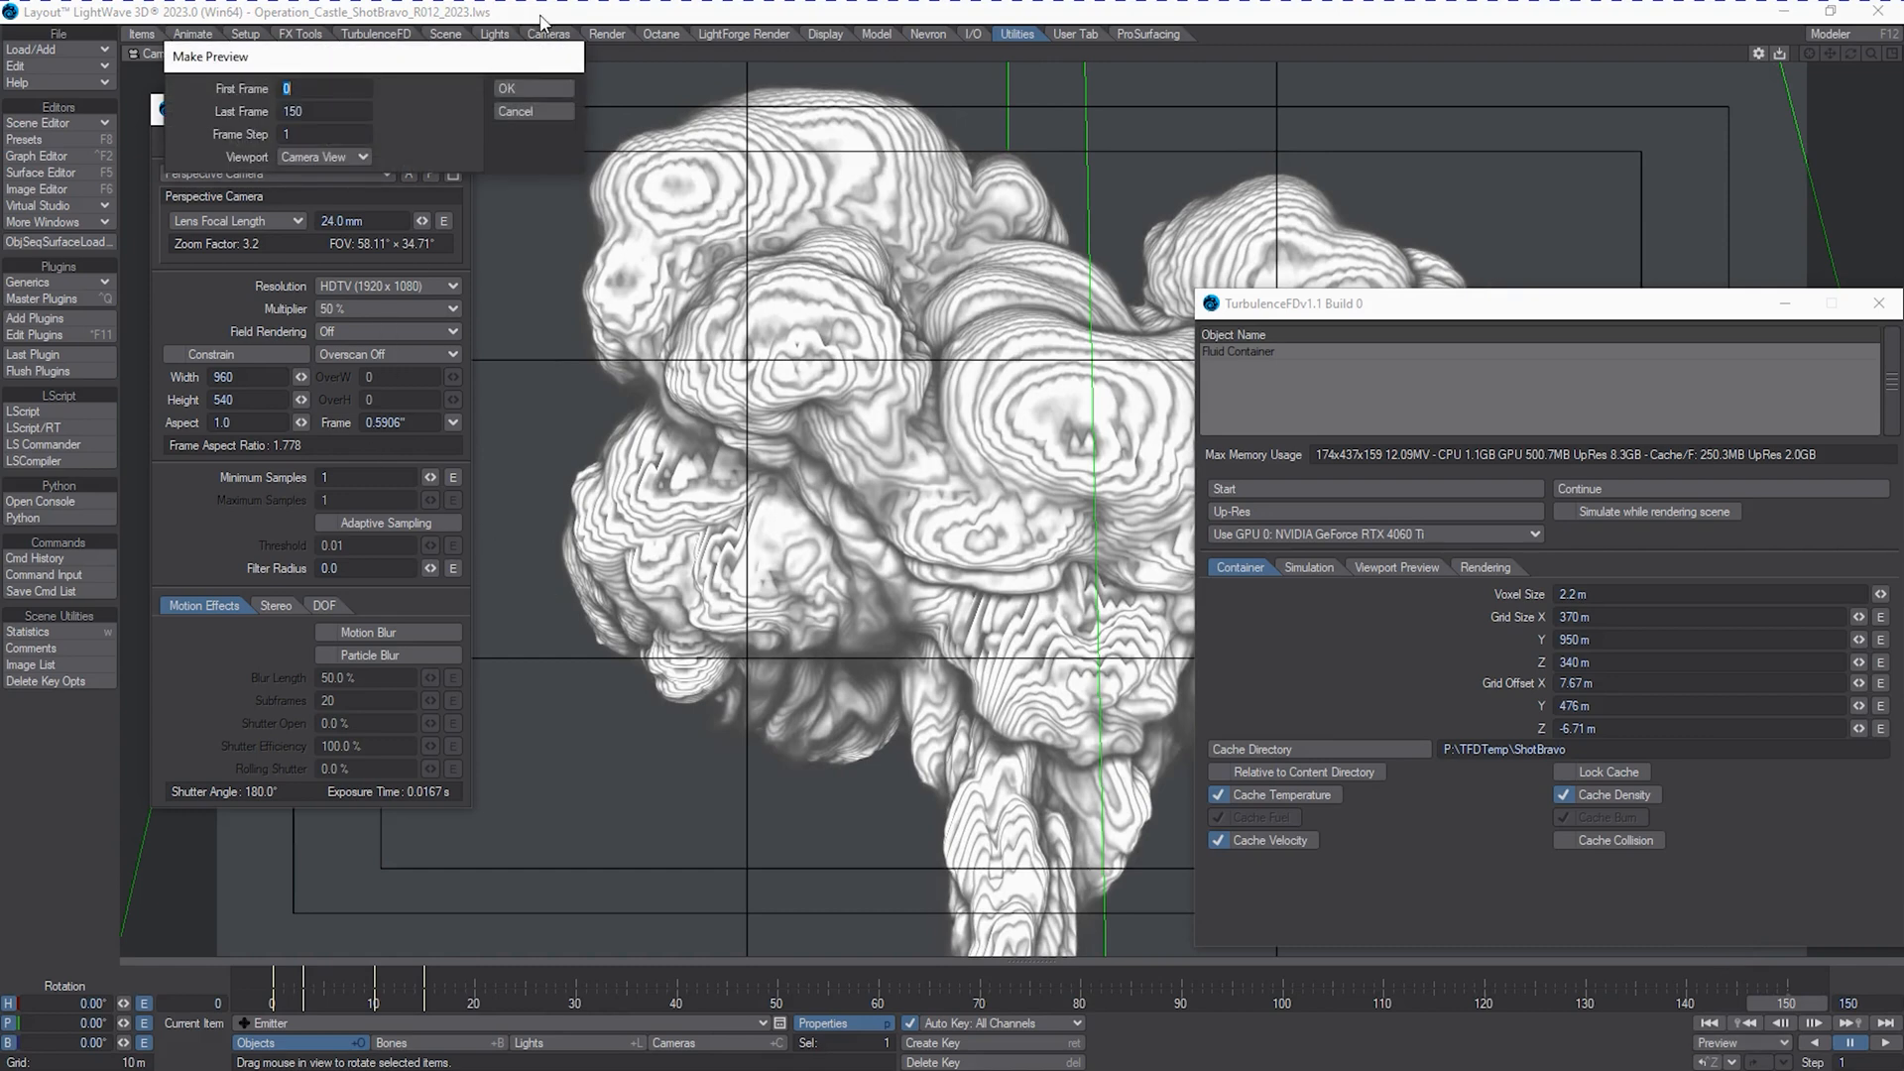
click(514, 111)
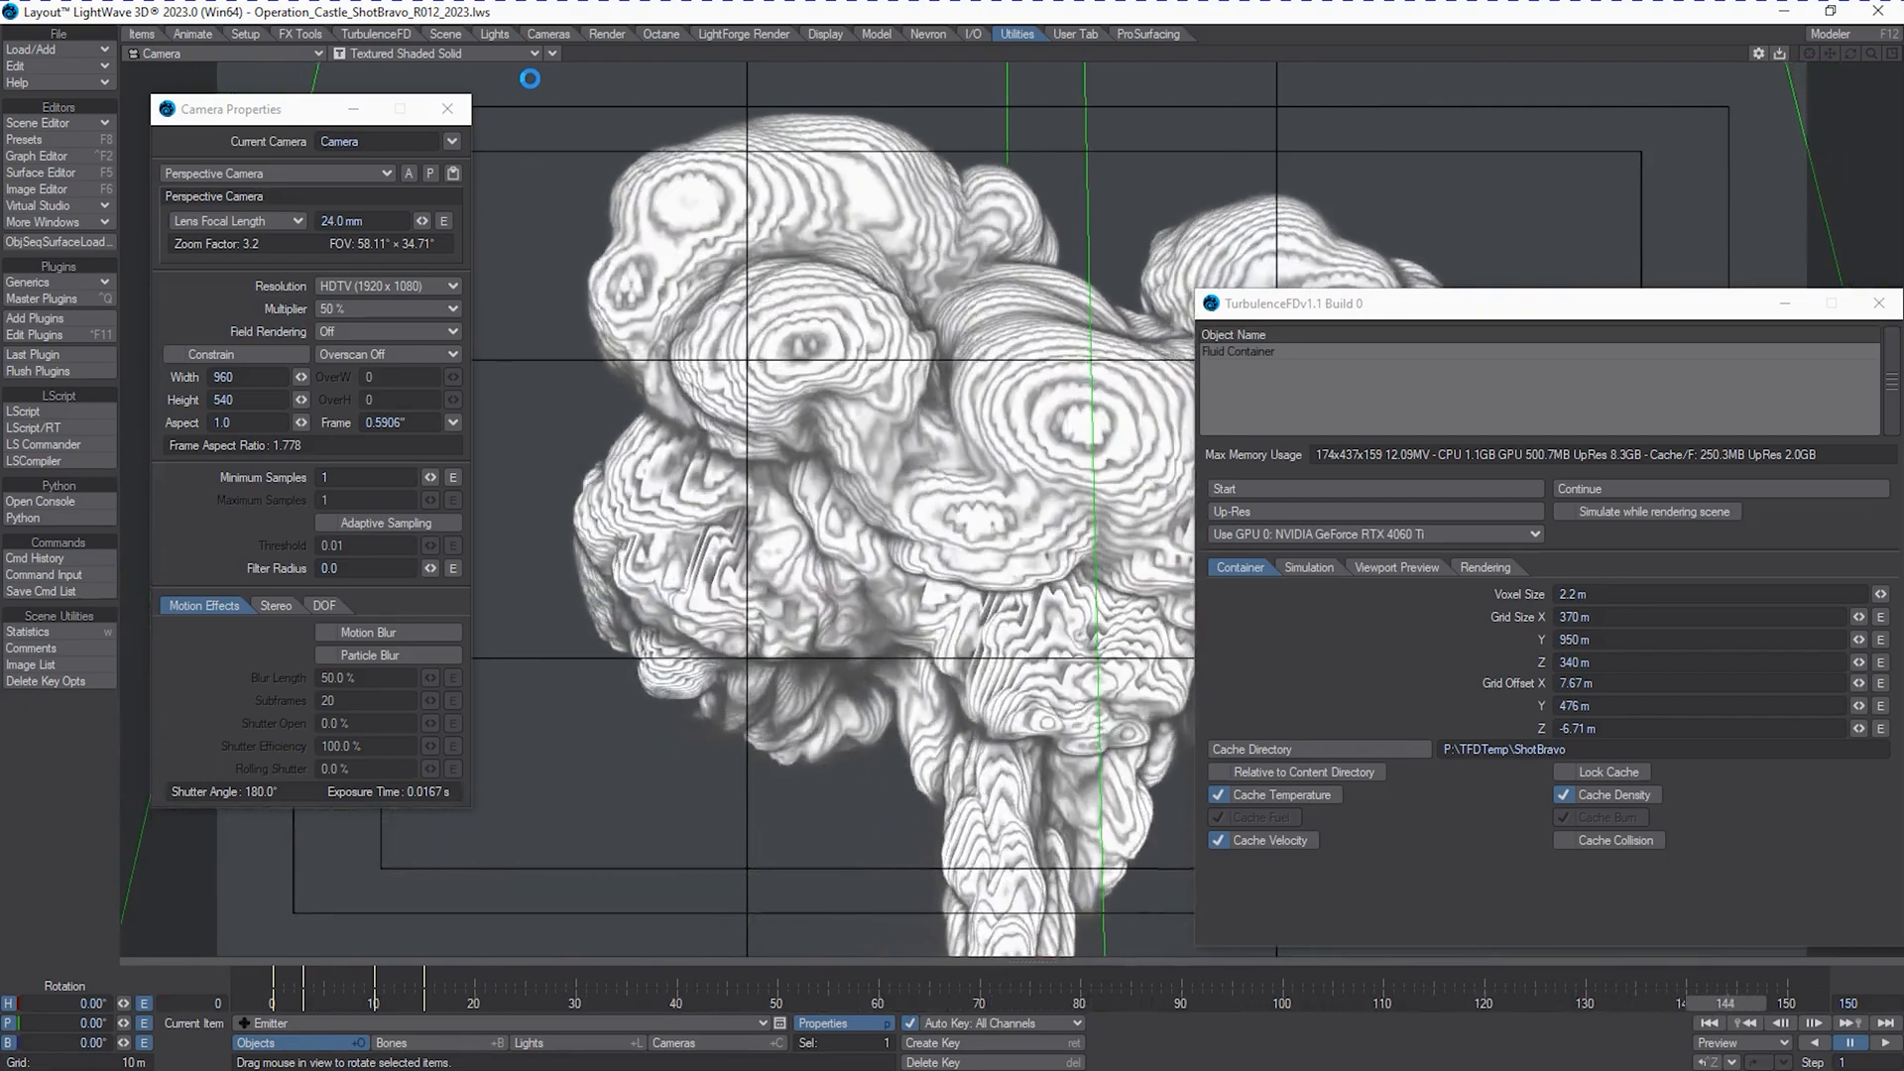
click(372, 83)
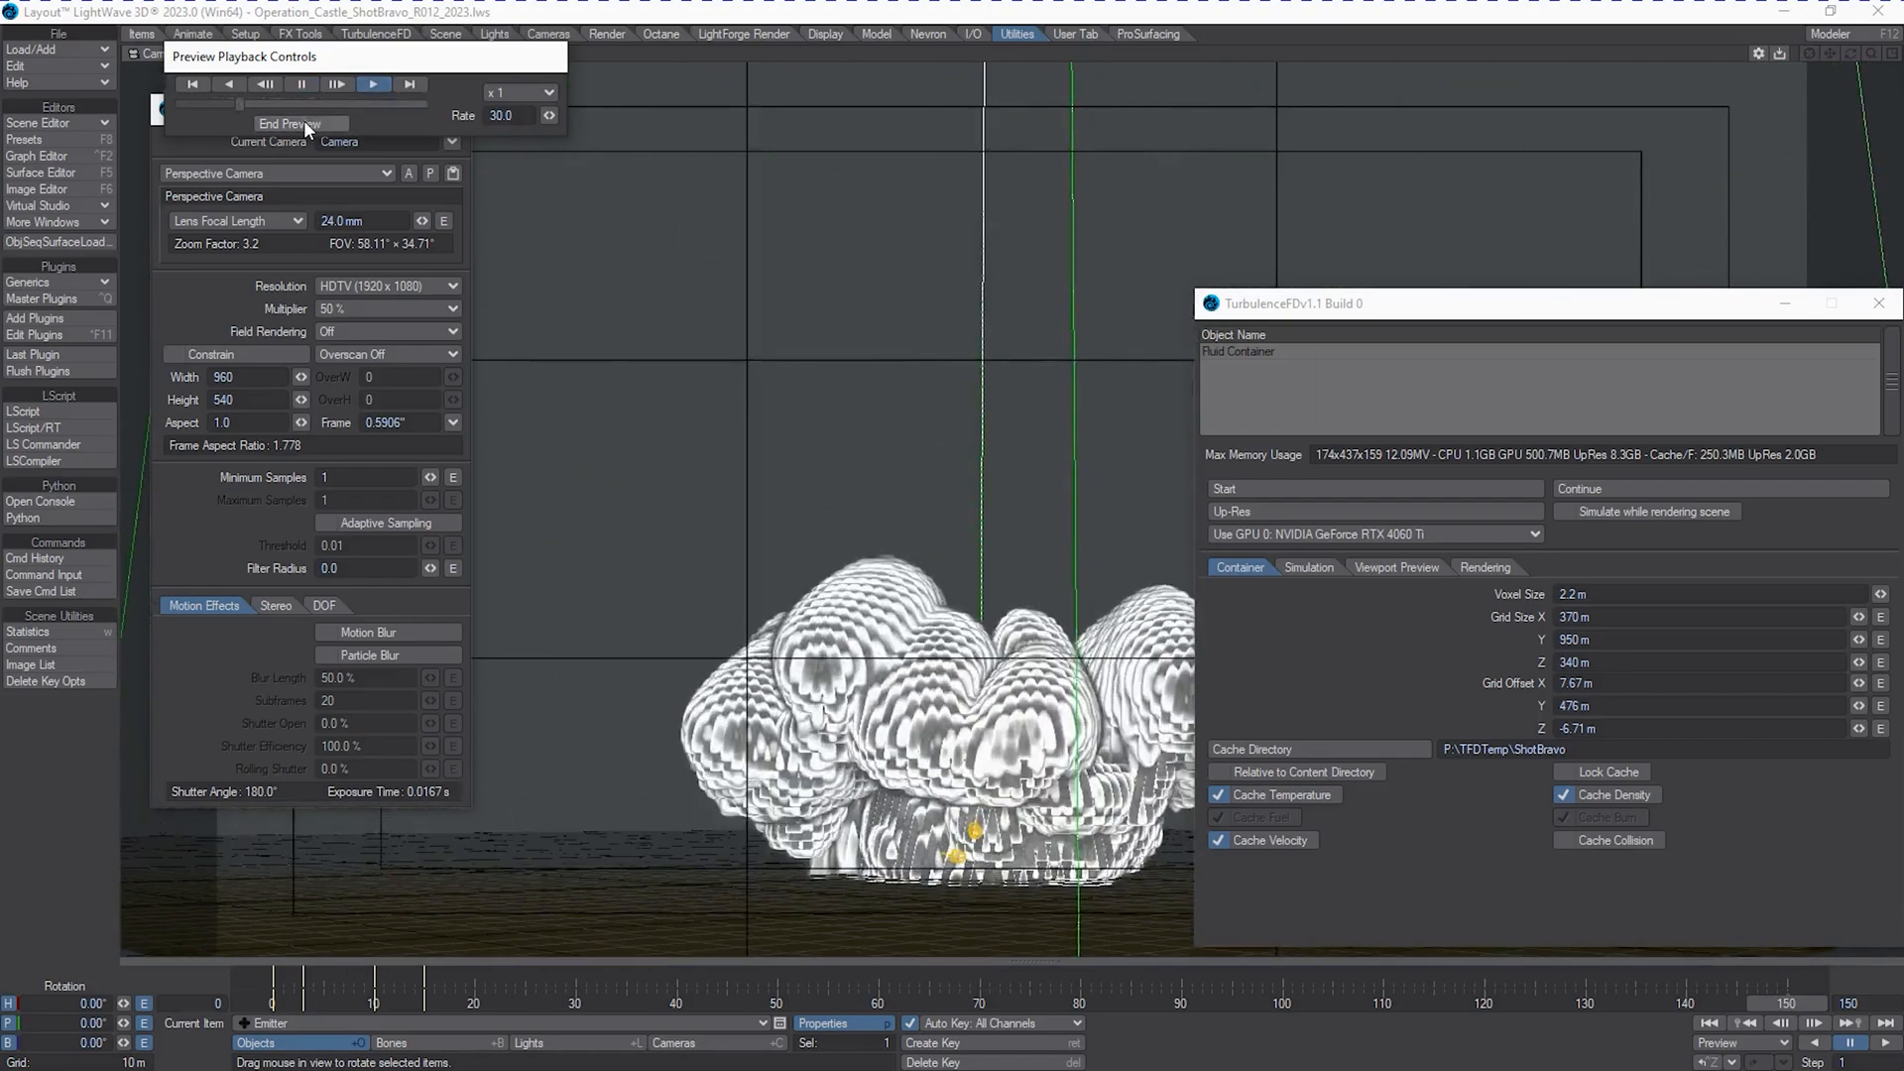
click(298, 123)
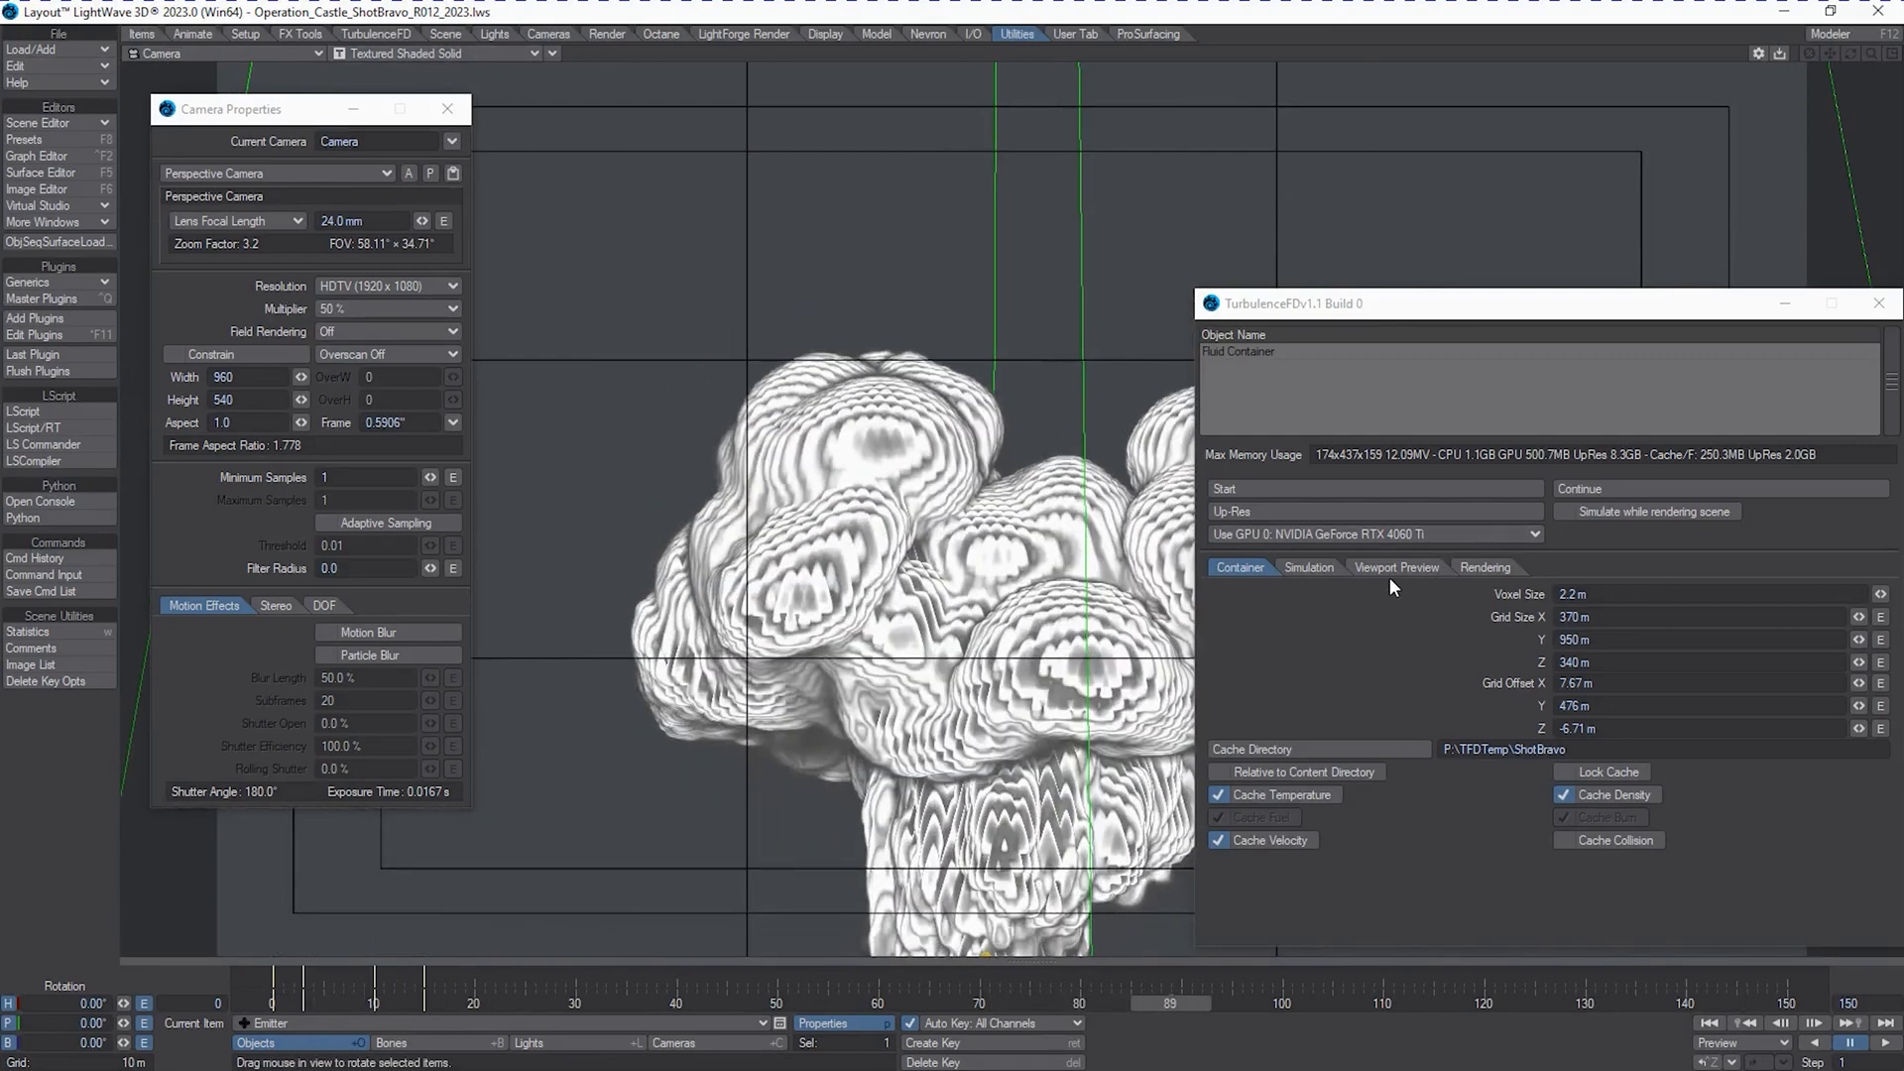
Review the smoke shader illumination modes, leaving illumination on Voxelized Fast.
click(1396, 567)
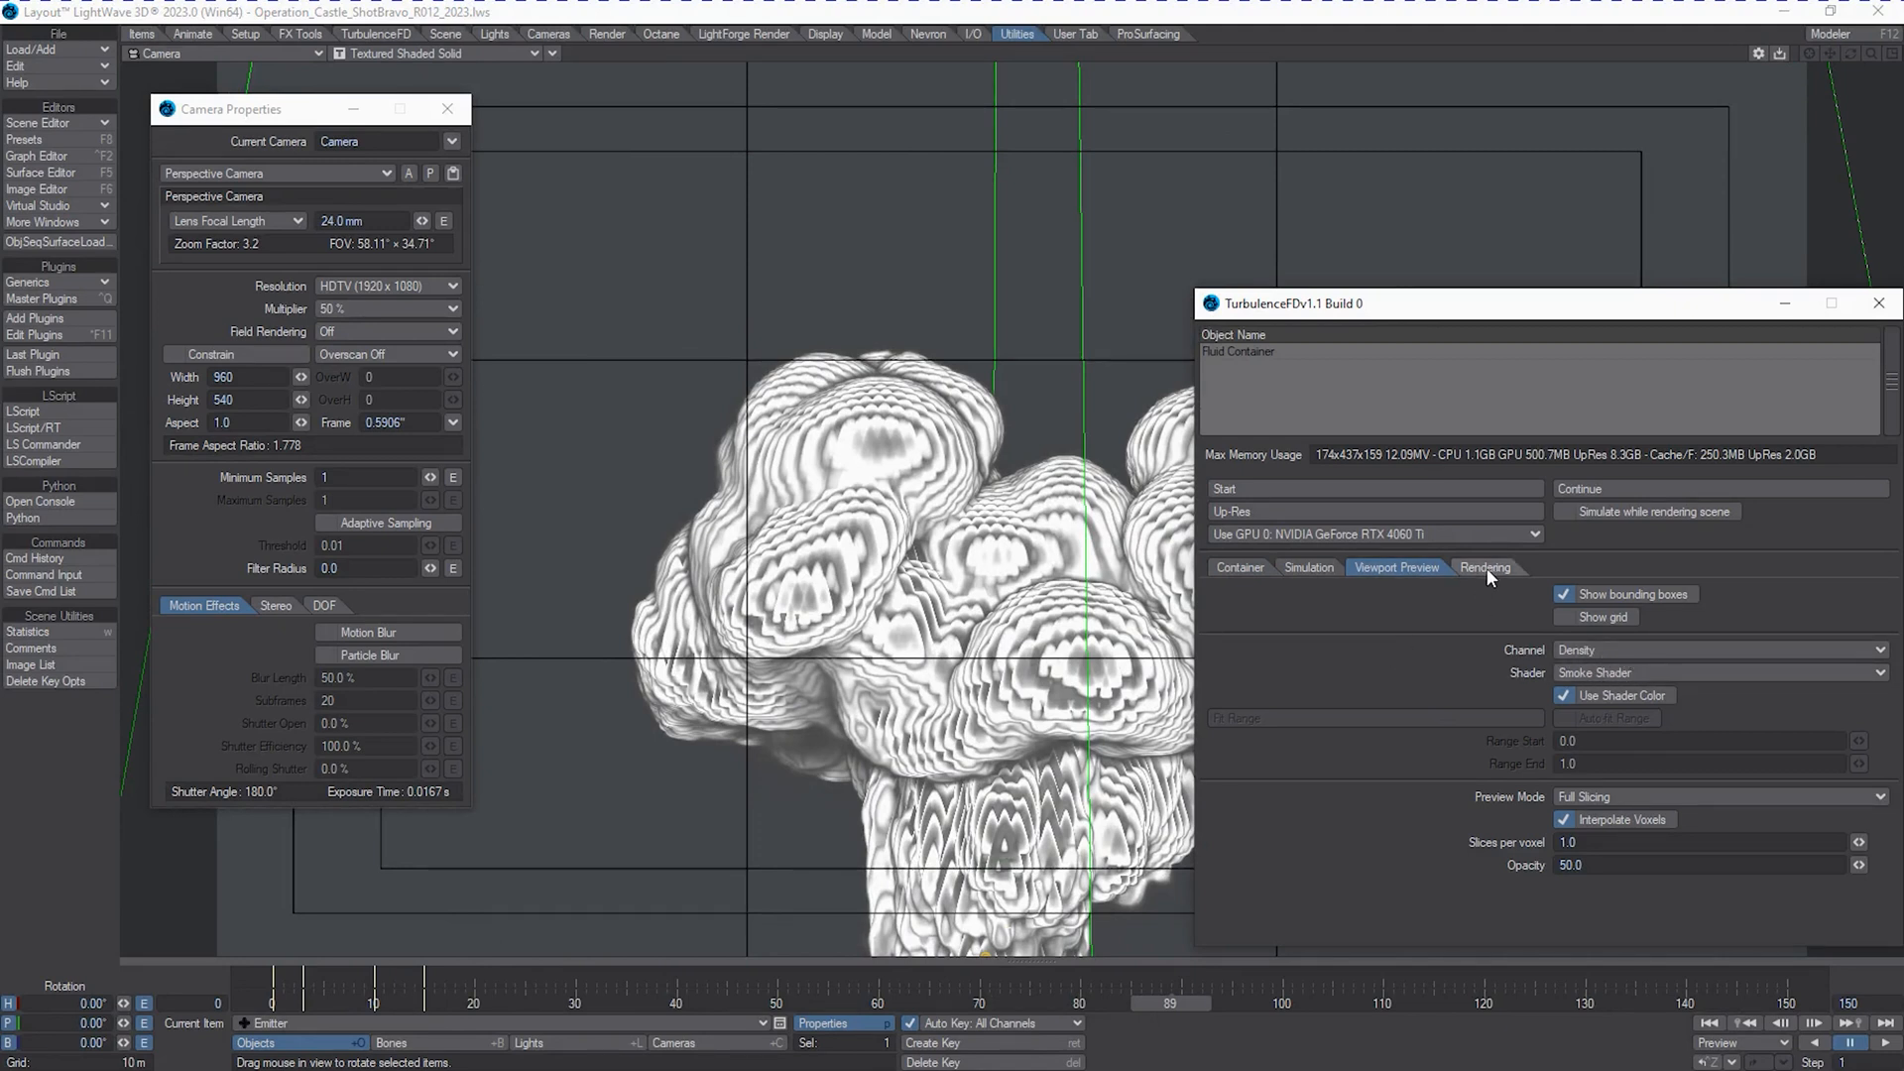
click(1484, 567)
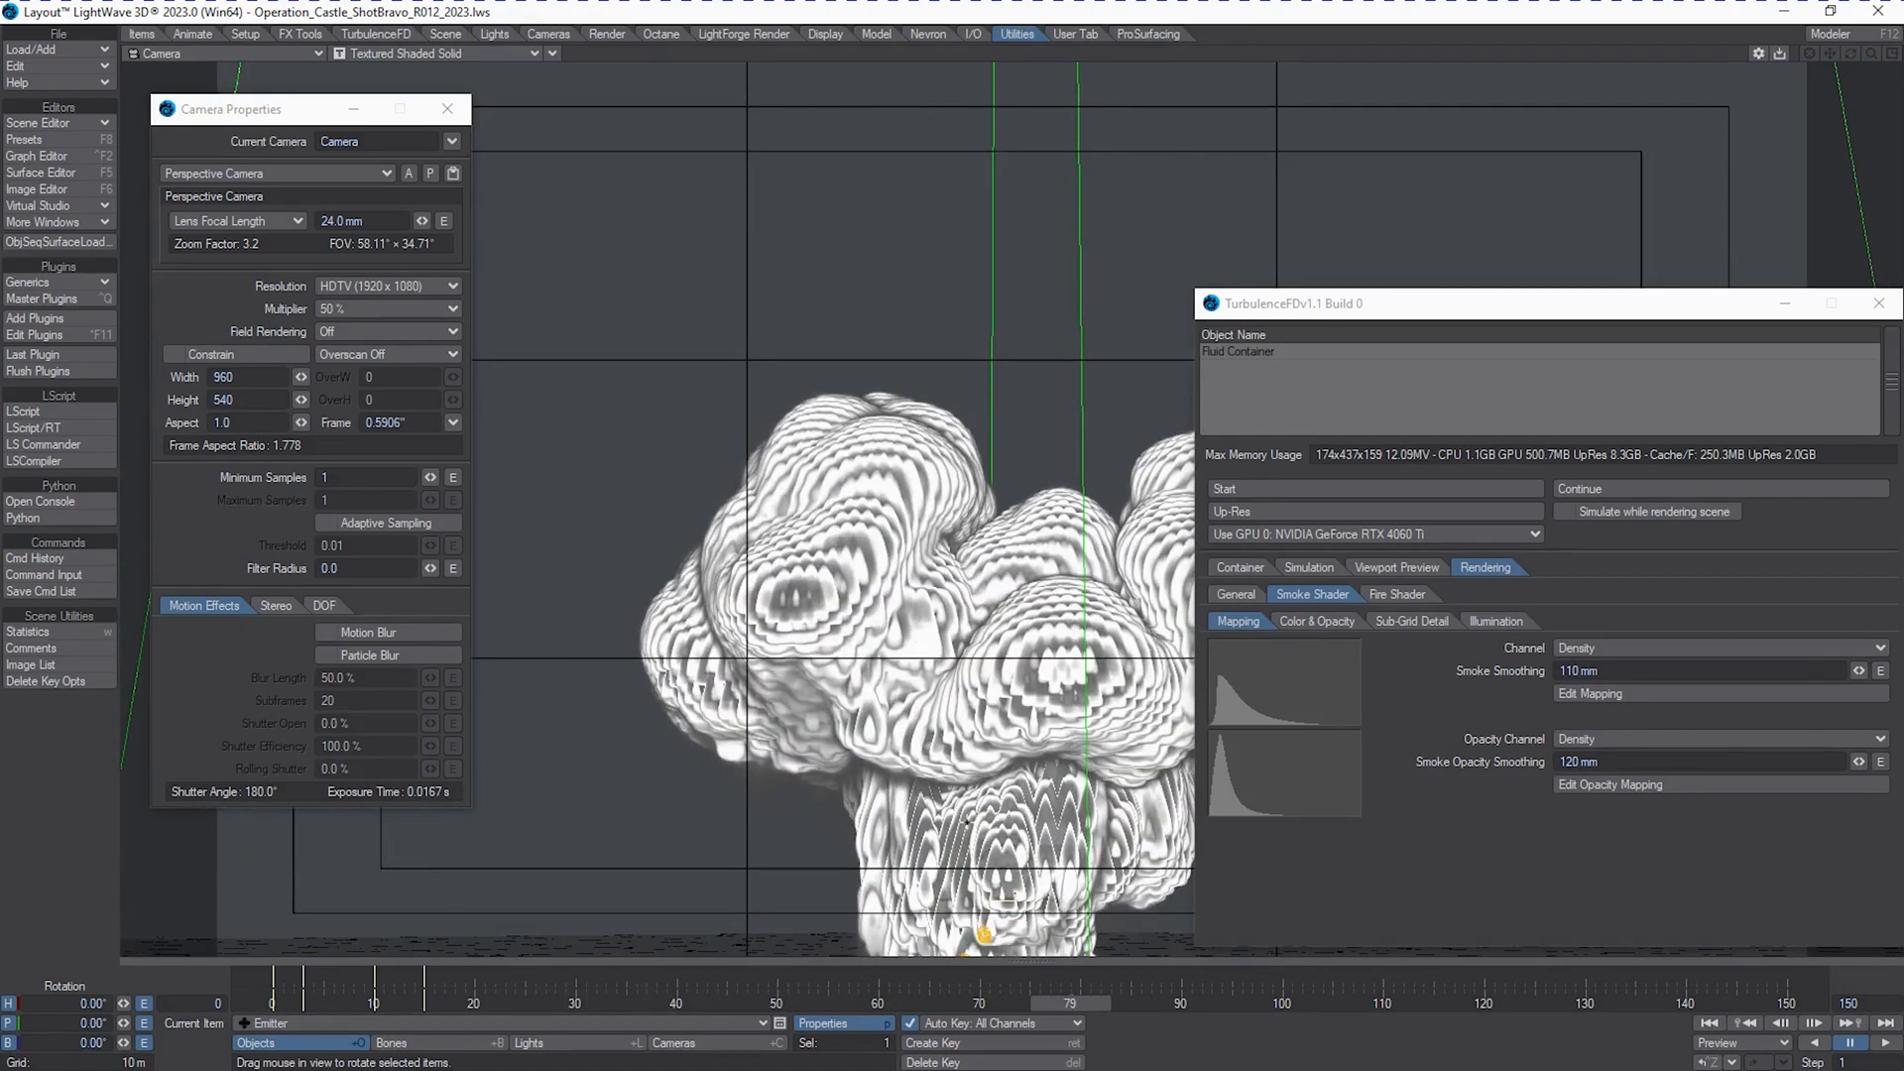
click(1496, 620)
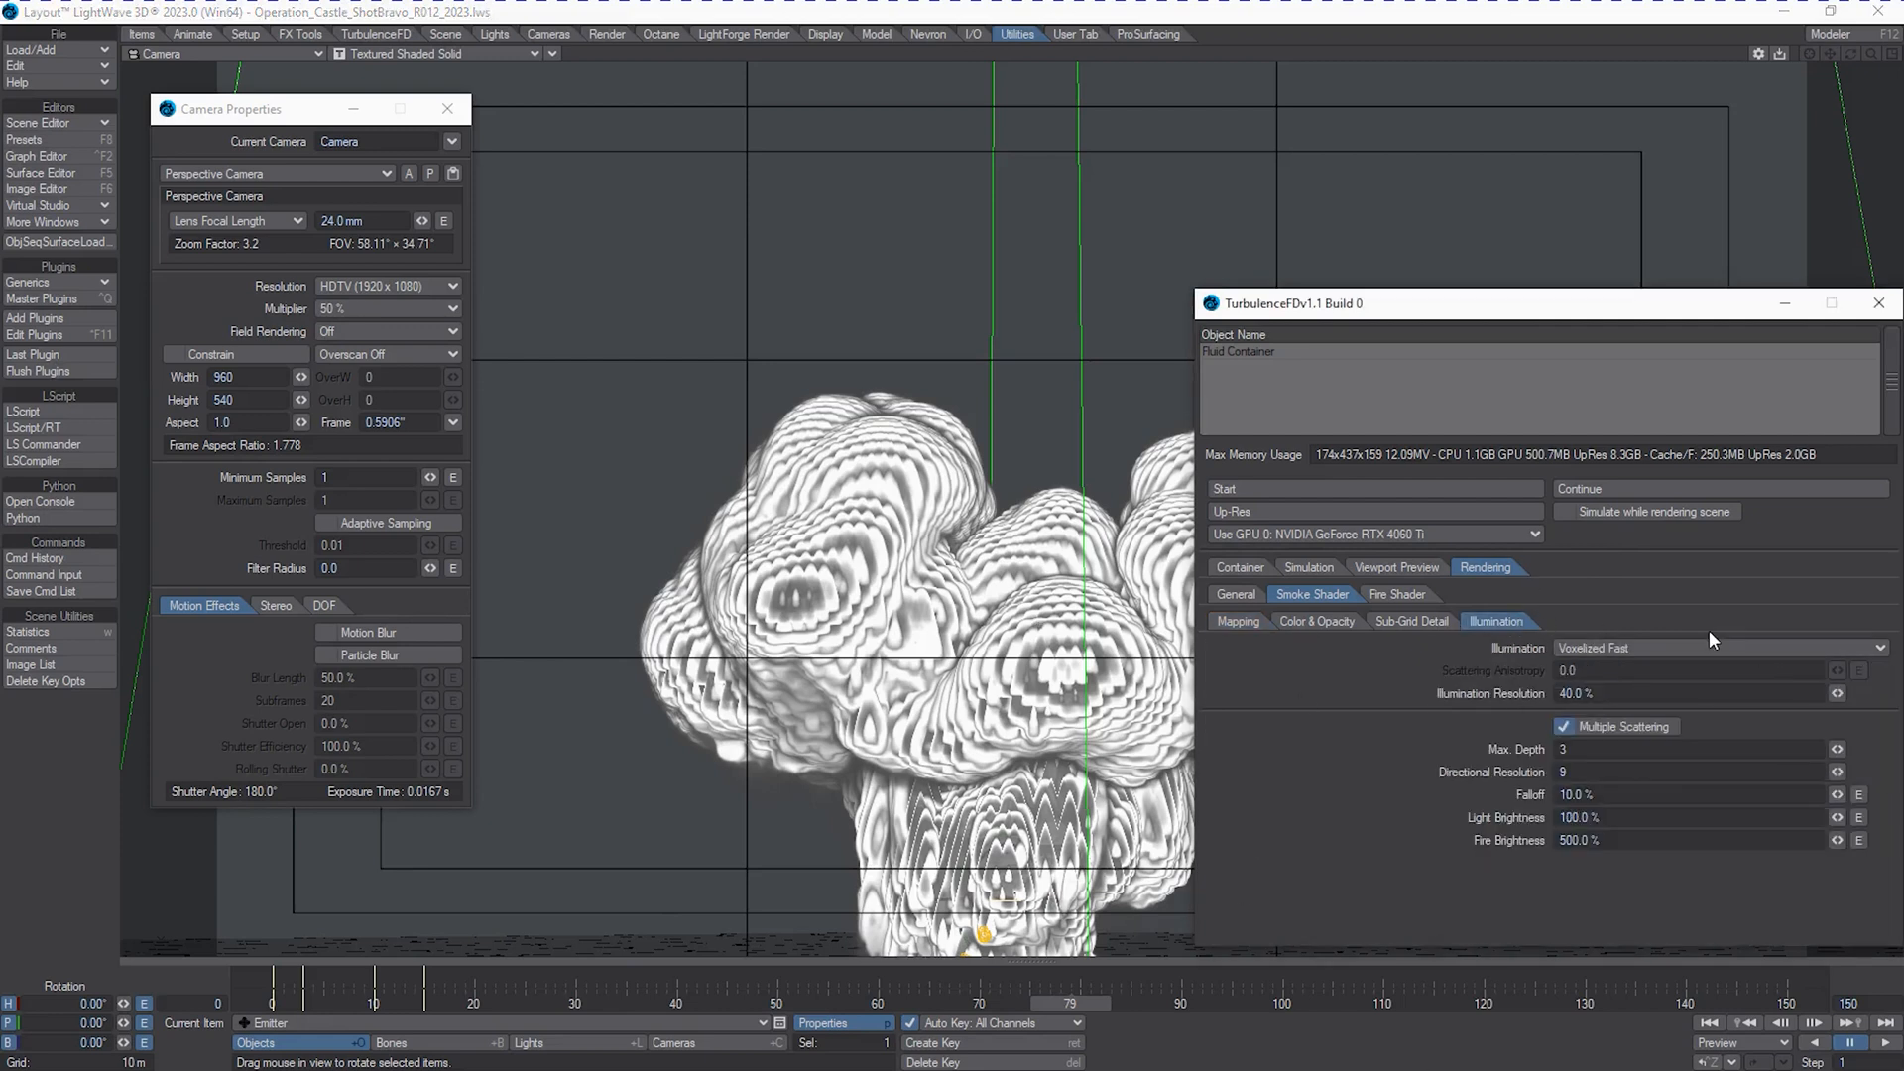
click(1712, 647)
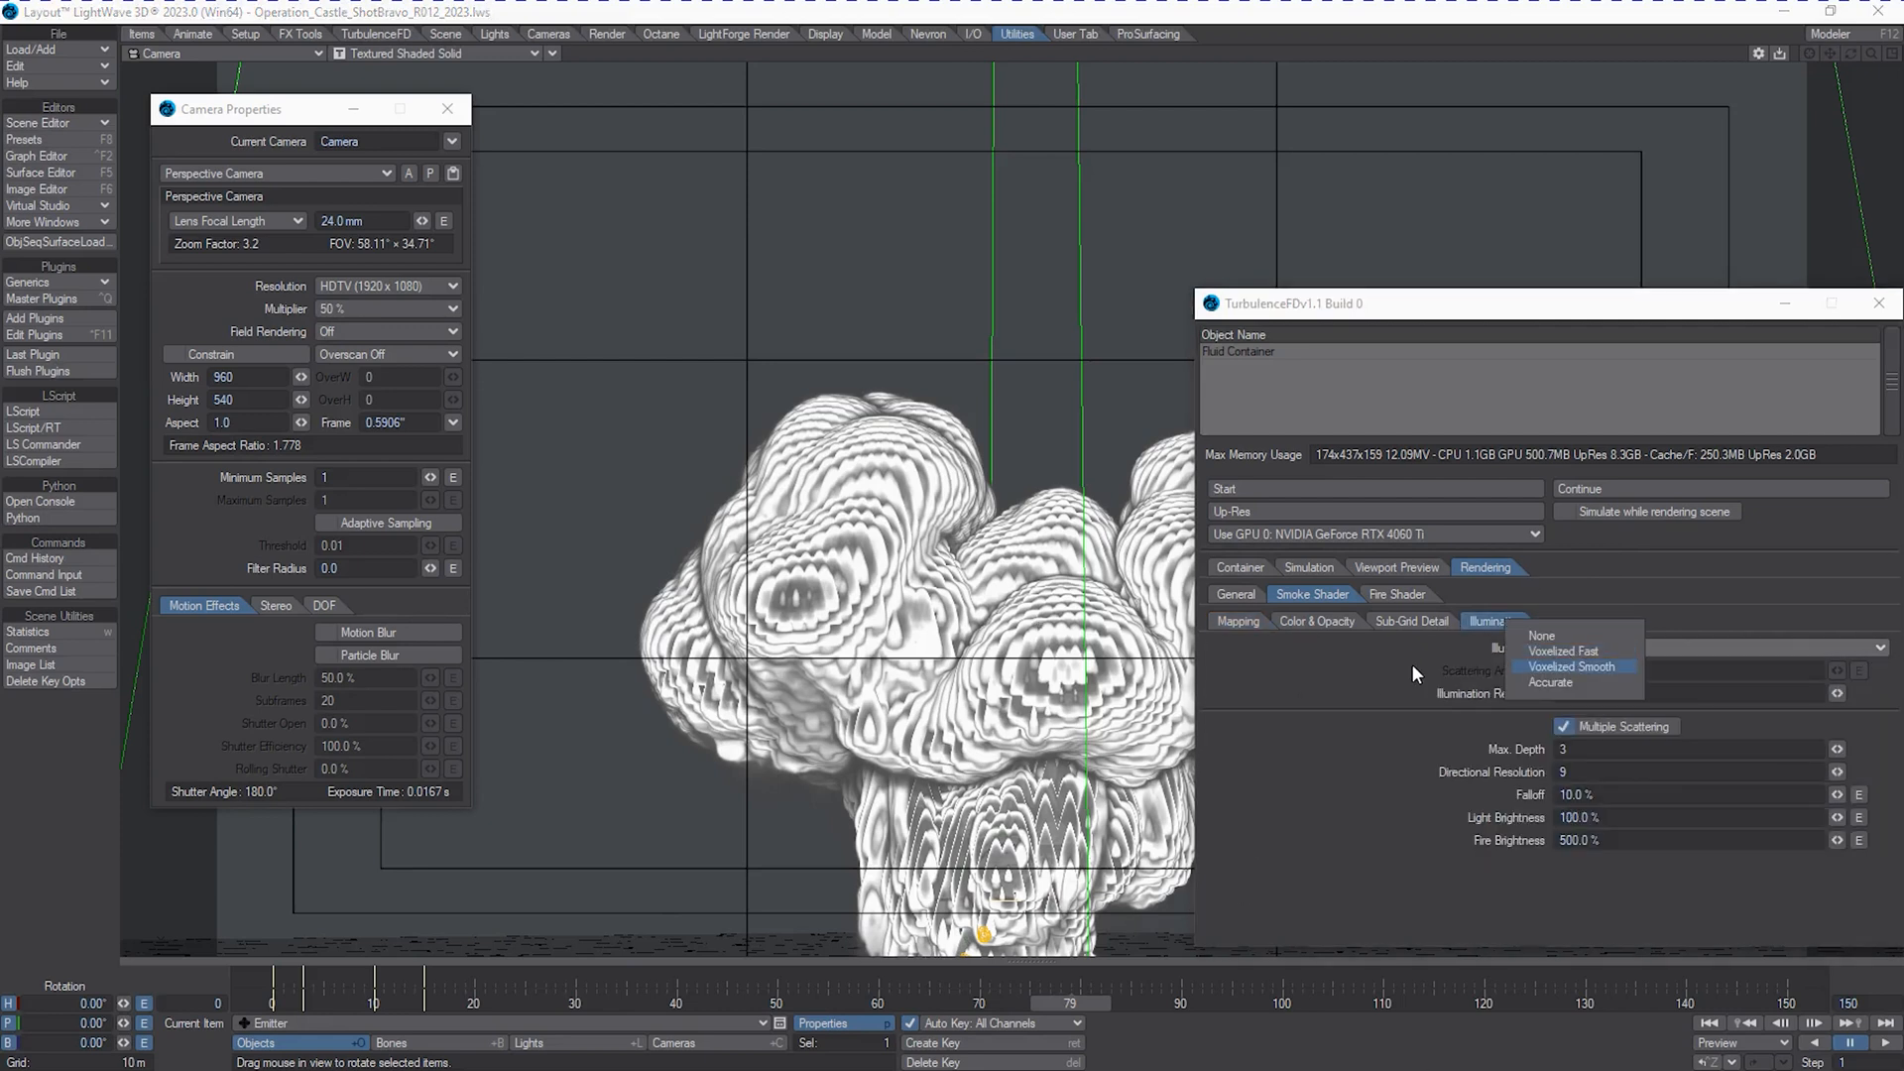
click(1567, 650)
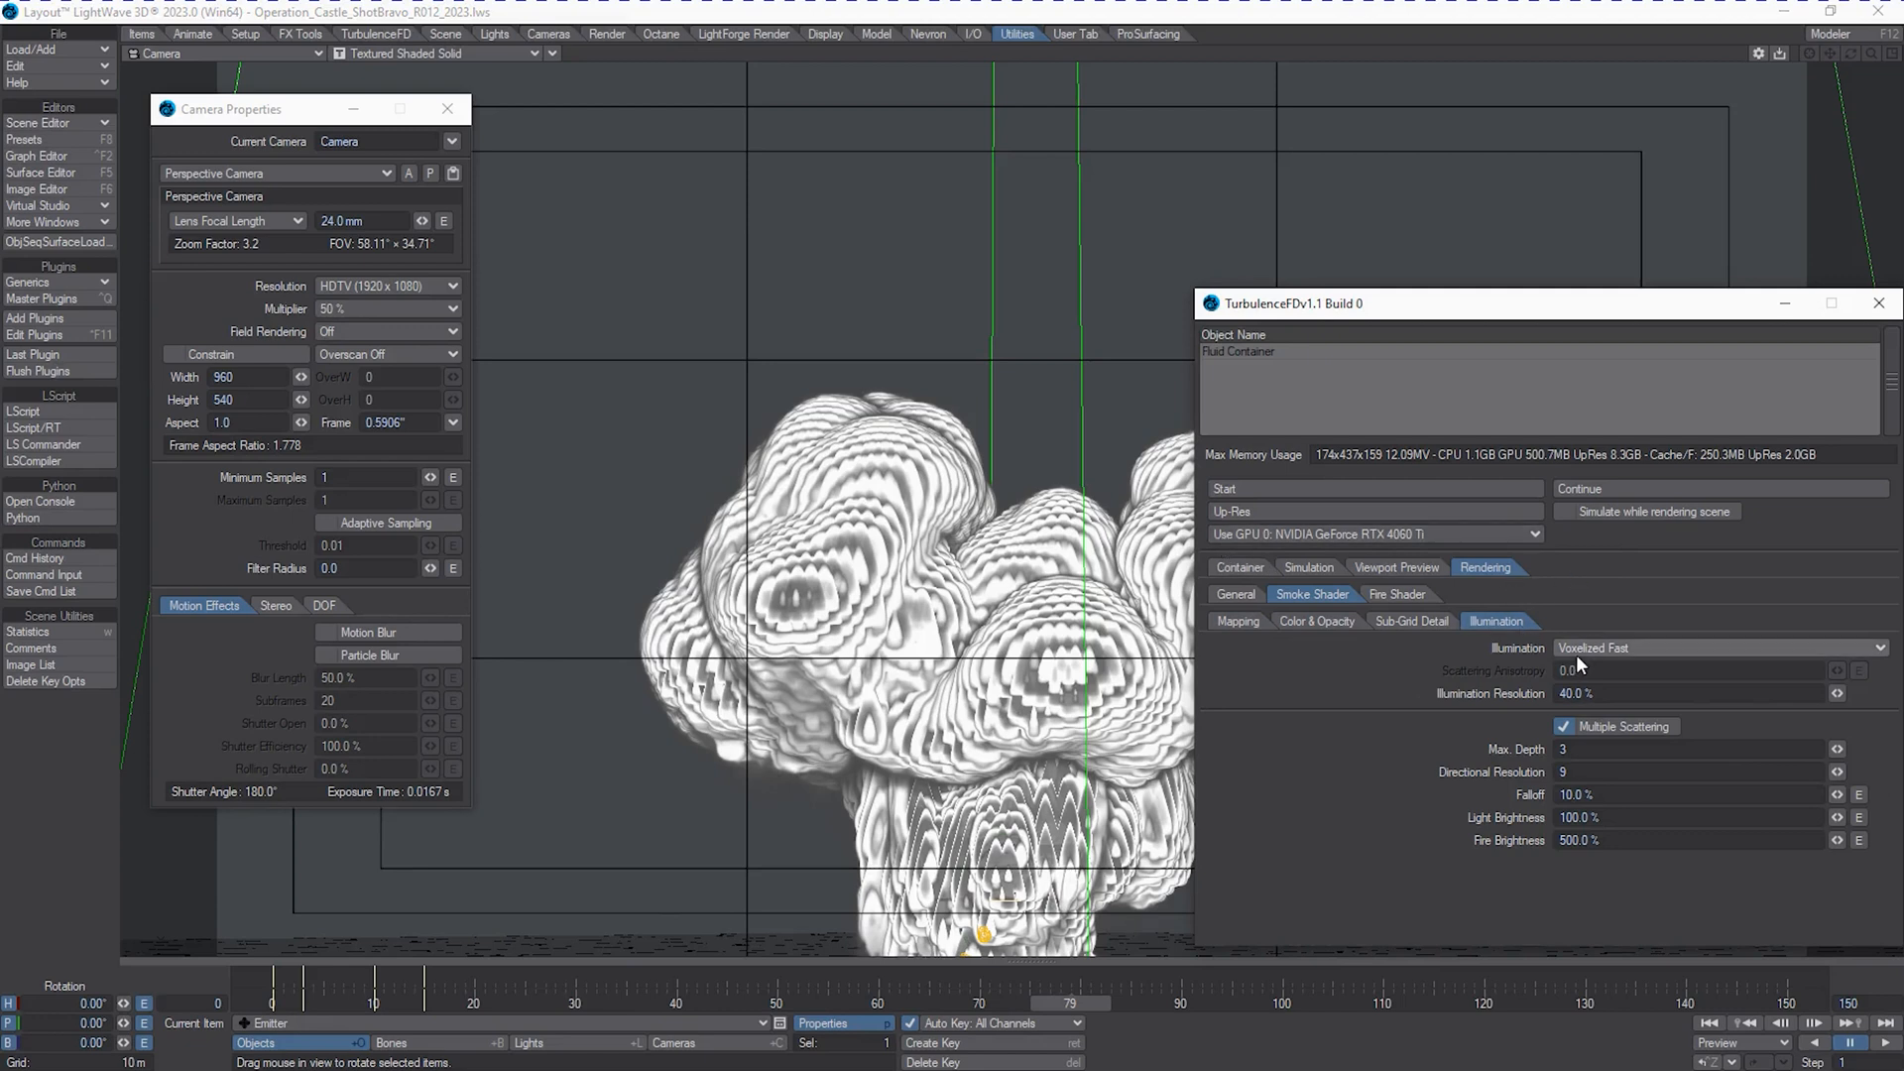
click(1712, 647)
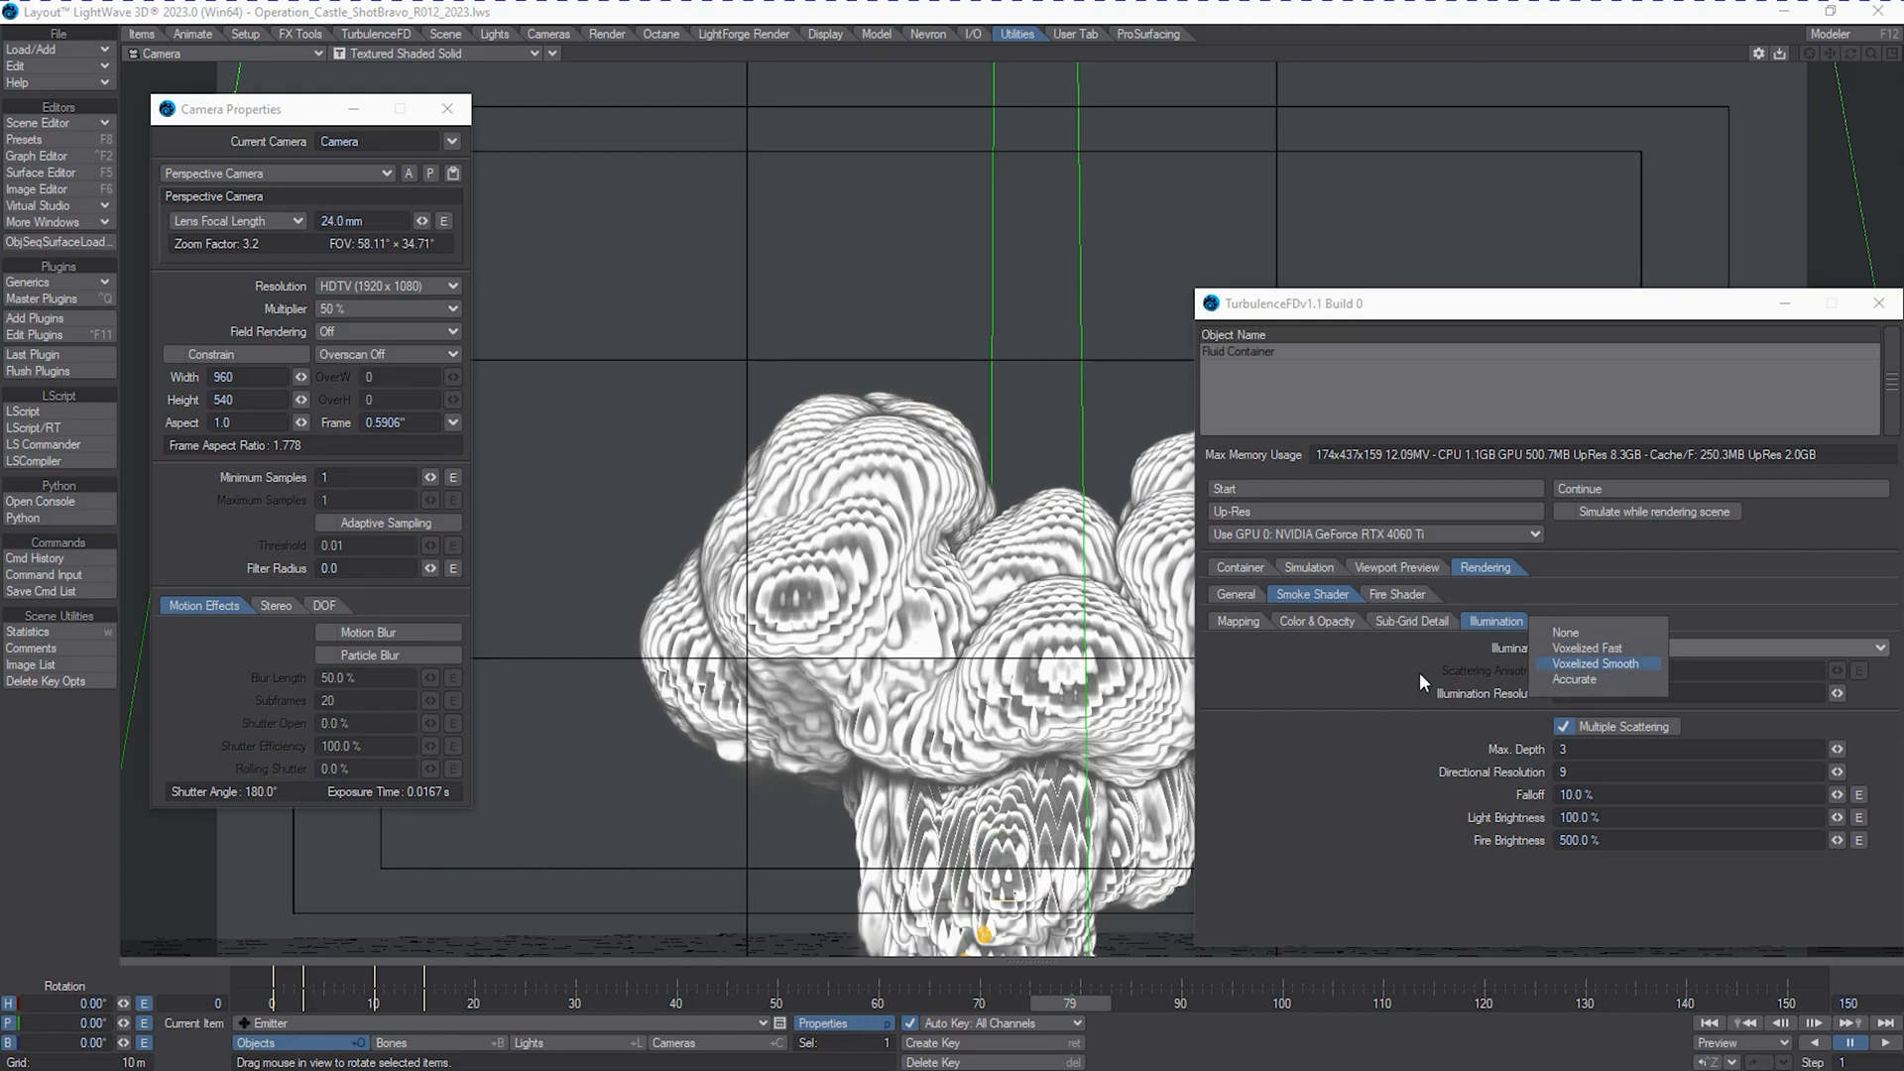
click(1587, 647)
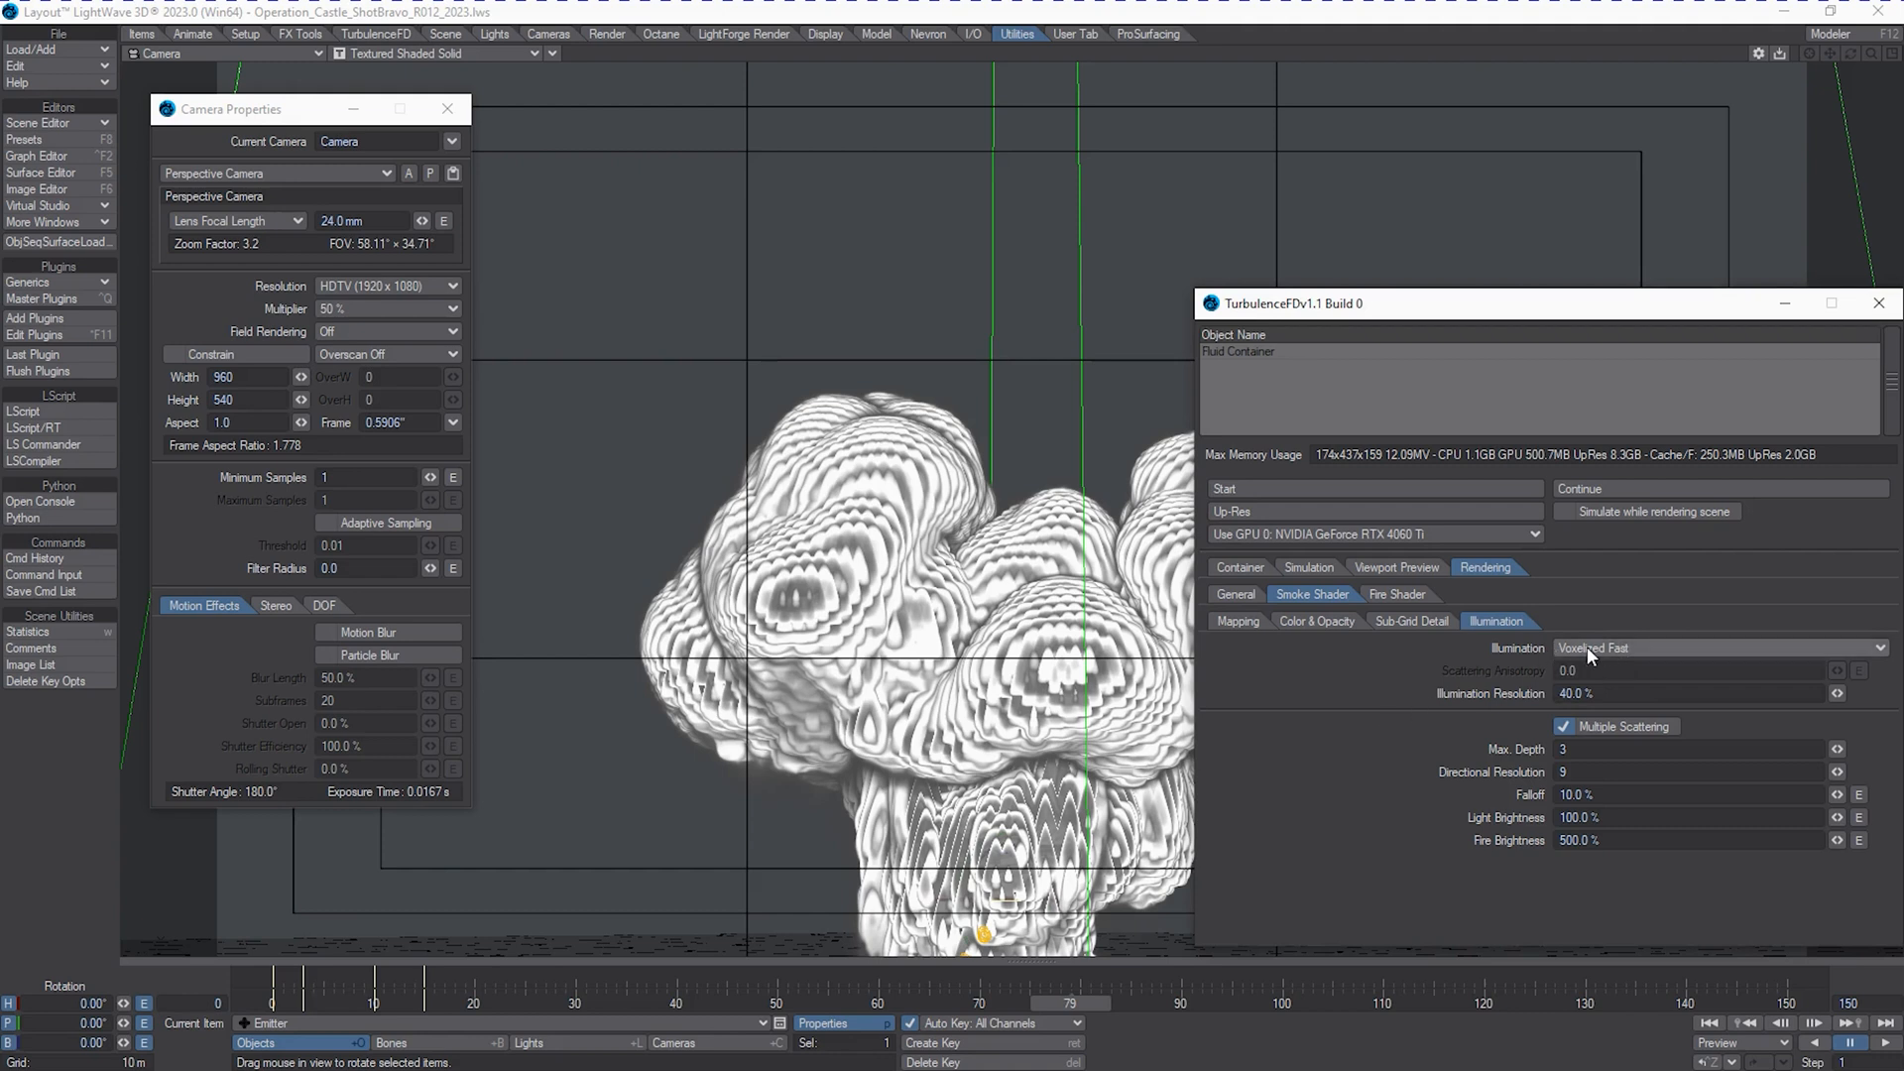
click(1712, 647)
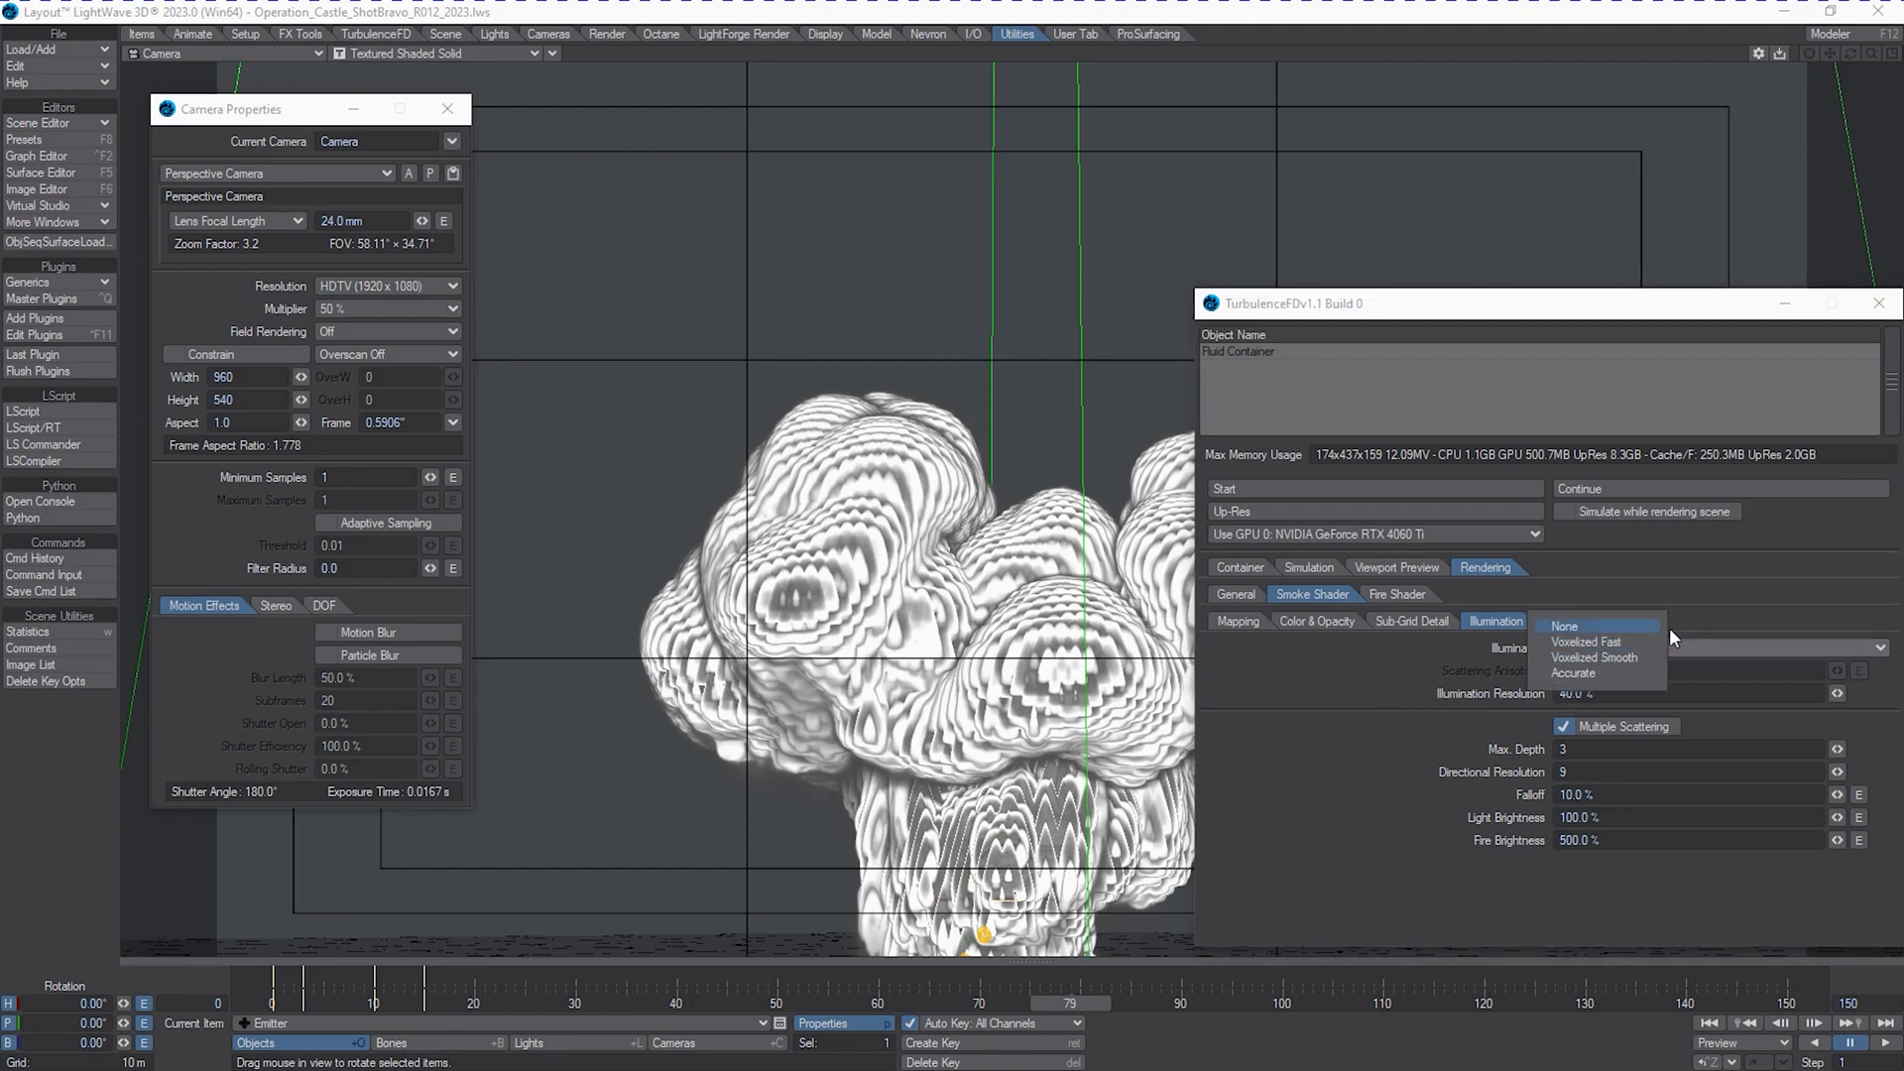
click(1587, 643)
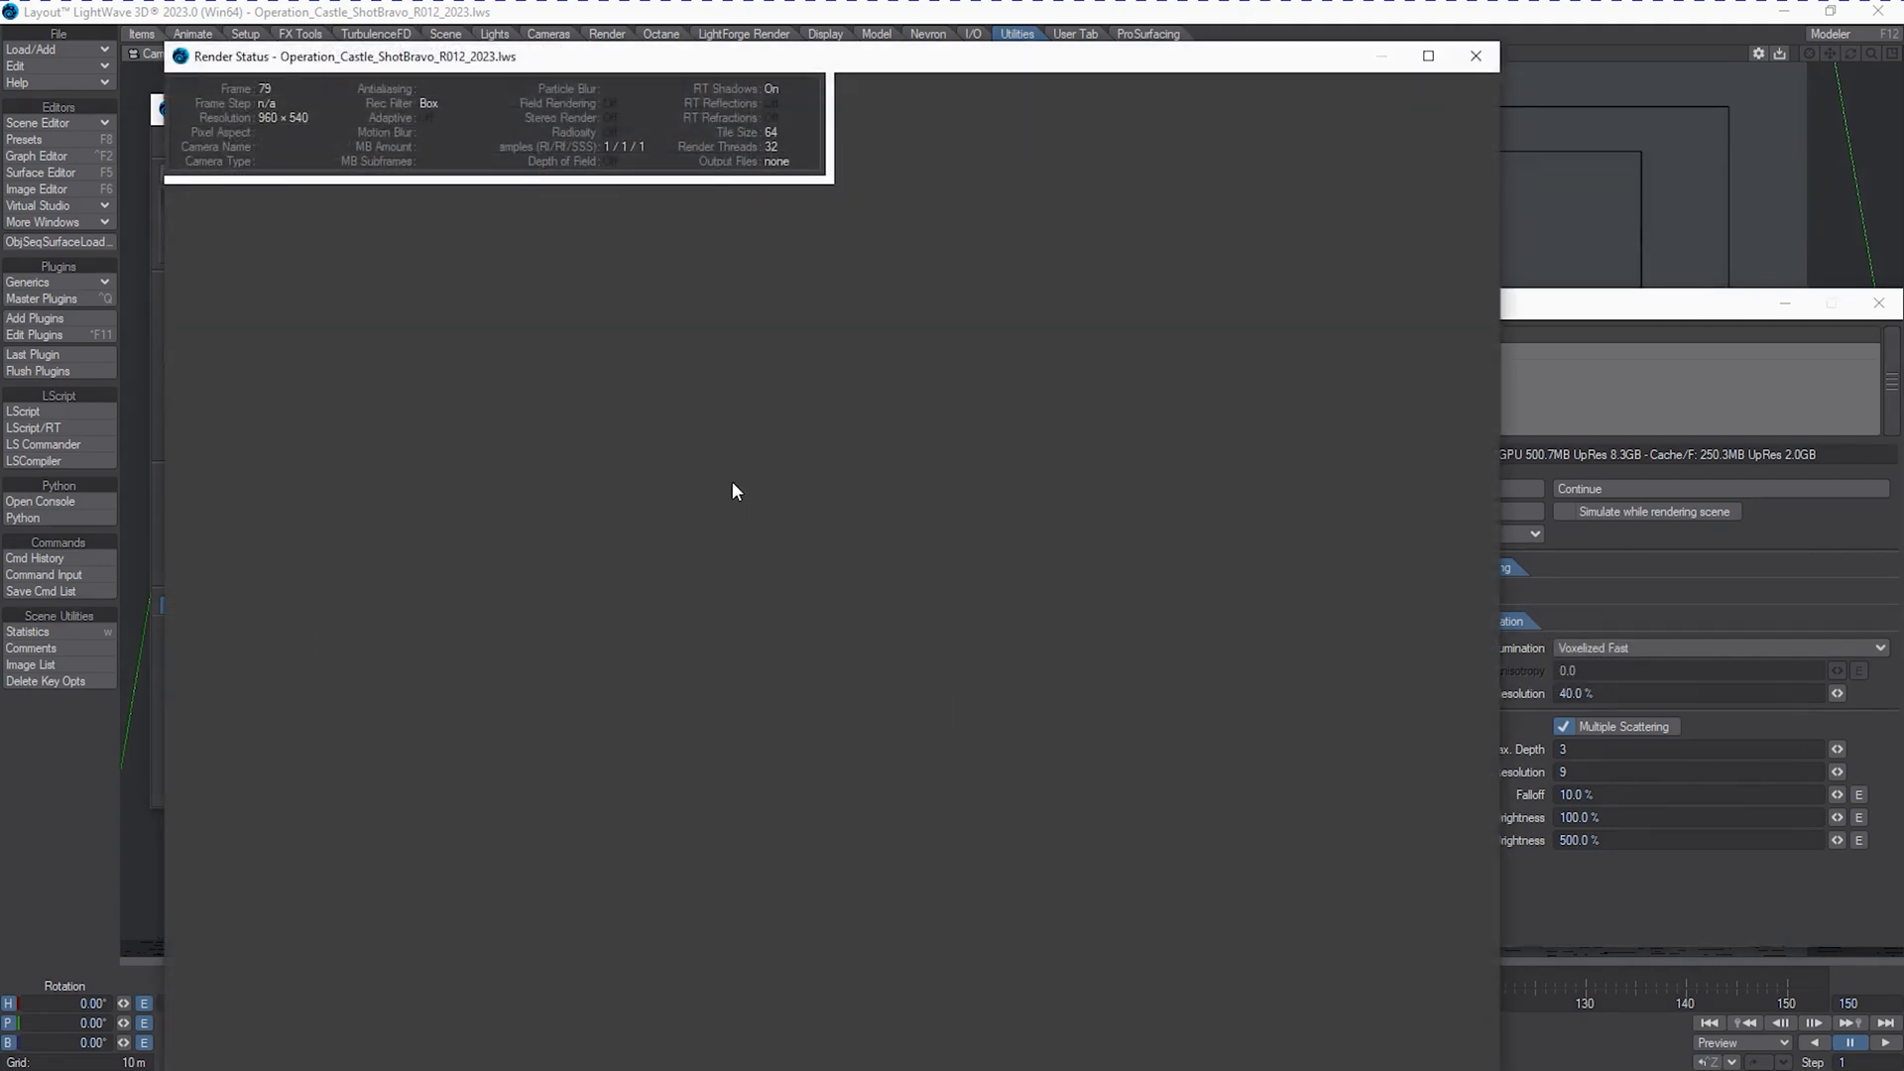
Keep the rendered image and scrub the timeline to frame 150 for the next test render.
click(1582, 488)
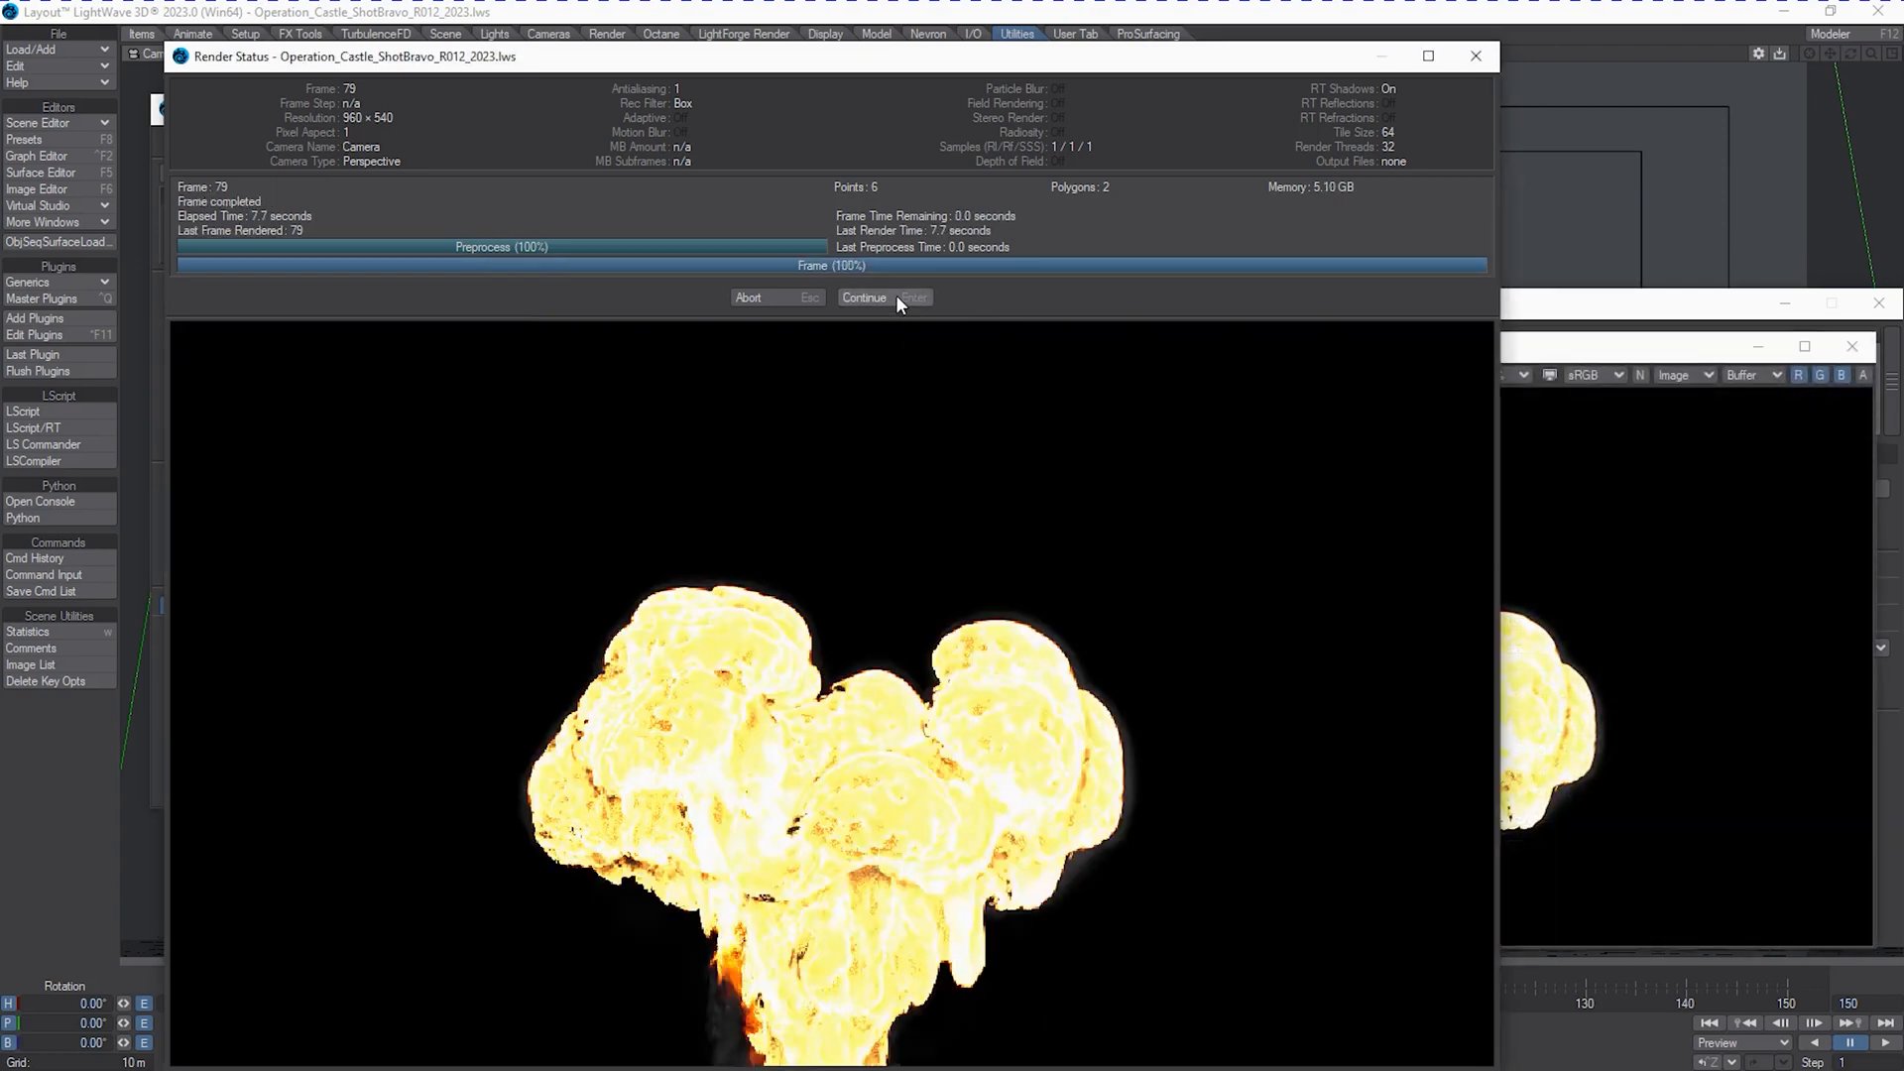
click(863, 296)
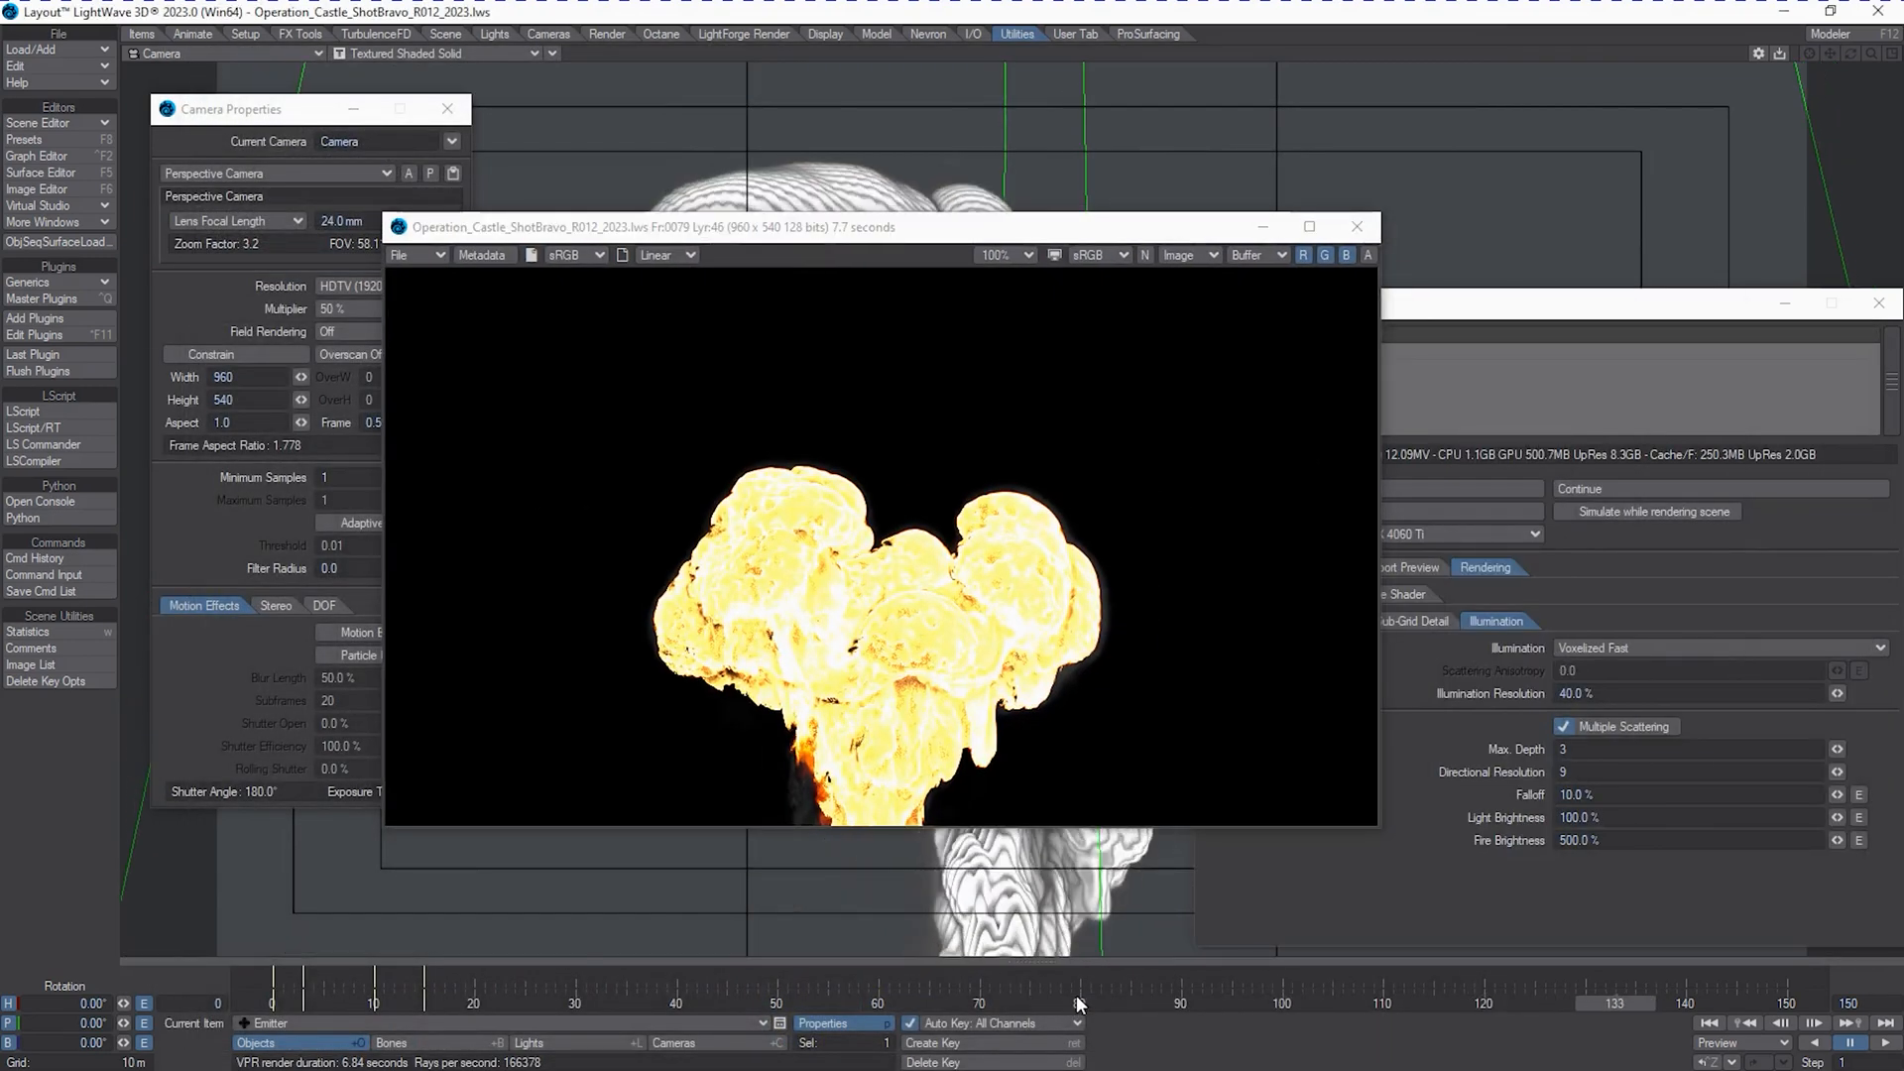
drag(875, 226, 686, 408)
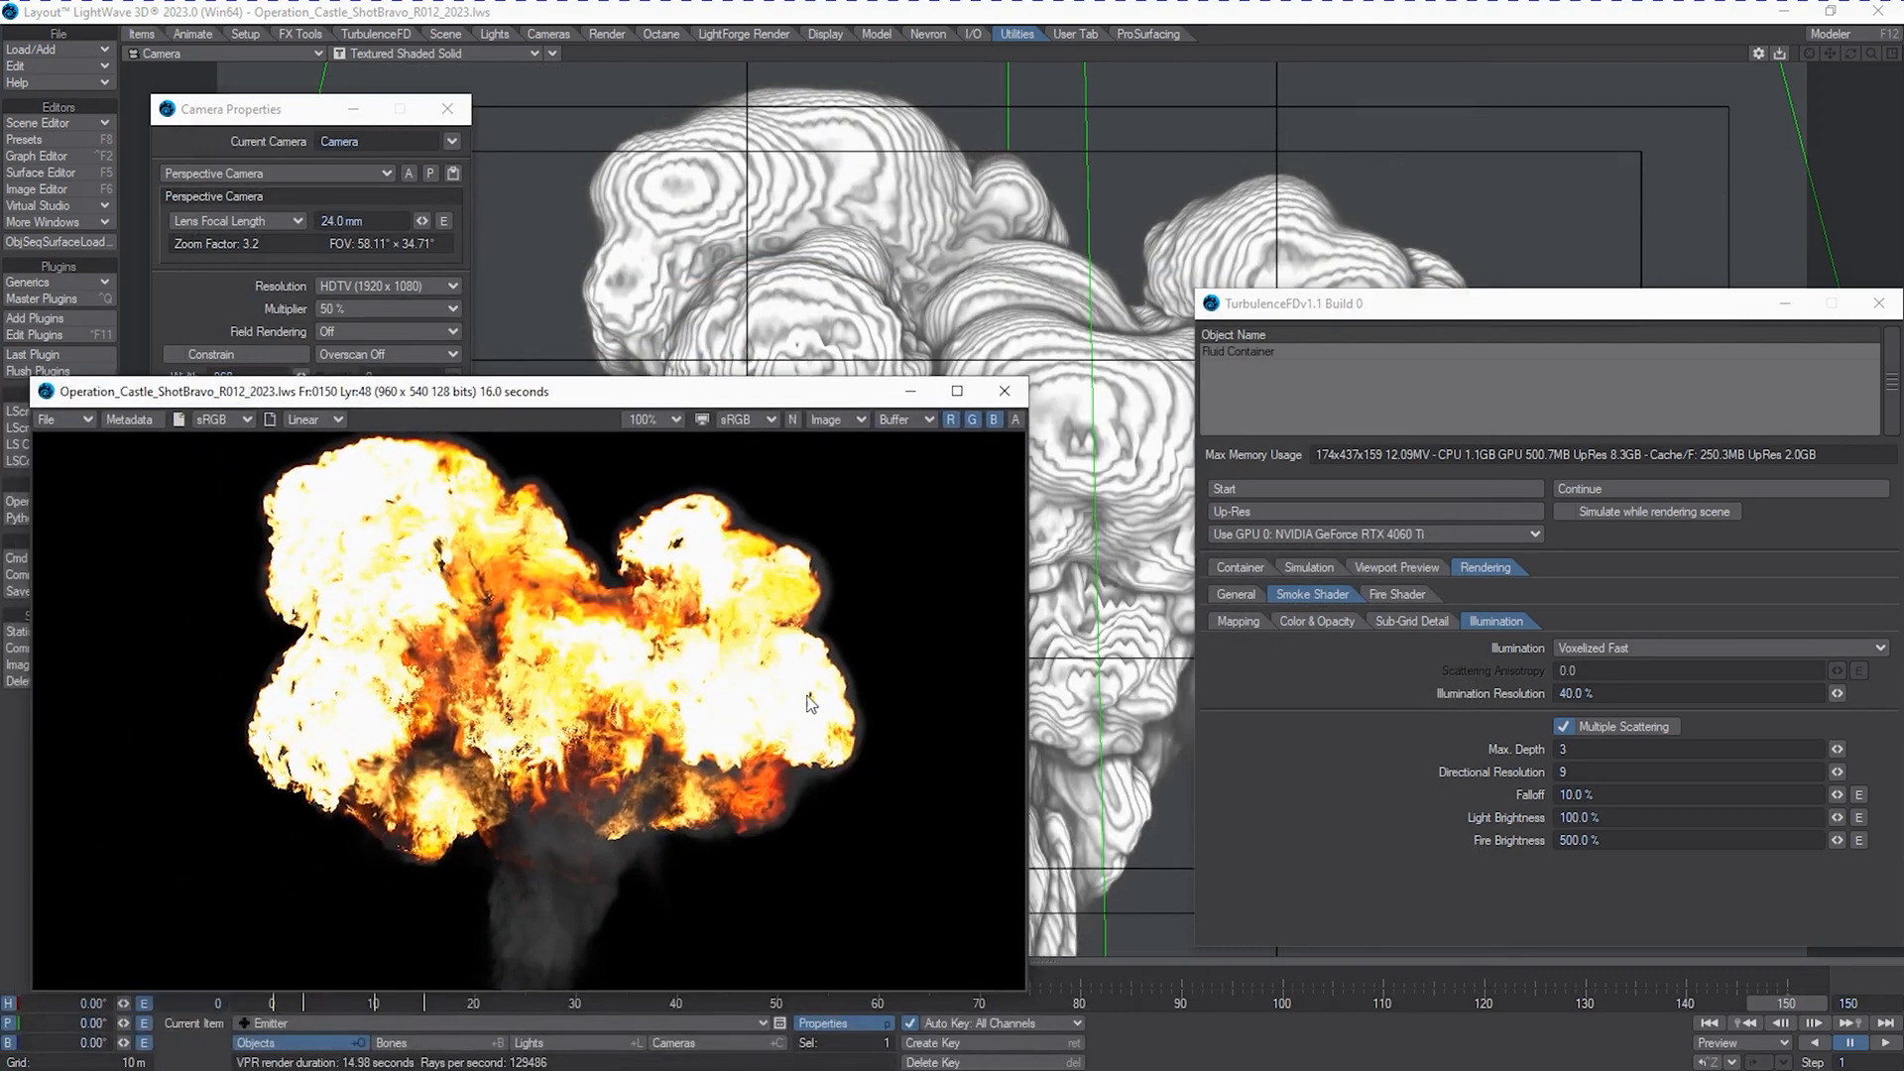
mouse_move(1482, 642)
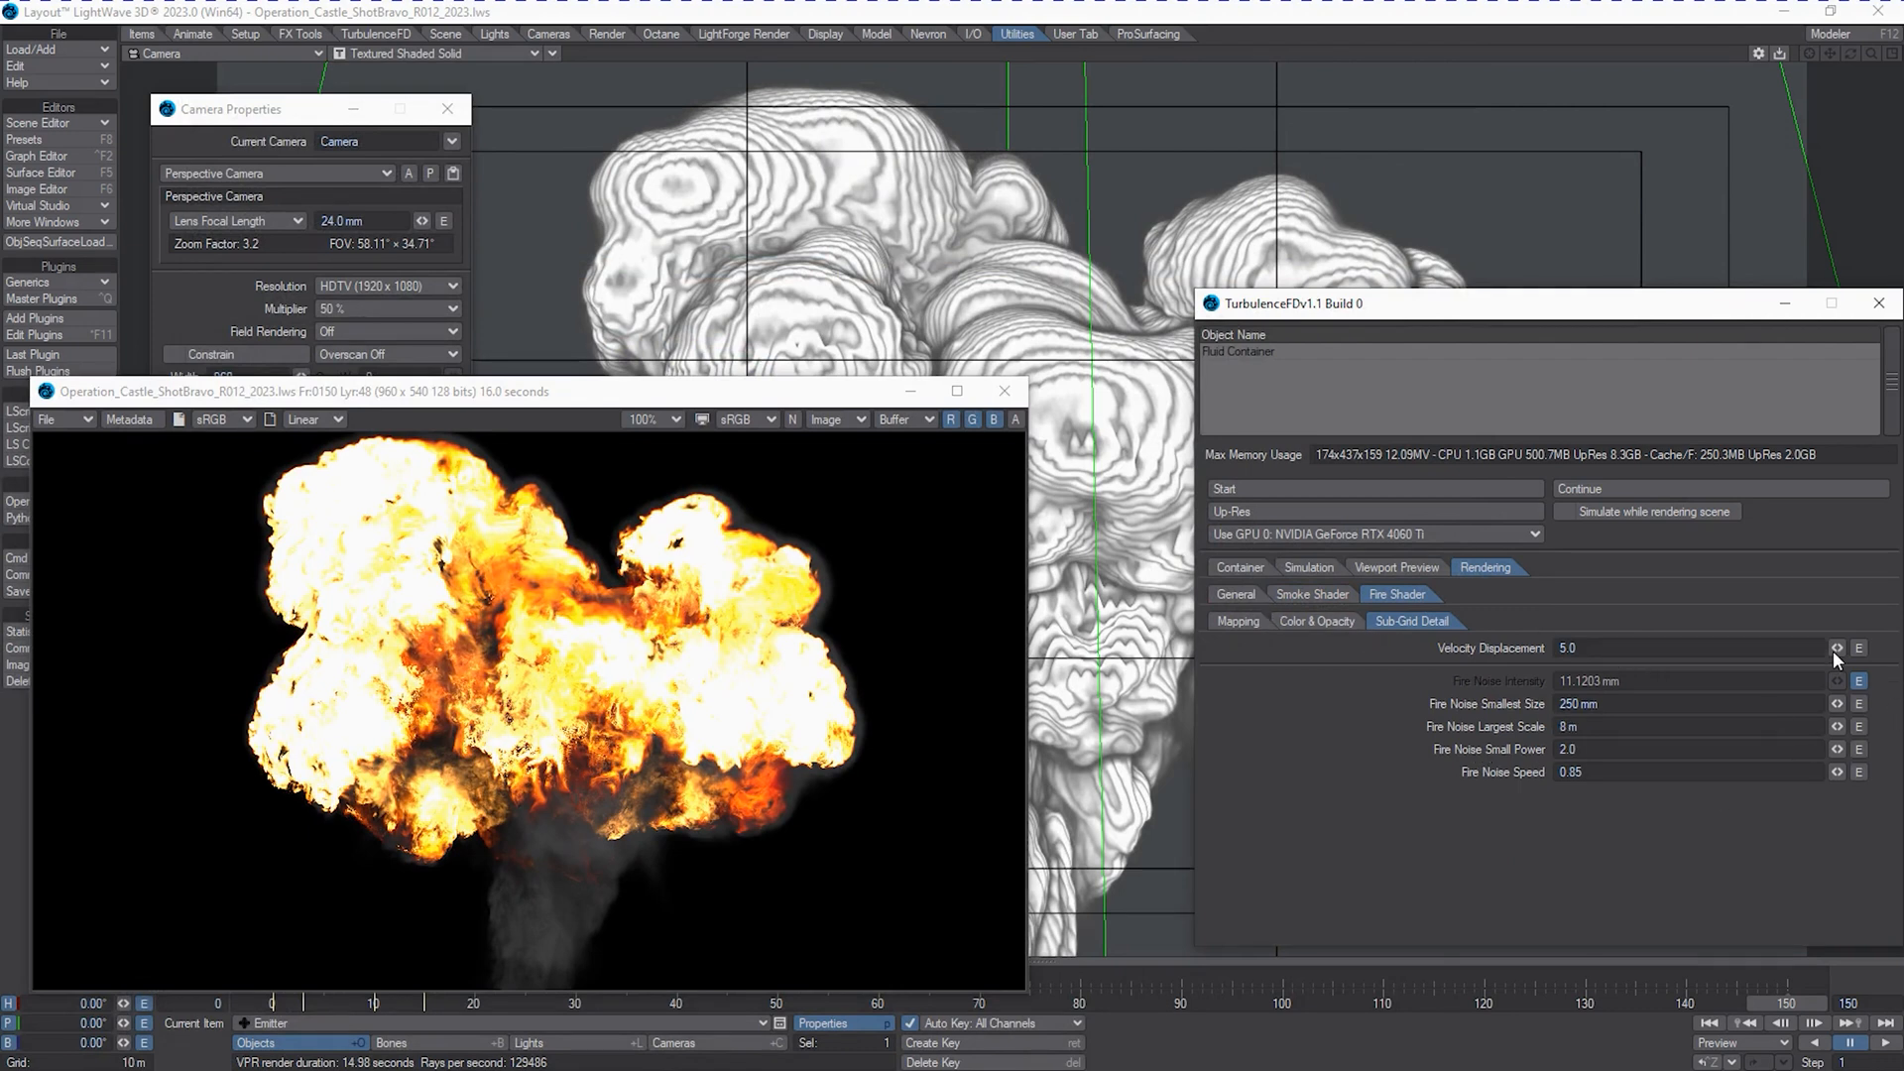
Show the fire shader's Color & Opacity settings and edit the High Temp curve in the Graph Editor.
click(1315, 621)
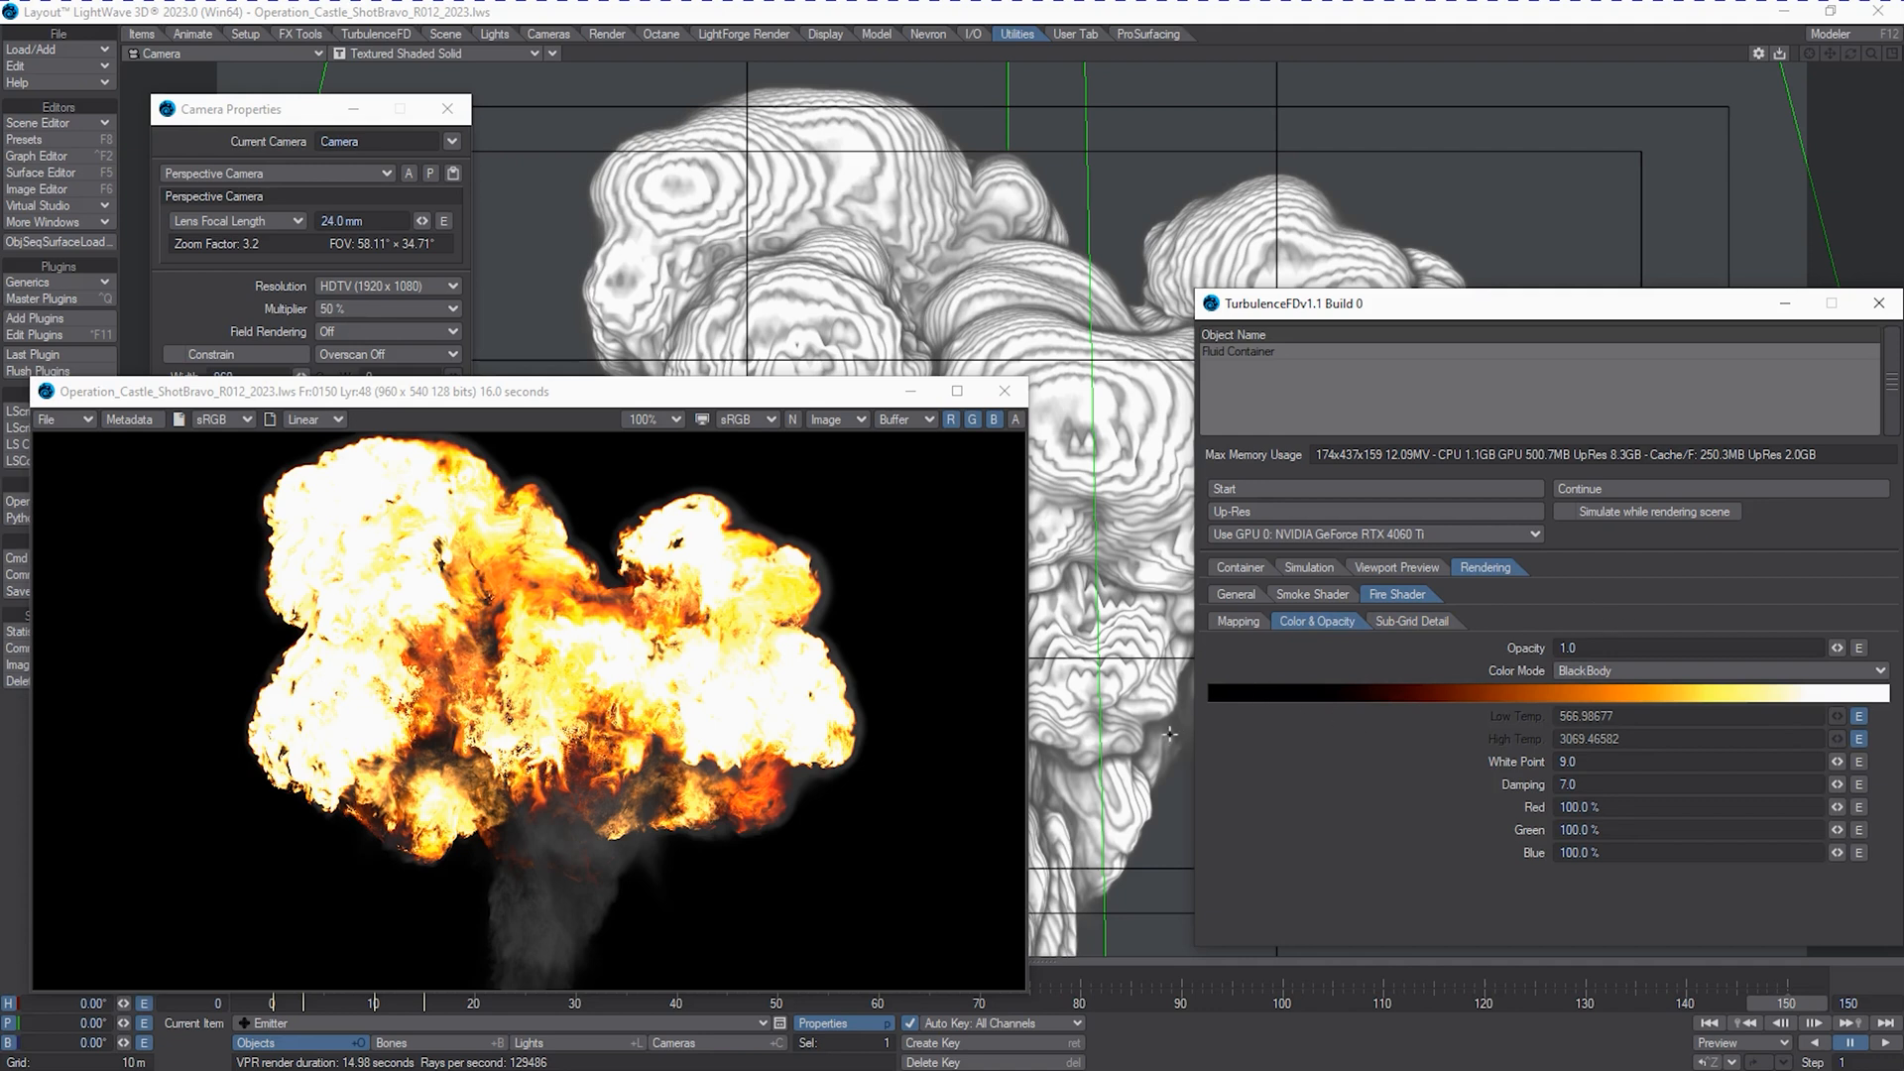
mouse_move(1671, 799)
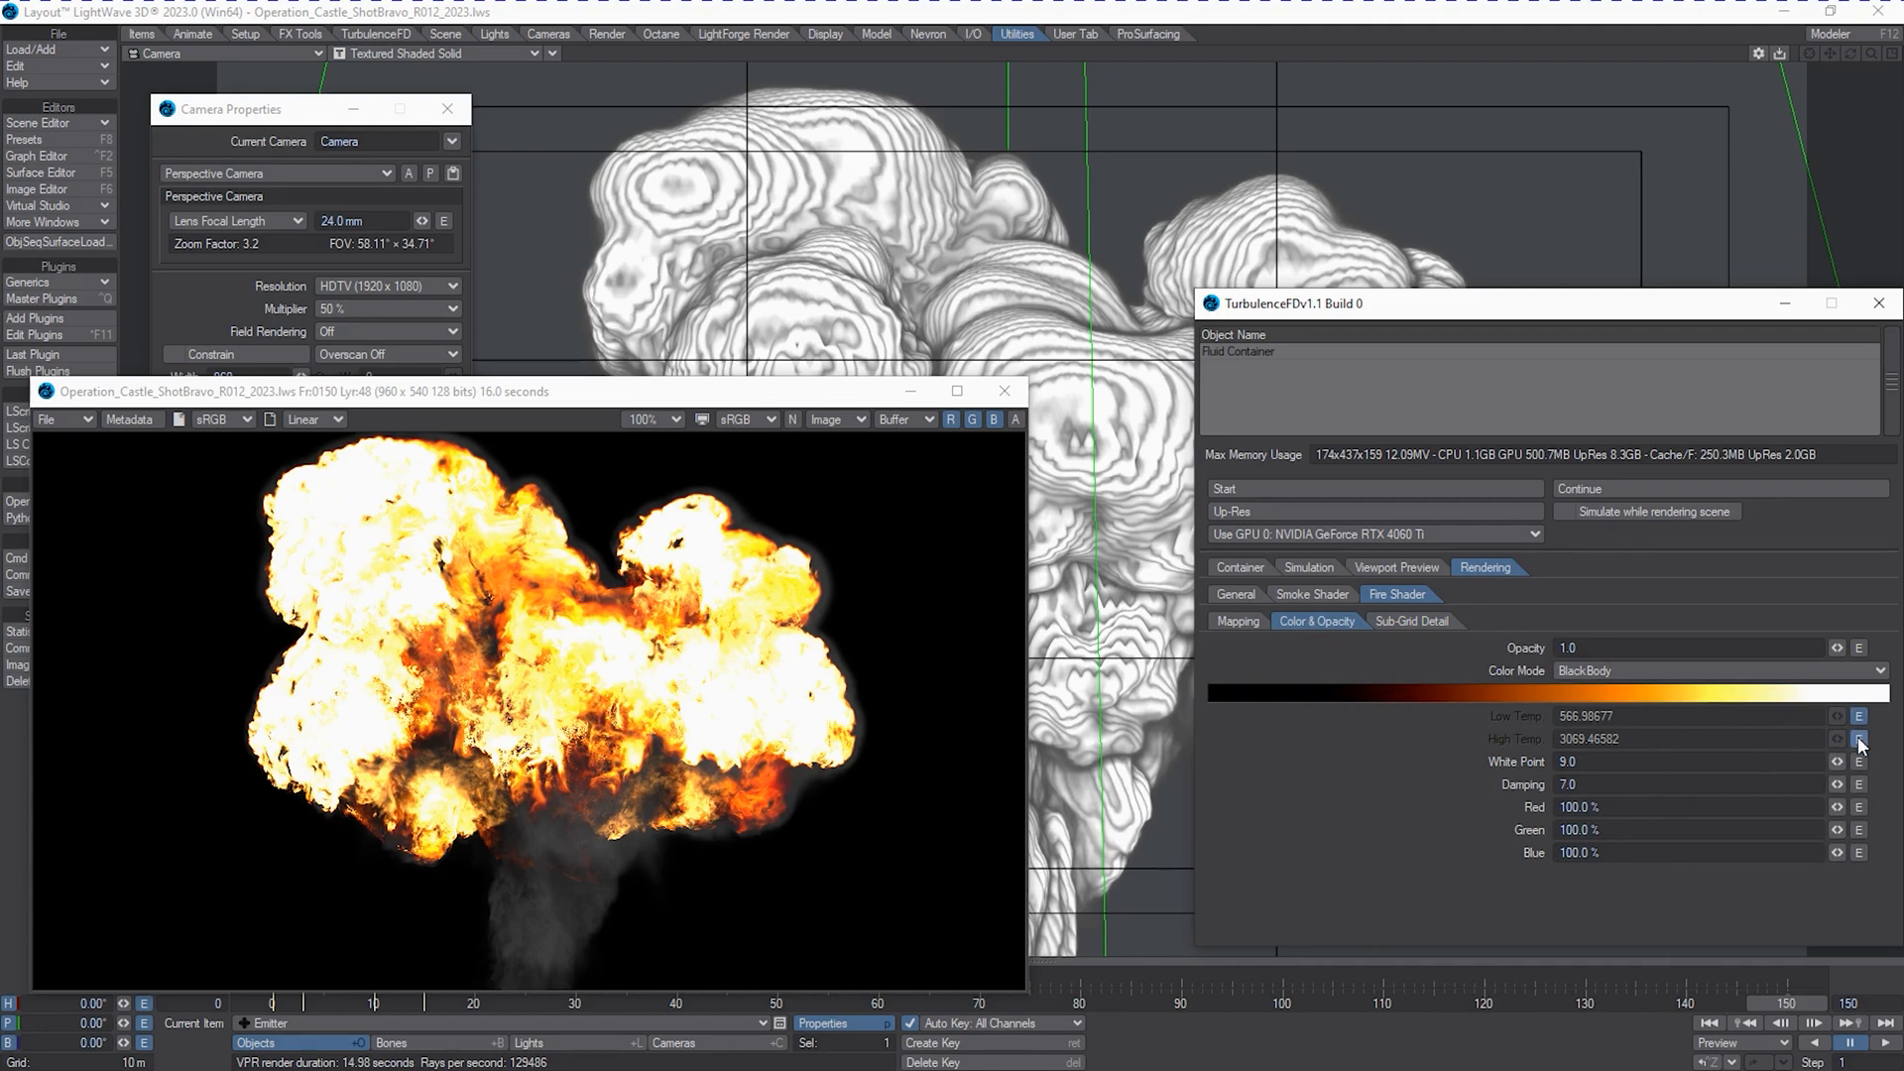
click(40, 155)
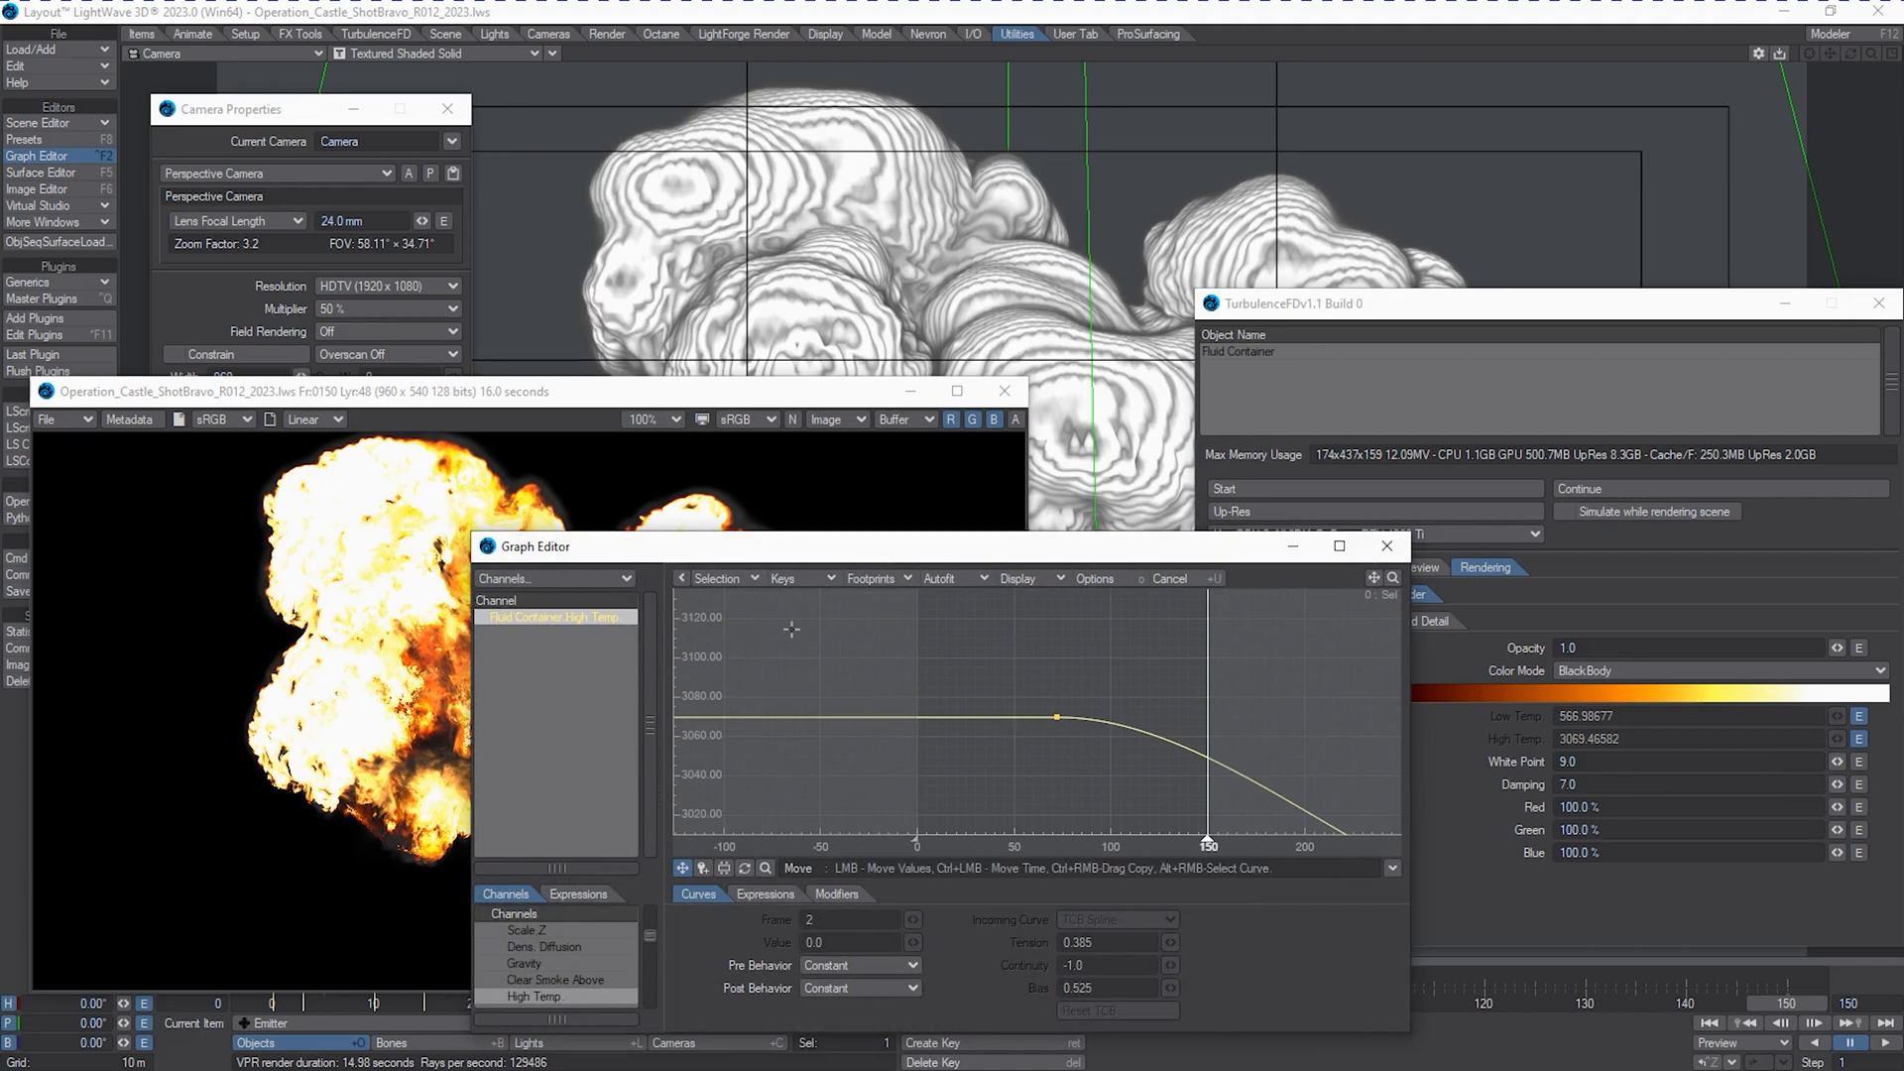
mouse_move(1148, 682)
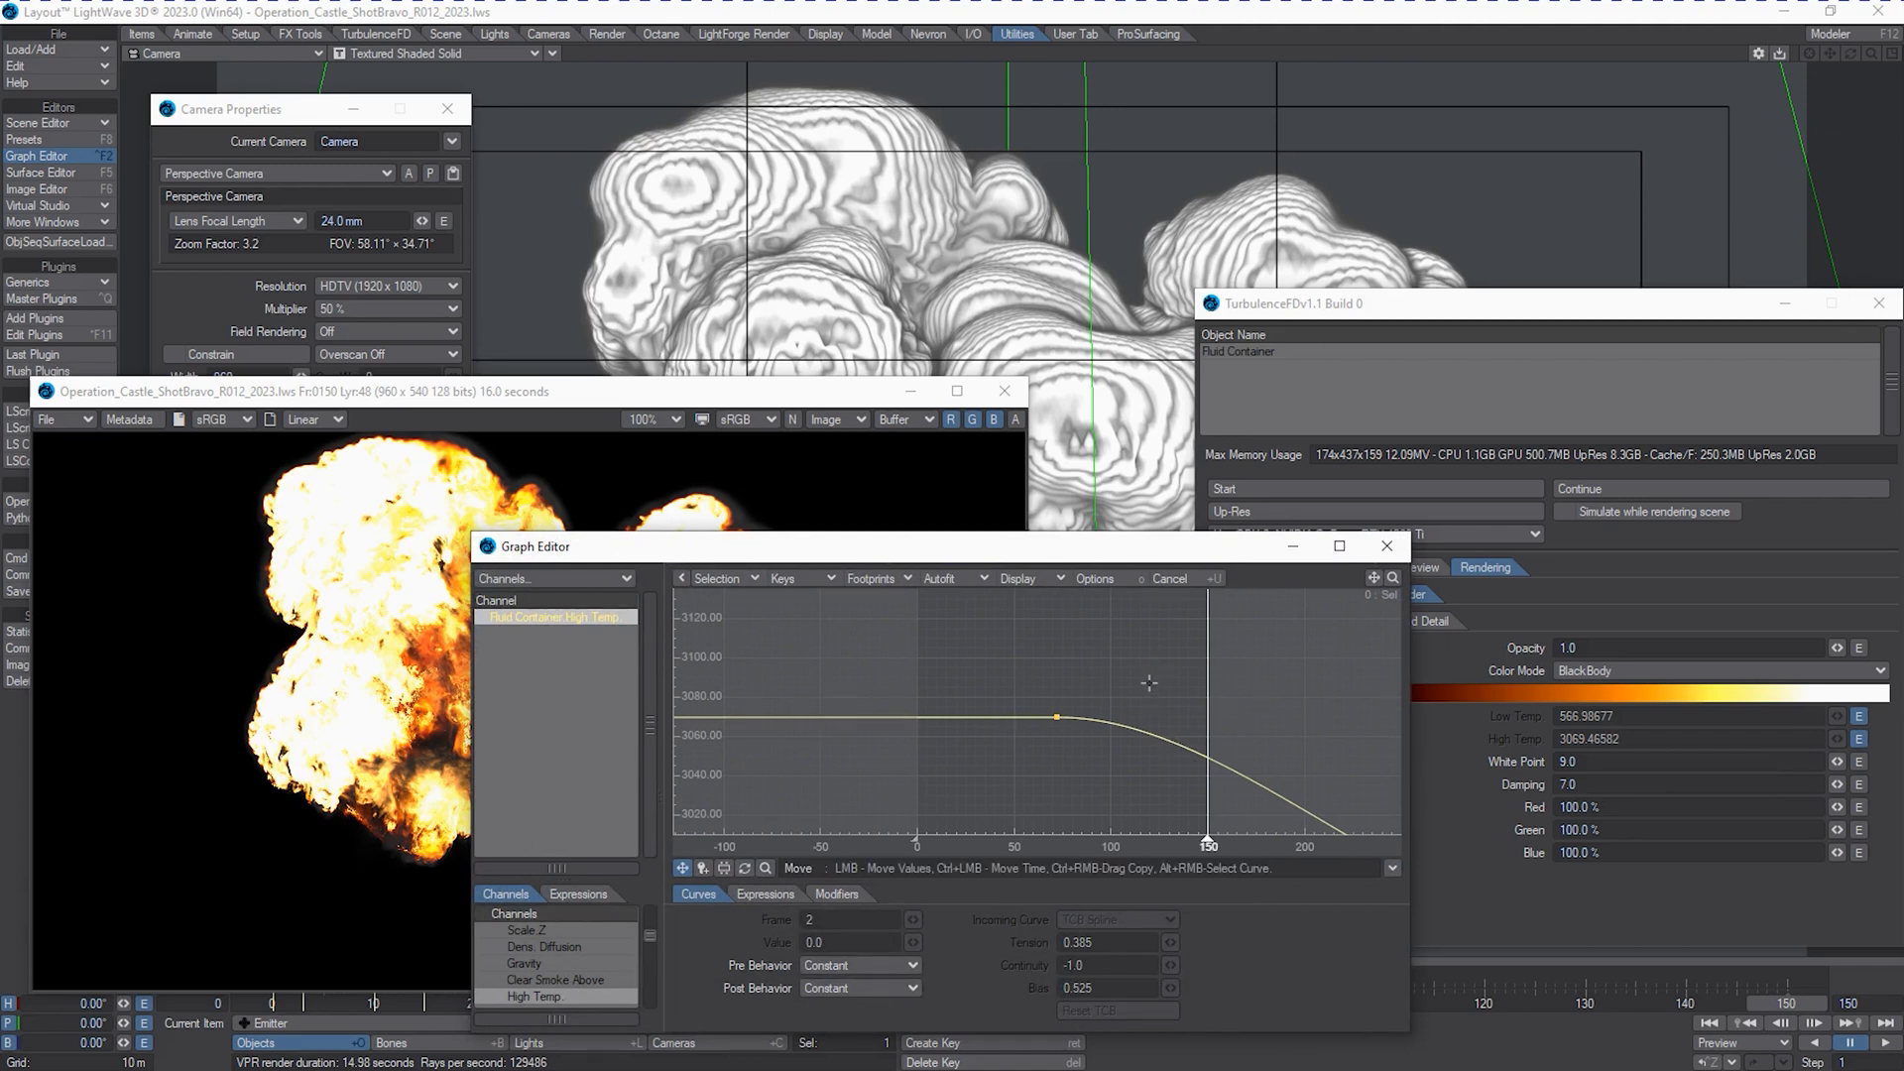
mouse_move(901, 637)
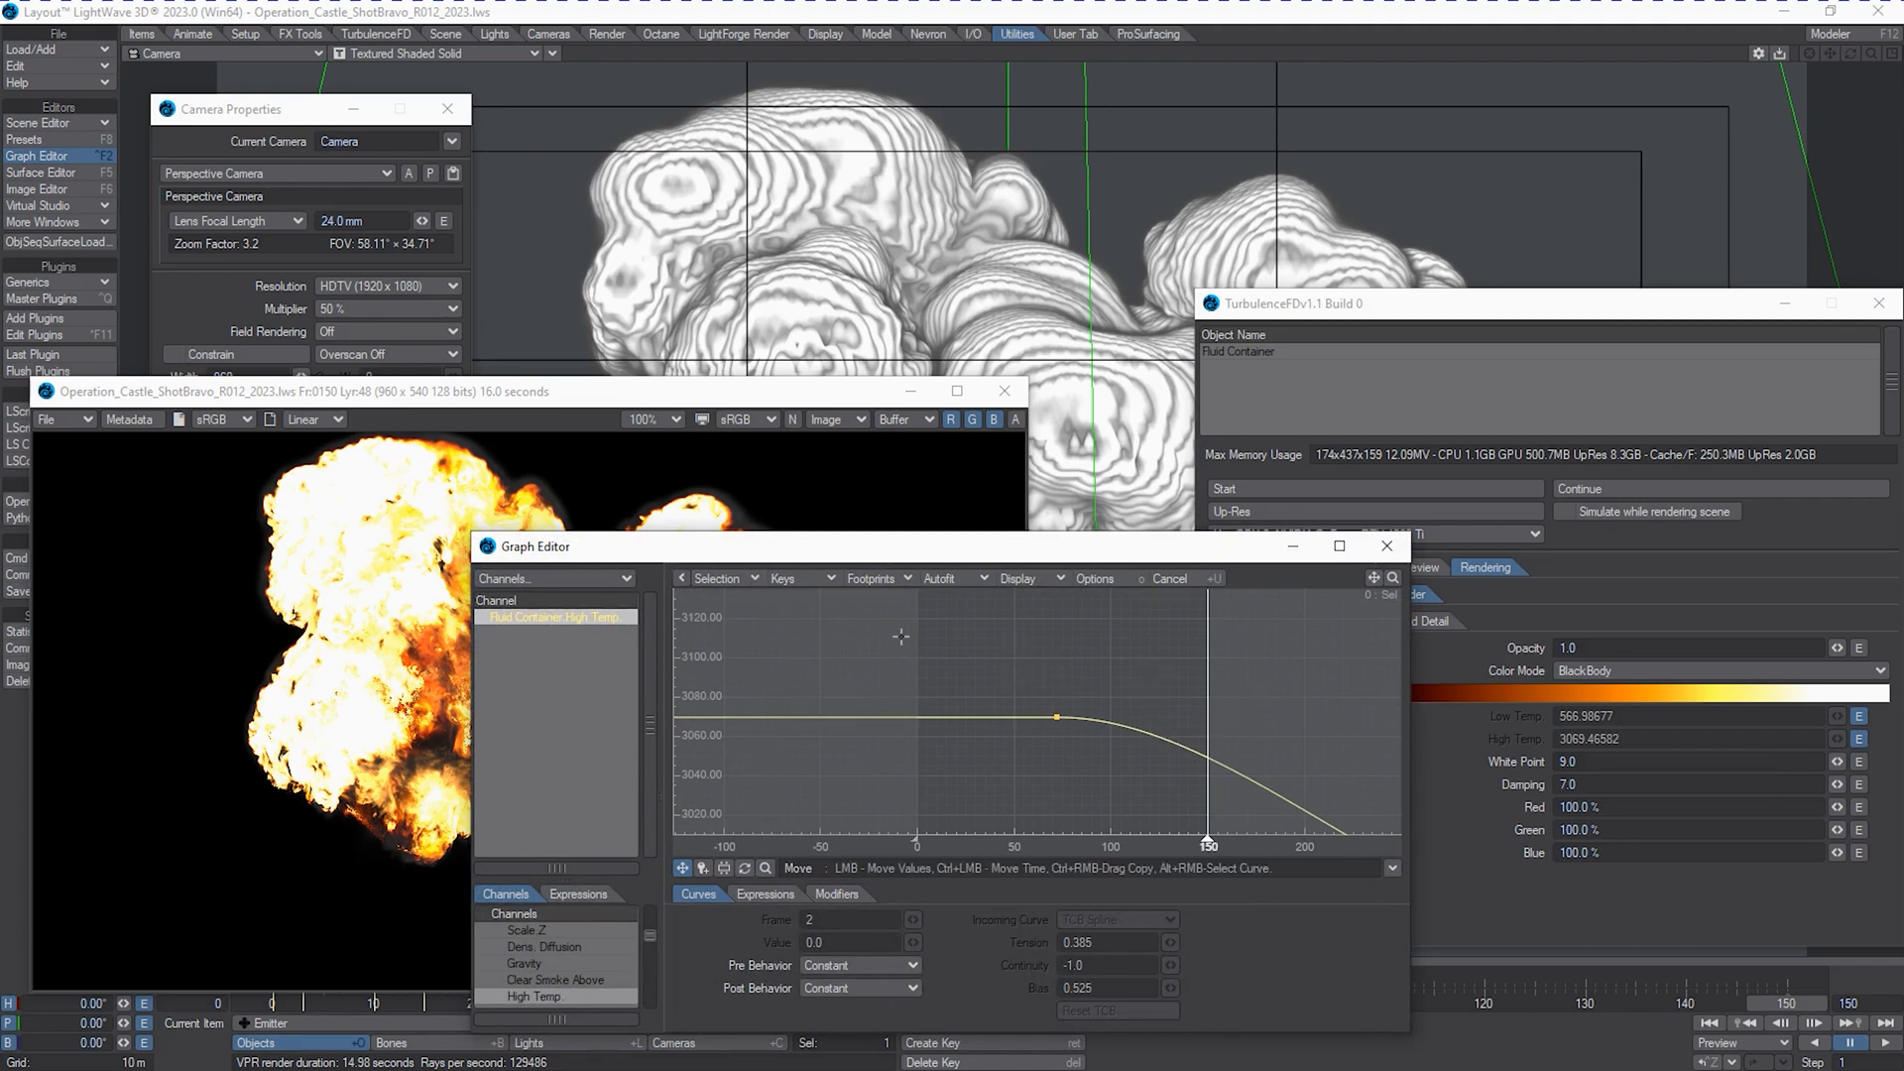
mouse_move(1073, 704)
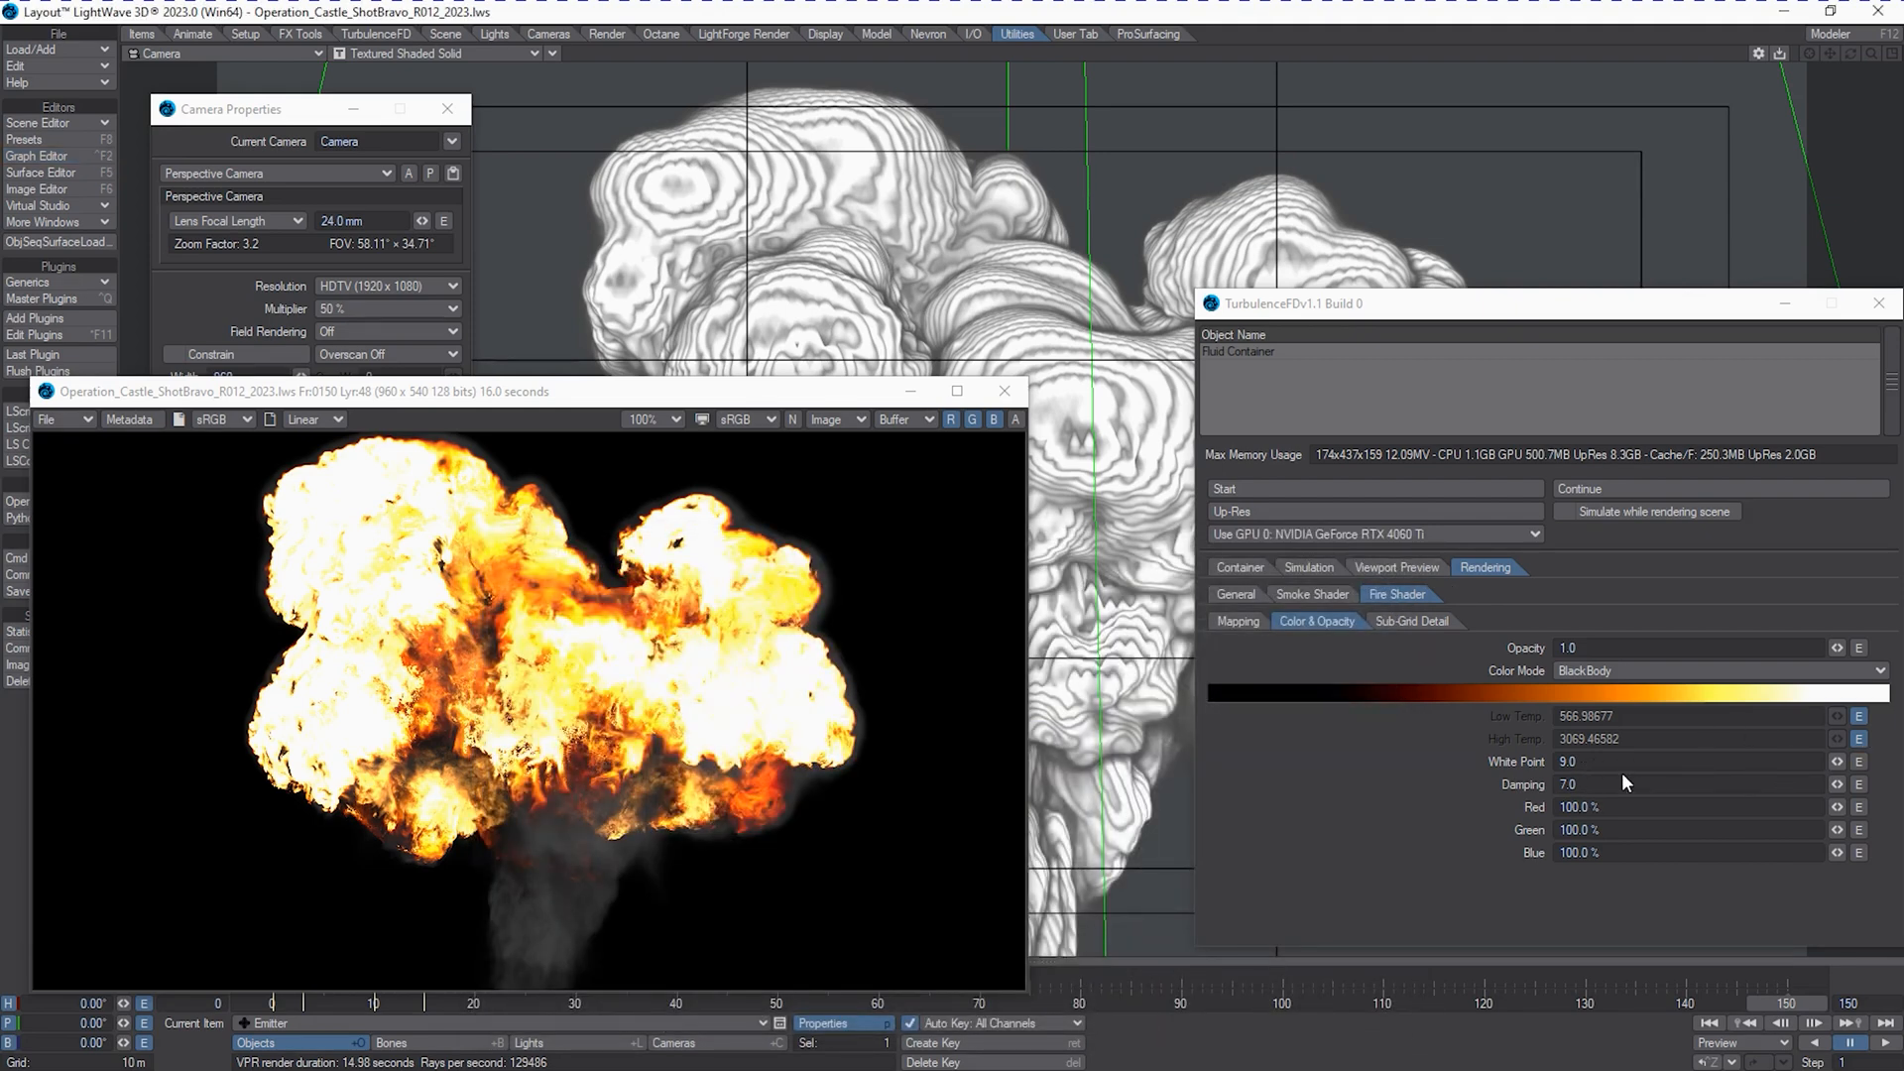
mouse_move(1871, 774)
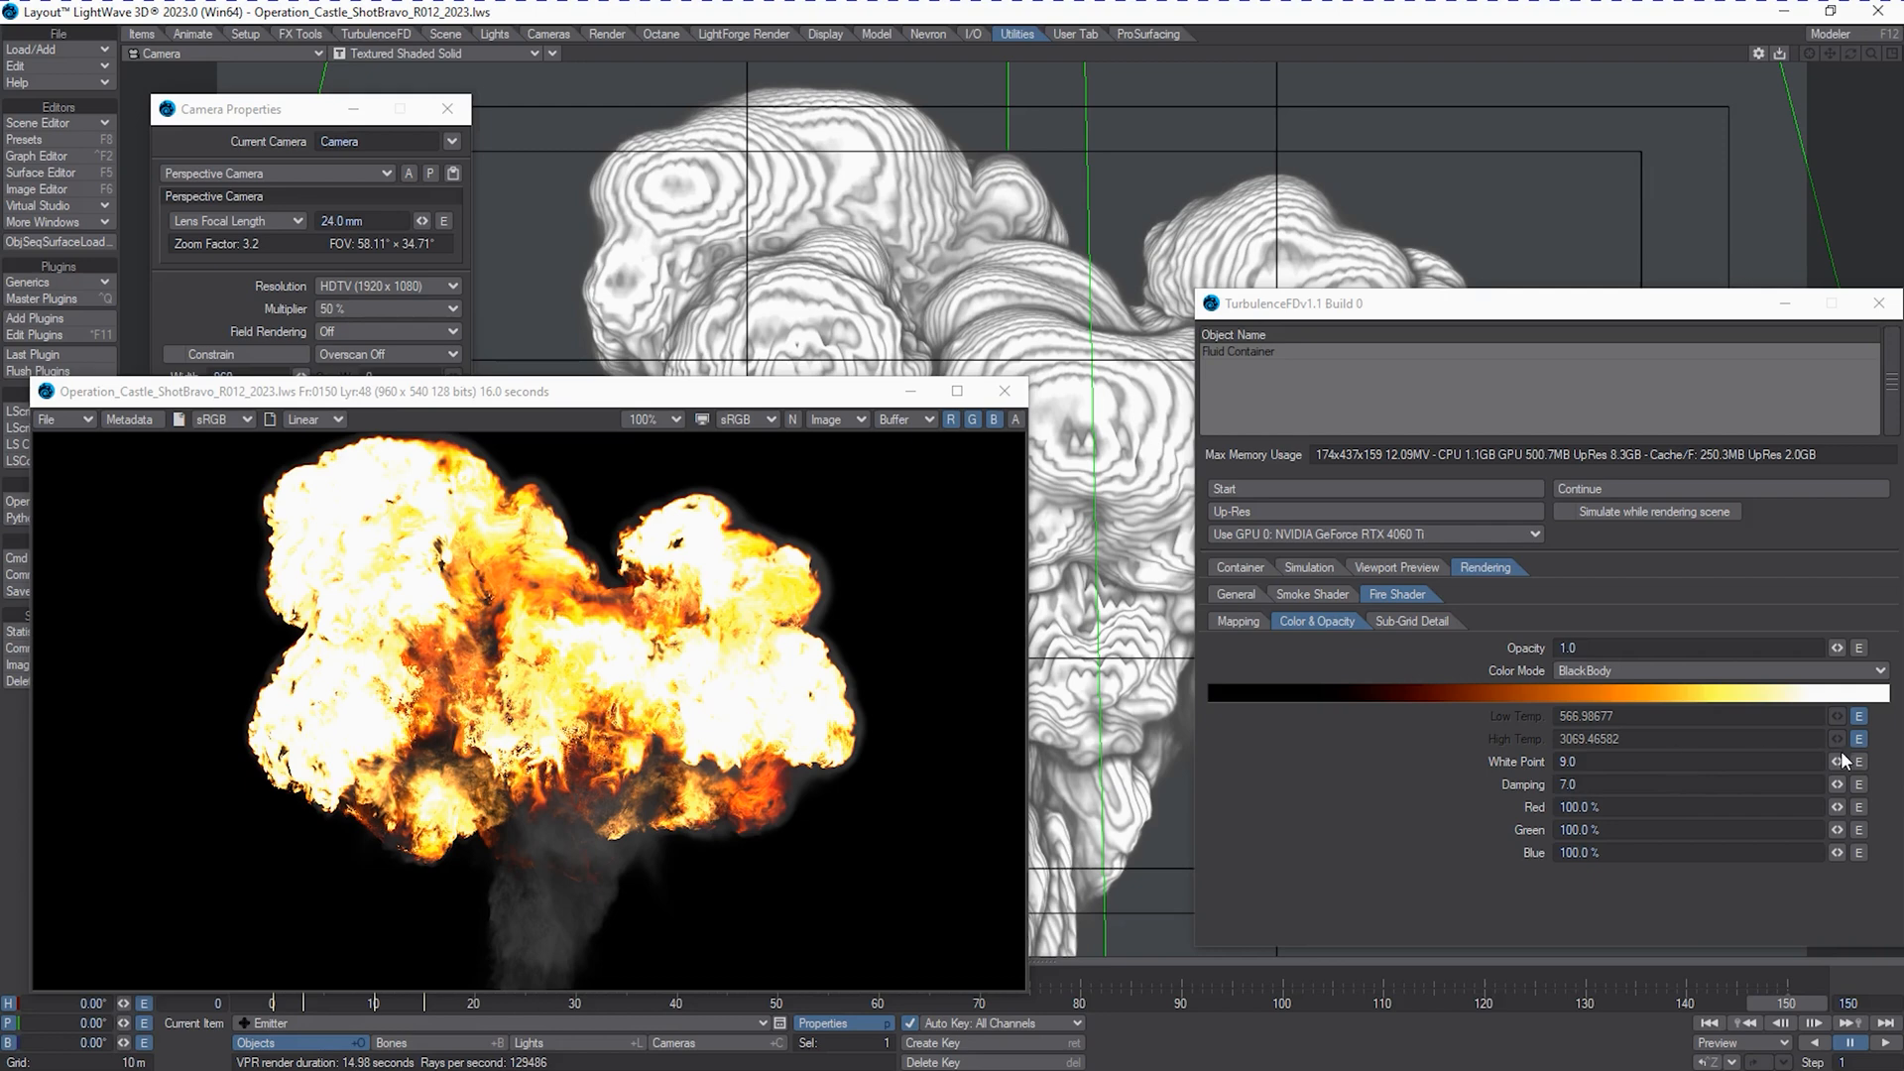
click(40, 155)
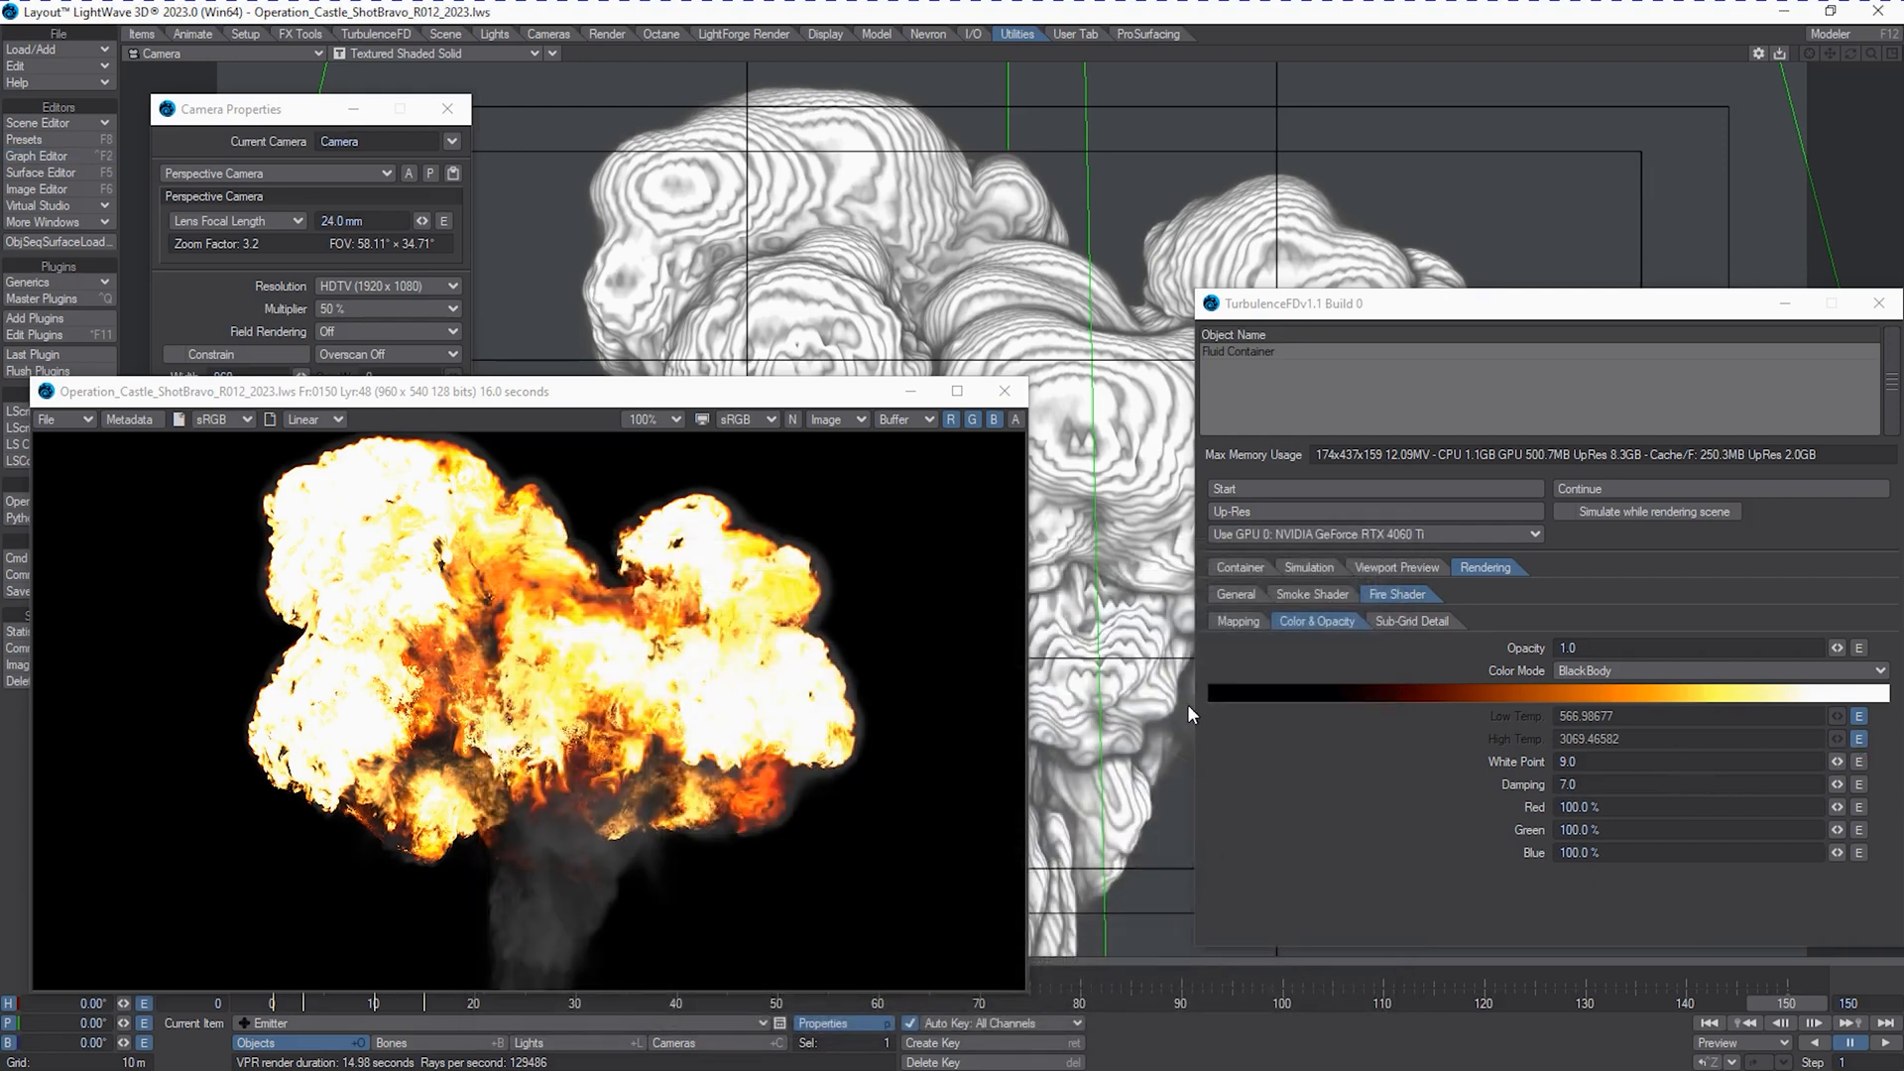
click(1236, 621)
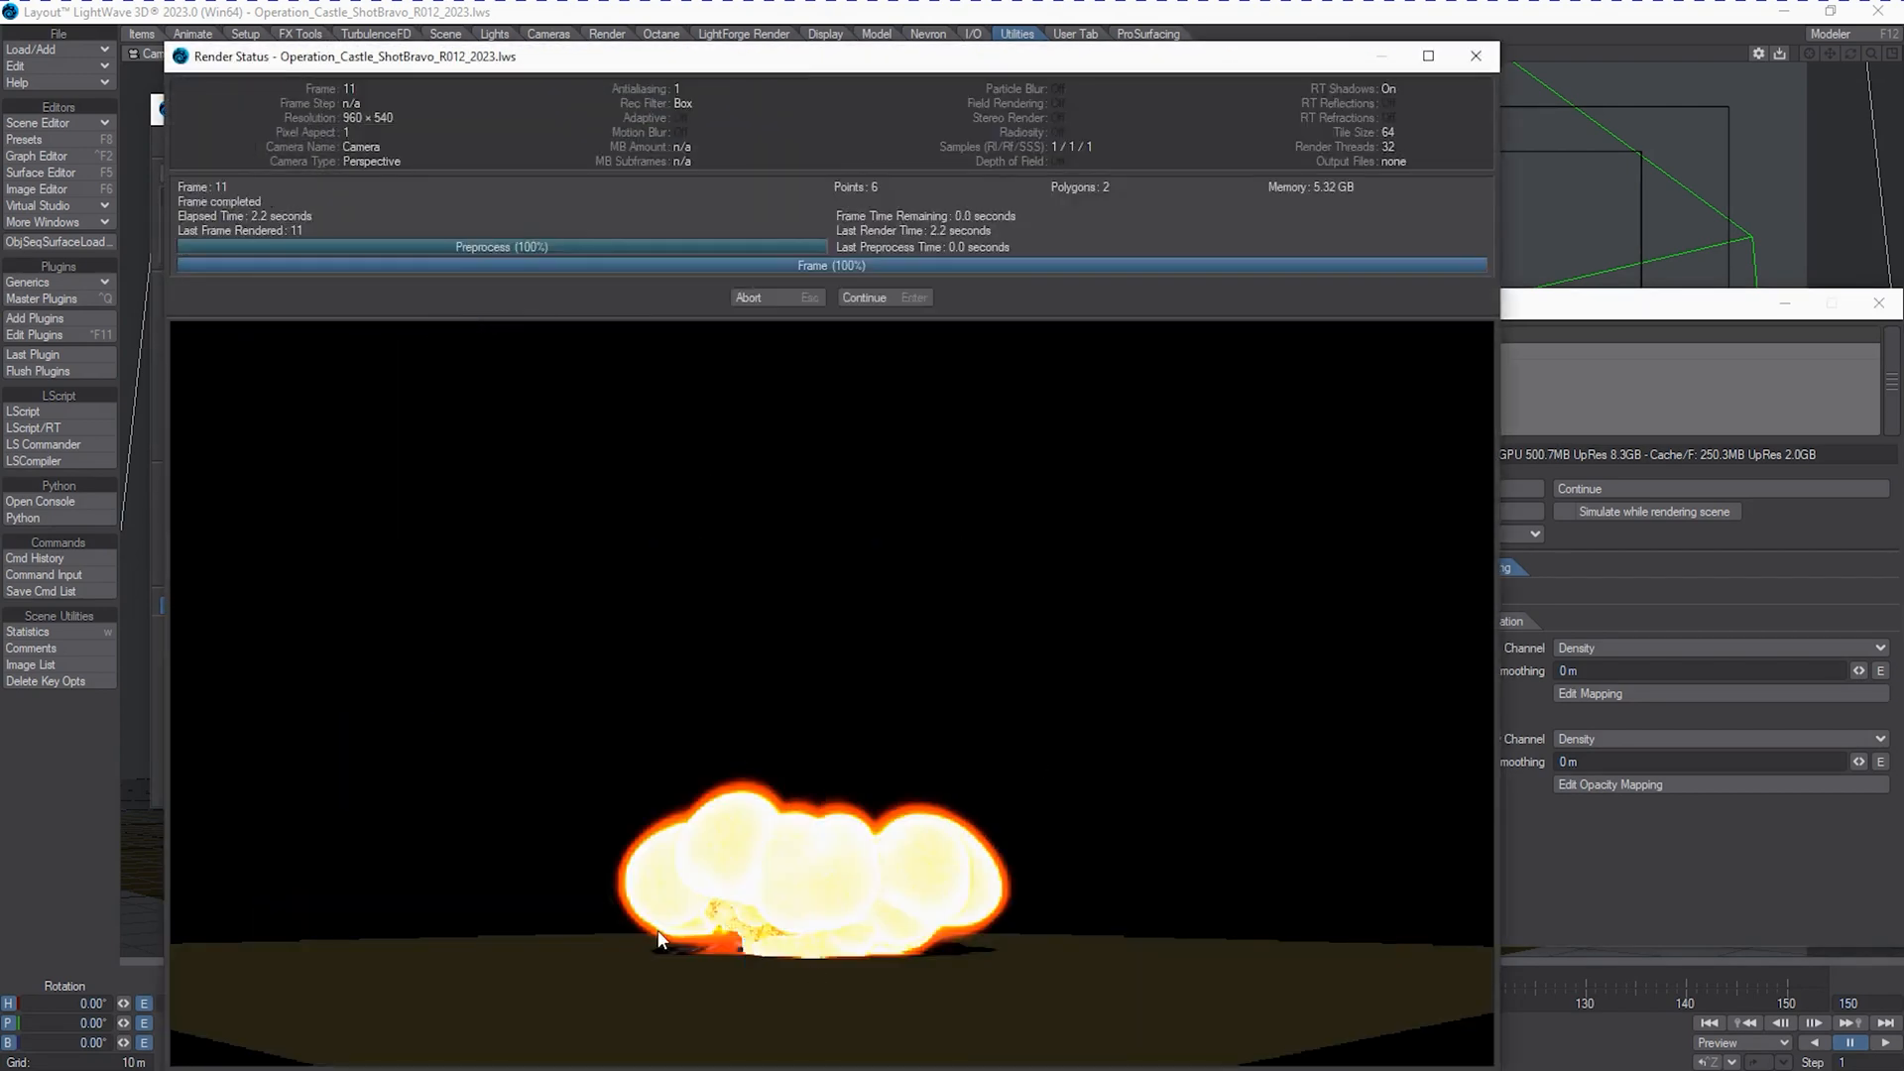
mouse_move(884, 252)
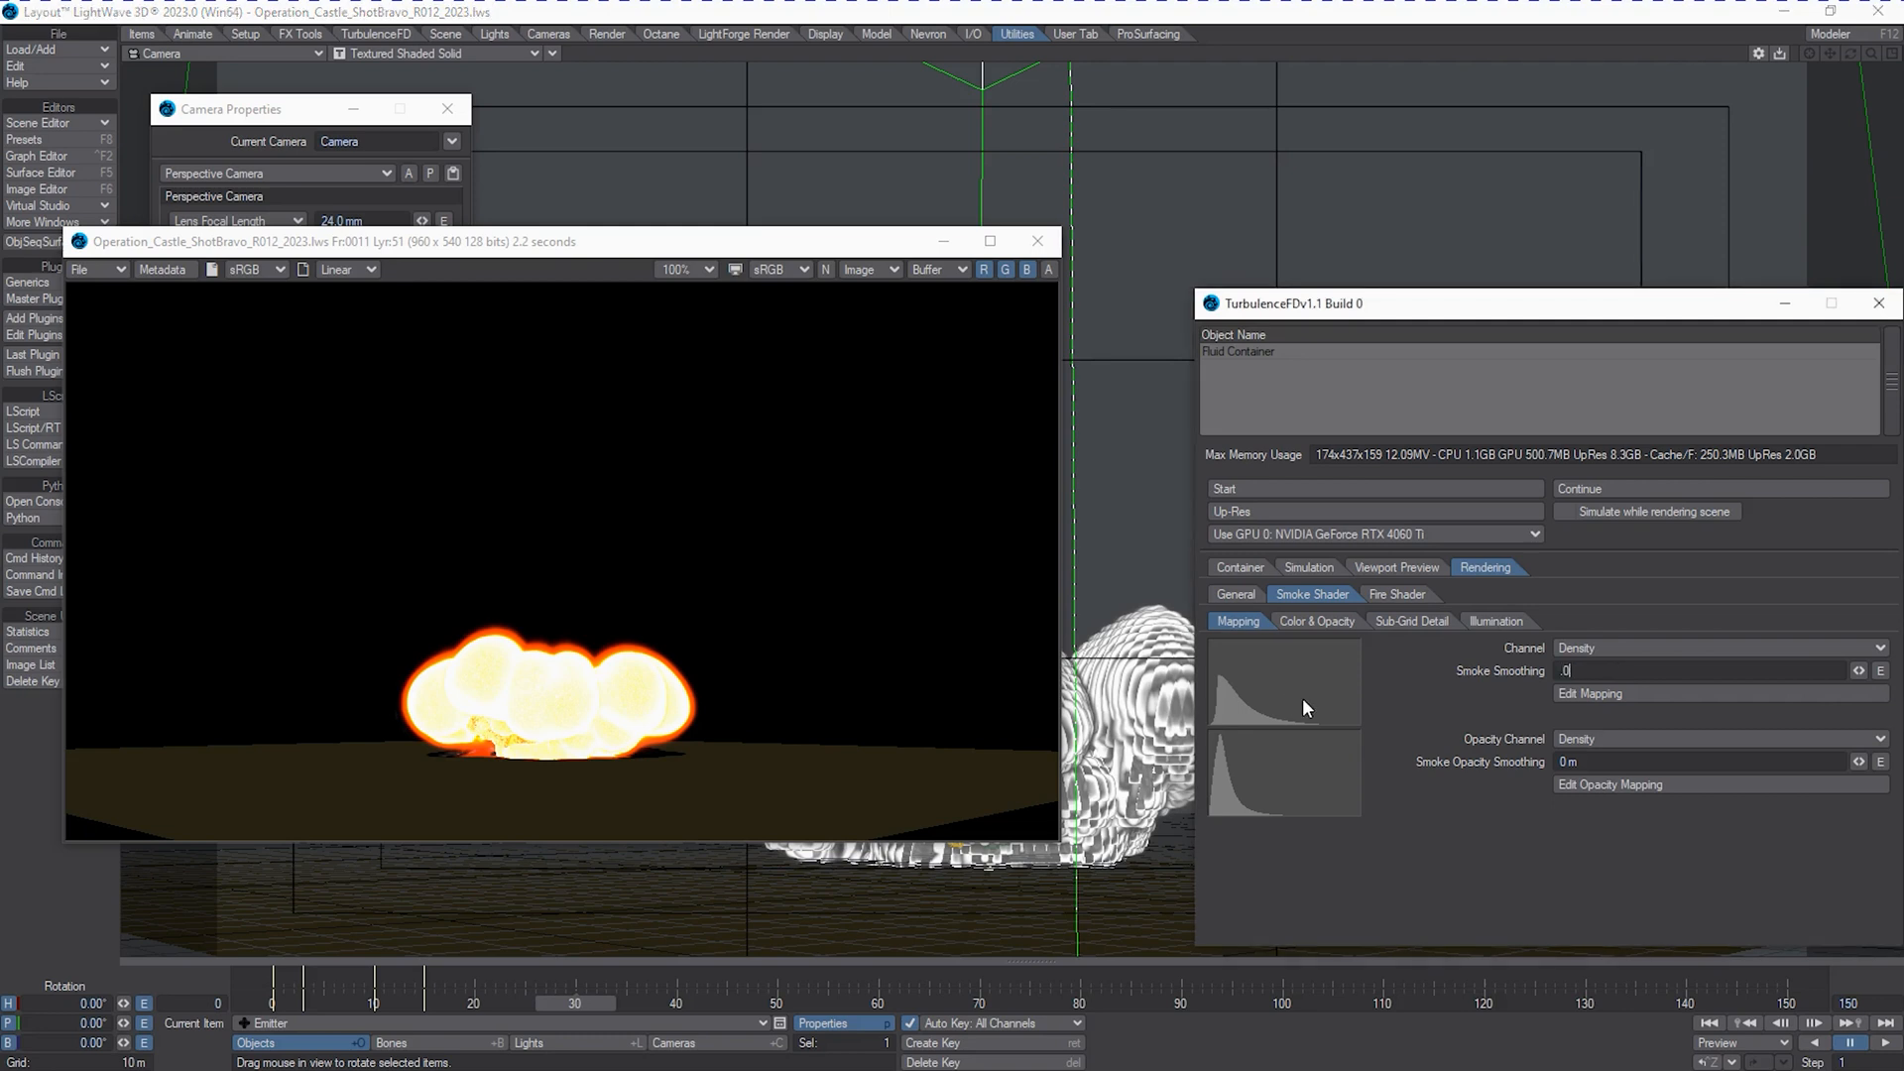
Set Smoke Smoothing to .112 and Smoke Opacity Smoothing to .120 in the smoke shader mapping.
text(.112)
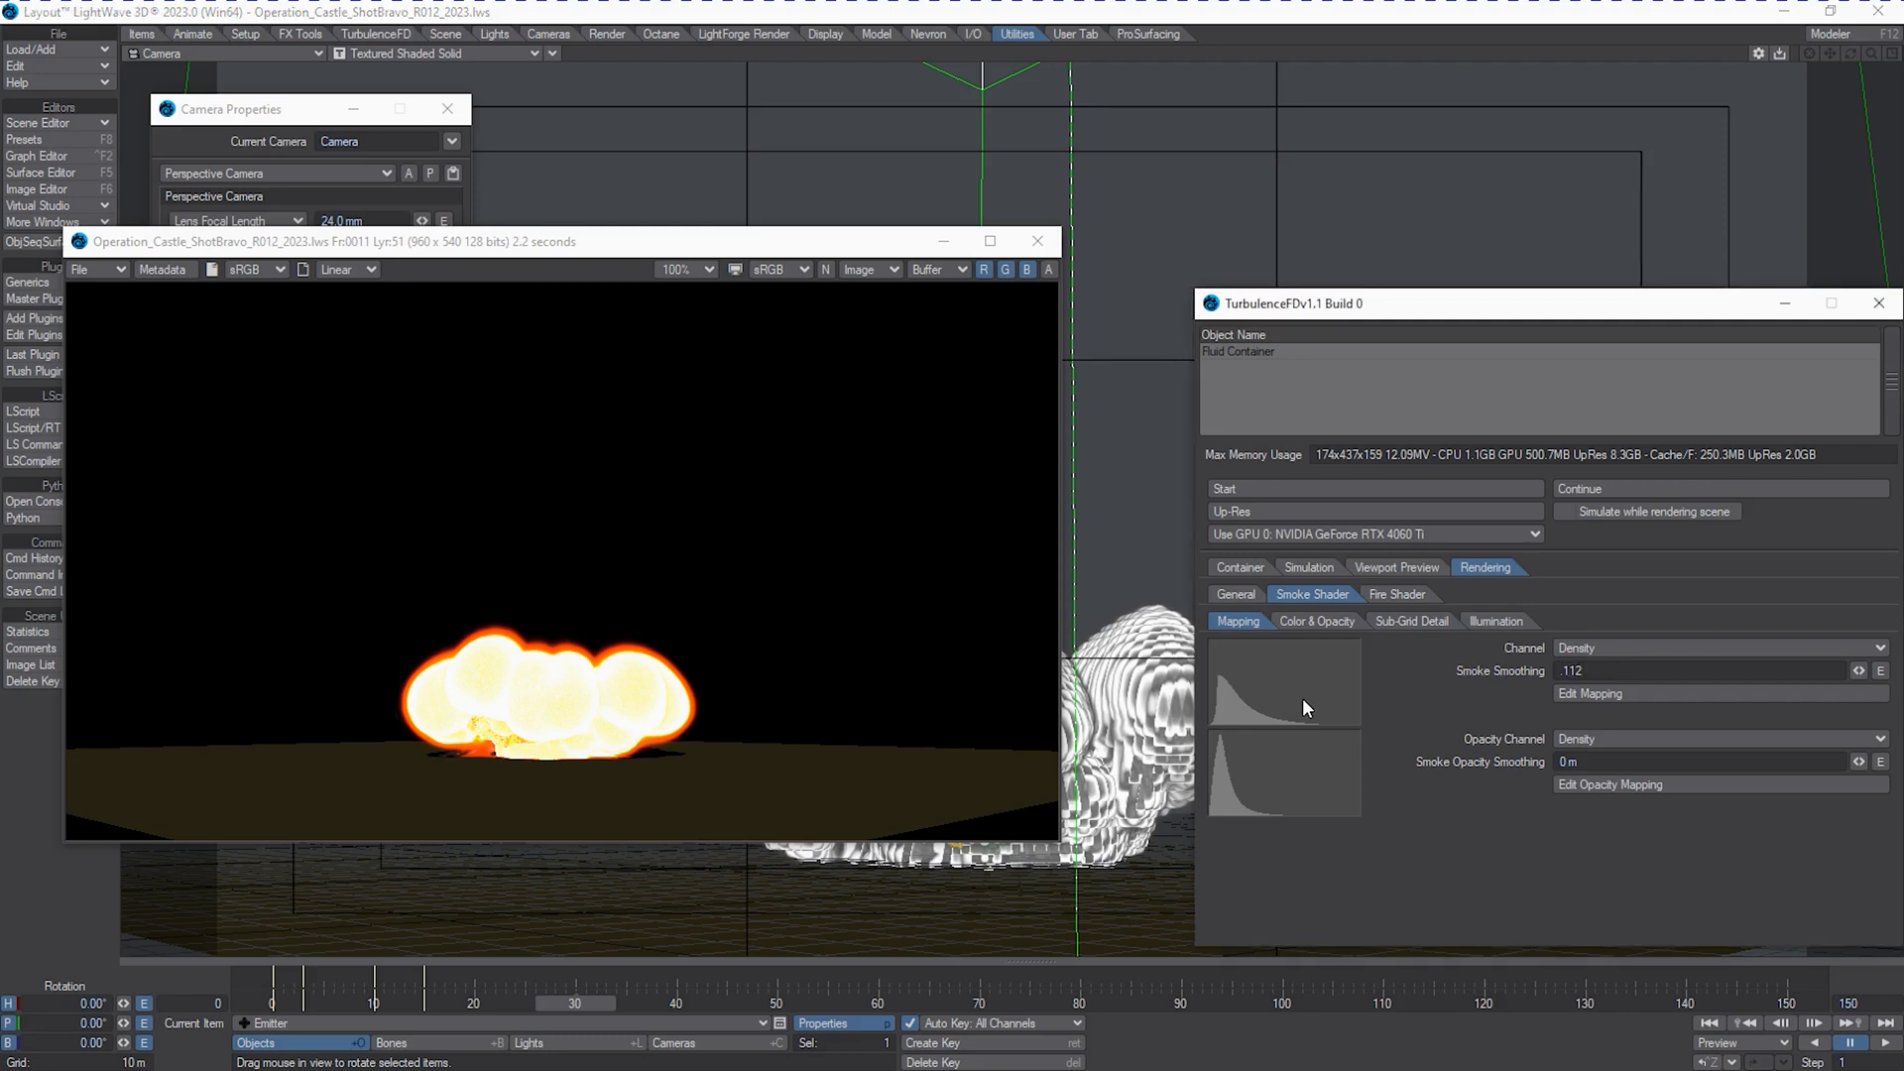
click(1712, 762)
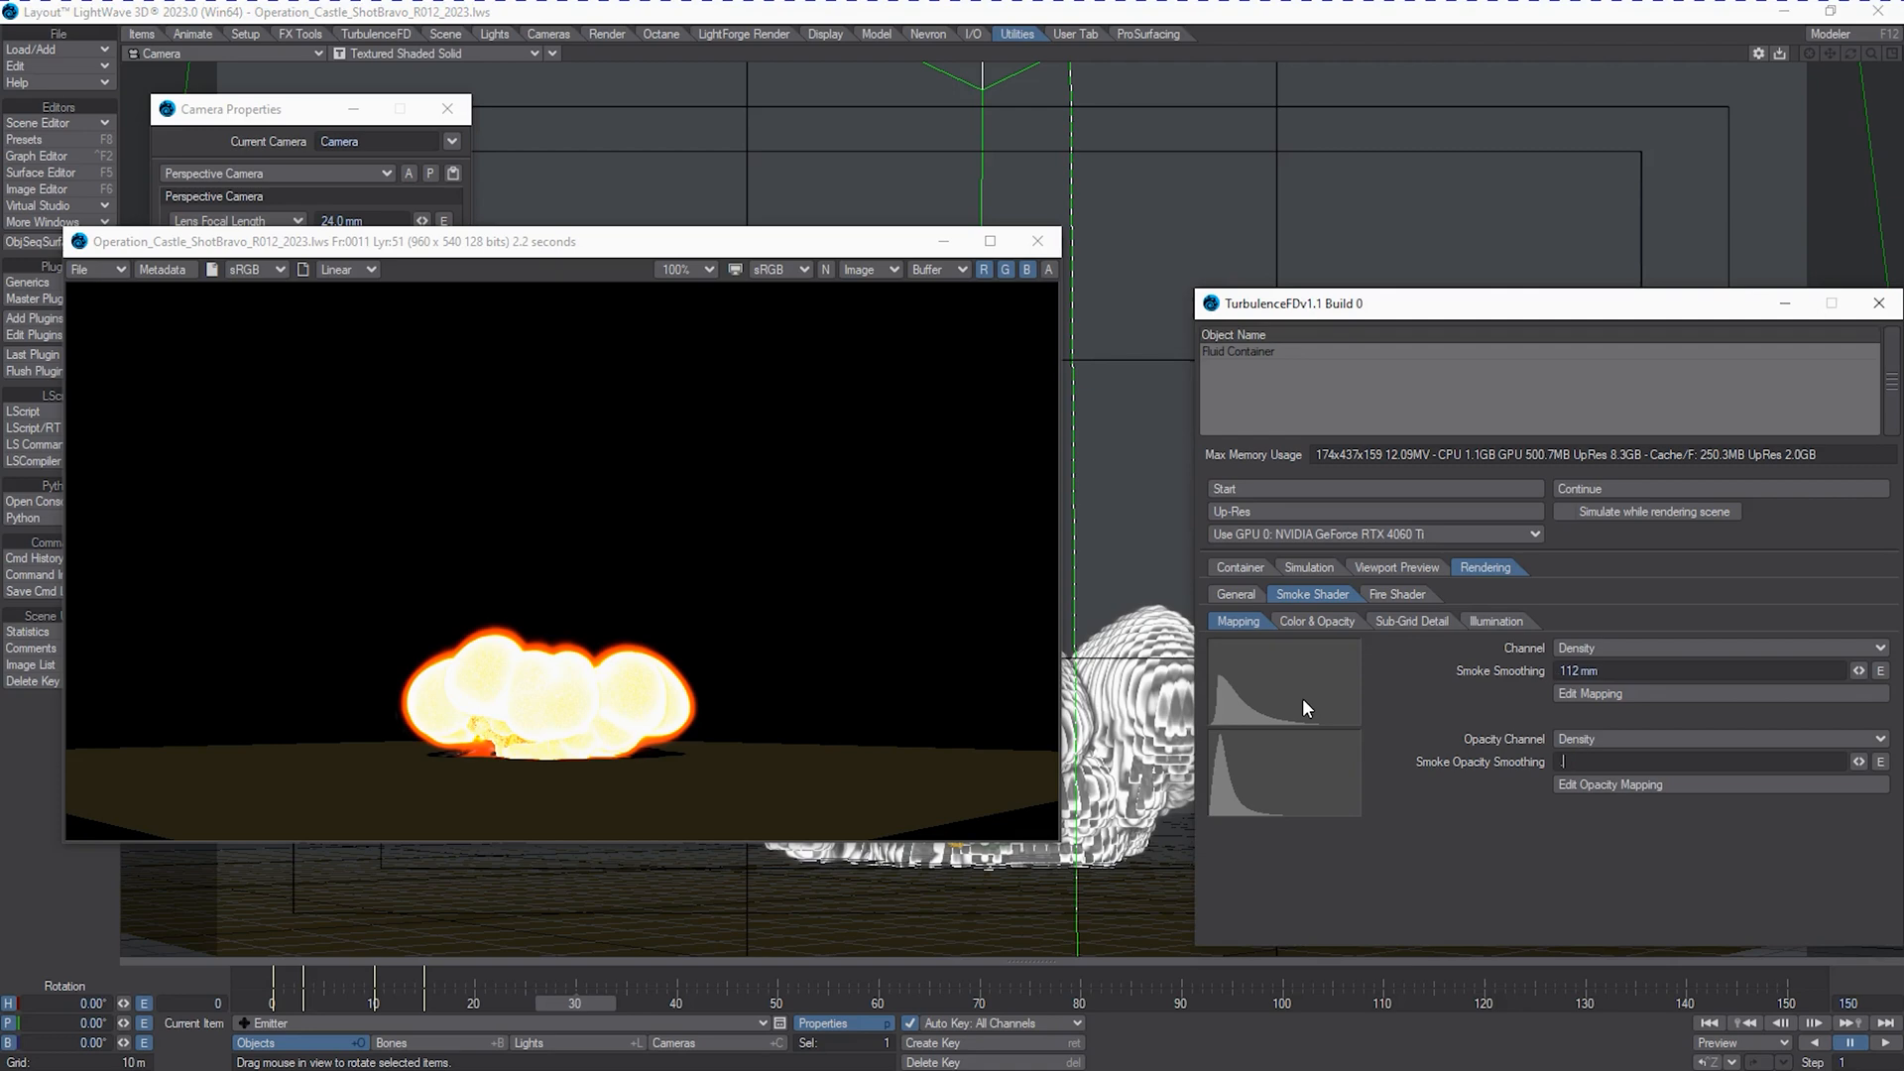
text(.120)
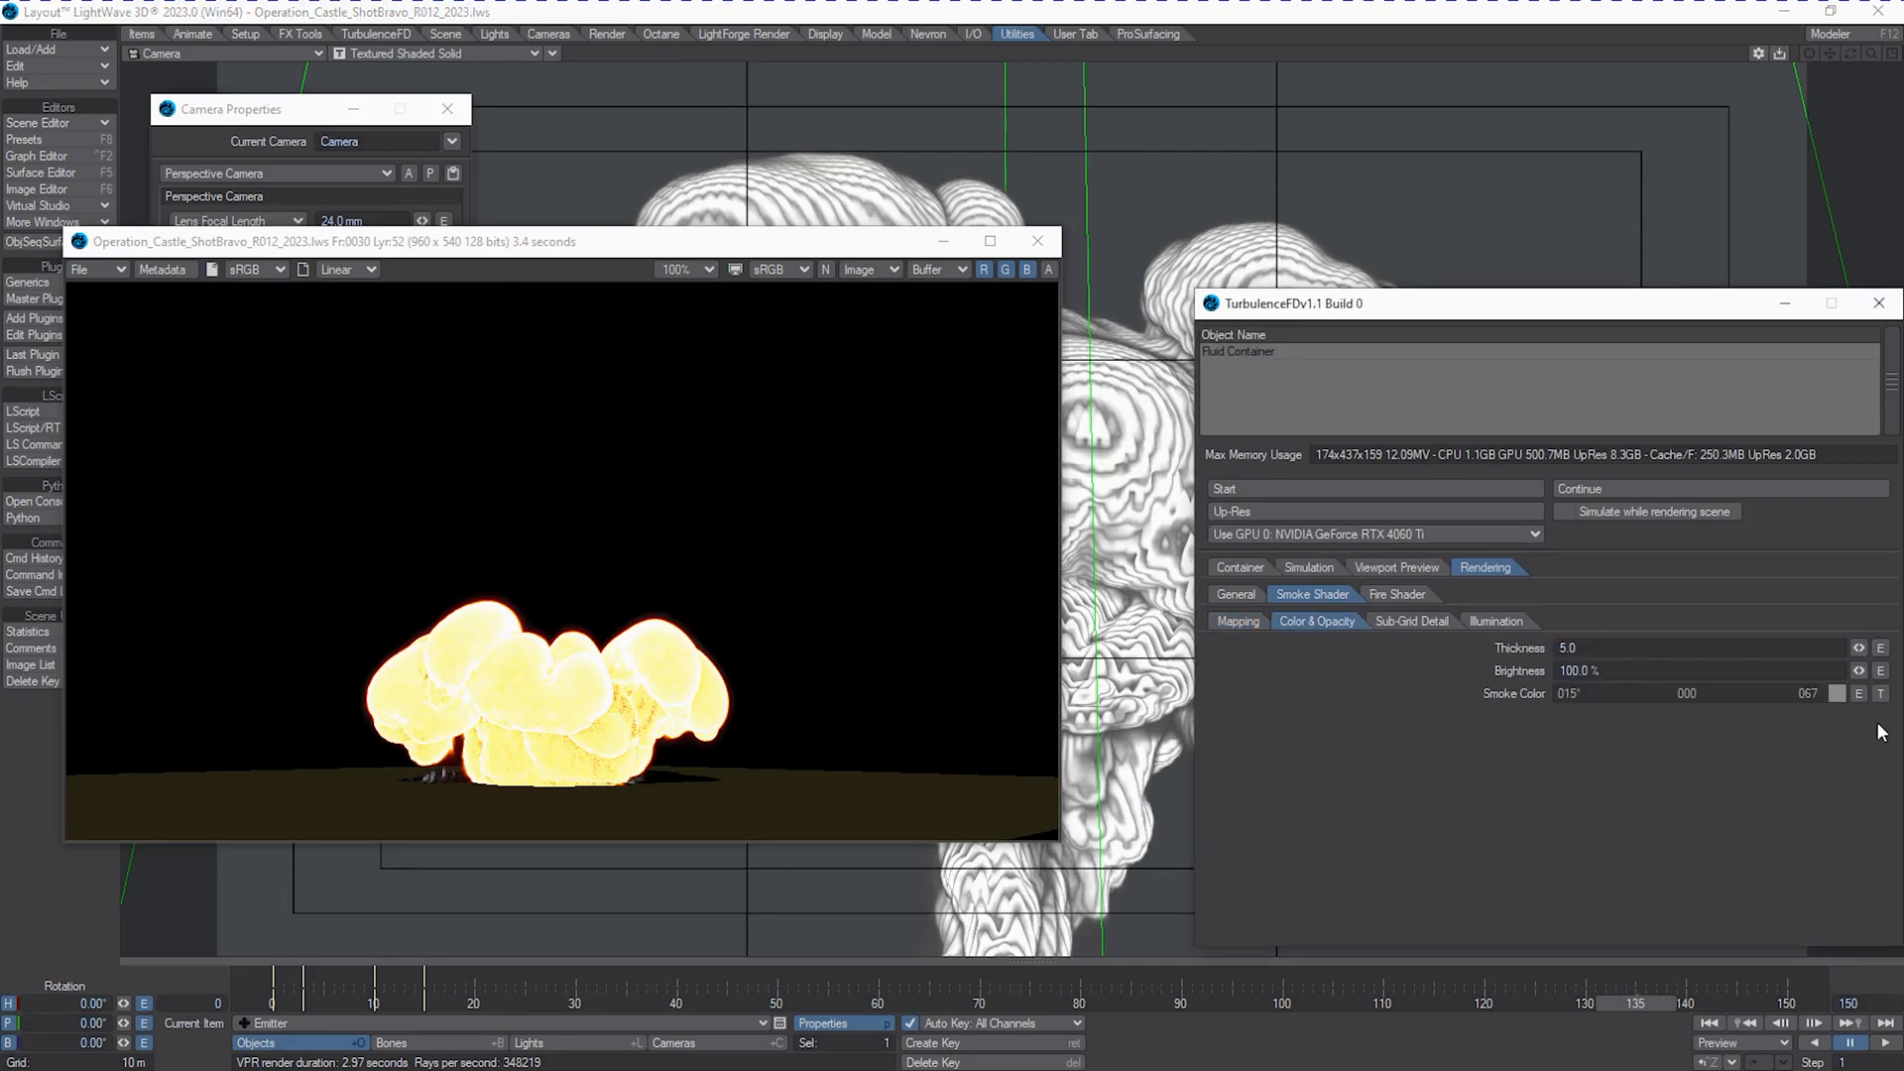
Darken the smoke colour to Value 23 in the colour picker and confirm it.
click(1875, 693)
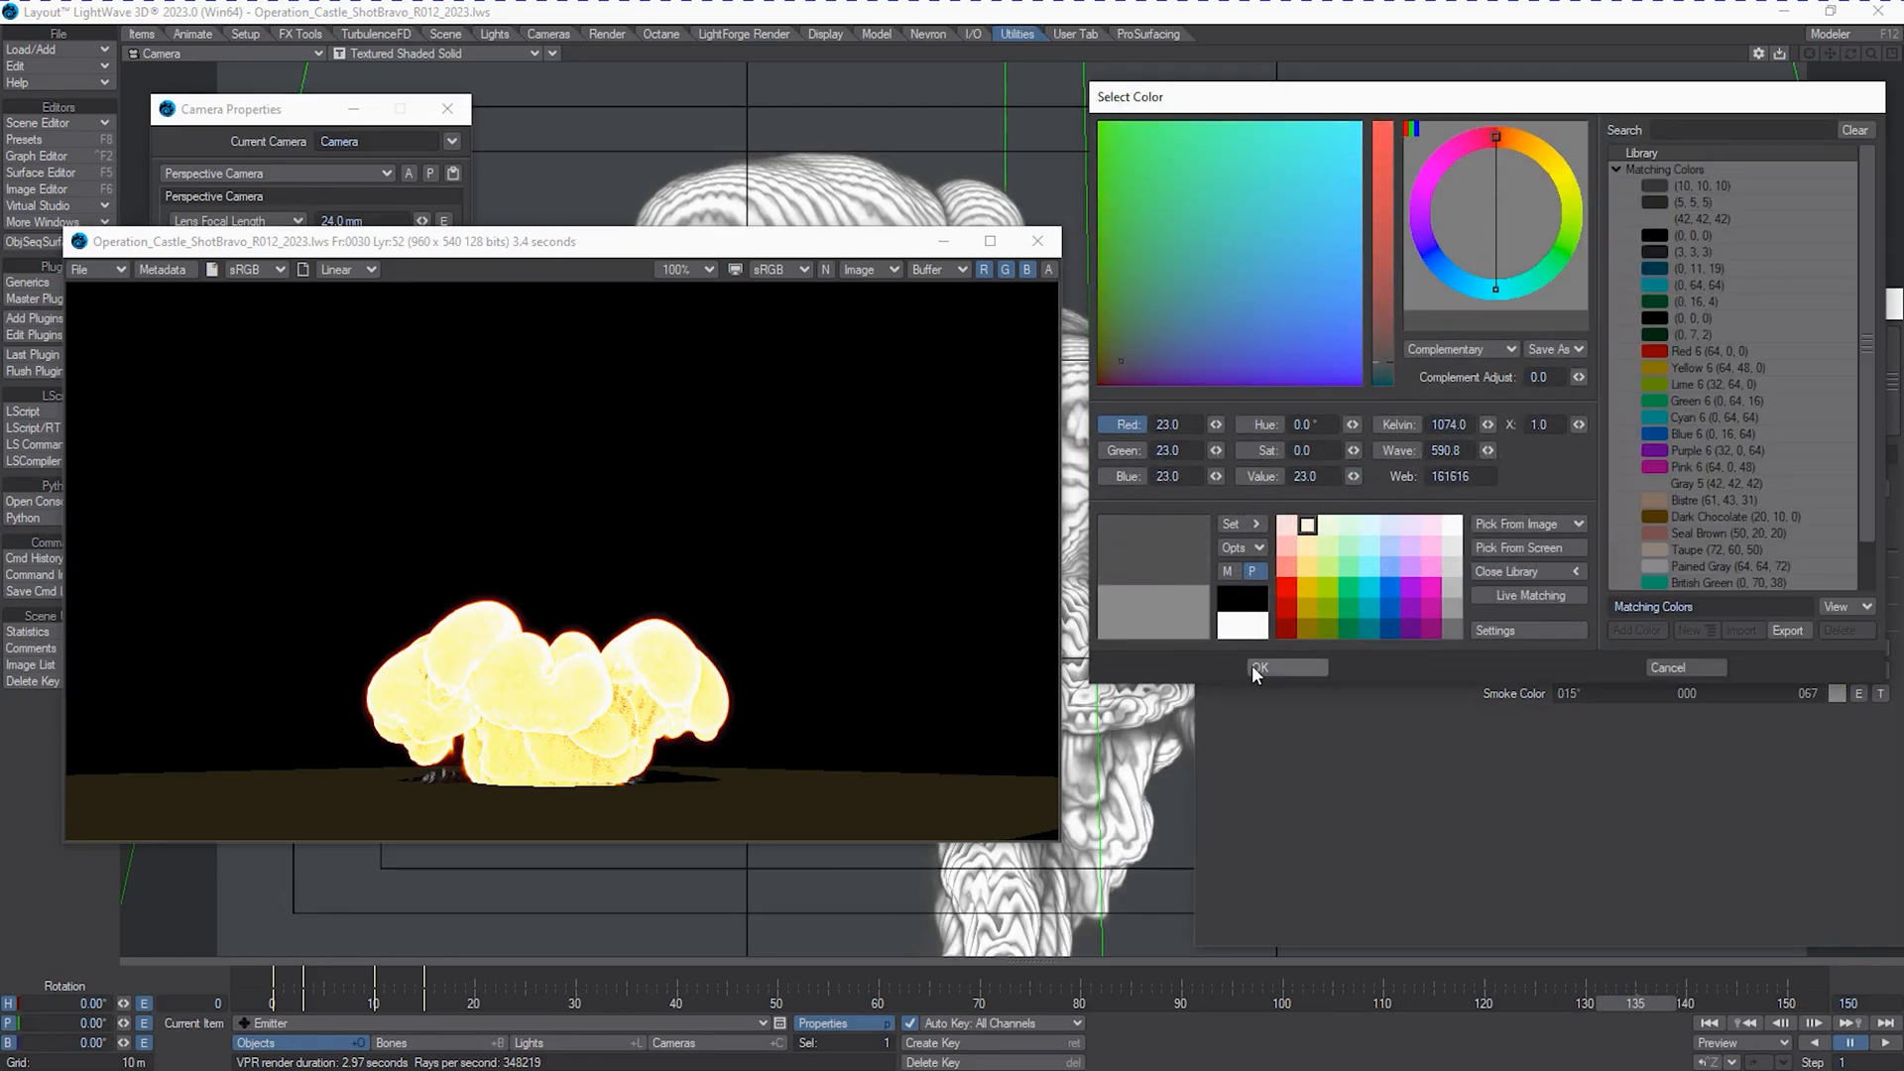
click(1260, 668)
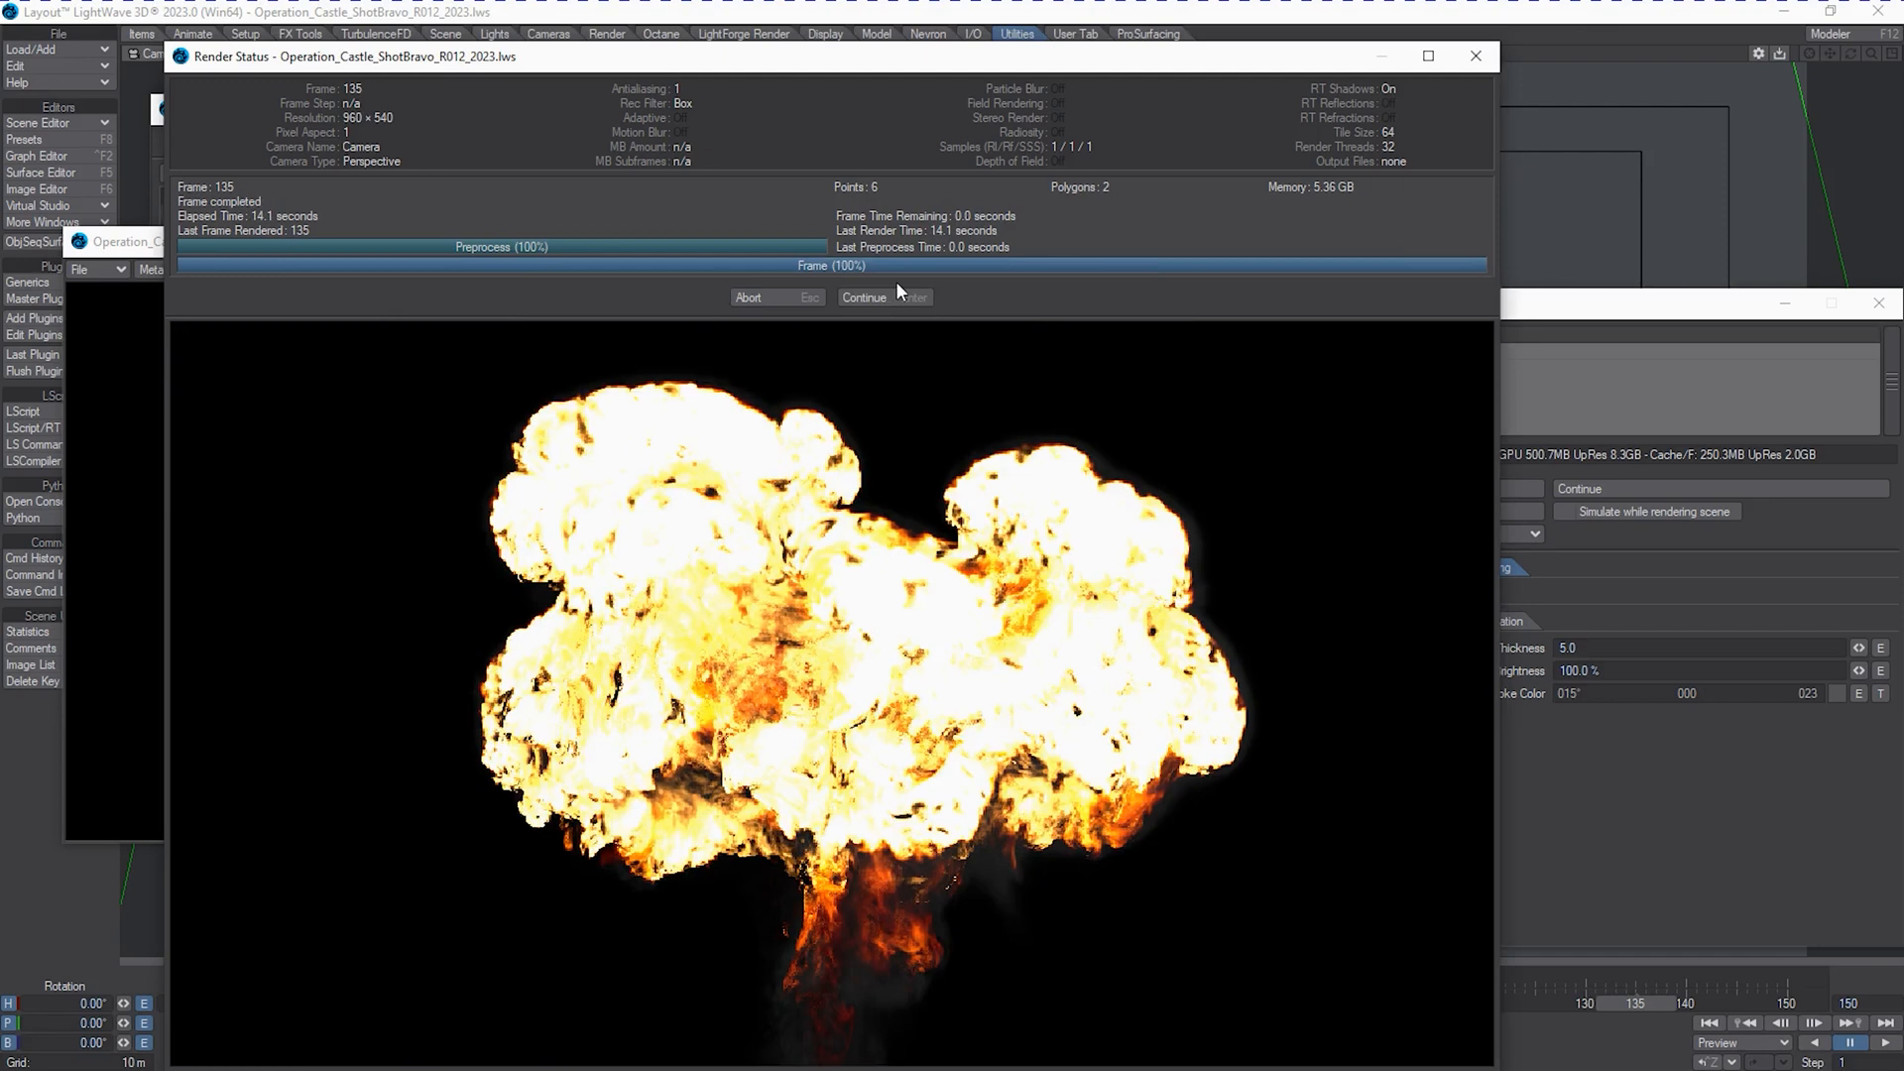
mouse_move(401, 170)
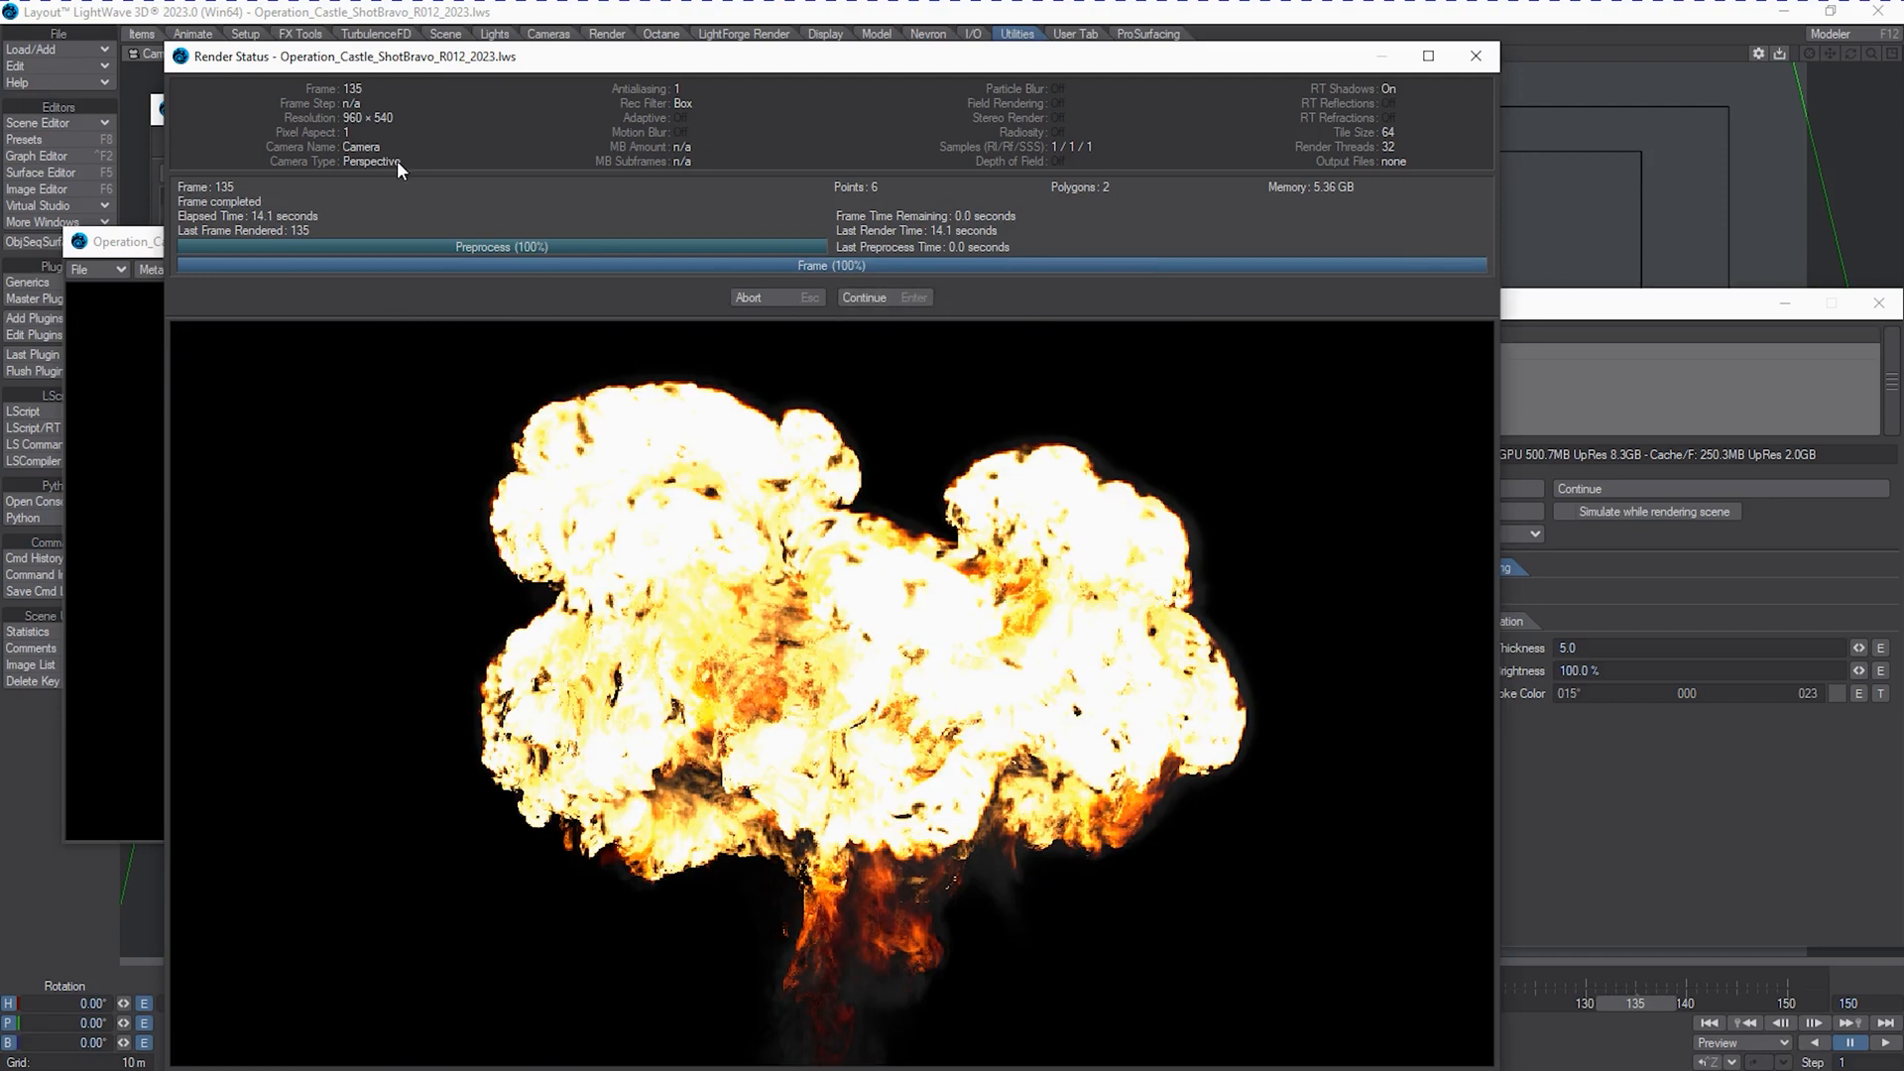
mouse_move(747, 530)
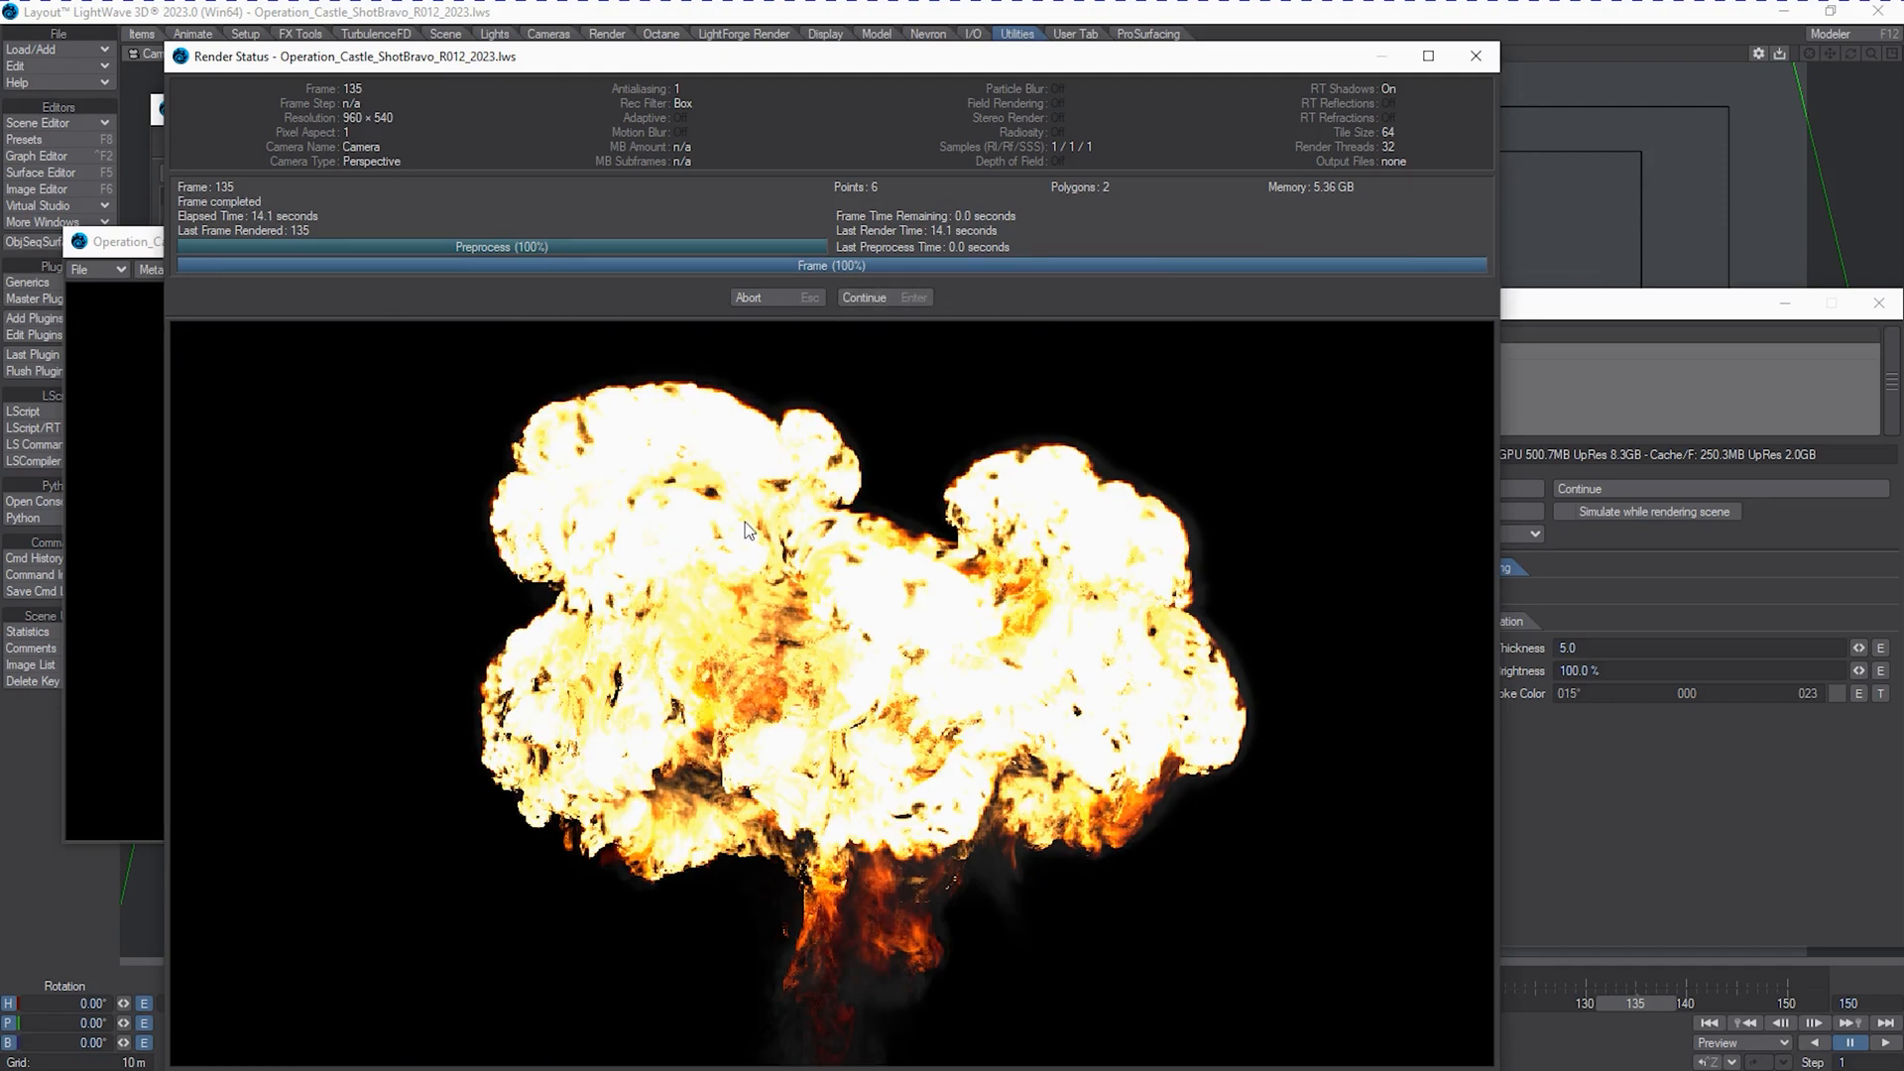
mouse_move(641, 451)
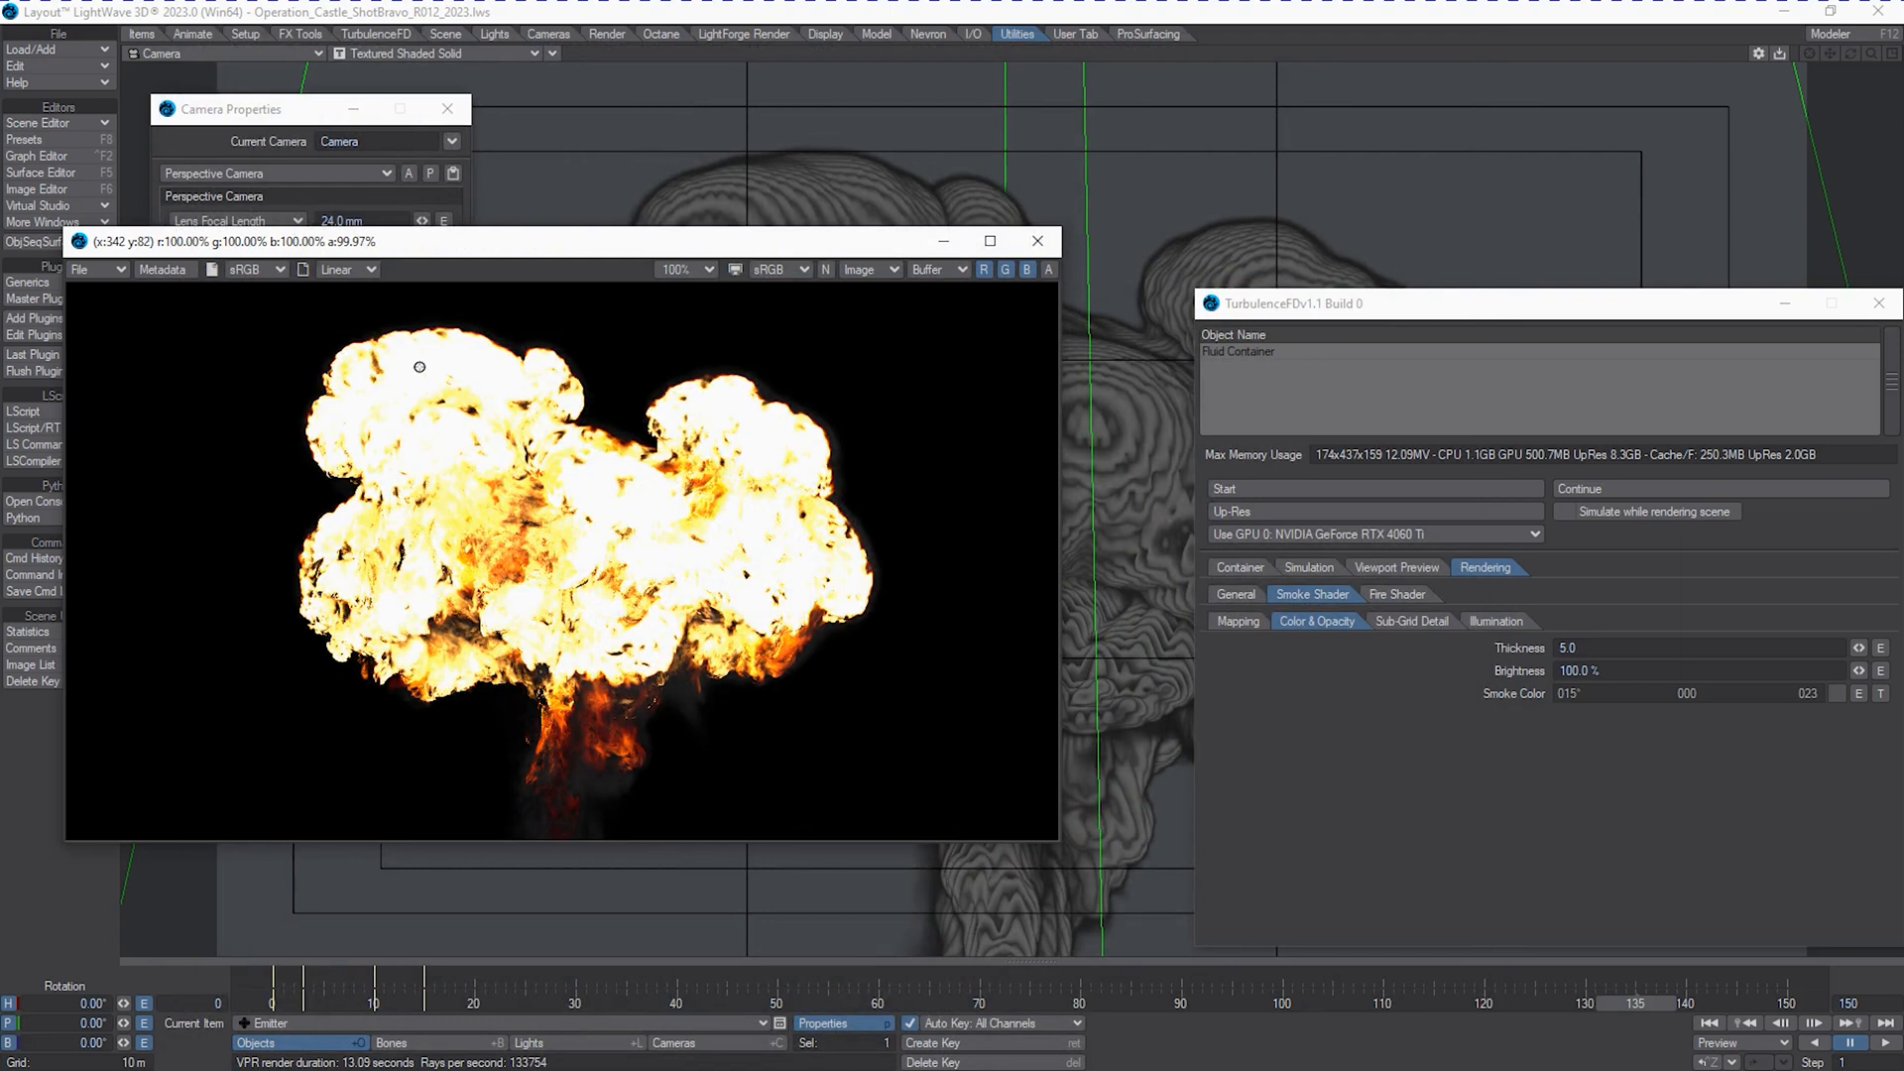
mouse_move(756, 462)
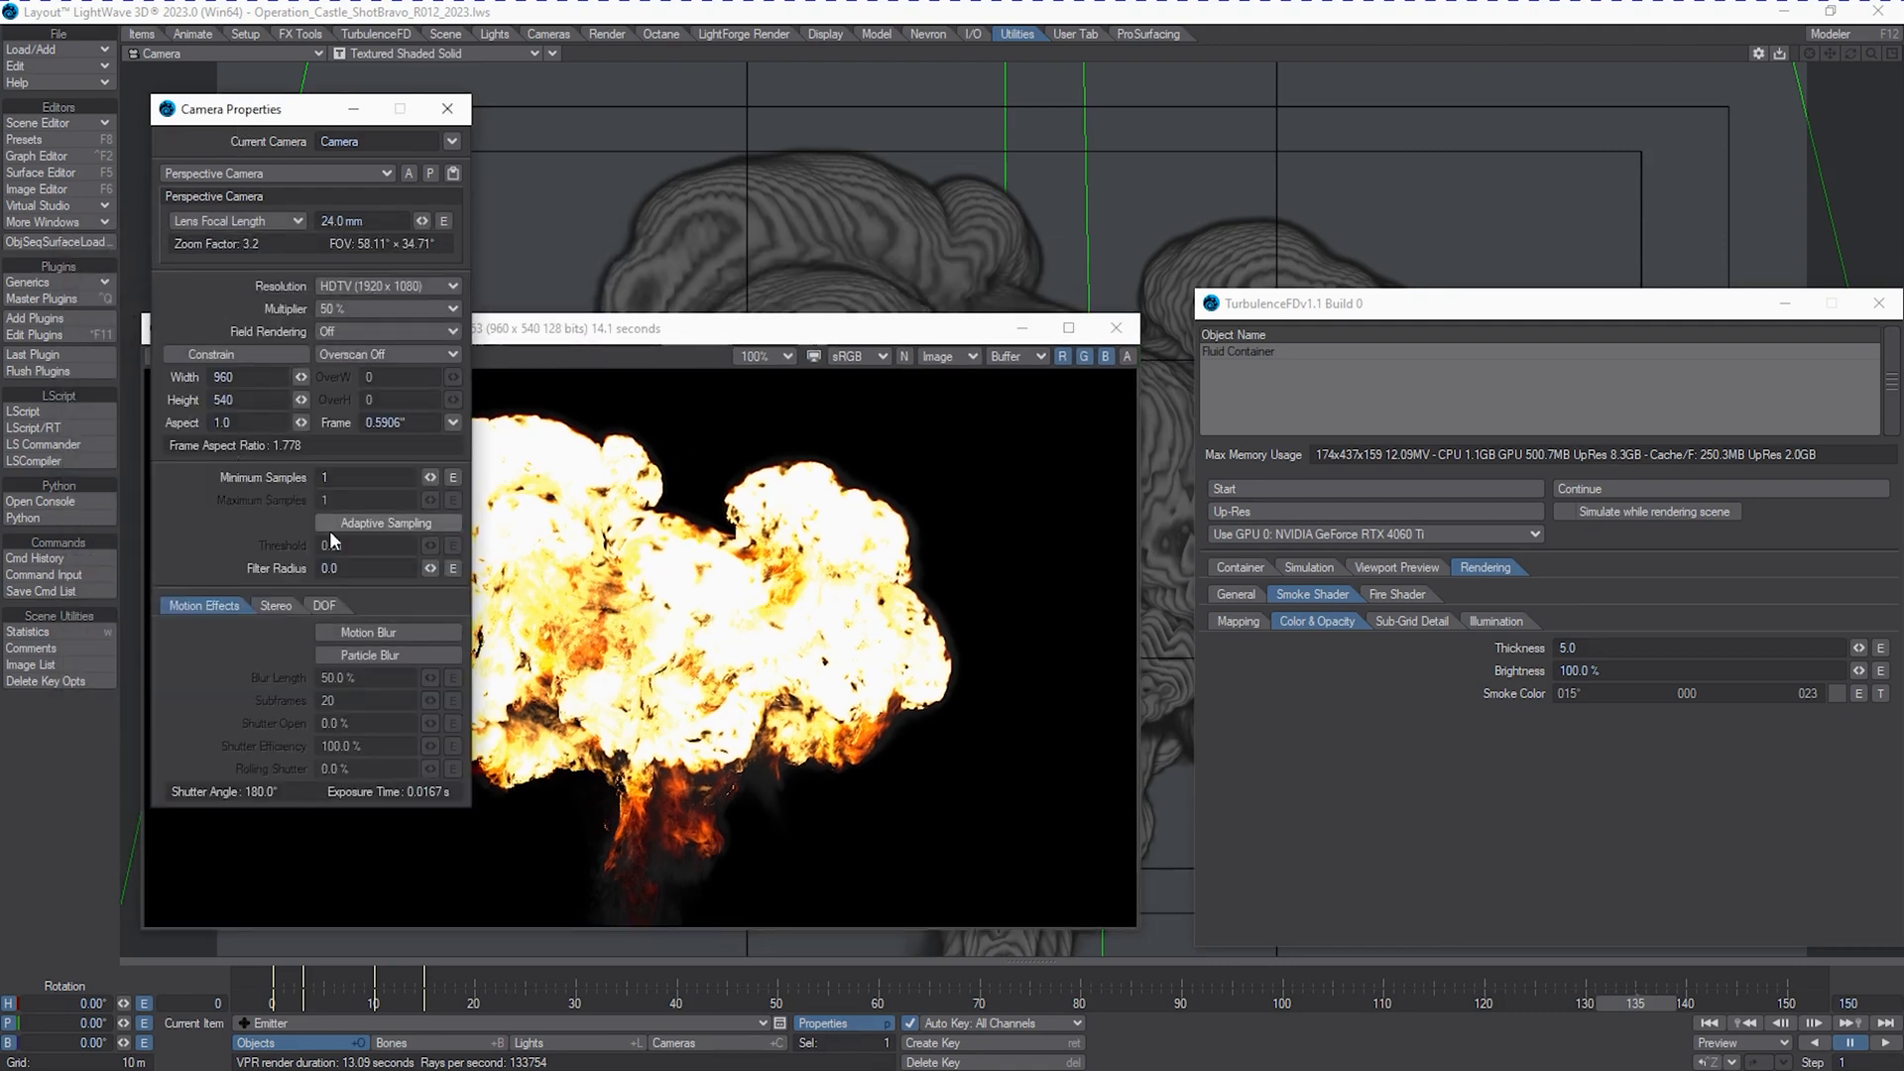
Enable Adaptive Sampling on the camera with 2 min/max samples and a 0.01 threshold.
click(322, 522)
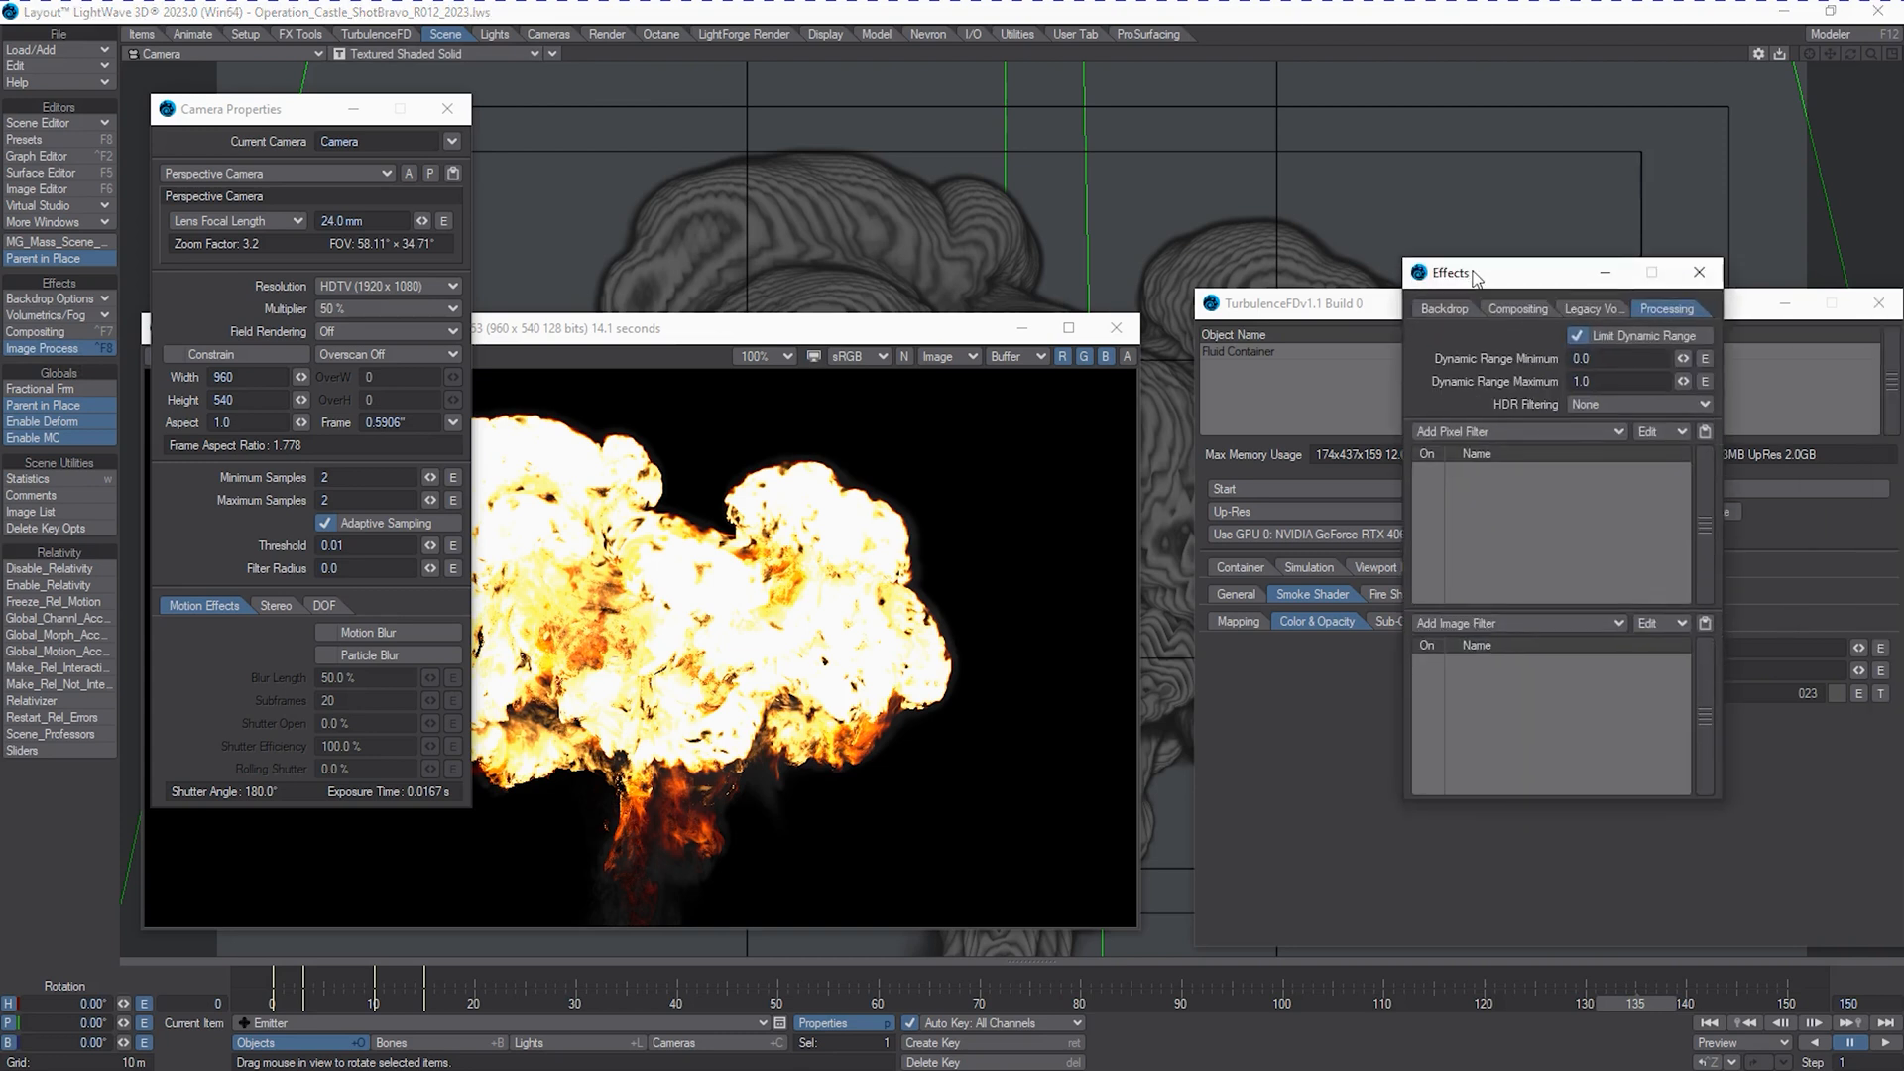
Enable Use Fluid Motion Blur on the Fluid Shader under Legacy Volumetrics.
click(1517, 310)
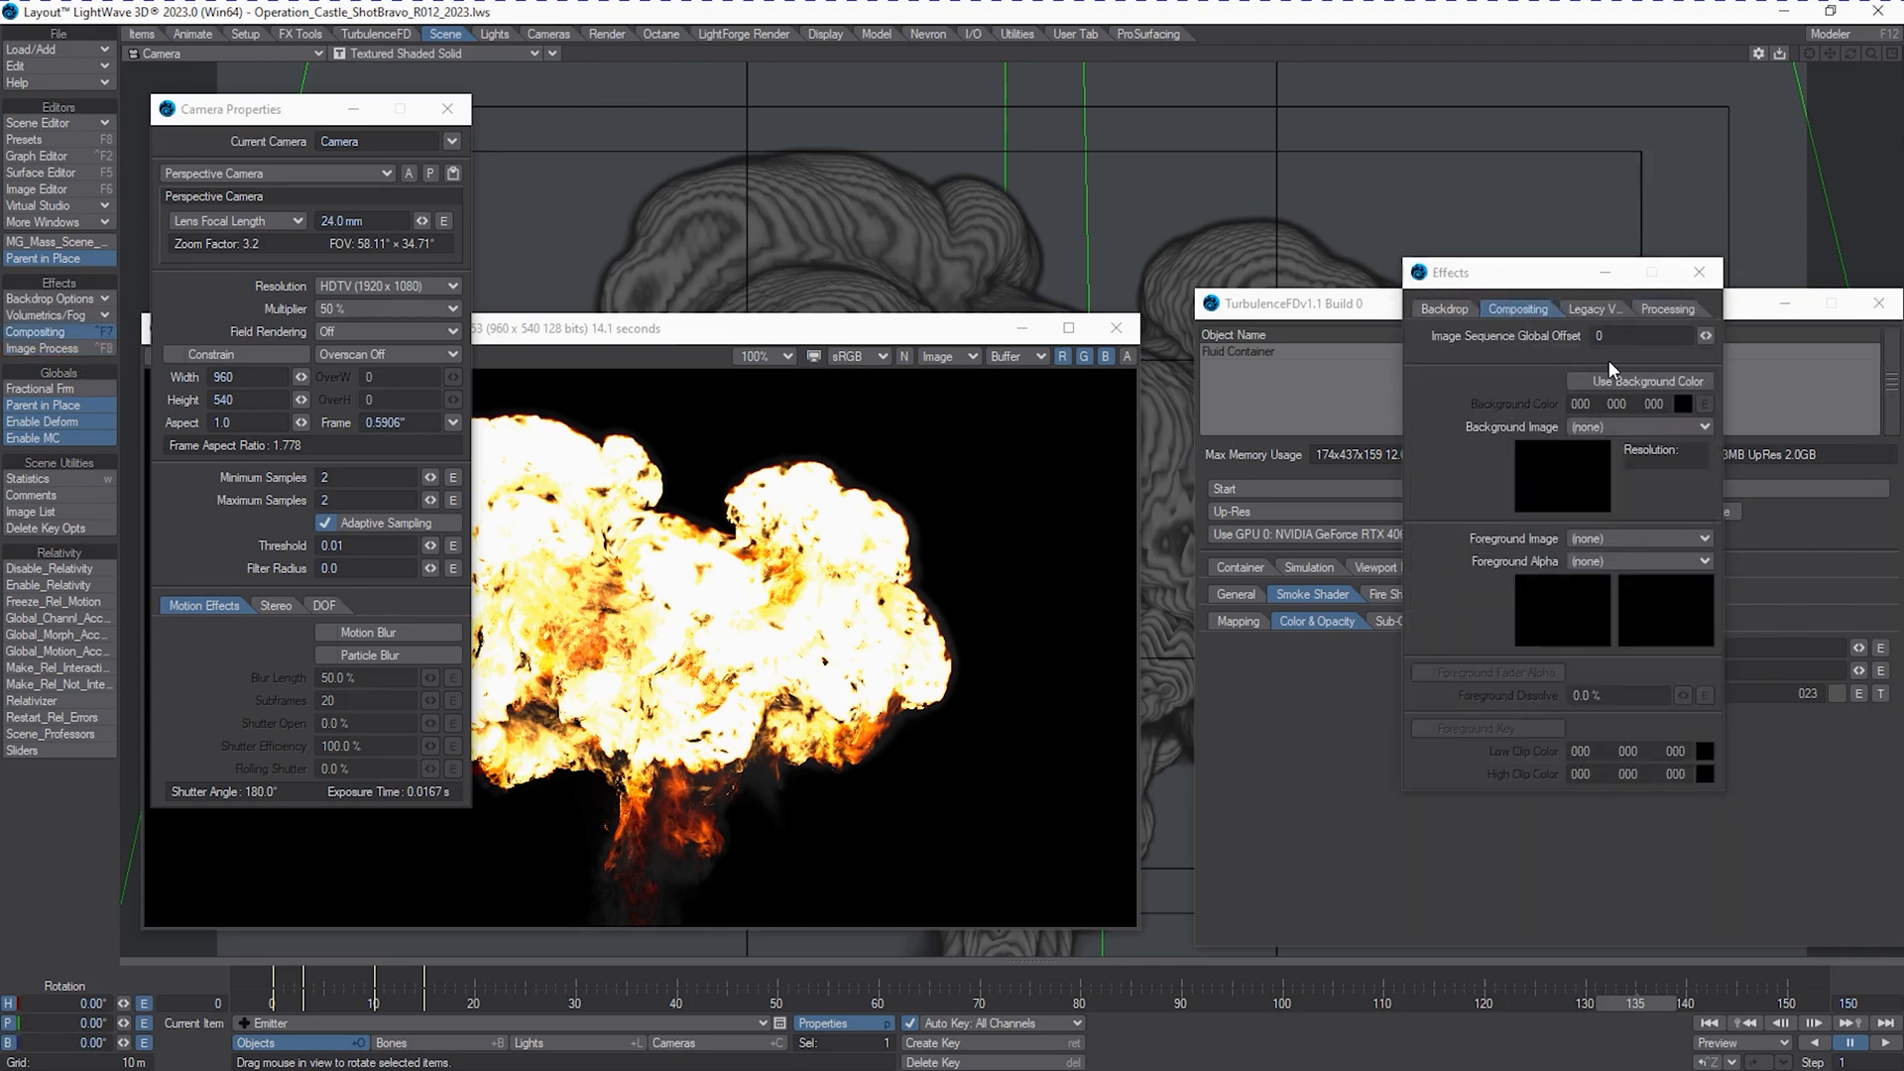
click(1585, 310)
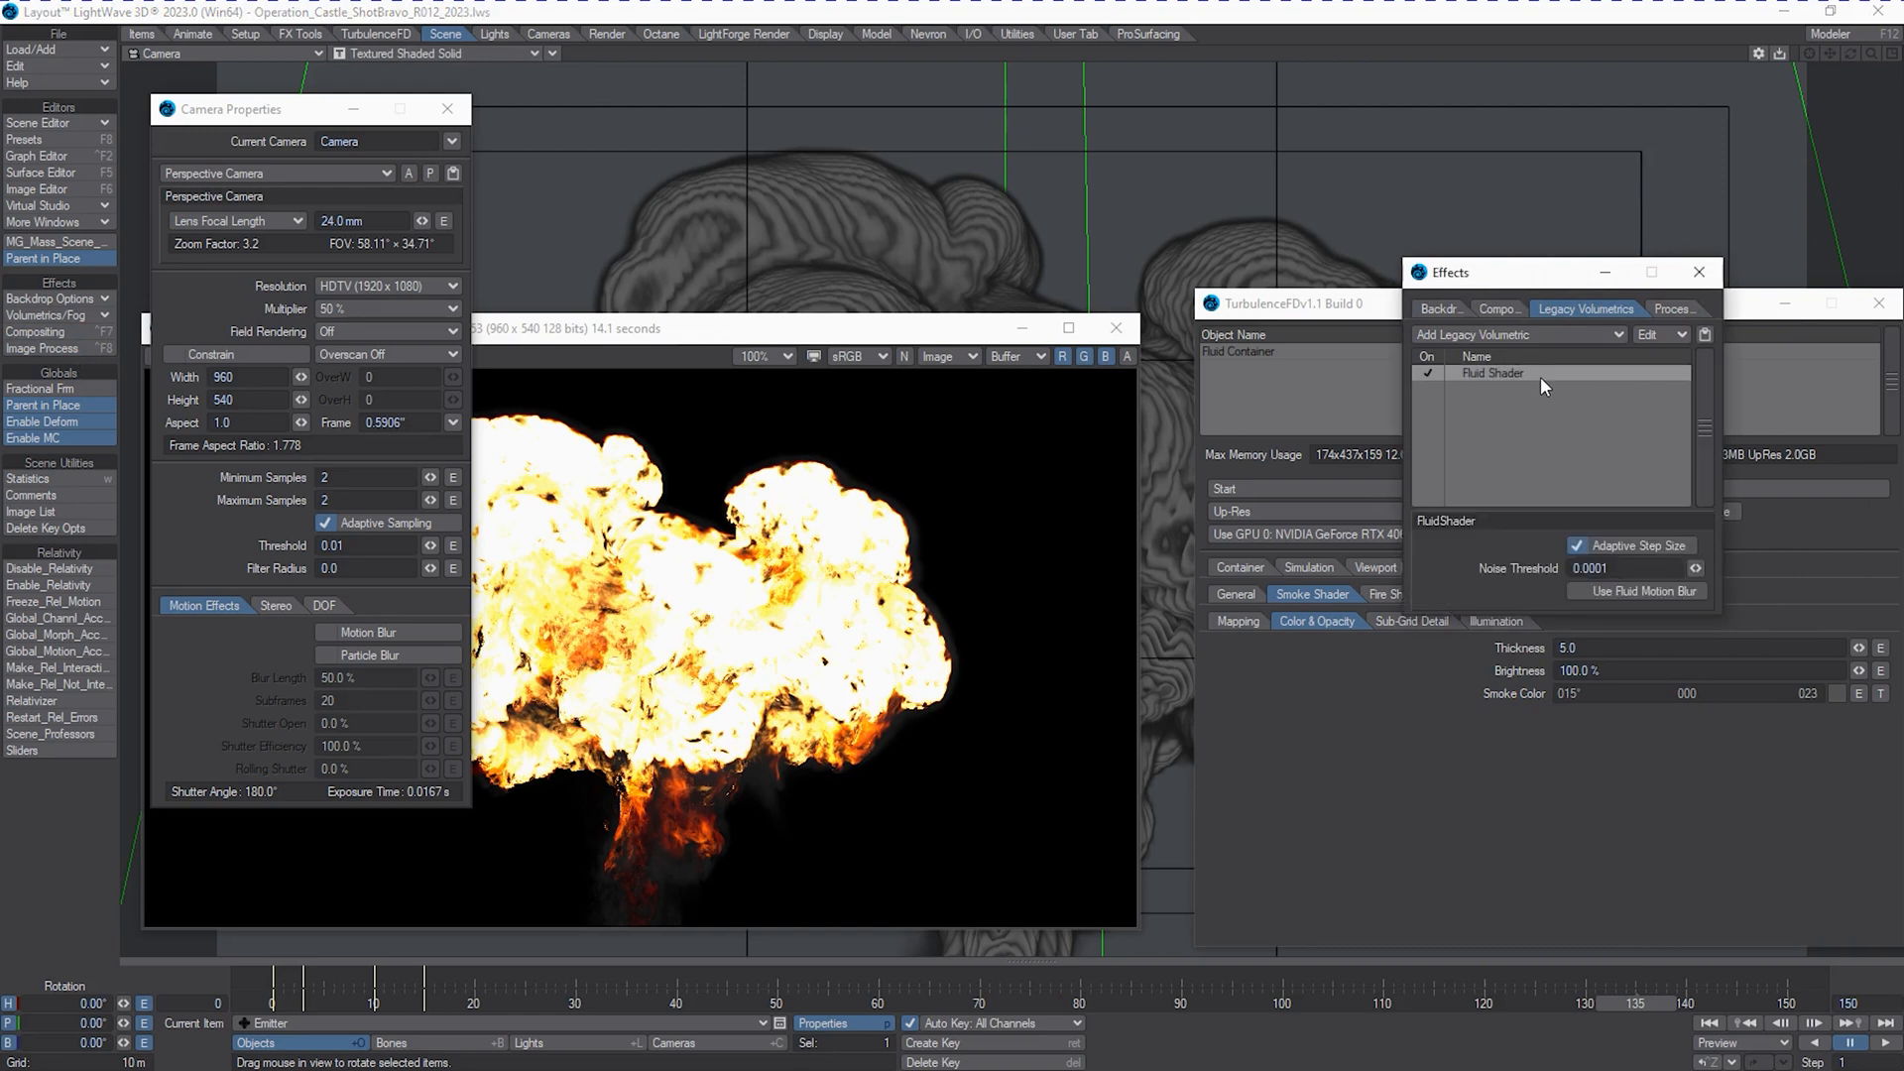
mouse_move(1653, 571)
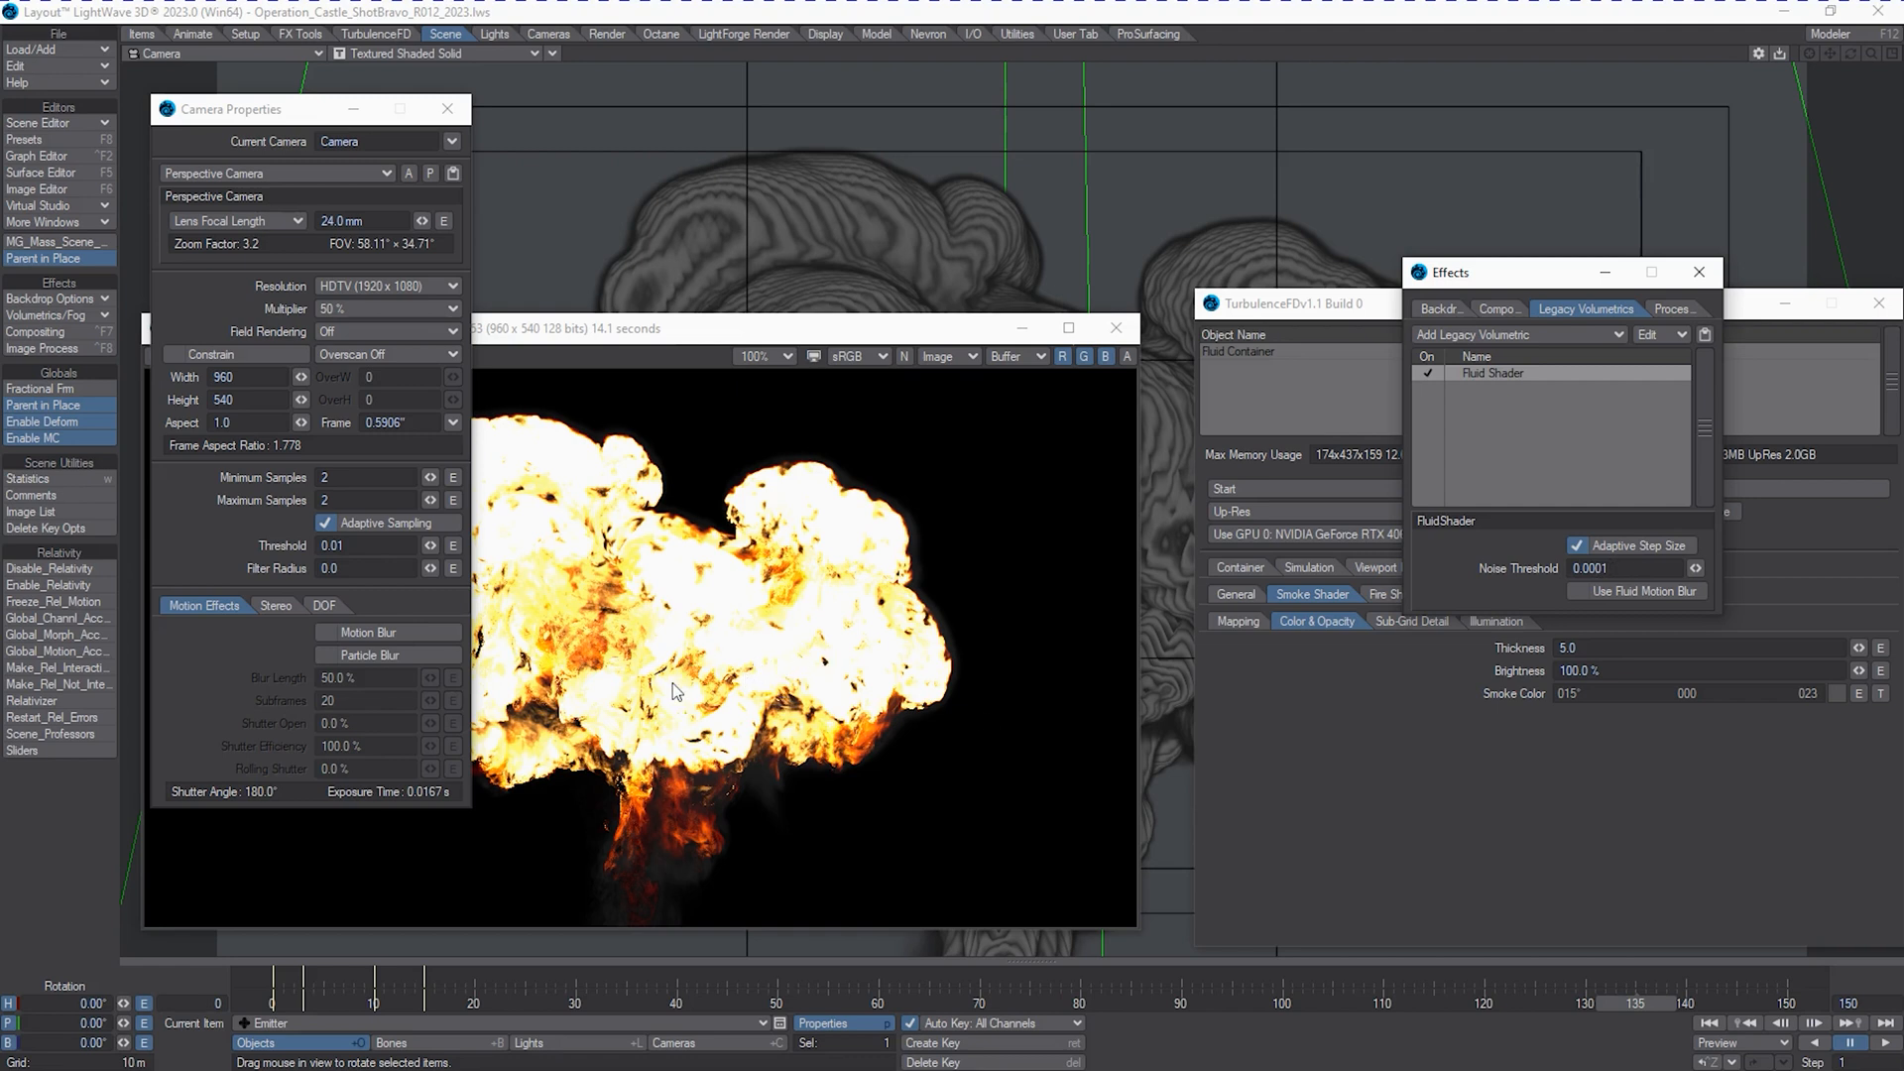
click(1577, 592)
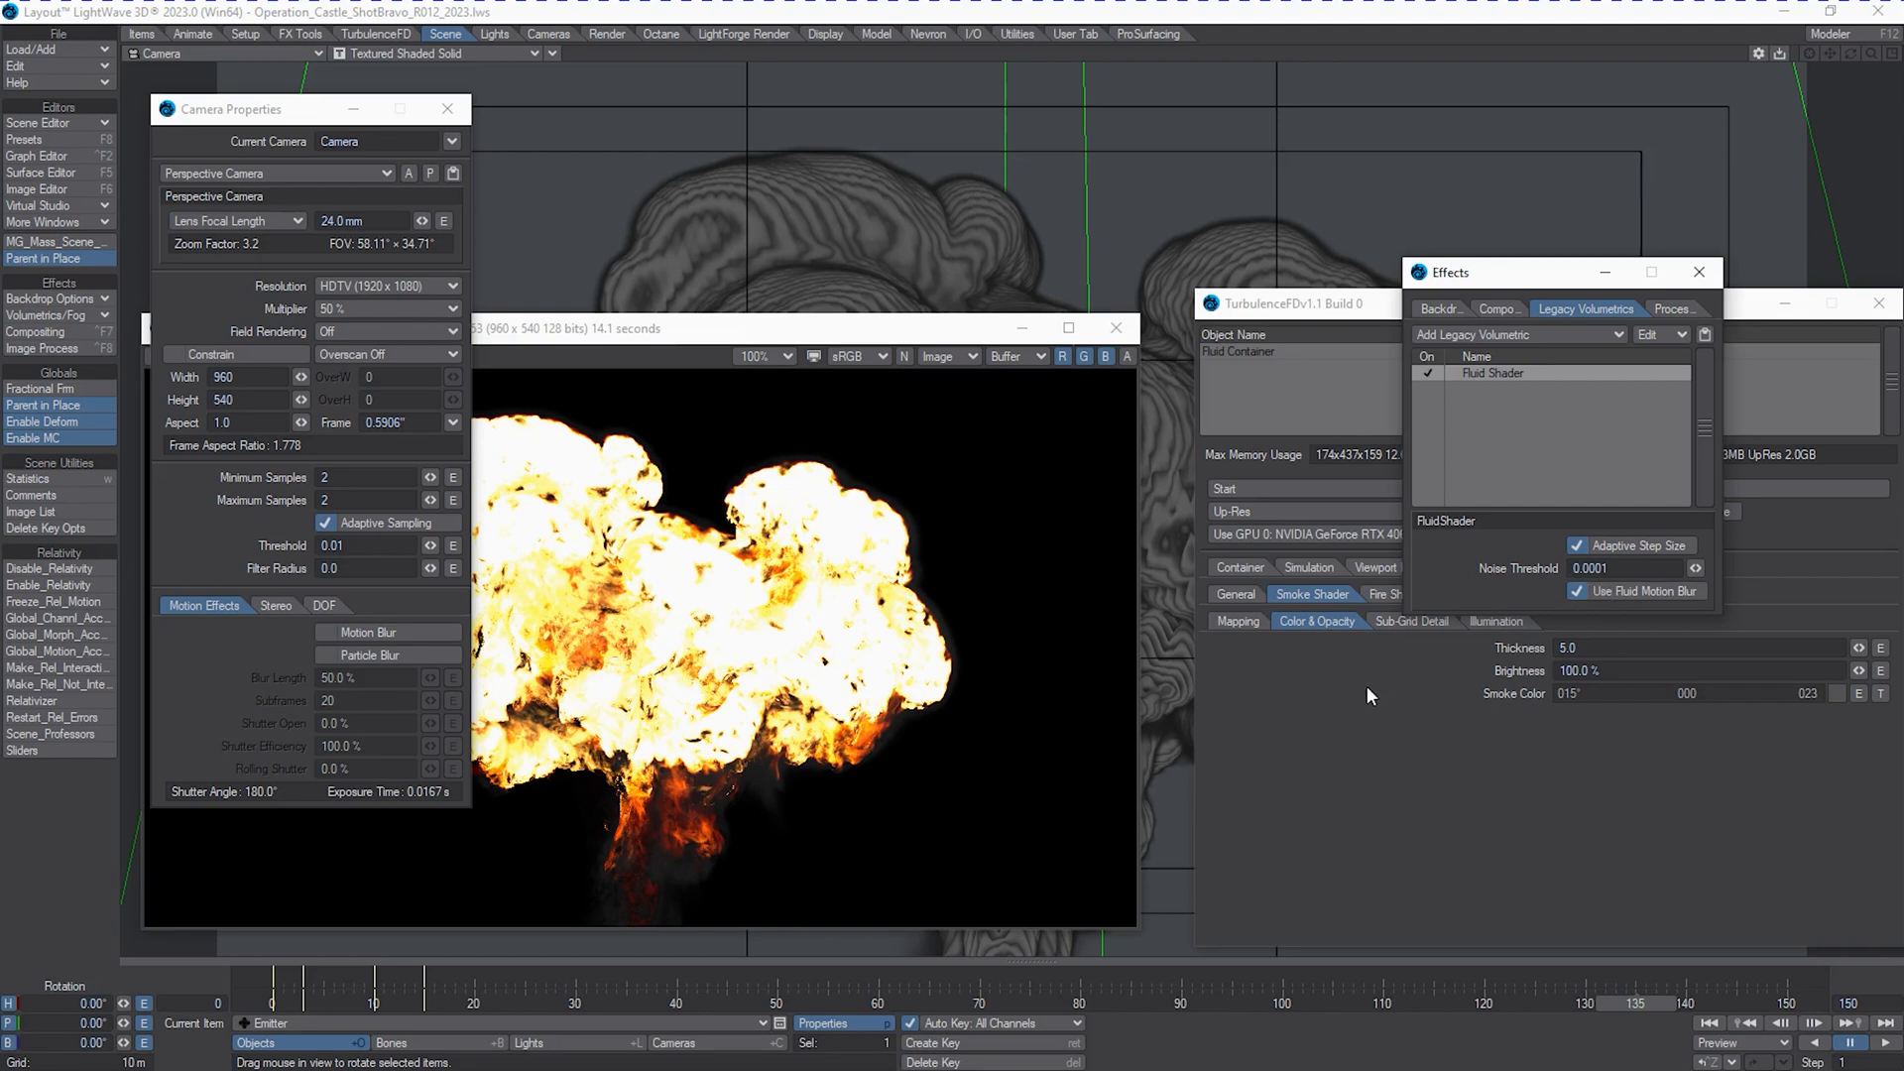
mouse_move(428, 766)
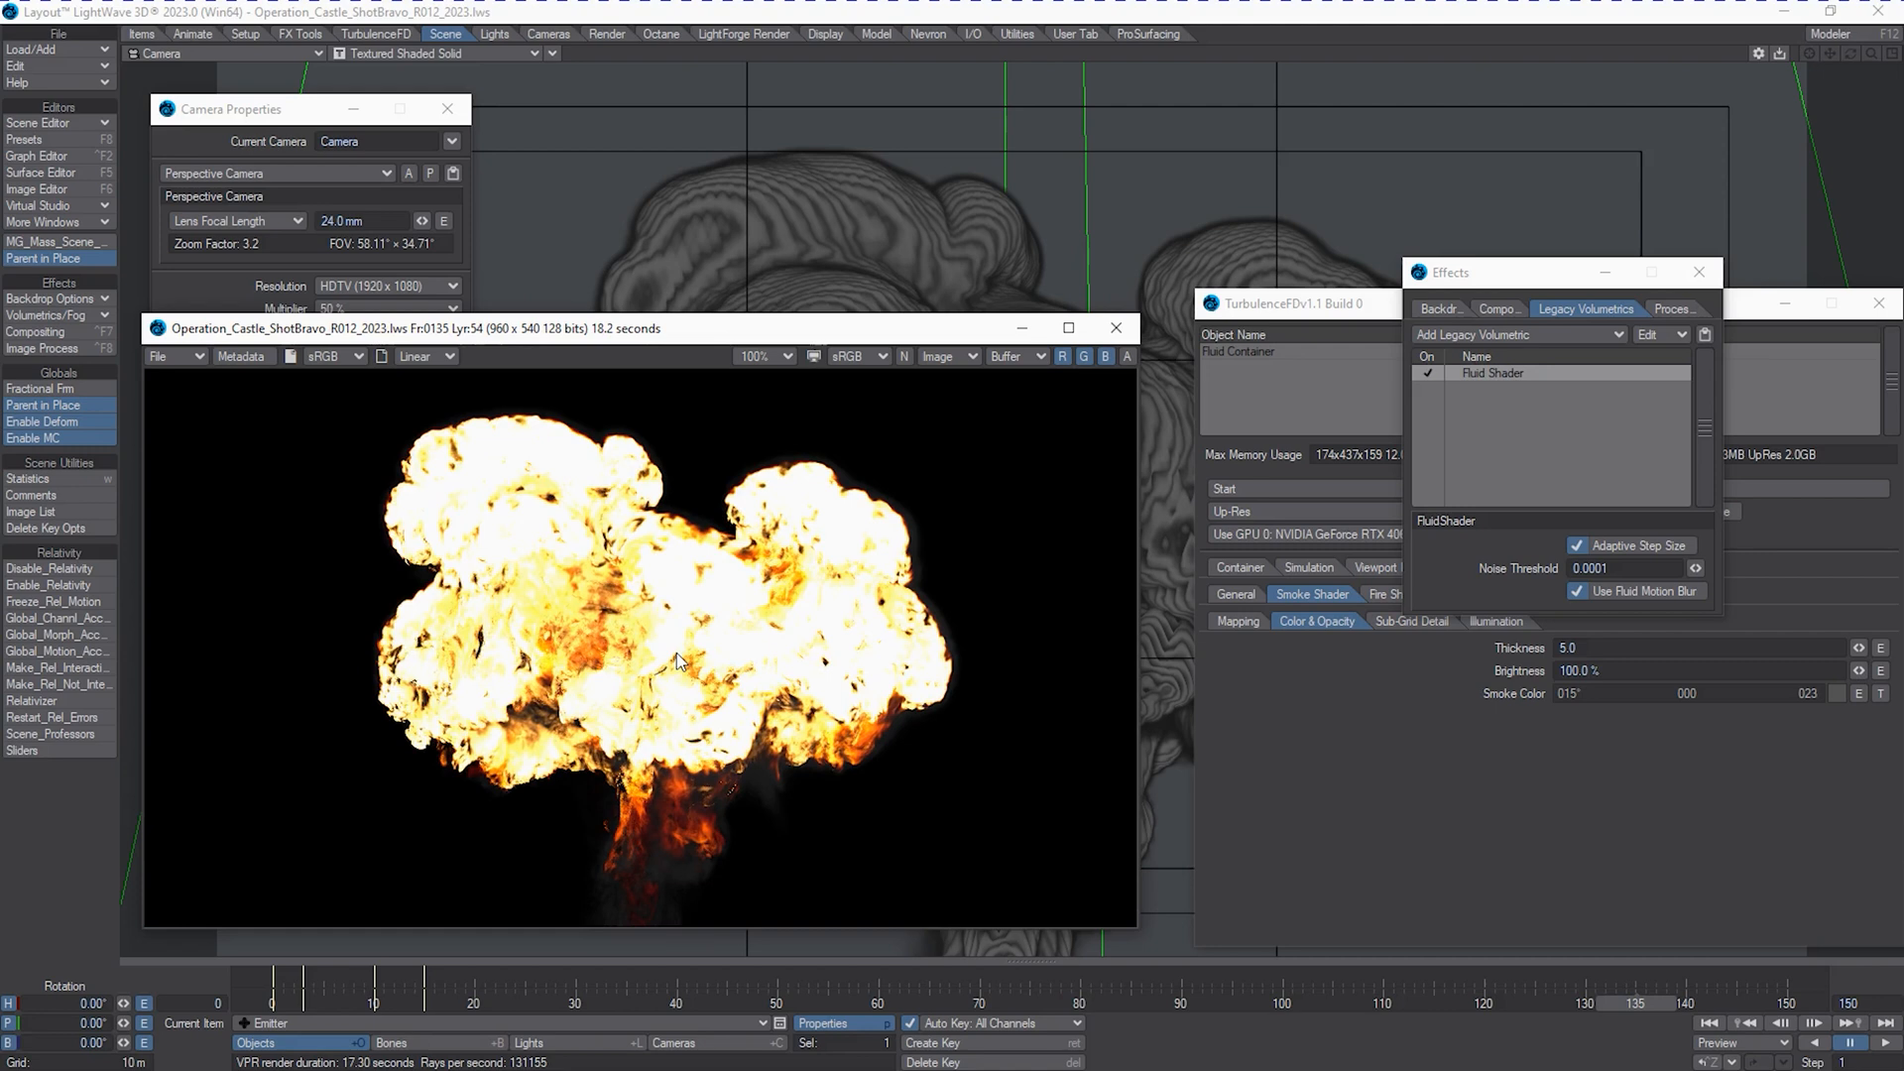
mouse_move(587, 595)
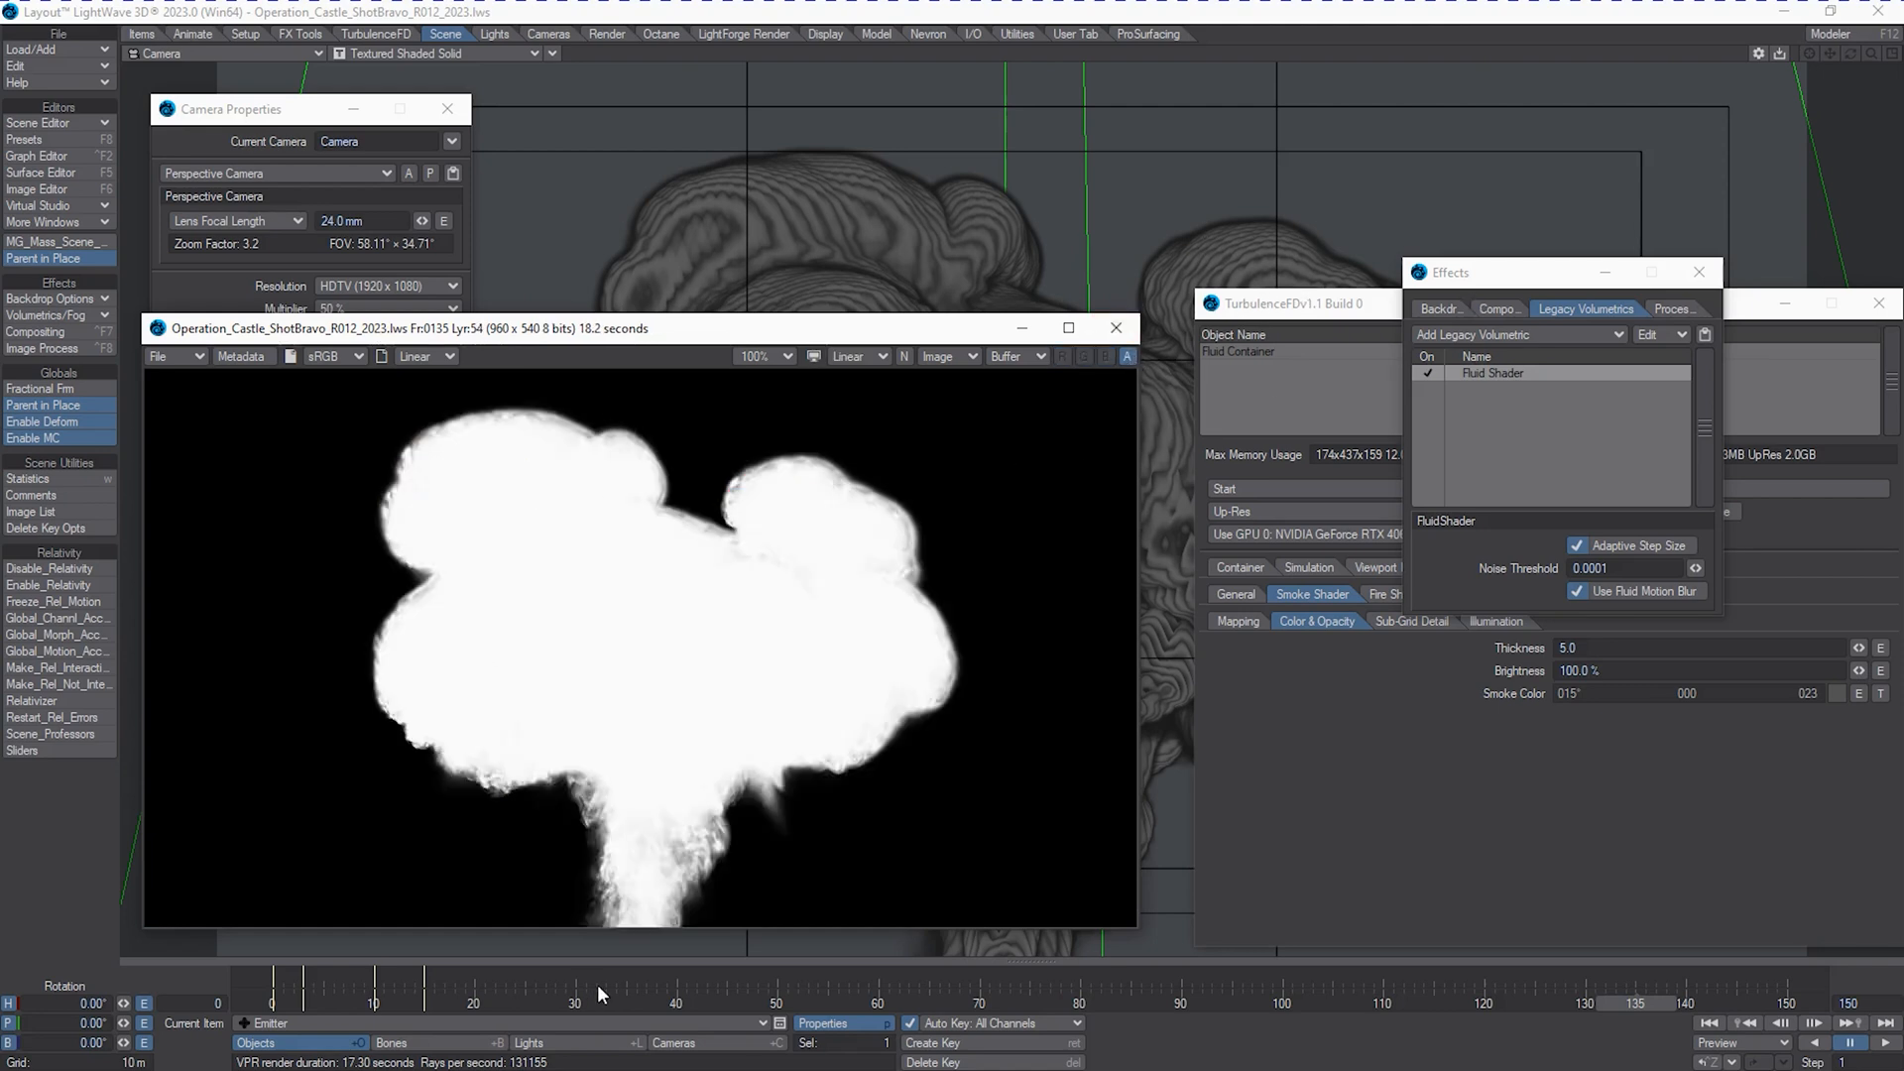
mouse_move(545, 644)
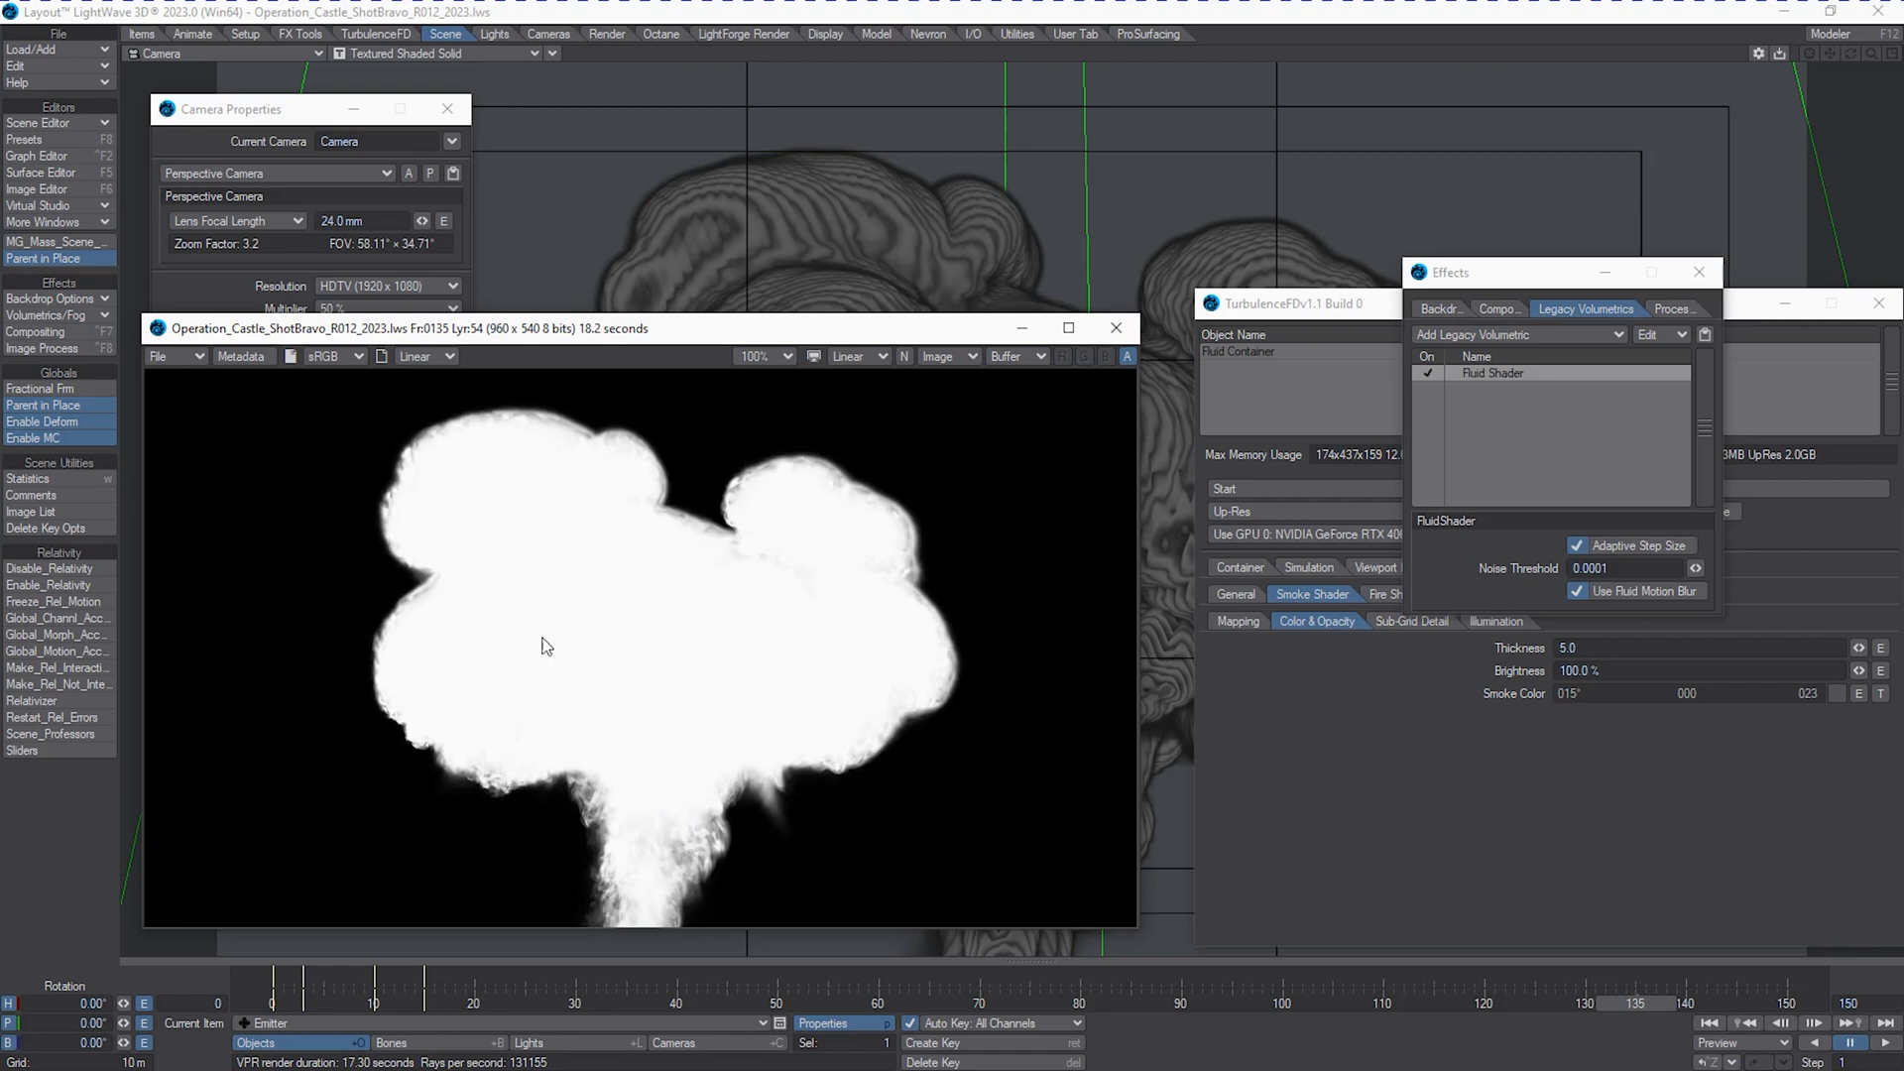
mouse_move(1070, 329)
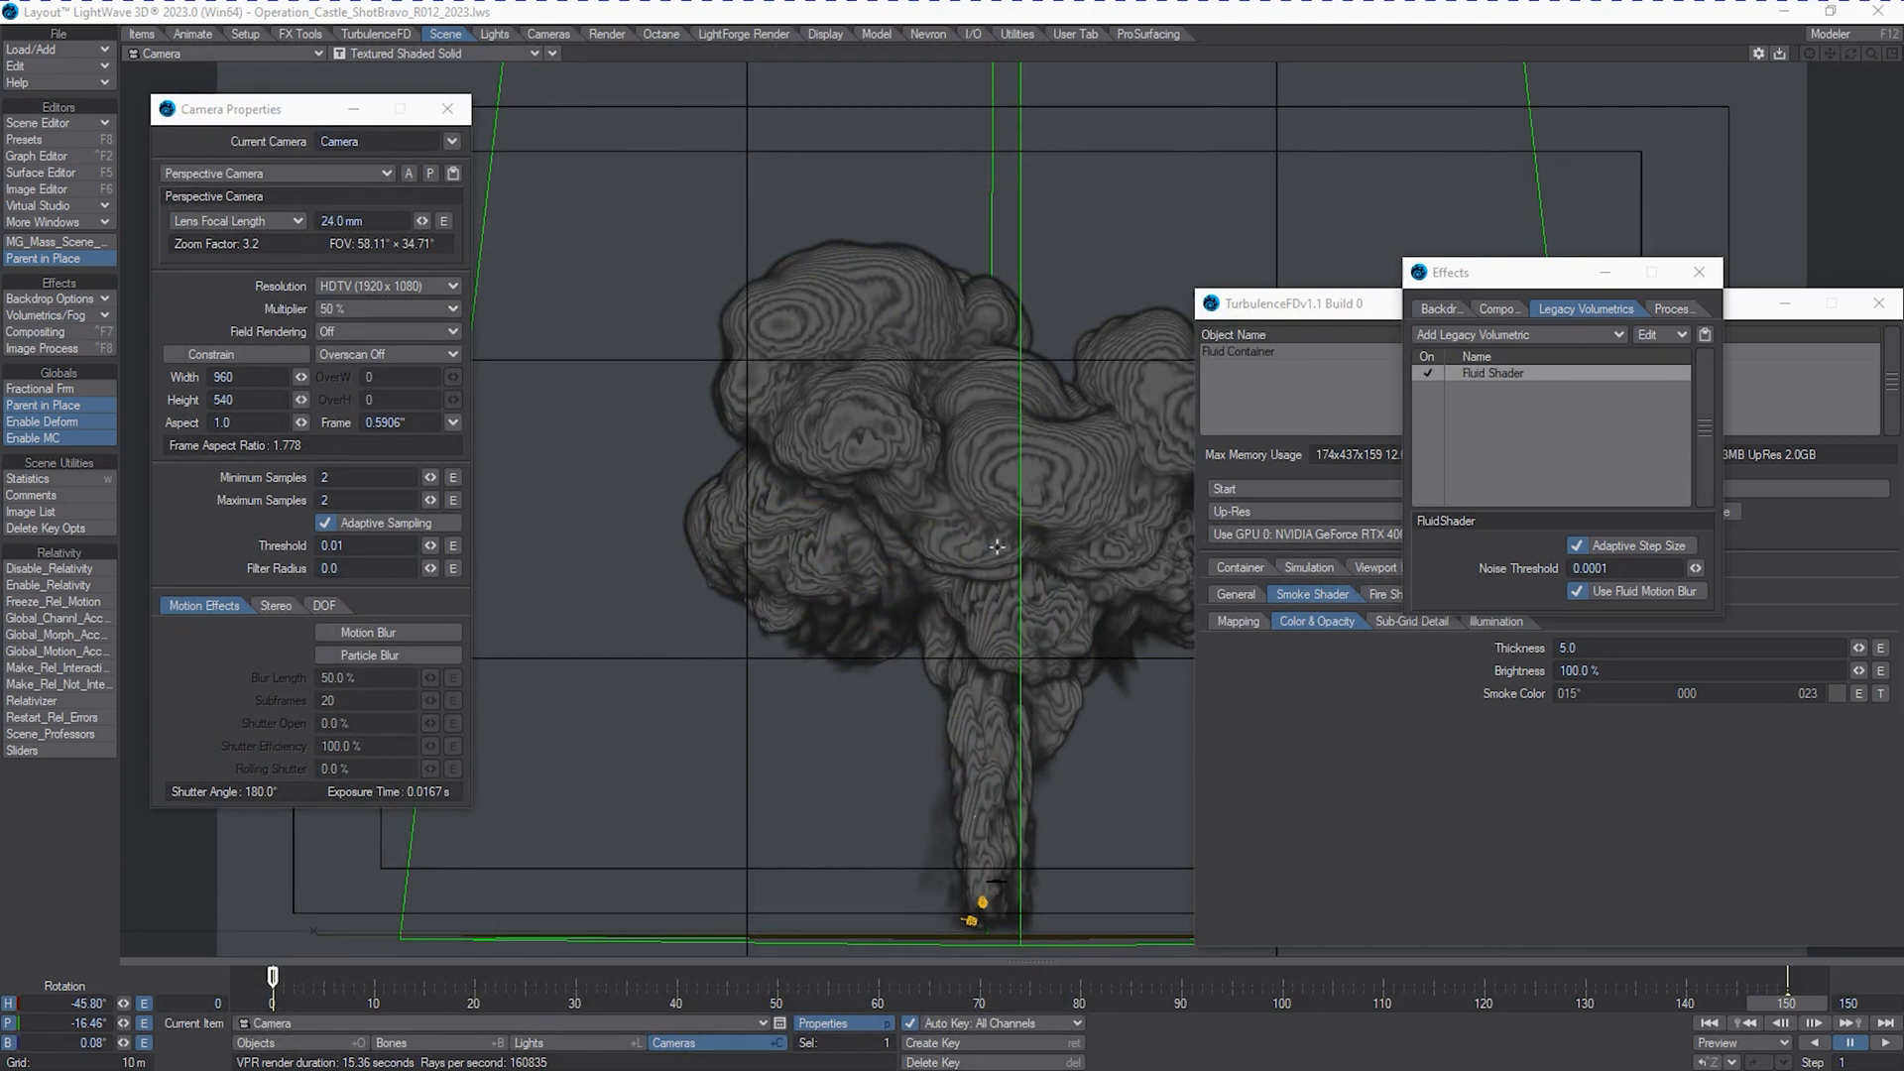
mouse_move(1013, 591)
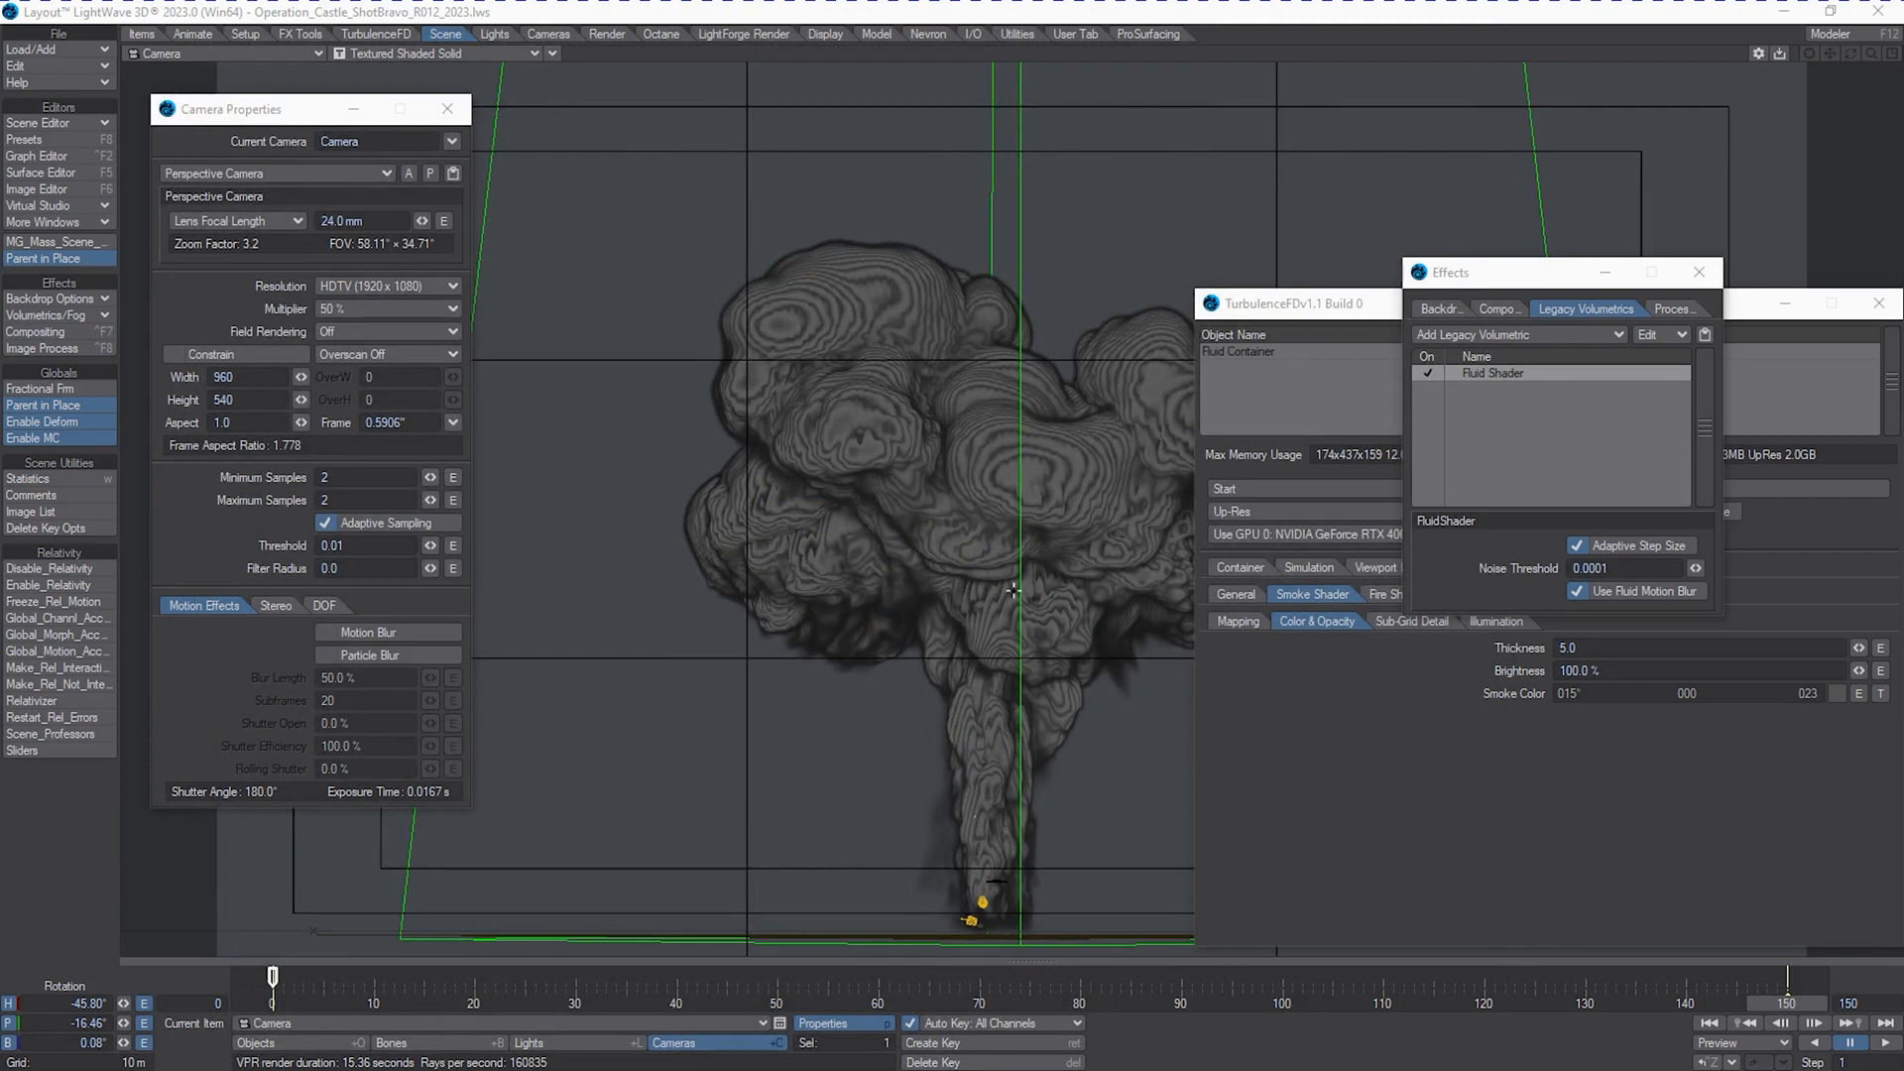
mouse_move(1288, 871)
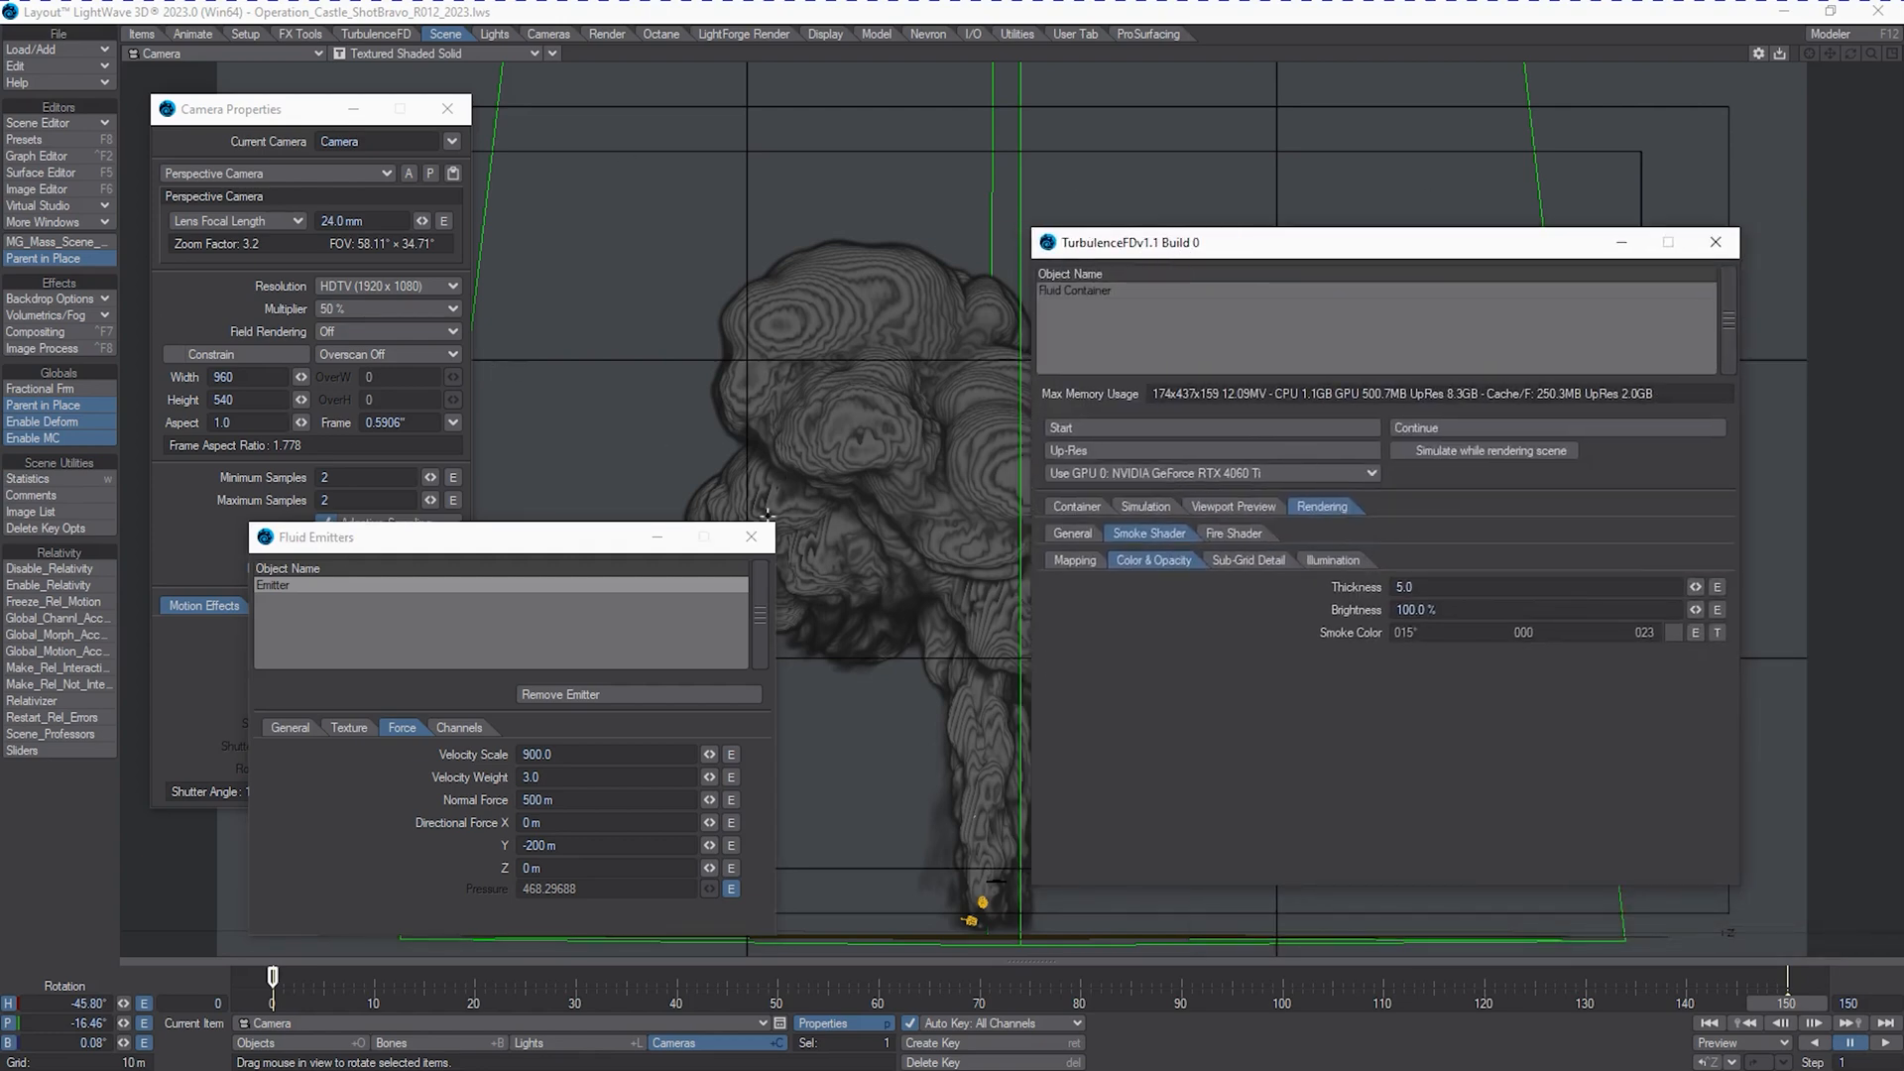
Drag the TurbulenceFD window to the right, beside the emitter's force settings.
drag(1126, 242, 1373, 192)
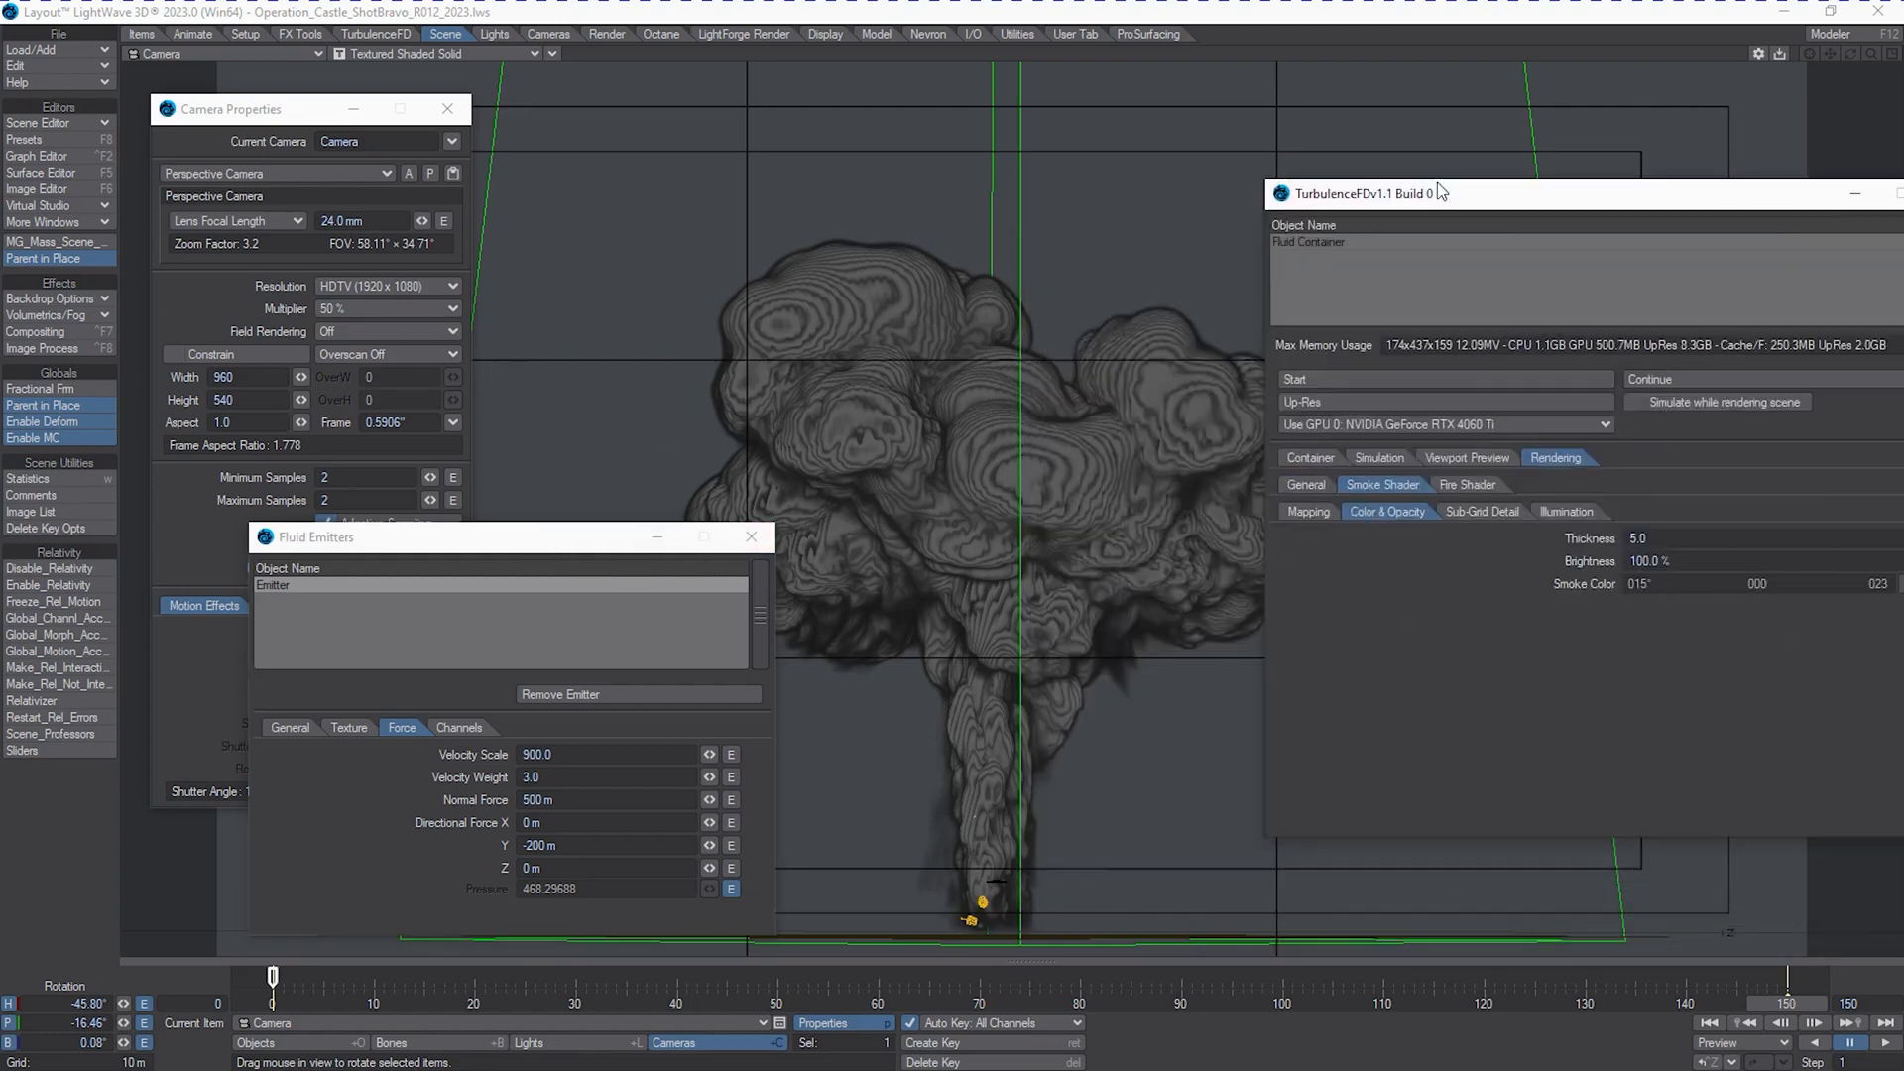
drag(1397, 192, 1378, 176)
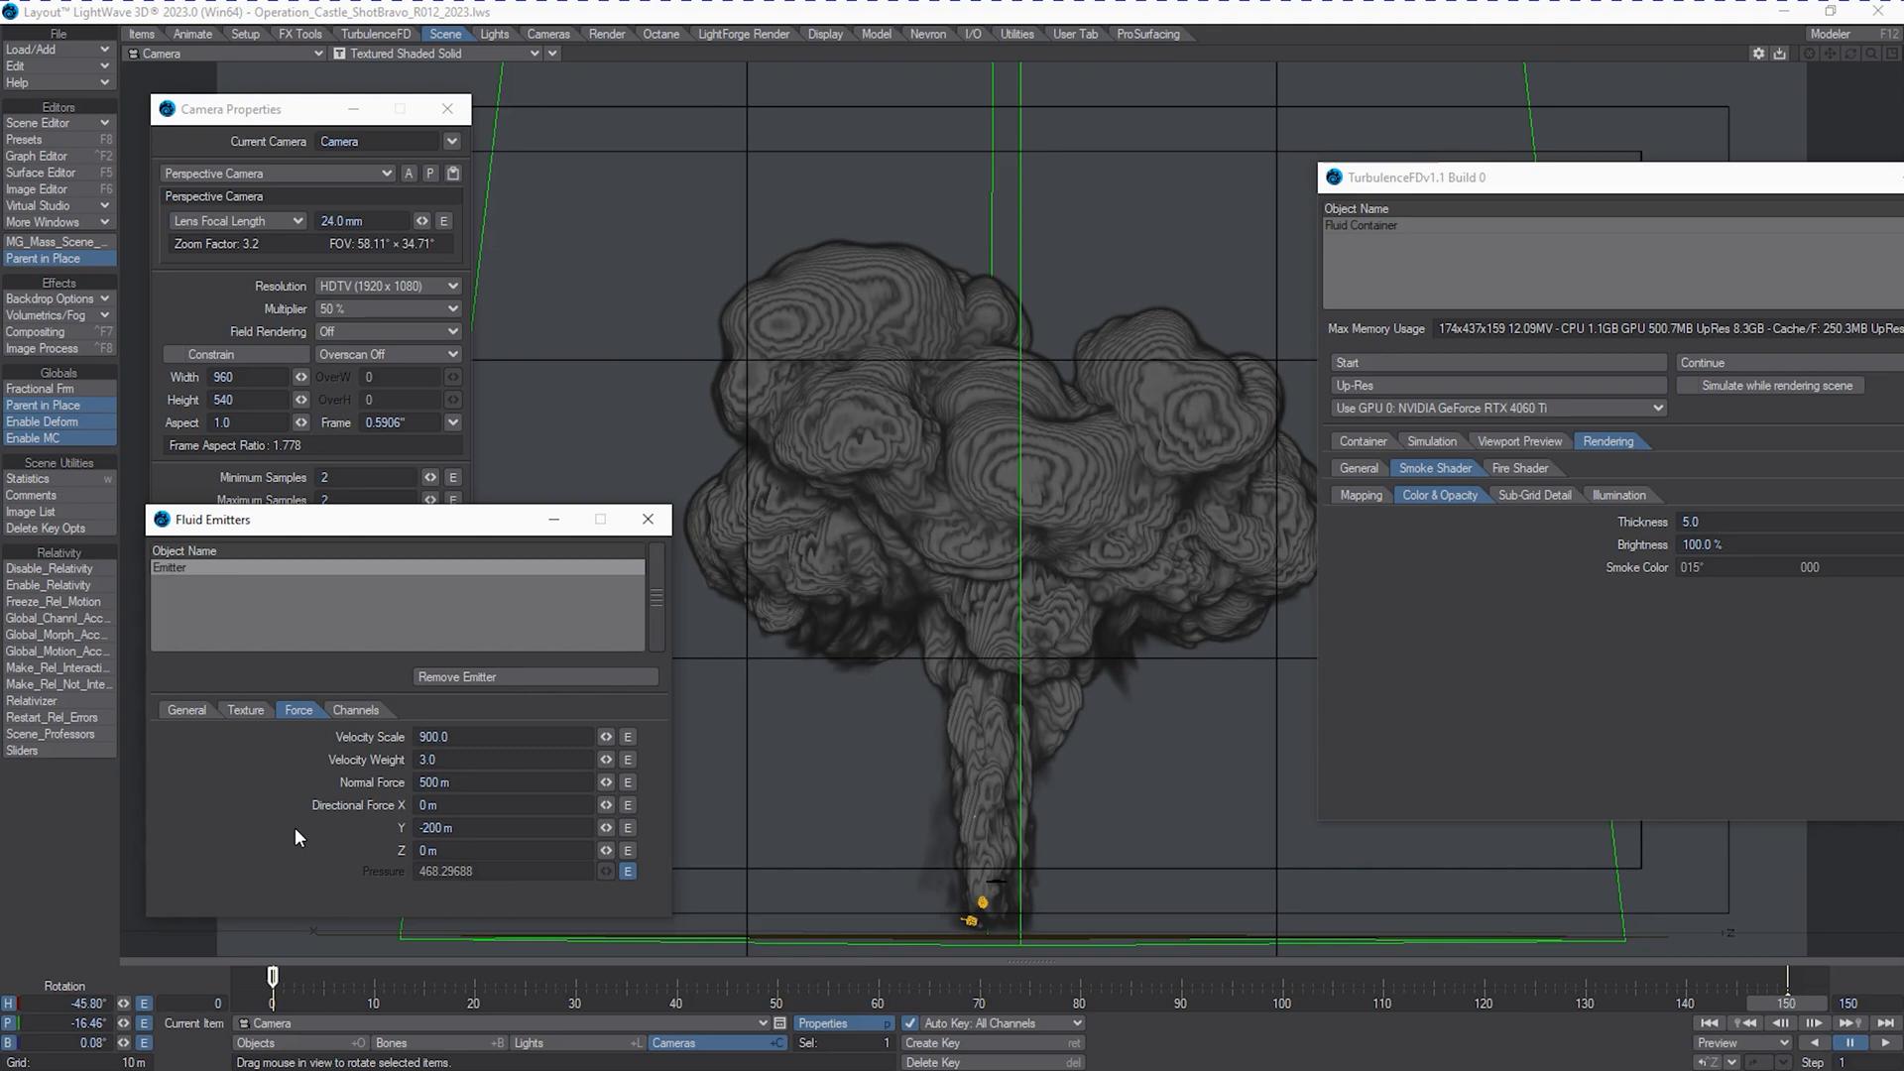
mouse_move(297, 841)
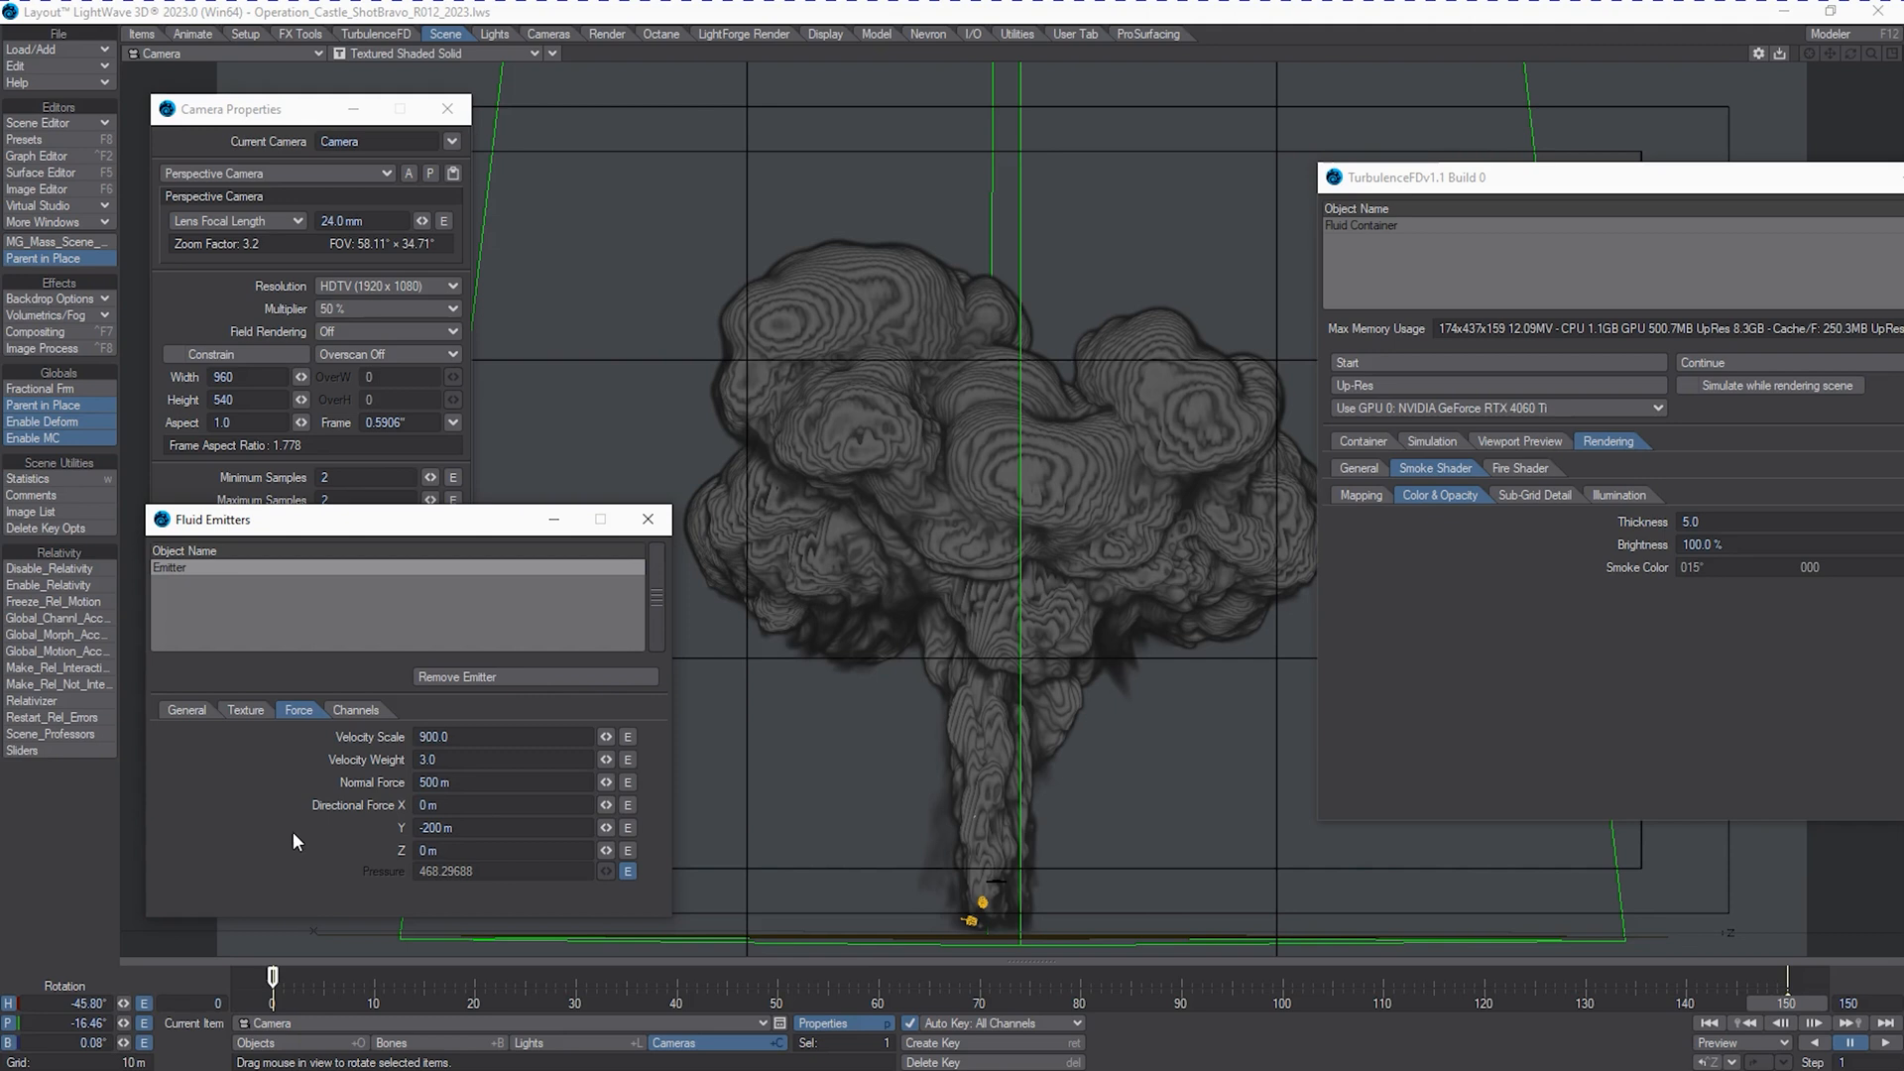
mouse_move(300, 843)
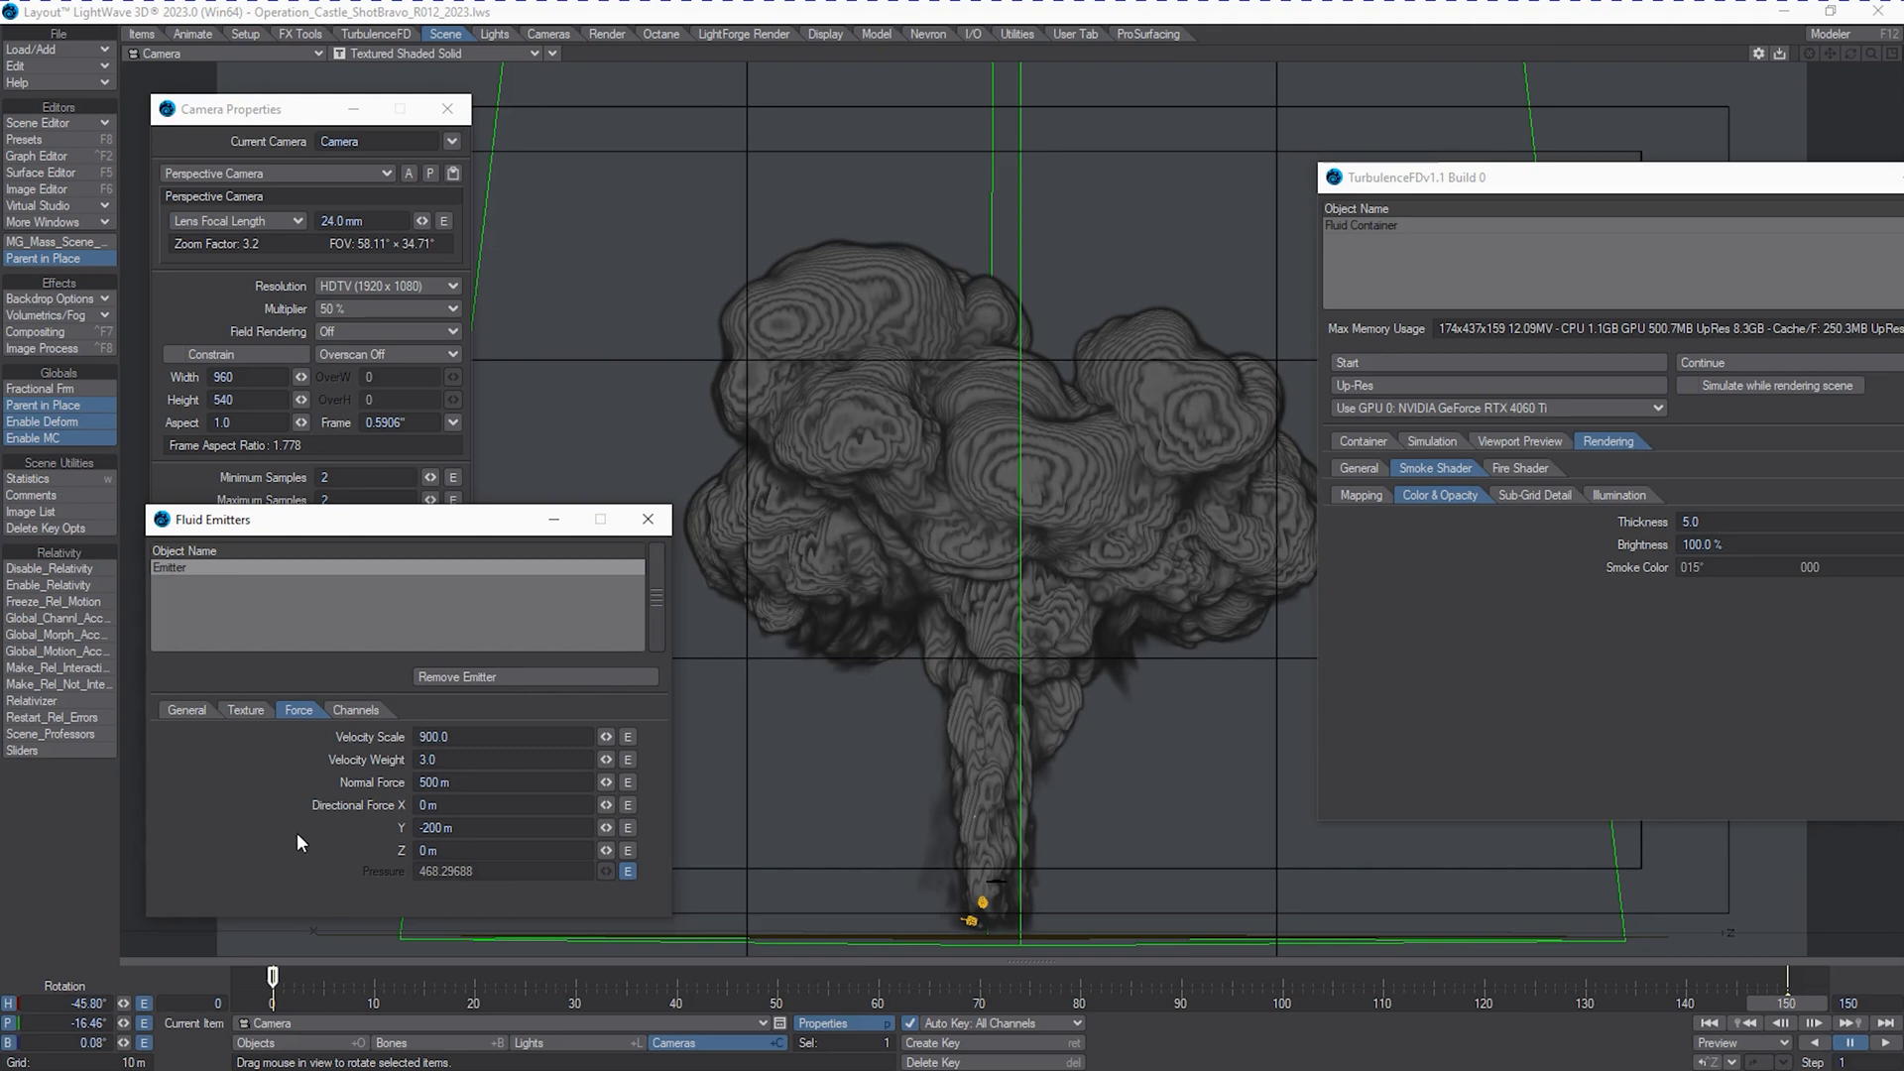